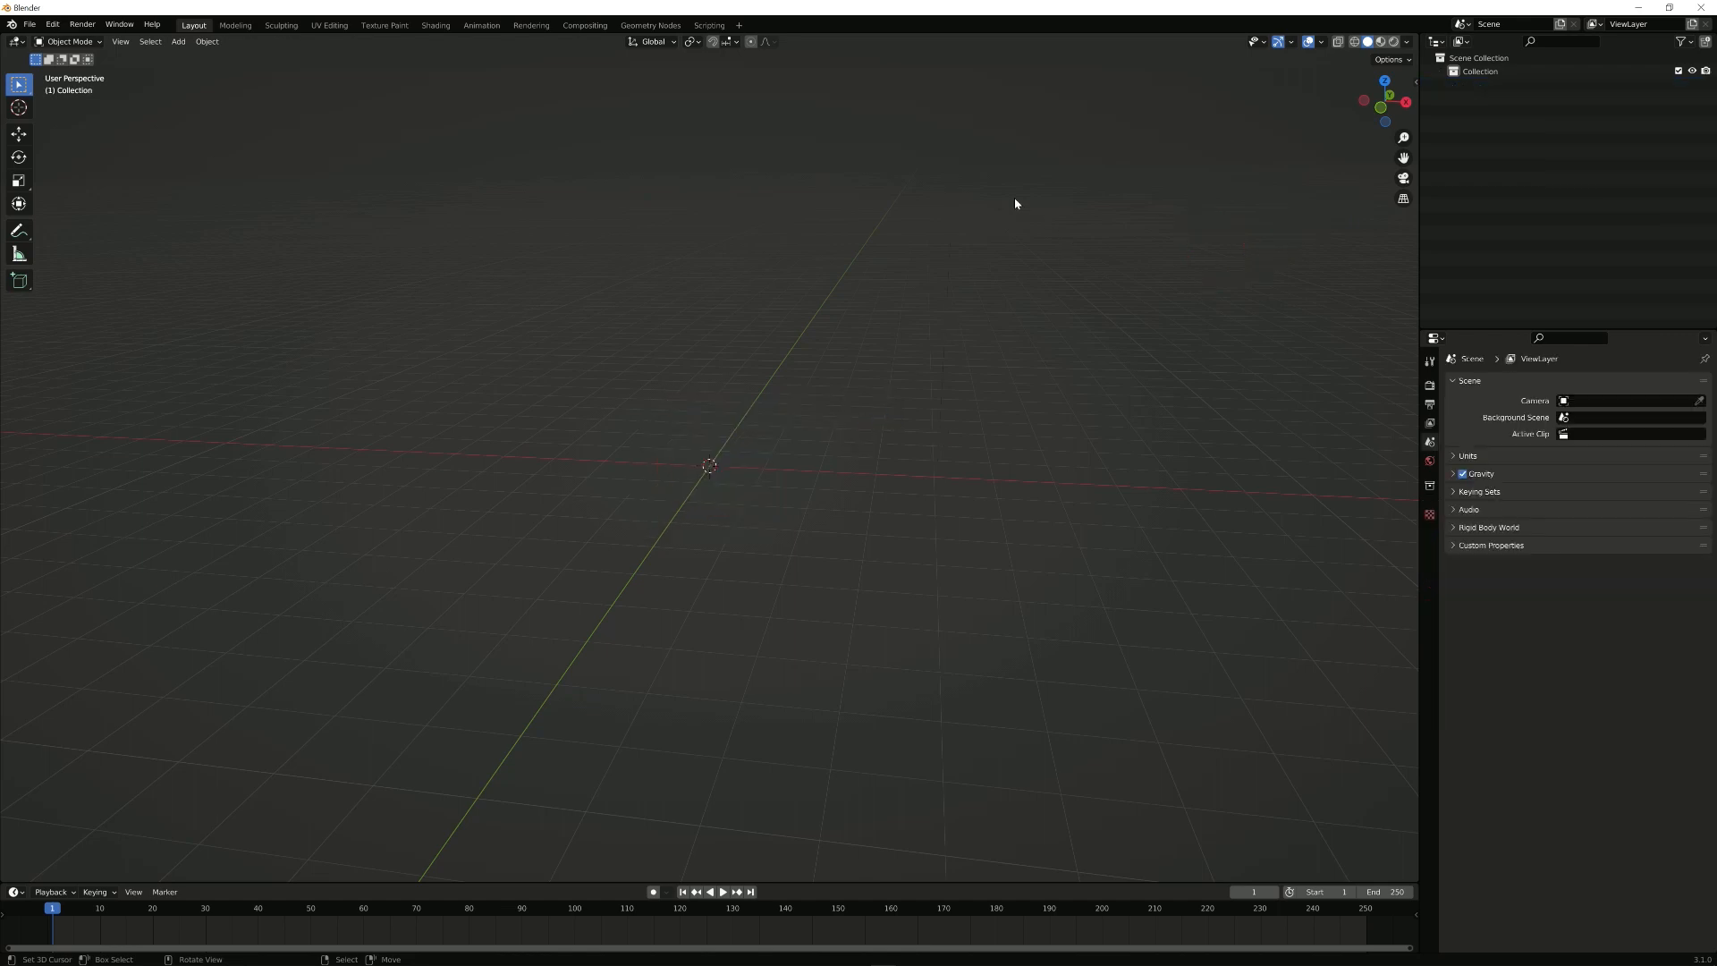
pyautogui.moveTo(810, 351)
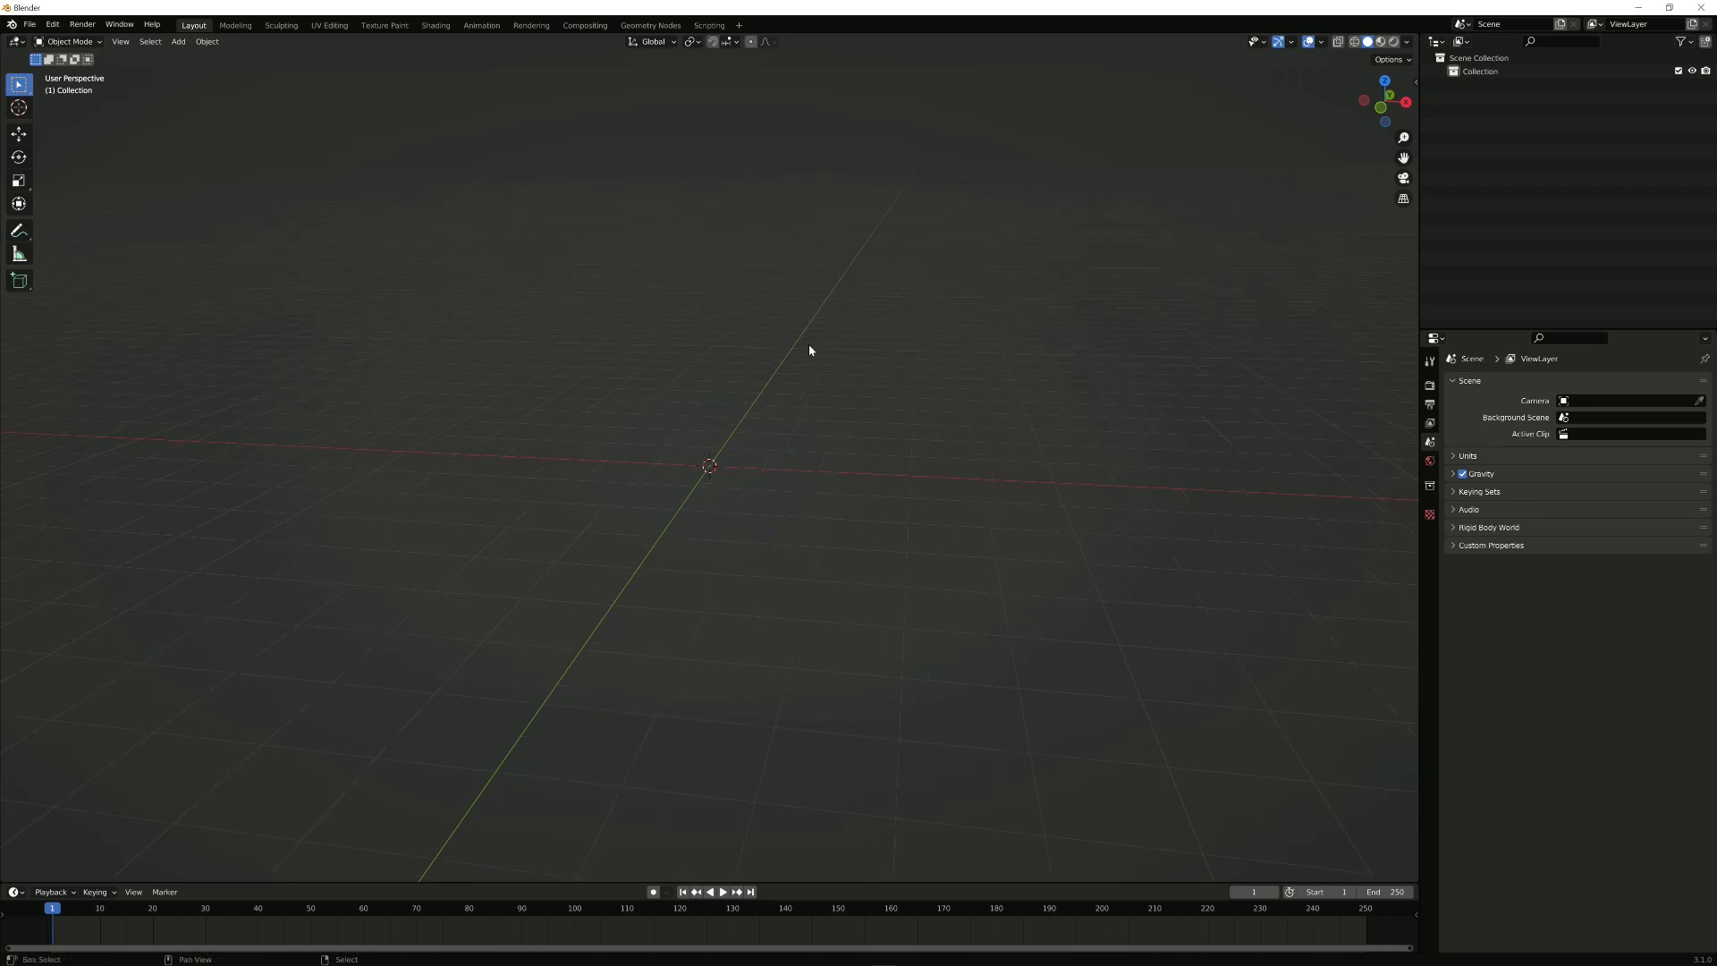
# Step: Add a plane mesh at the world origin via Add > Mesh
pyautogui.click(179, 41)
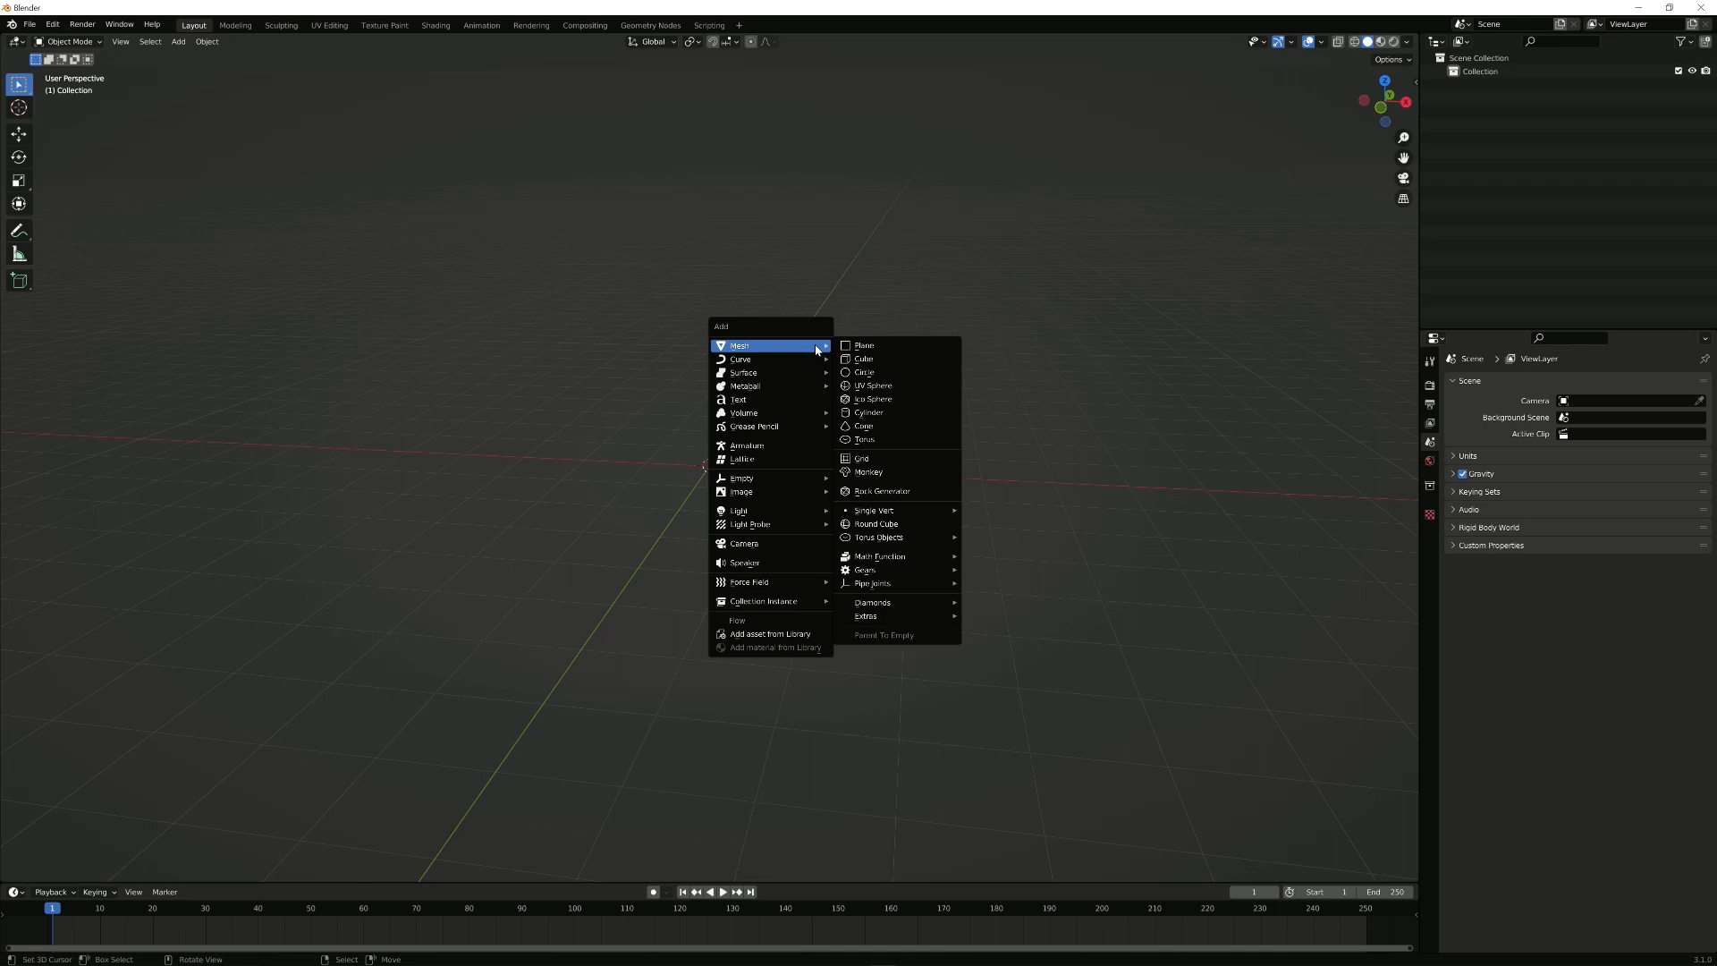
pyautogui.click(862, 345)
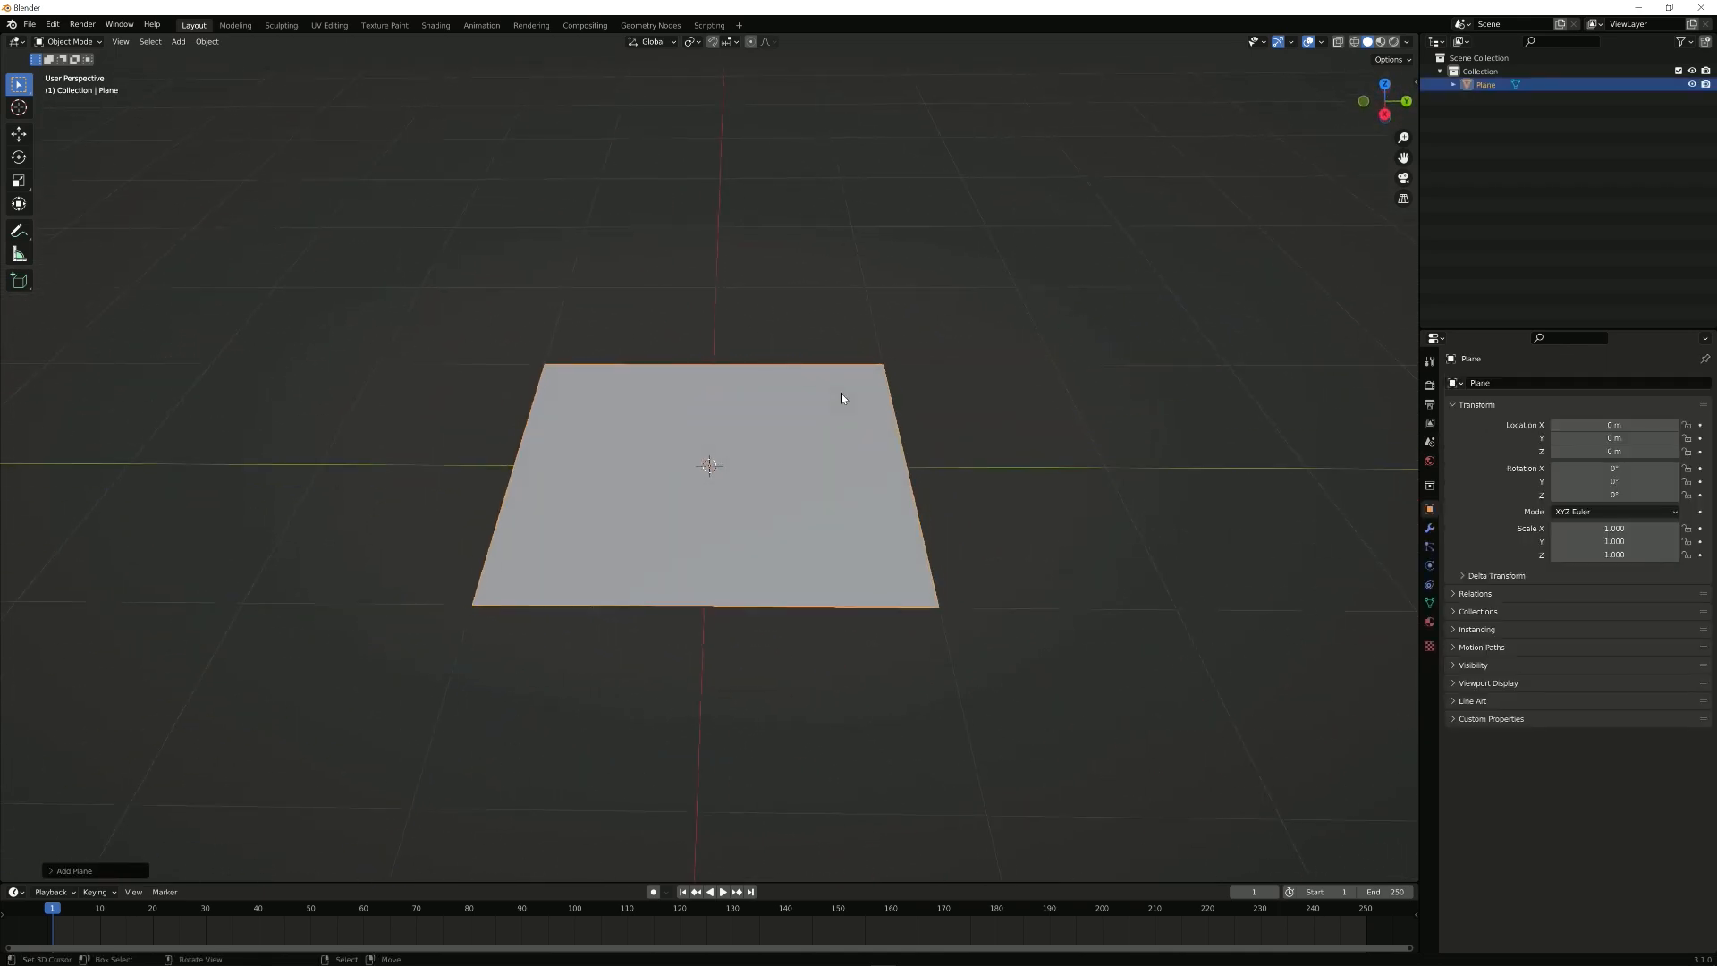
# Step: Extrude the plane's back edge upward along Z into a vertical backdrop wall
pyautogui.press('Tab')
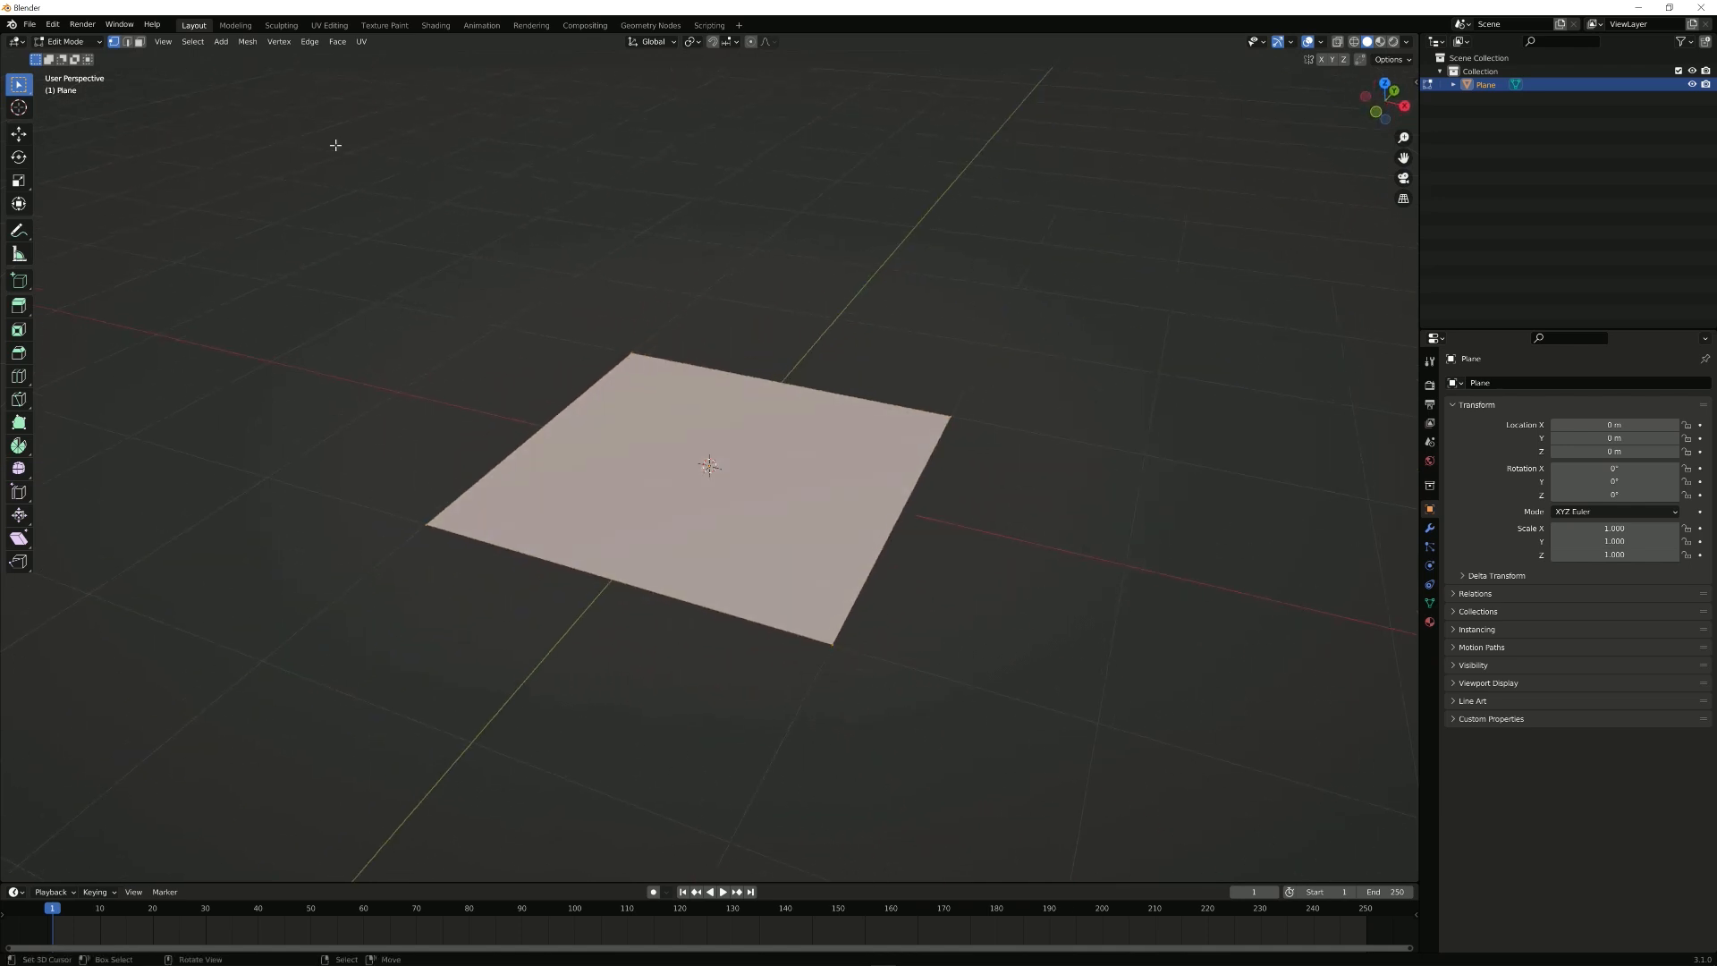
pyautogui.moveTo(222, 93)
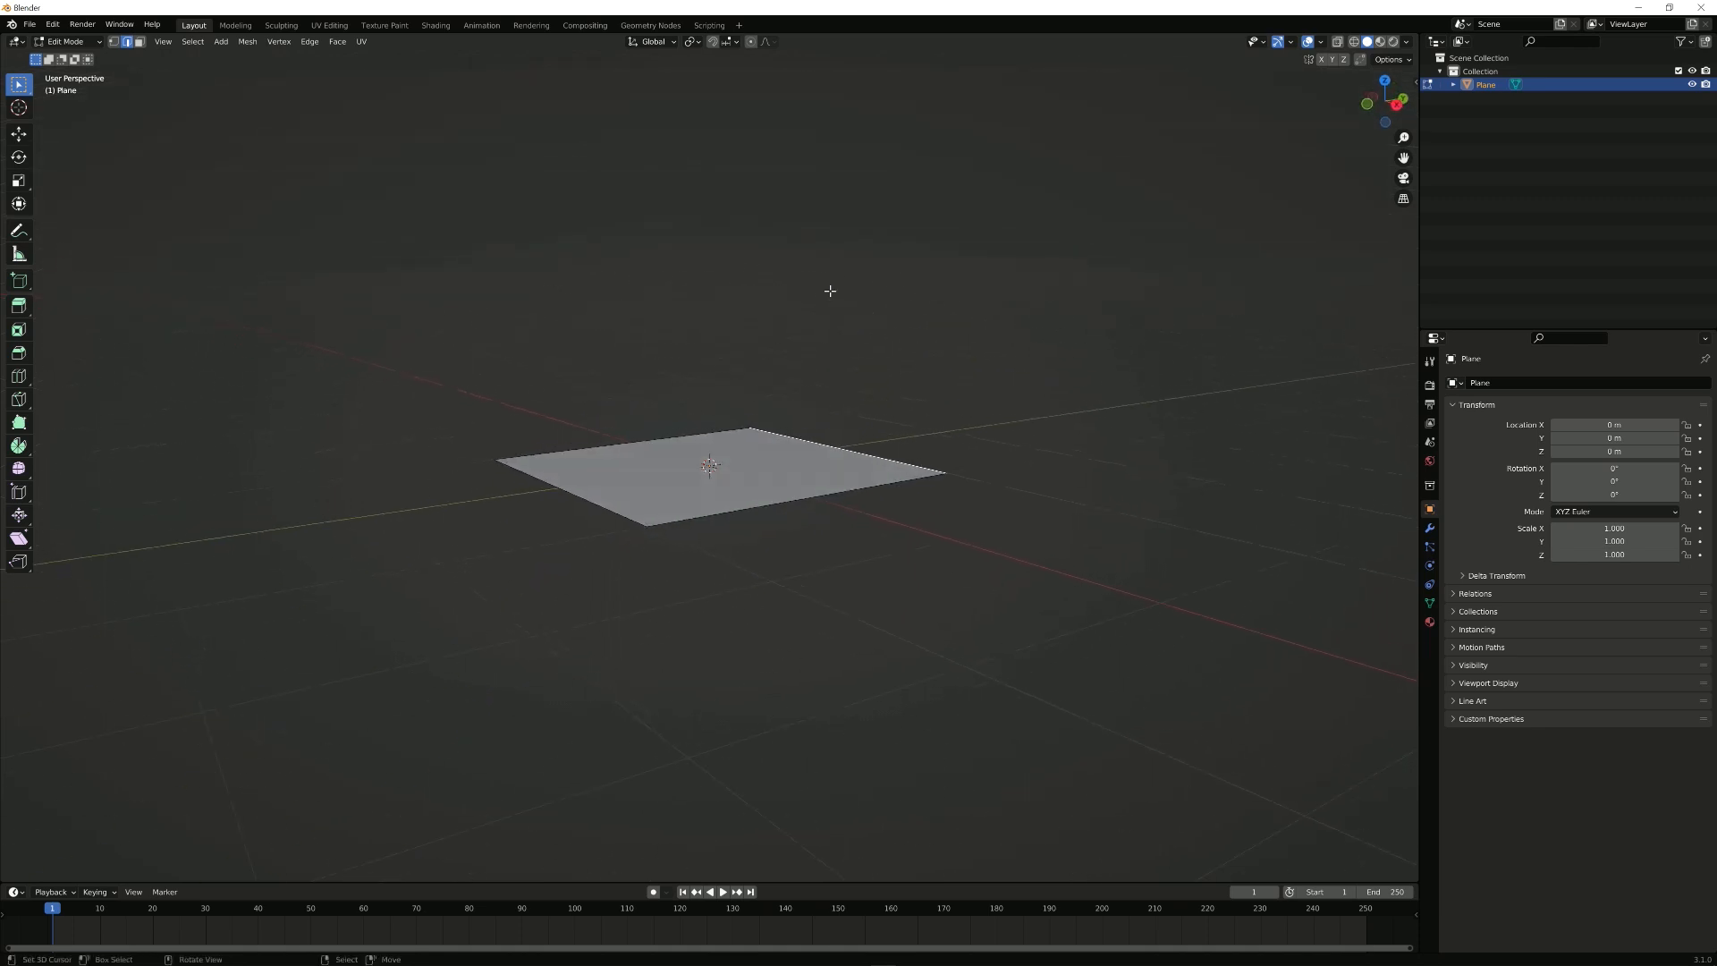
pyautogui.press('z')
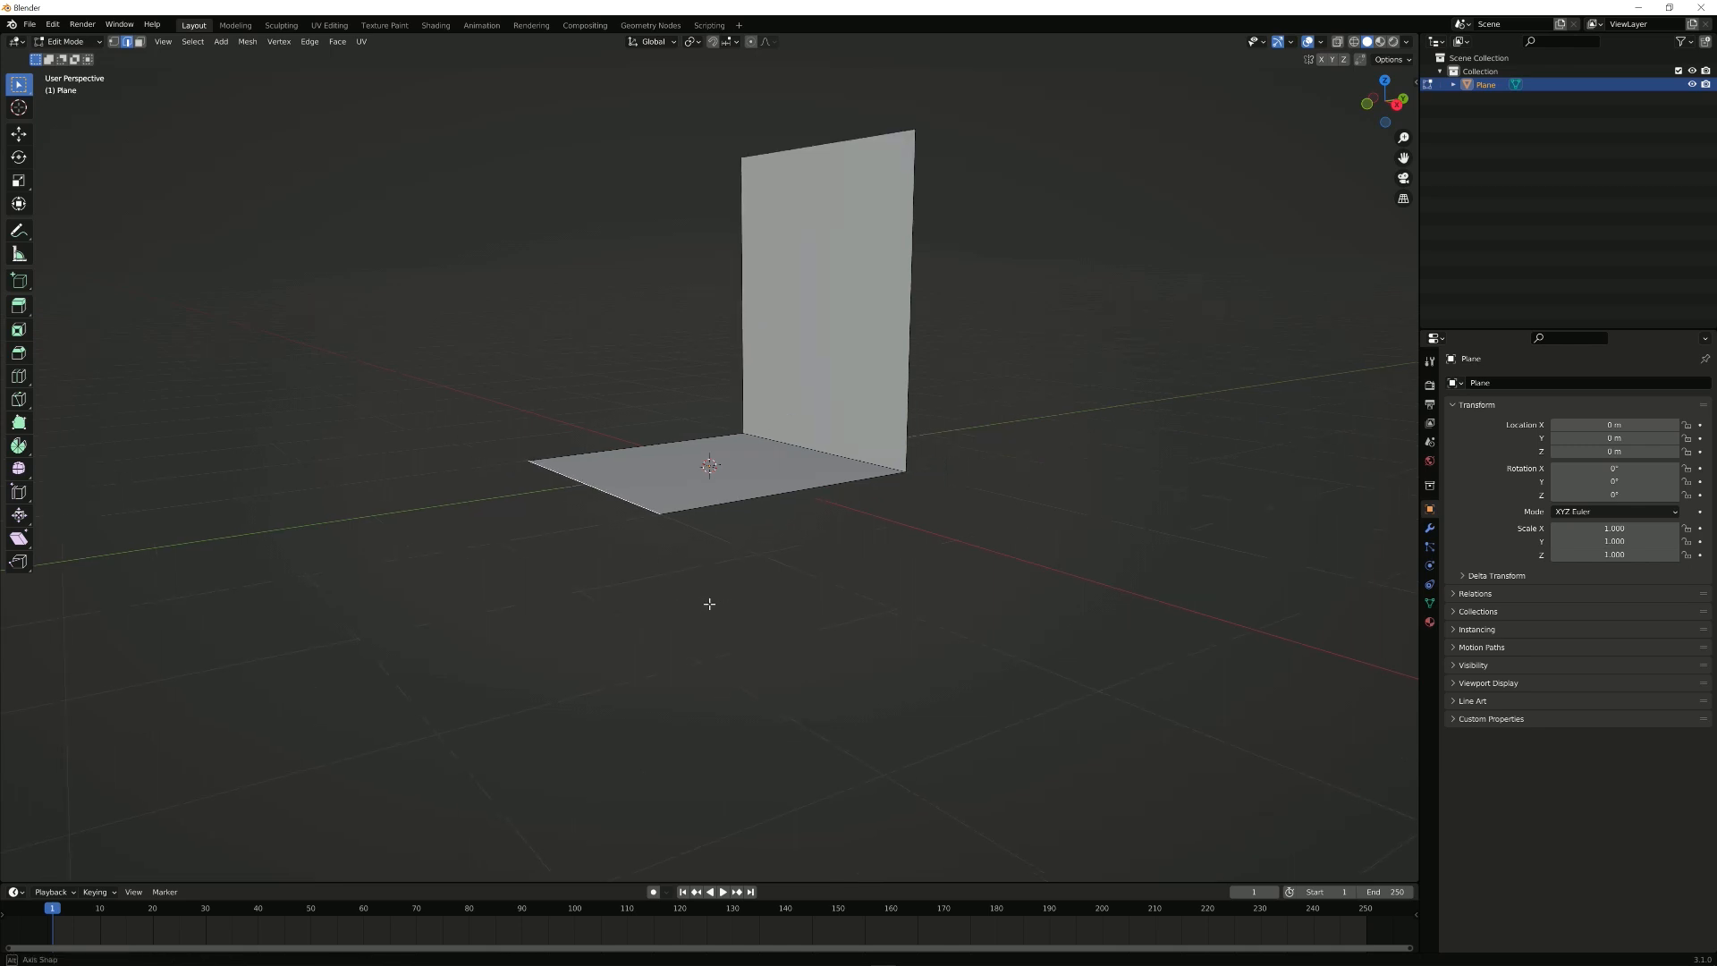
pyautogui.press('g')
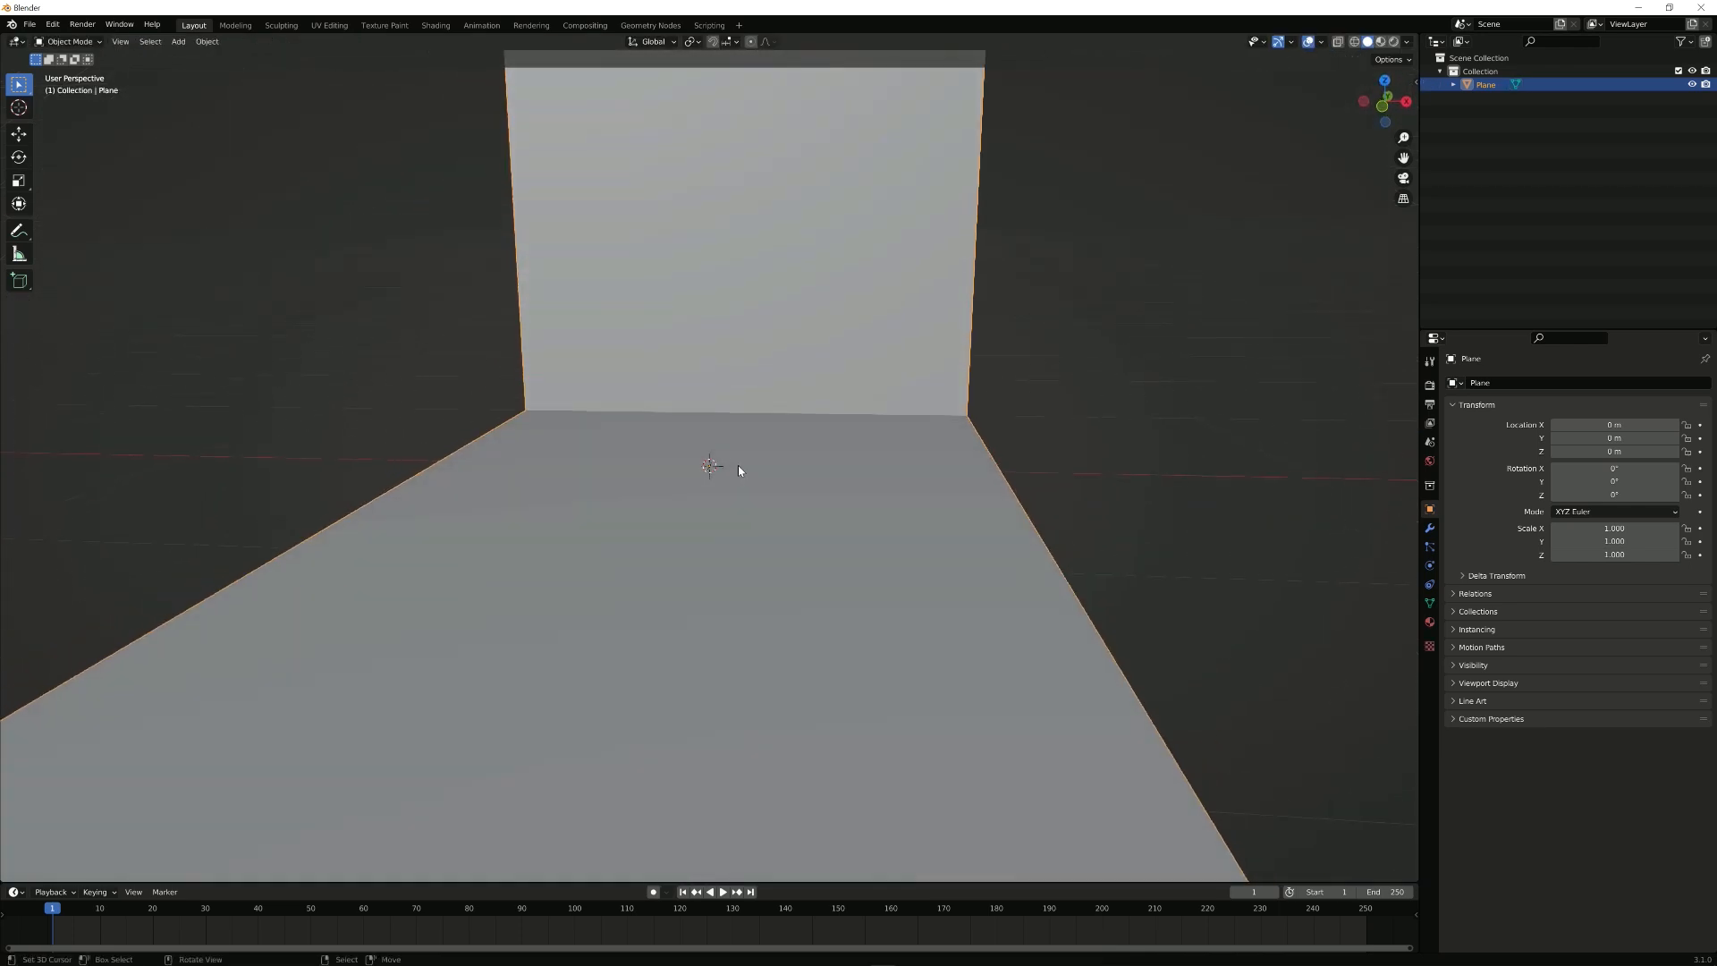
# Step: Add a circle mesh of radius 0.5 m at the origin on the backdrop floor
pyautogui.click(179, 41)
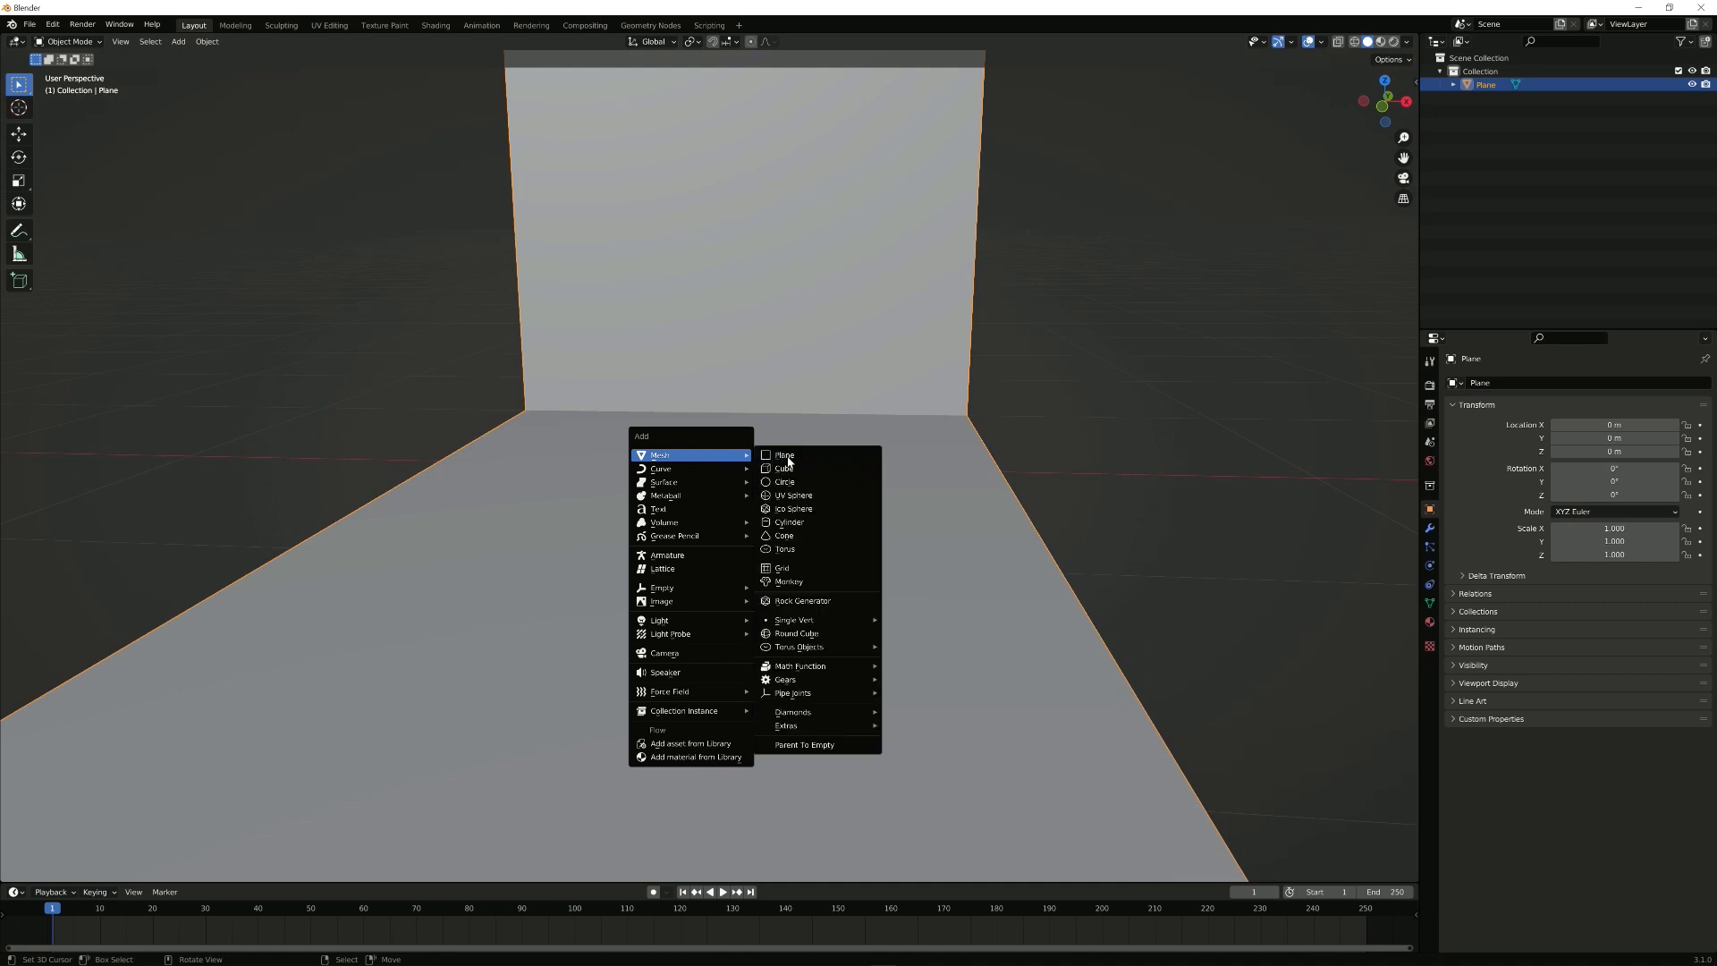
pyautogui.moveTo(815, 481)
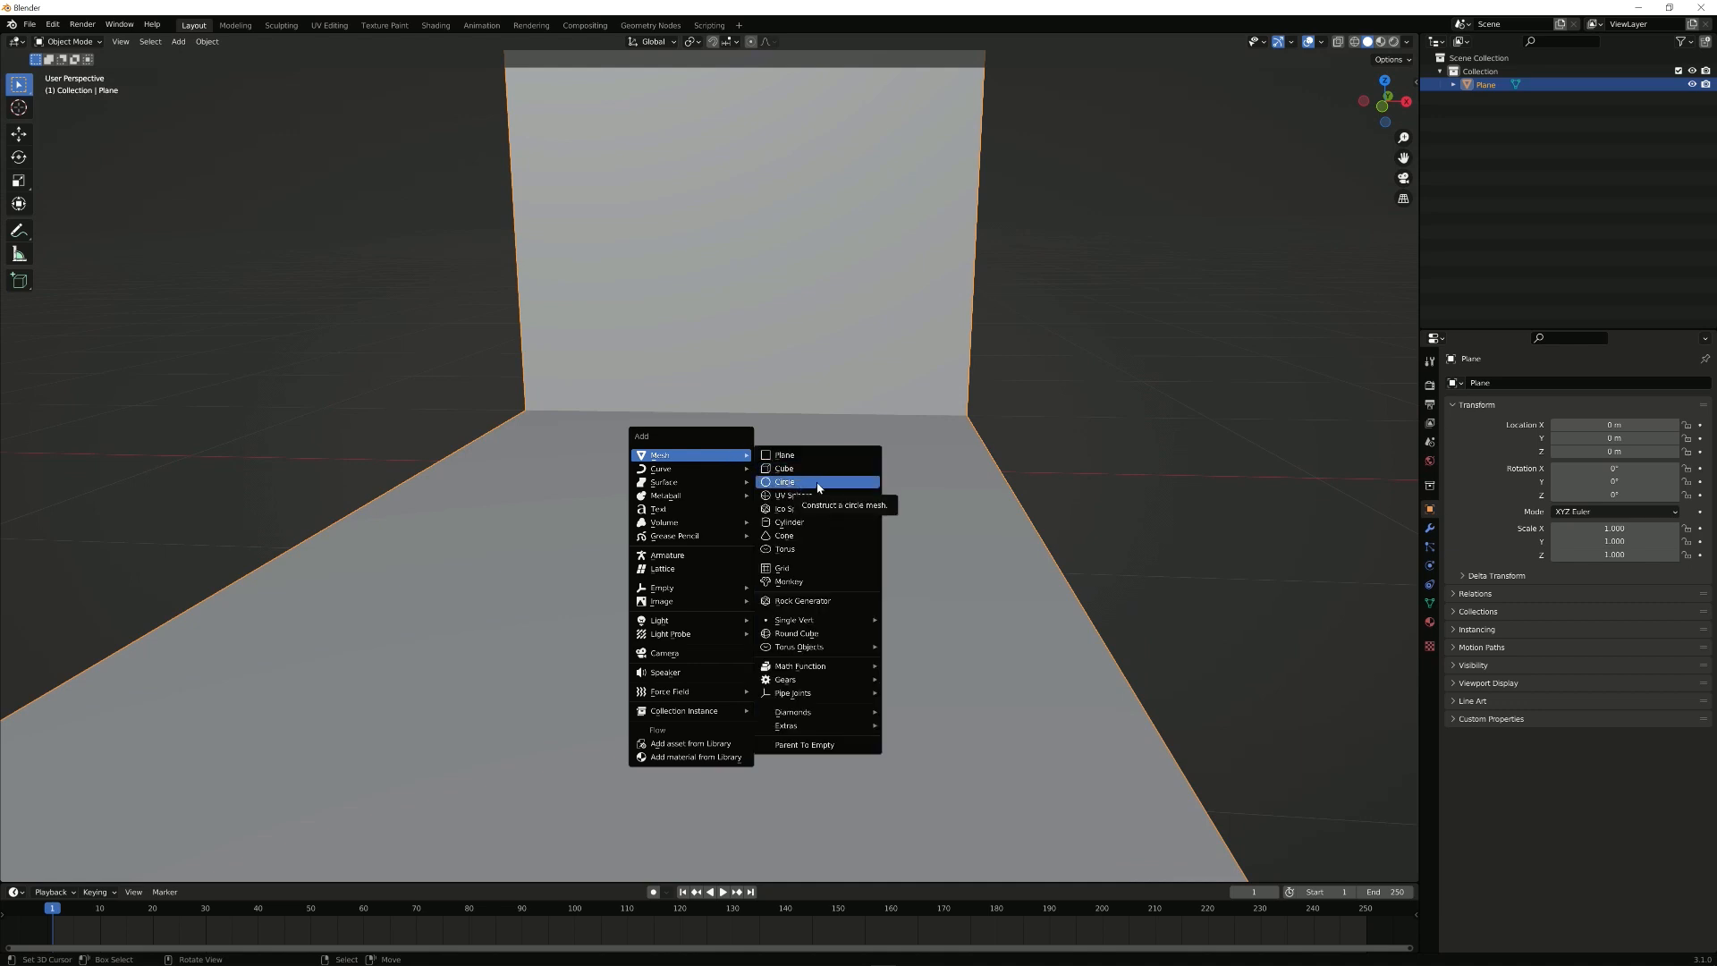
pyautogui.click(784, 481)
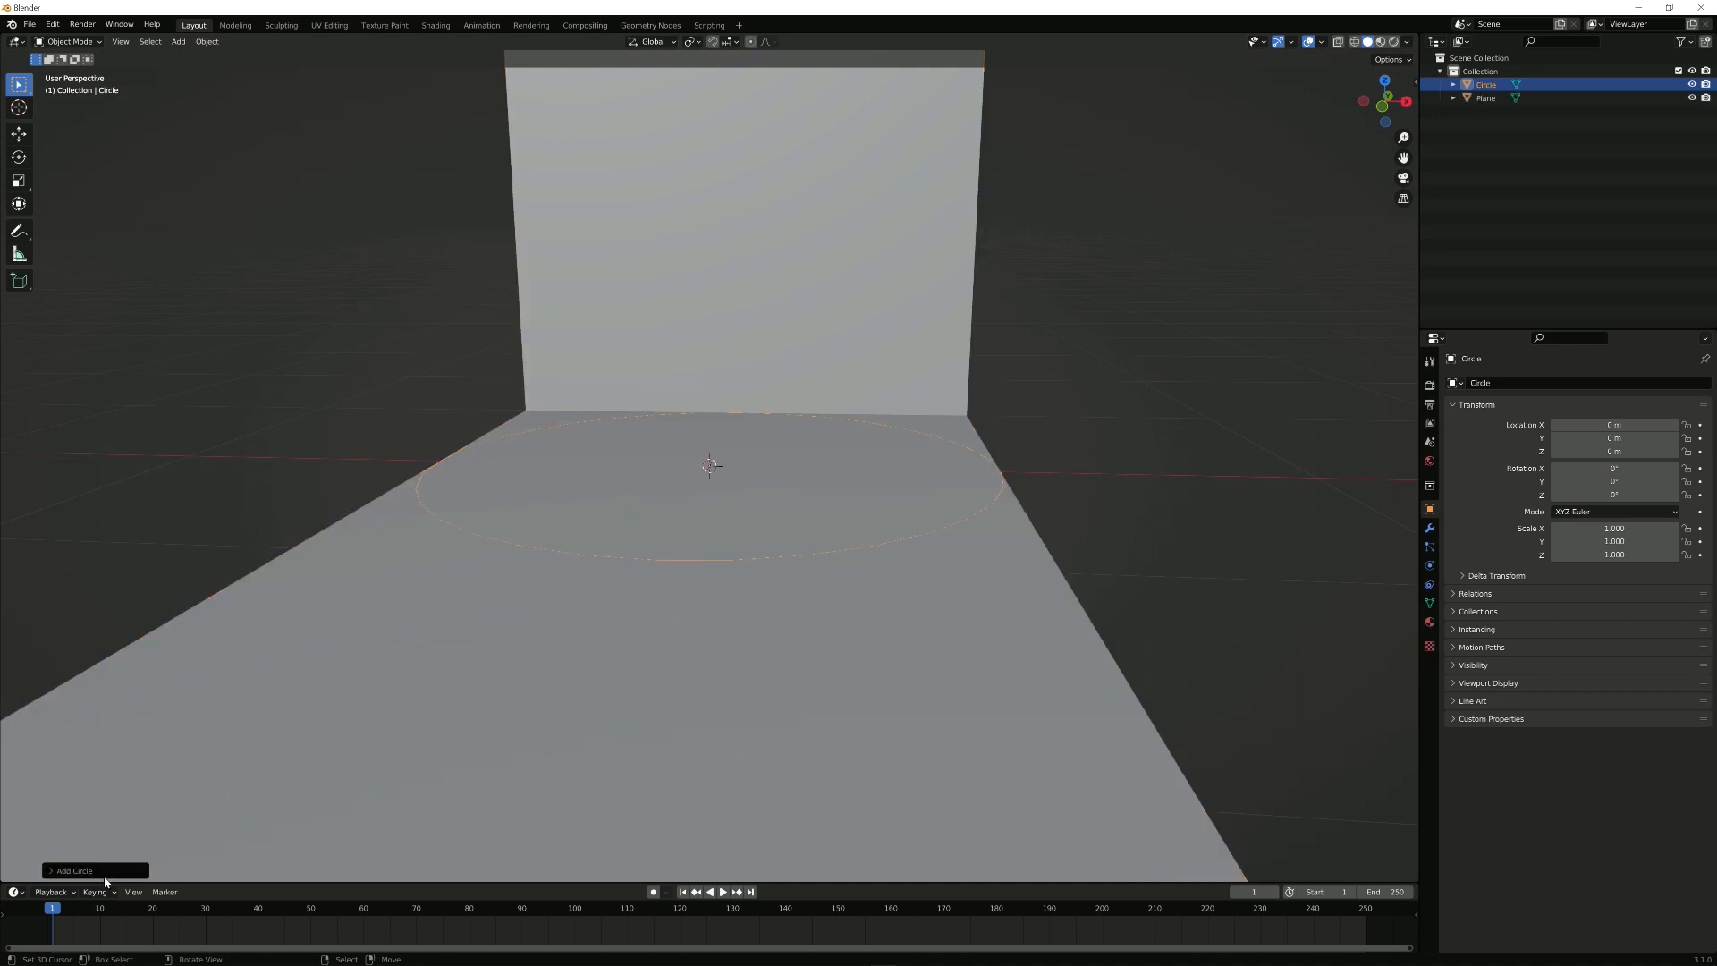
pyautogui.click(73, 871)
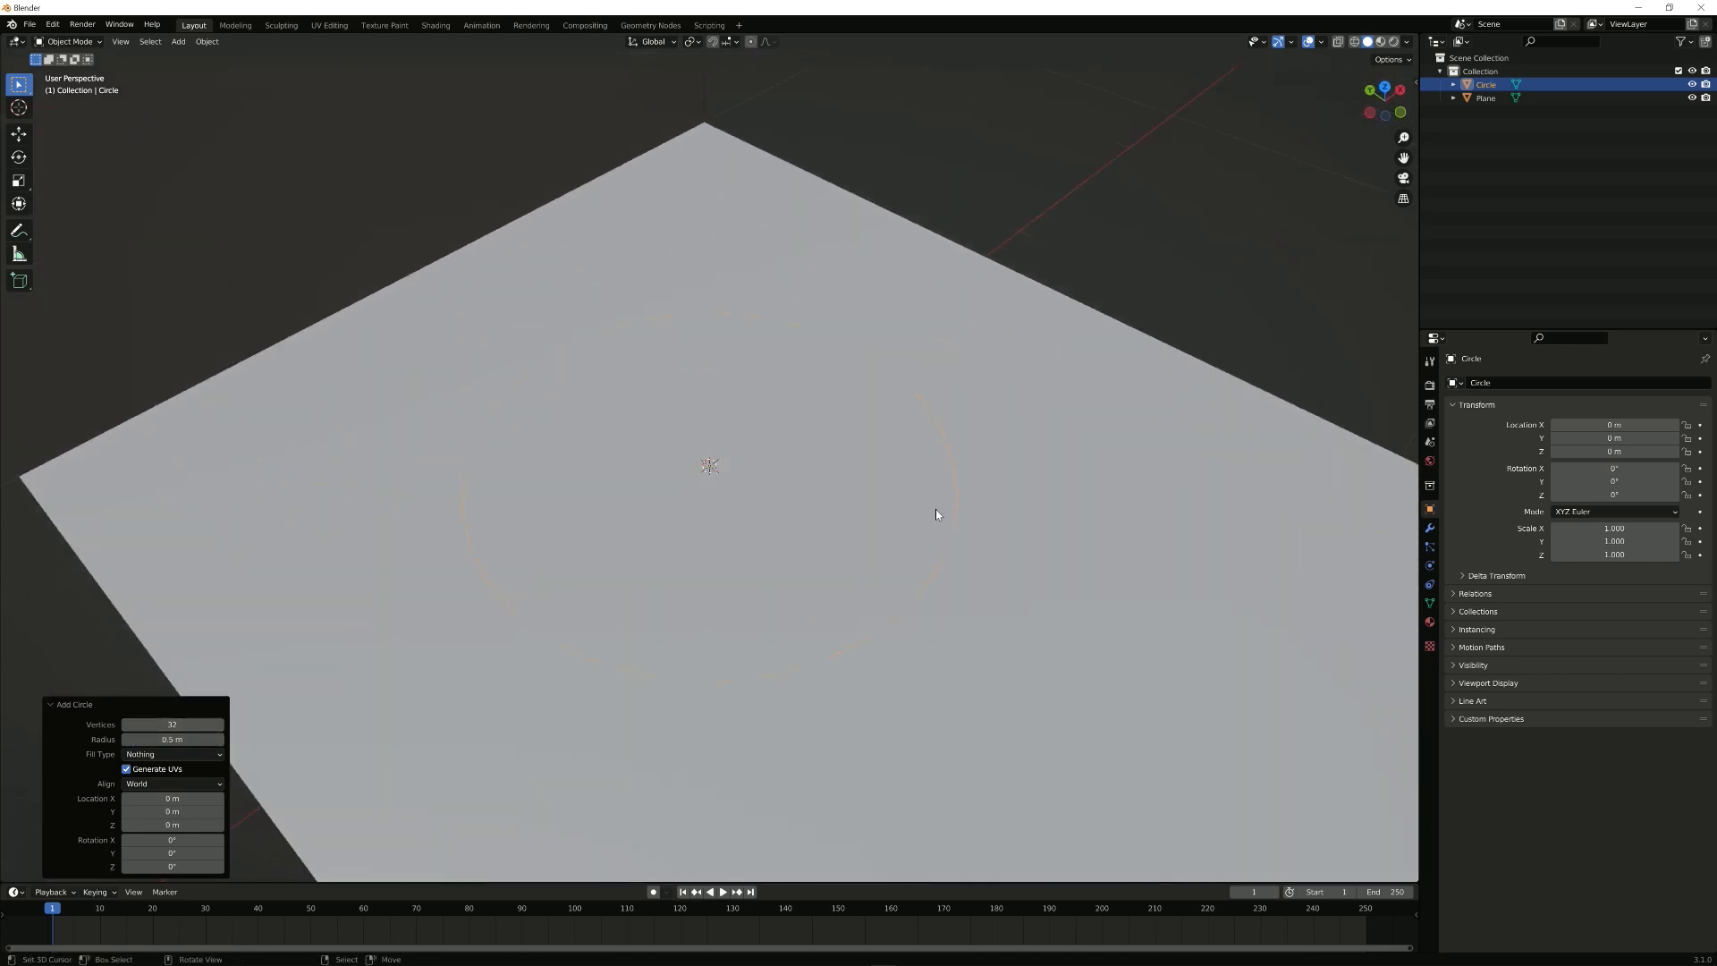
pyautogui.moveTo(935, 515); pyautogui.dragTo(720, 500)
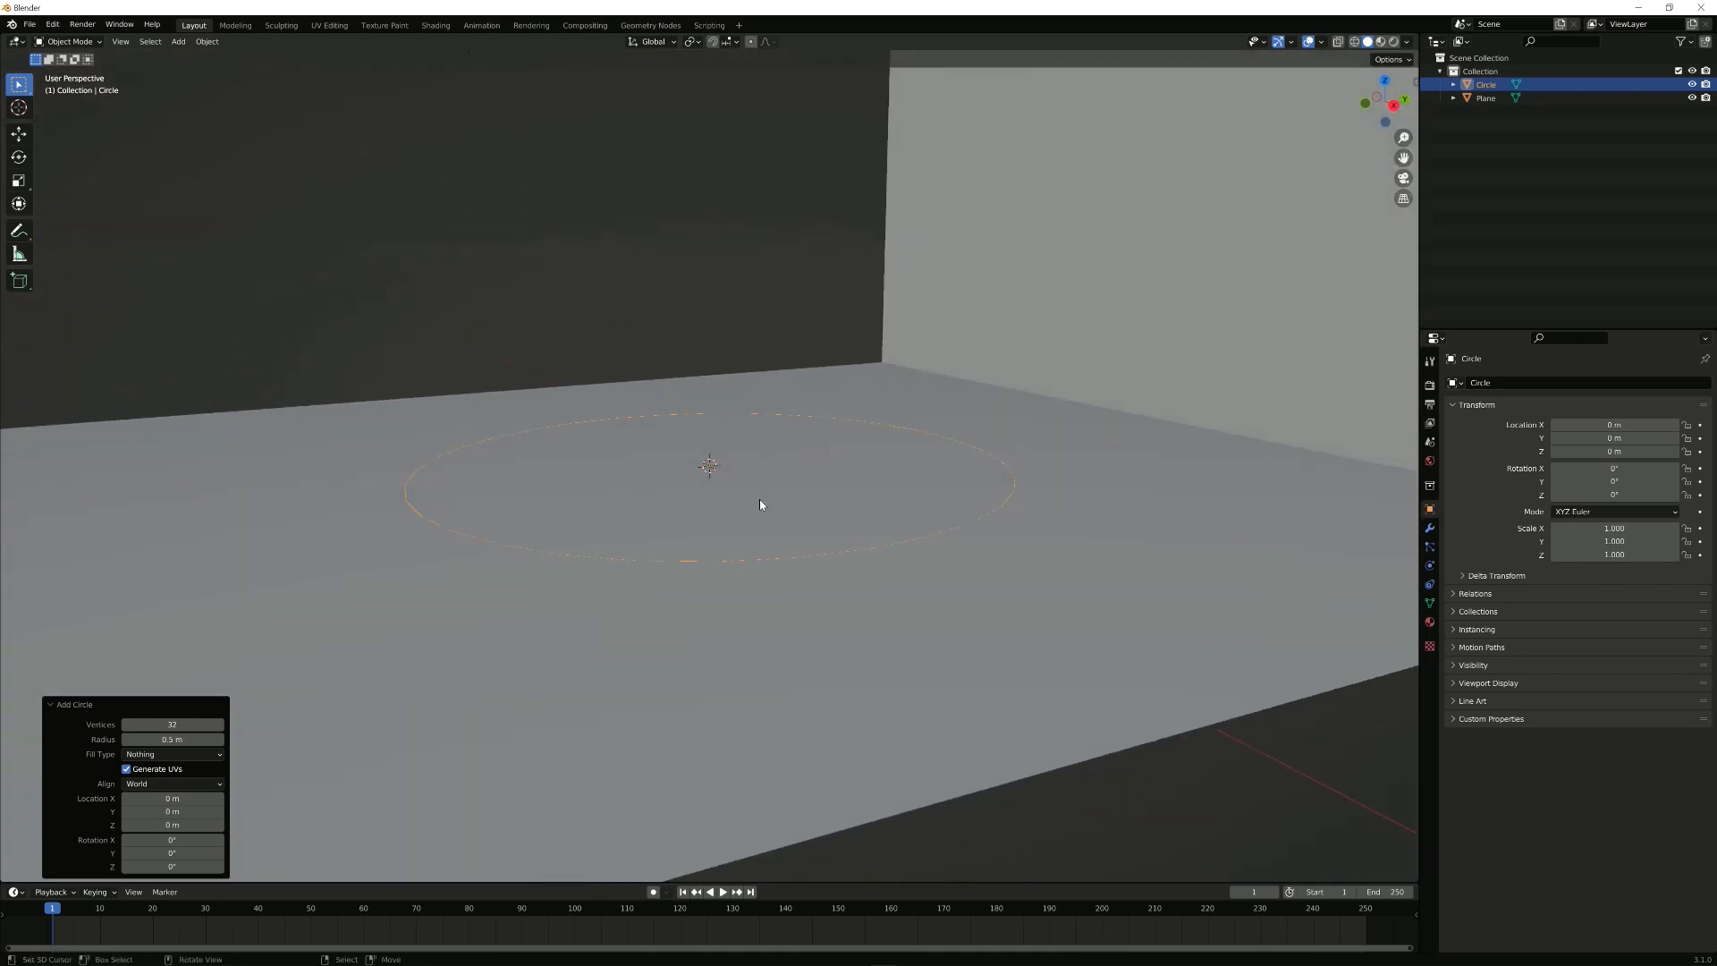
# Step: Fill and extrude the circle into a thick disc, then subdivide it at level 2
pyautogui.press('Tab')
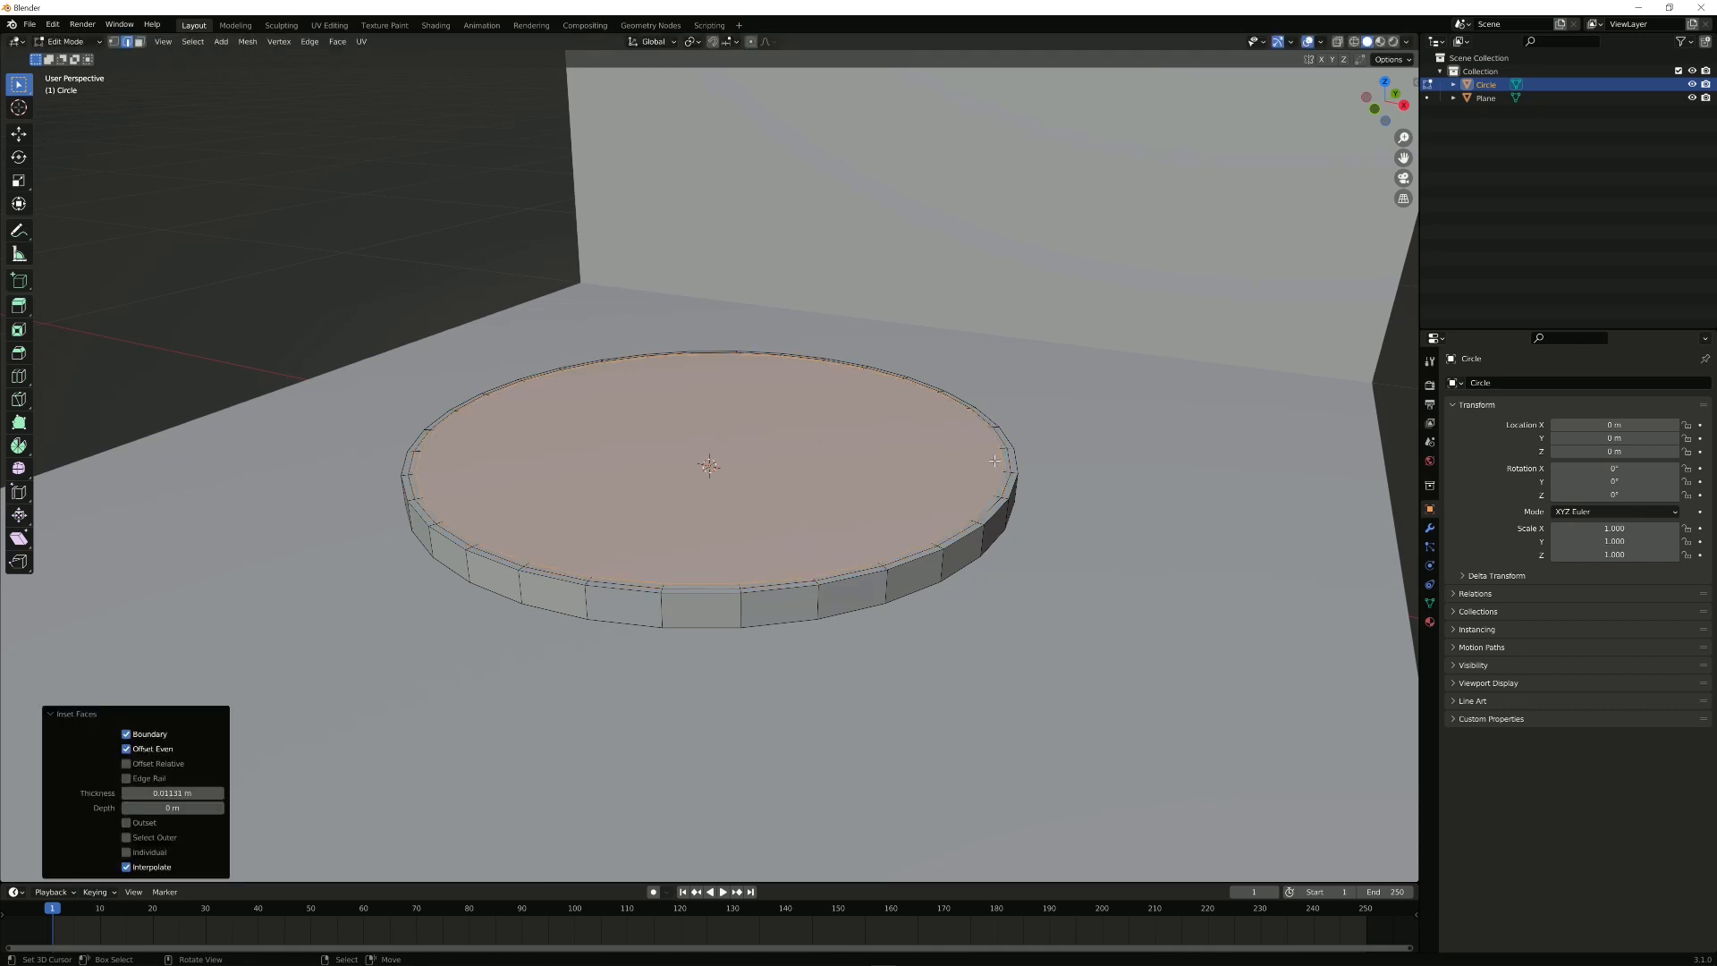
pyautogui.press('Tab')
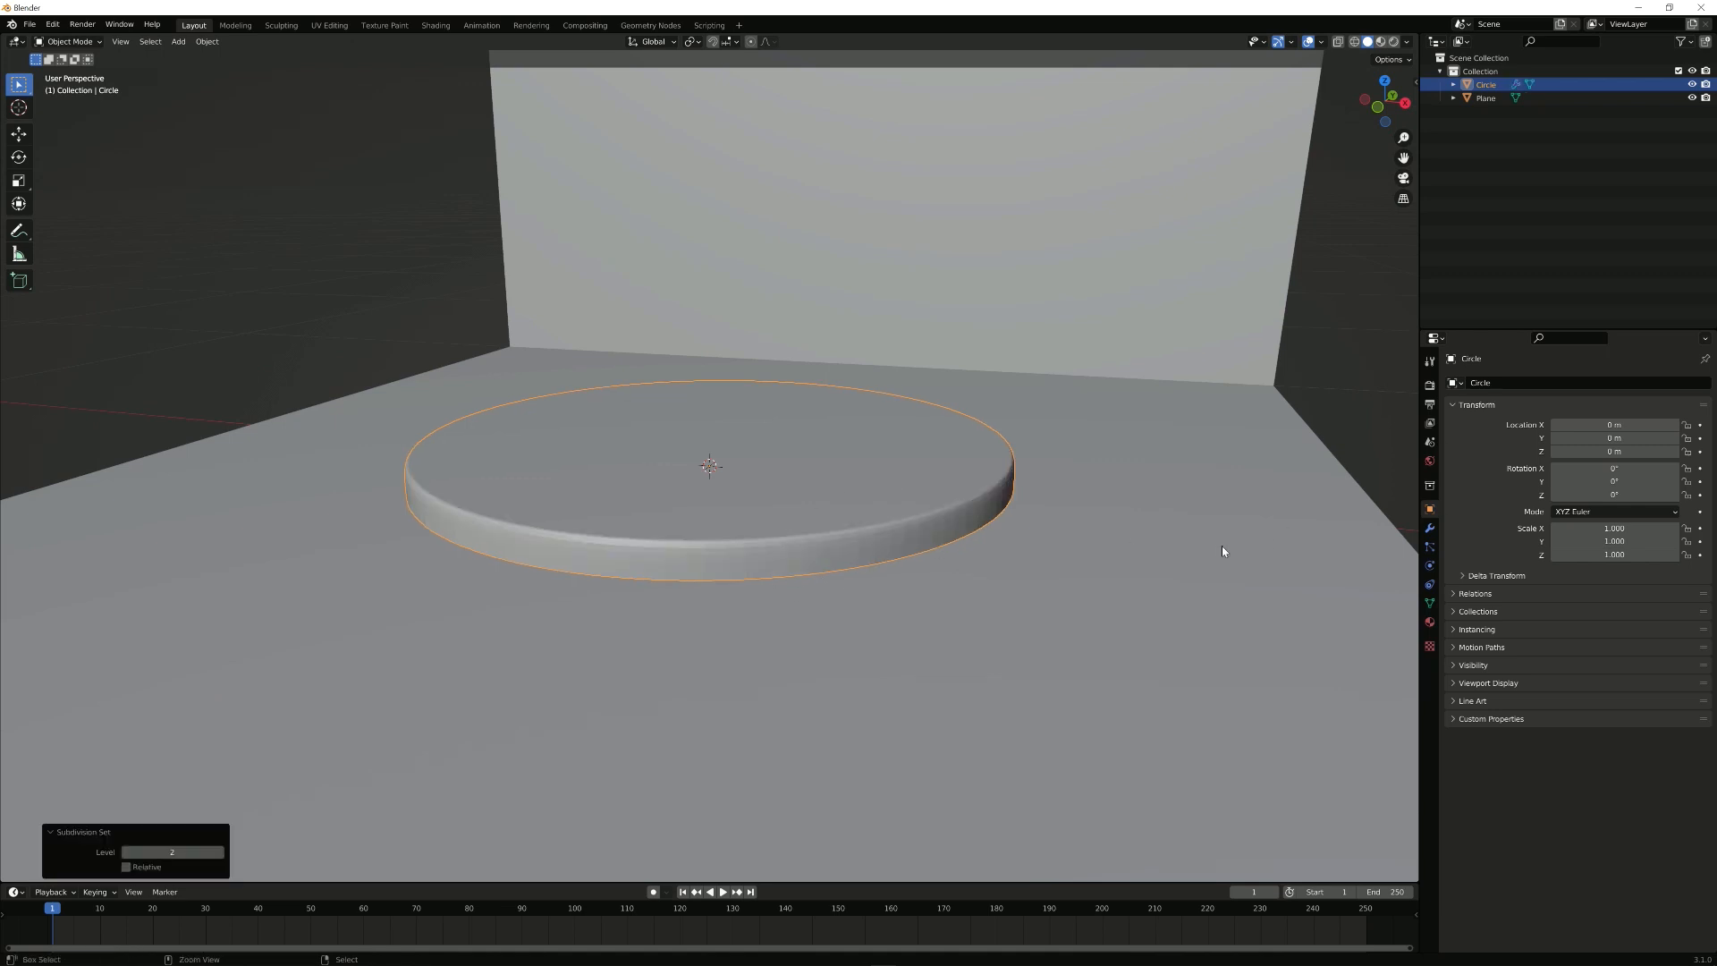
# Step: Review the disc's Subdivision Surface modifier at level 2 in Modifier Properties
pyautogui.click(1429, 528)
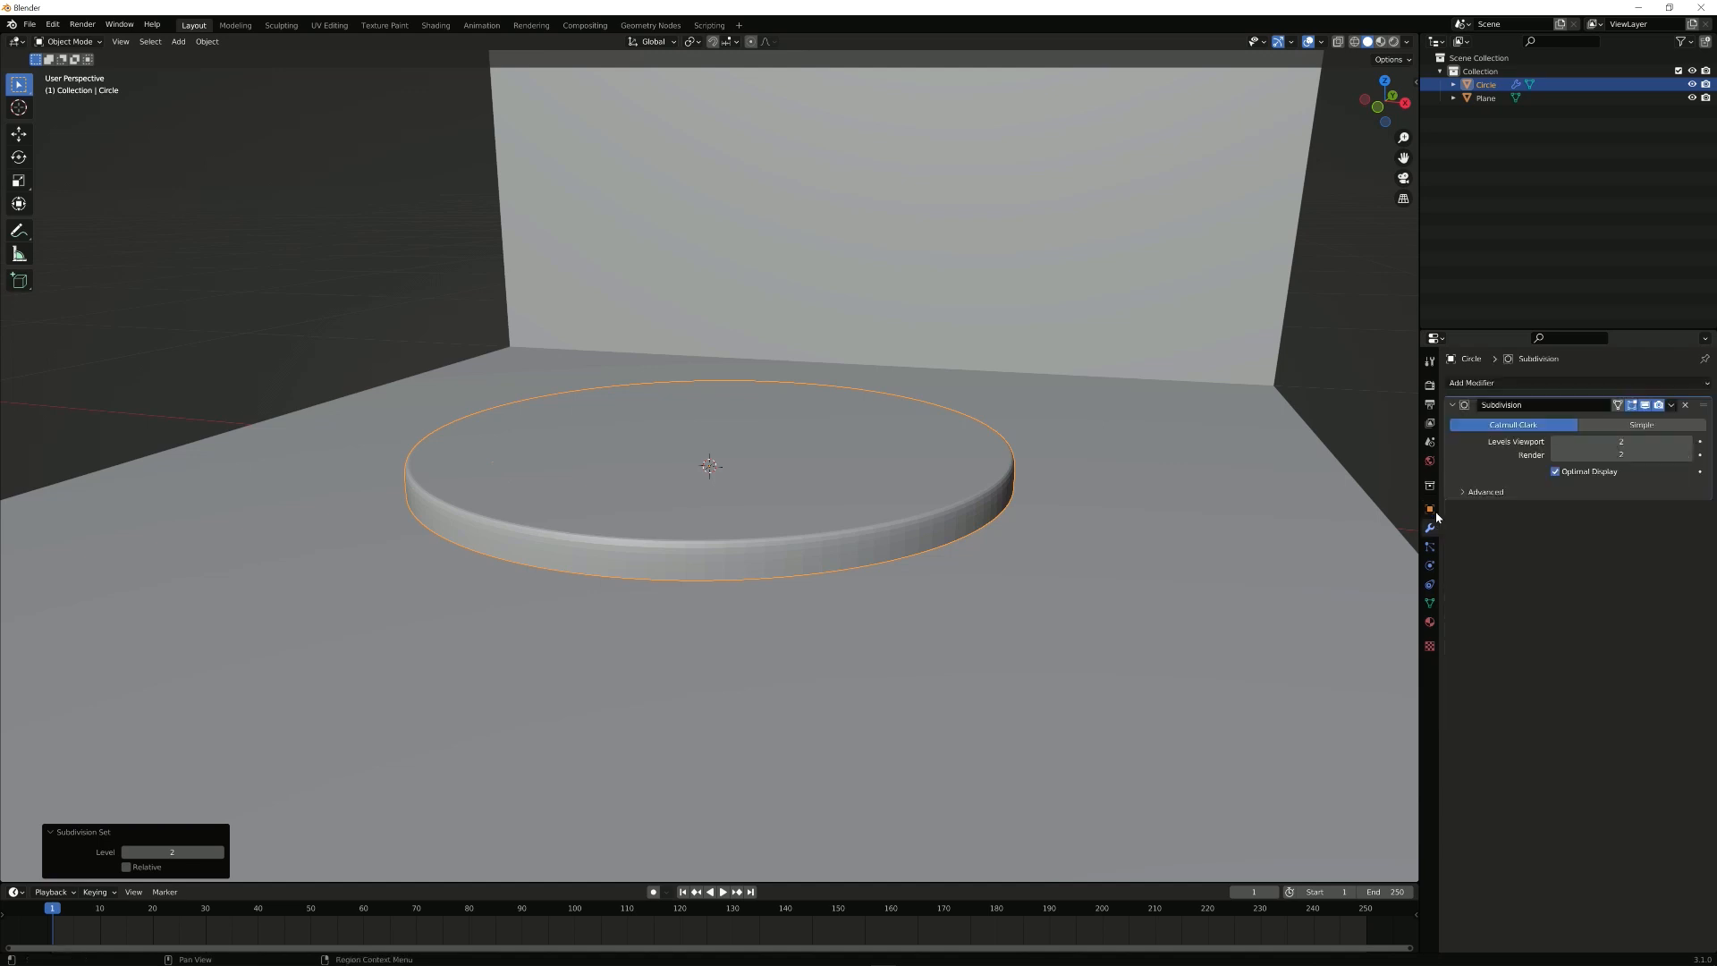
pyautogui.click(1471, 382)
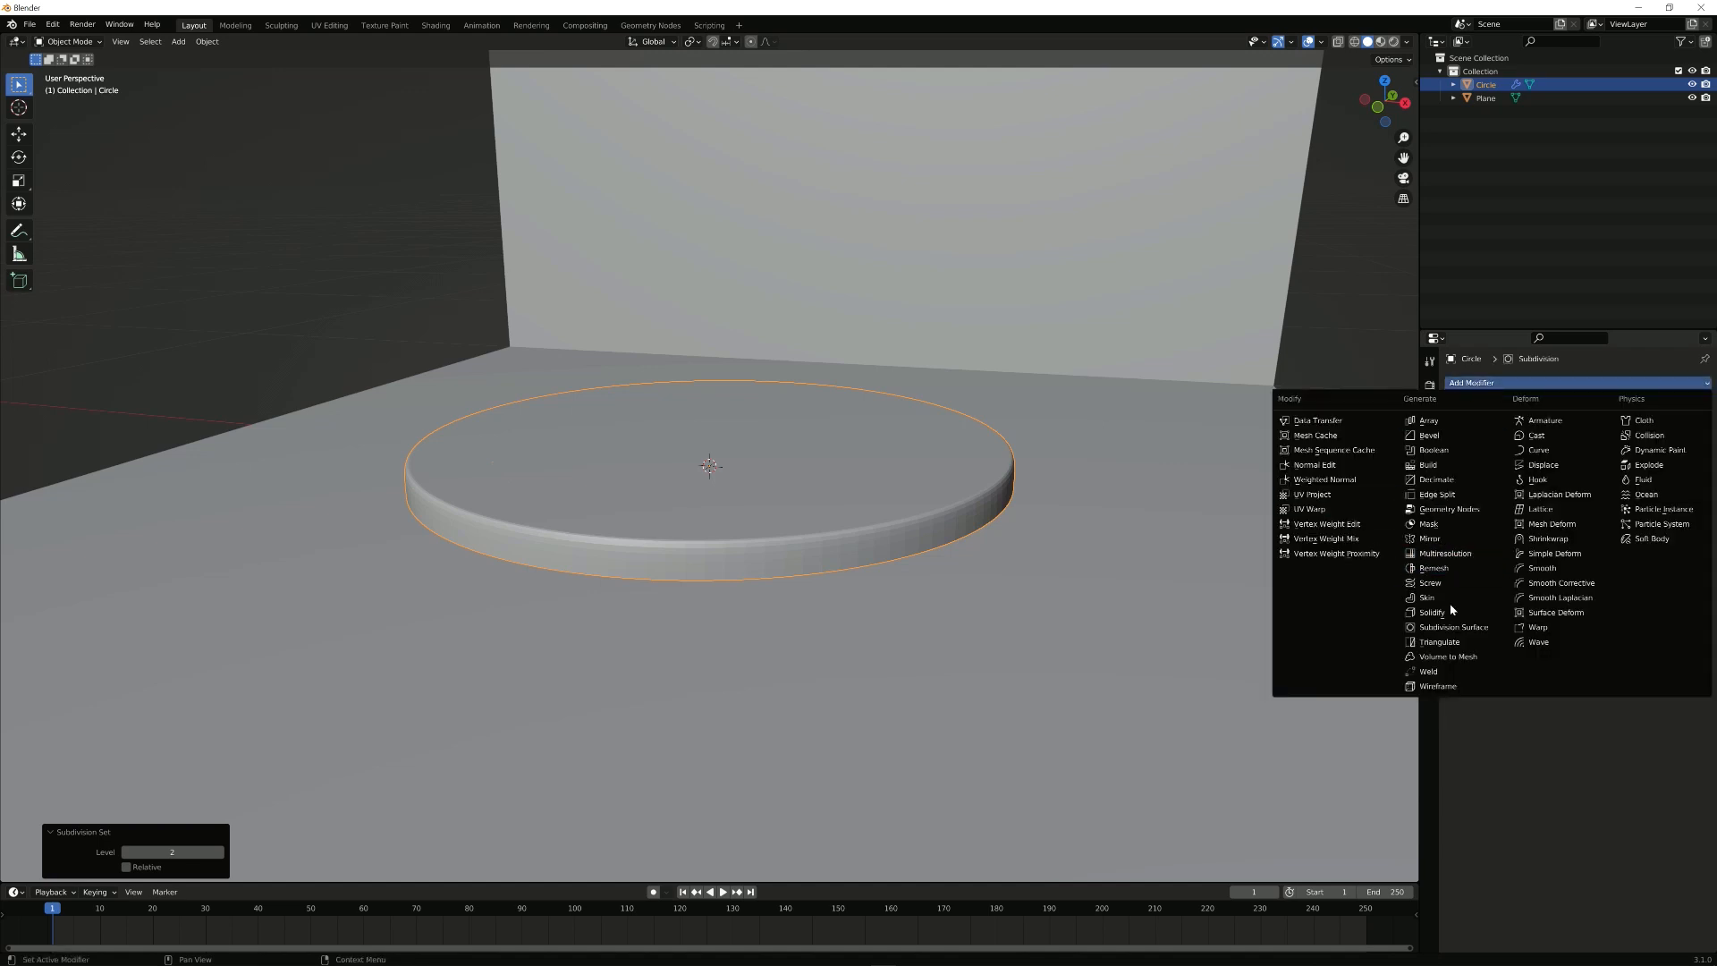
pyautogui.click(1452, 628)
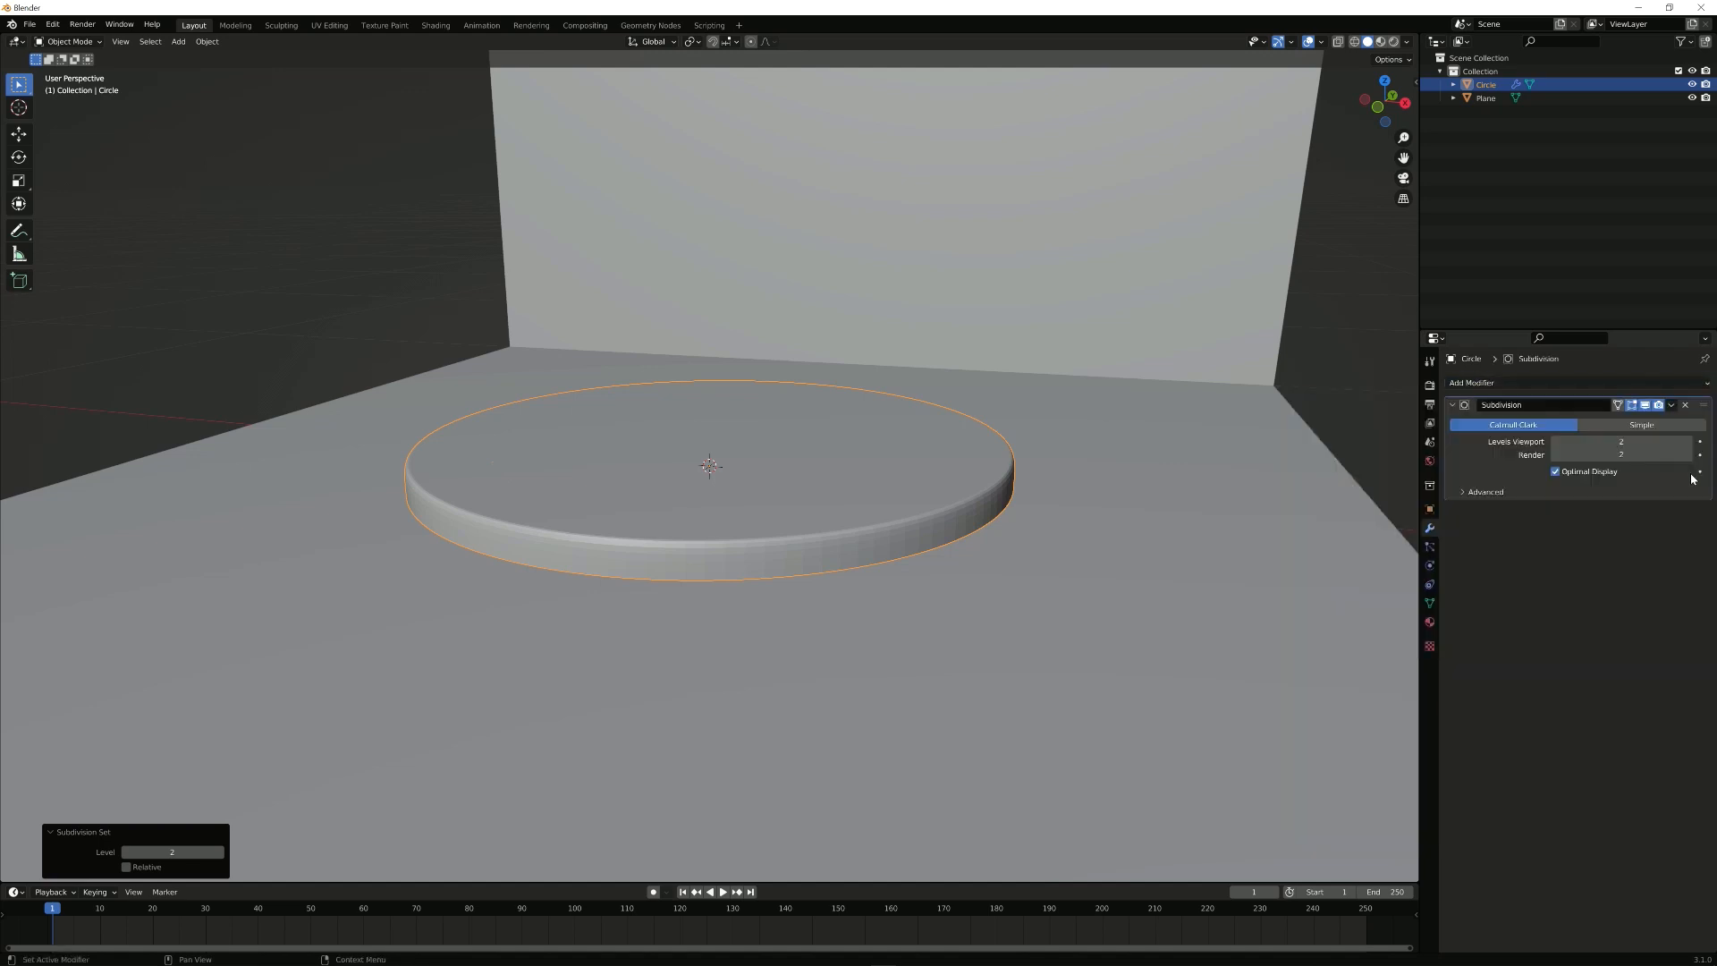
pyautogui.click(1472, 383)
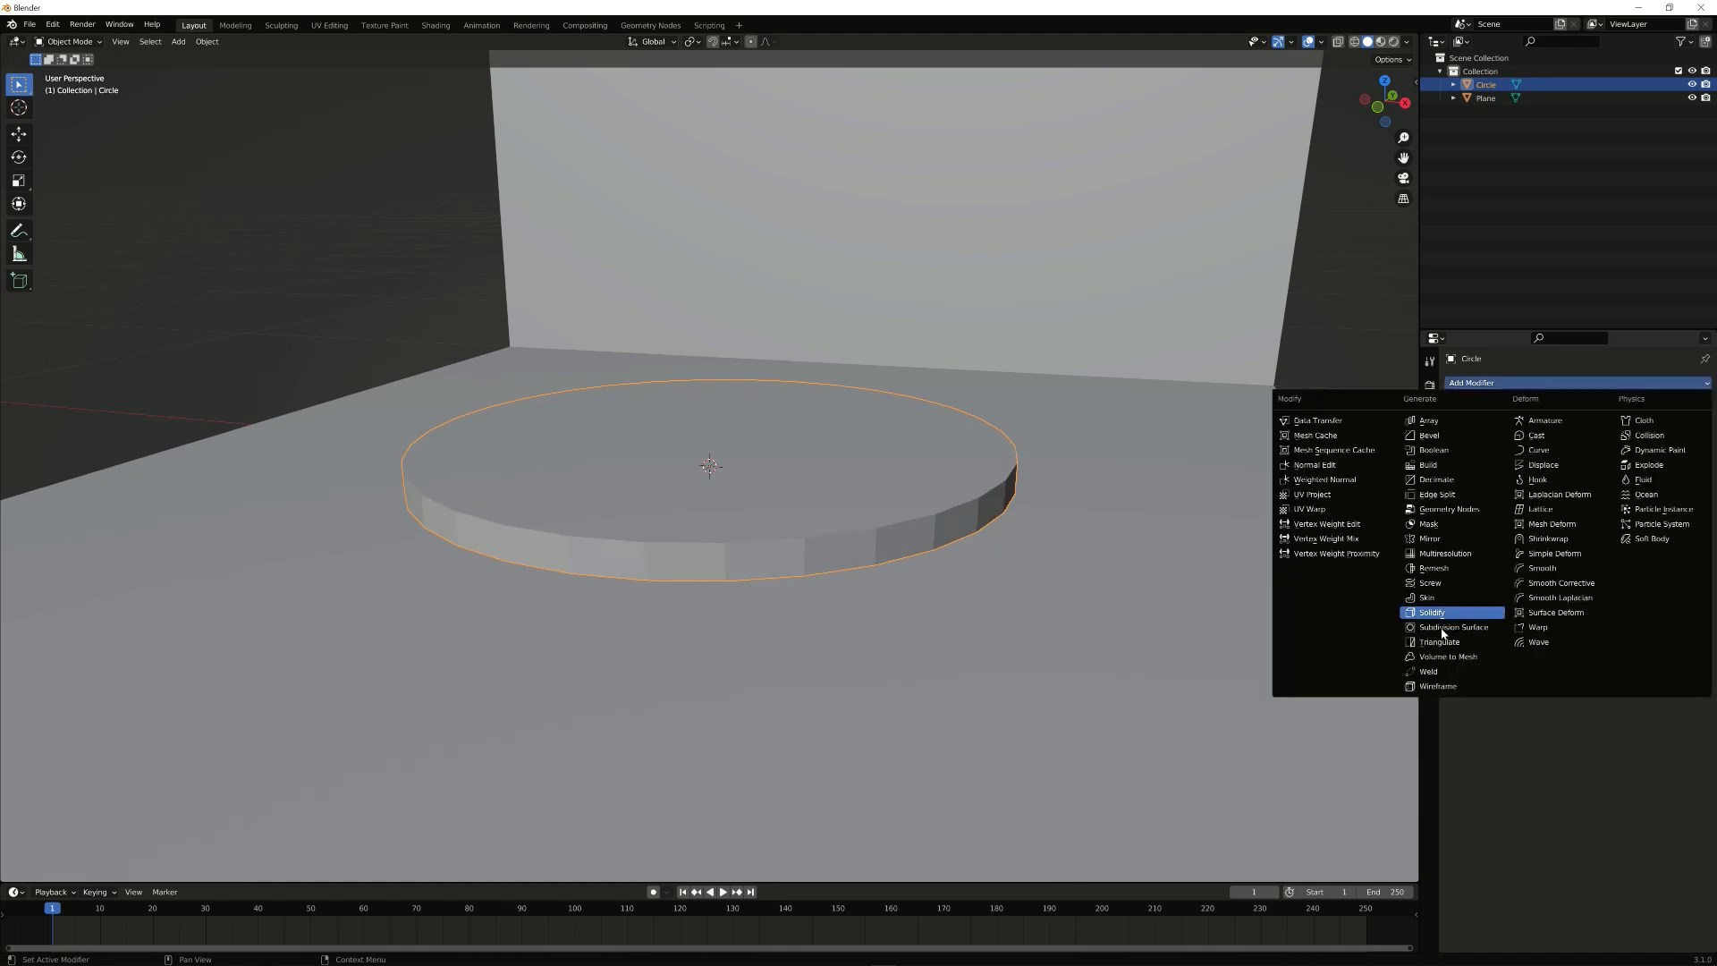
pyautogui.click(1454, 628)
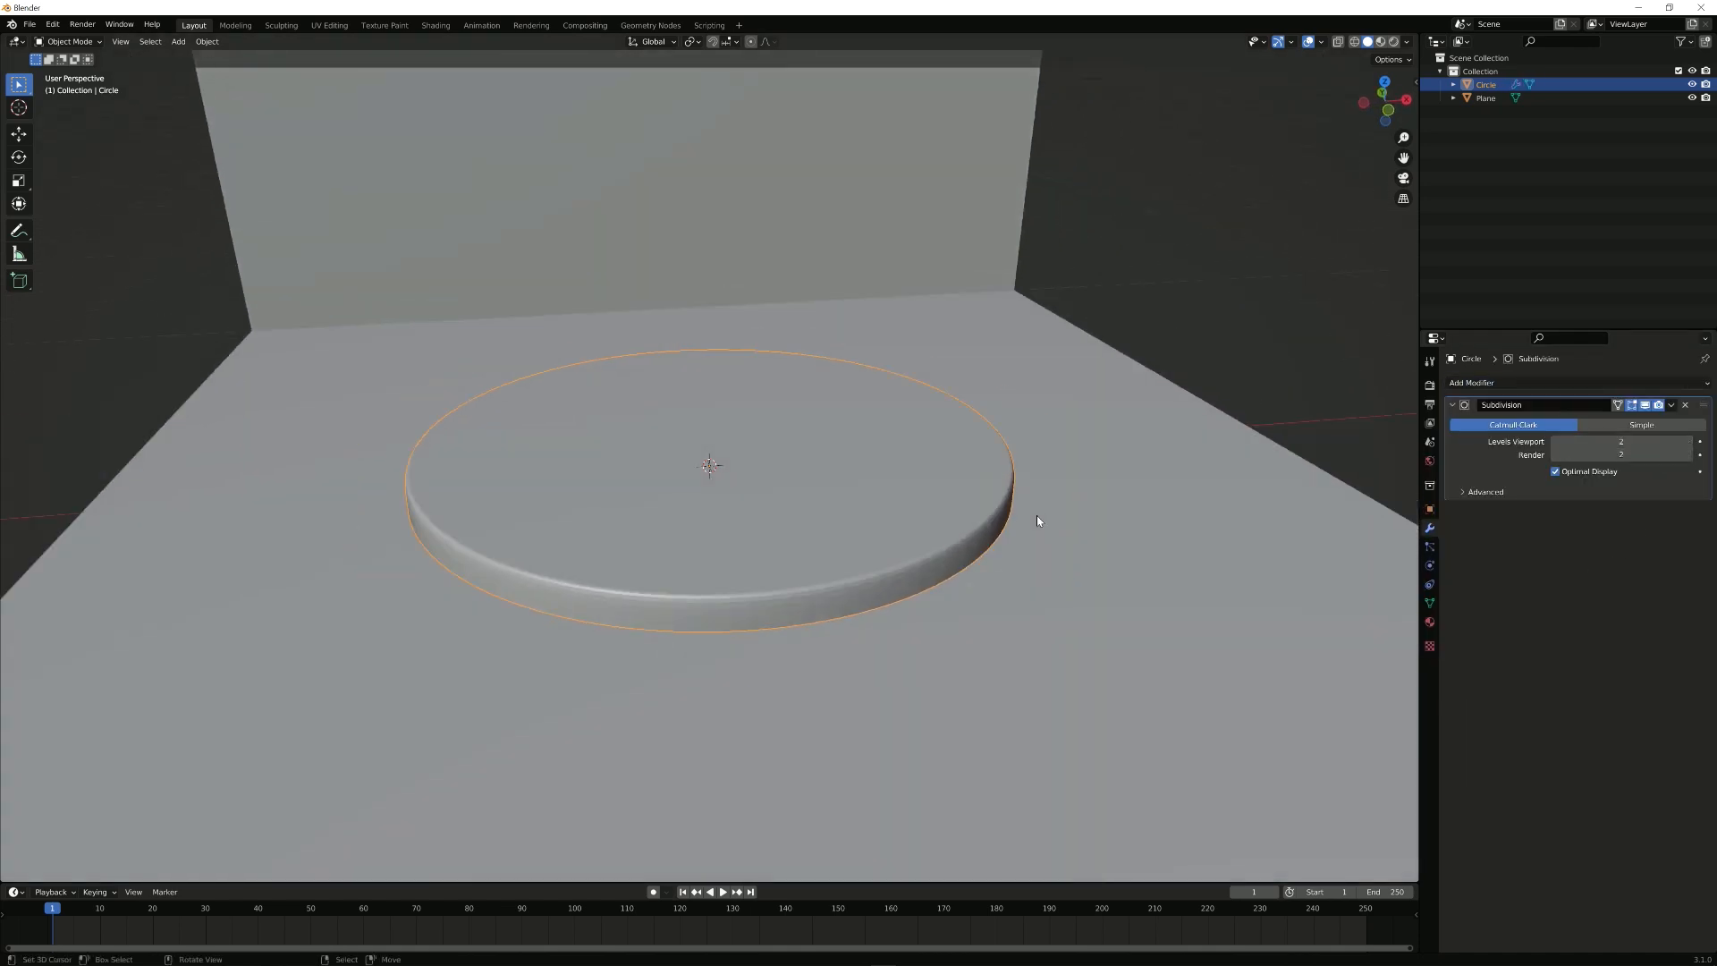
pyautogui.moveTo(938, 515)
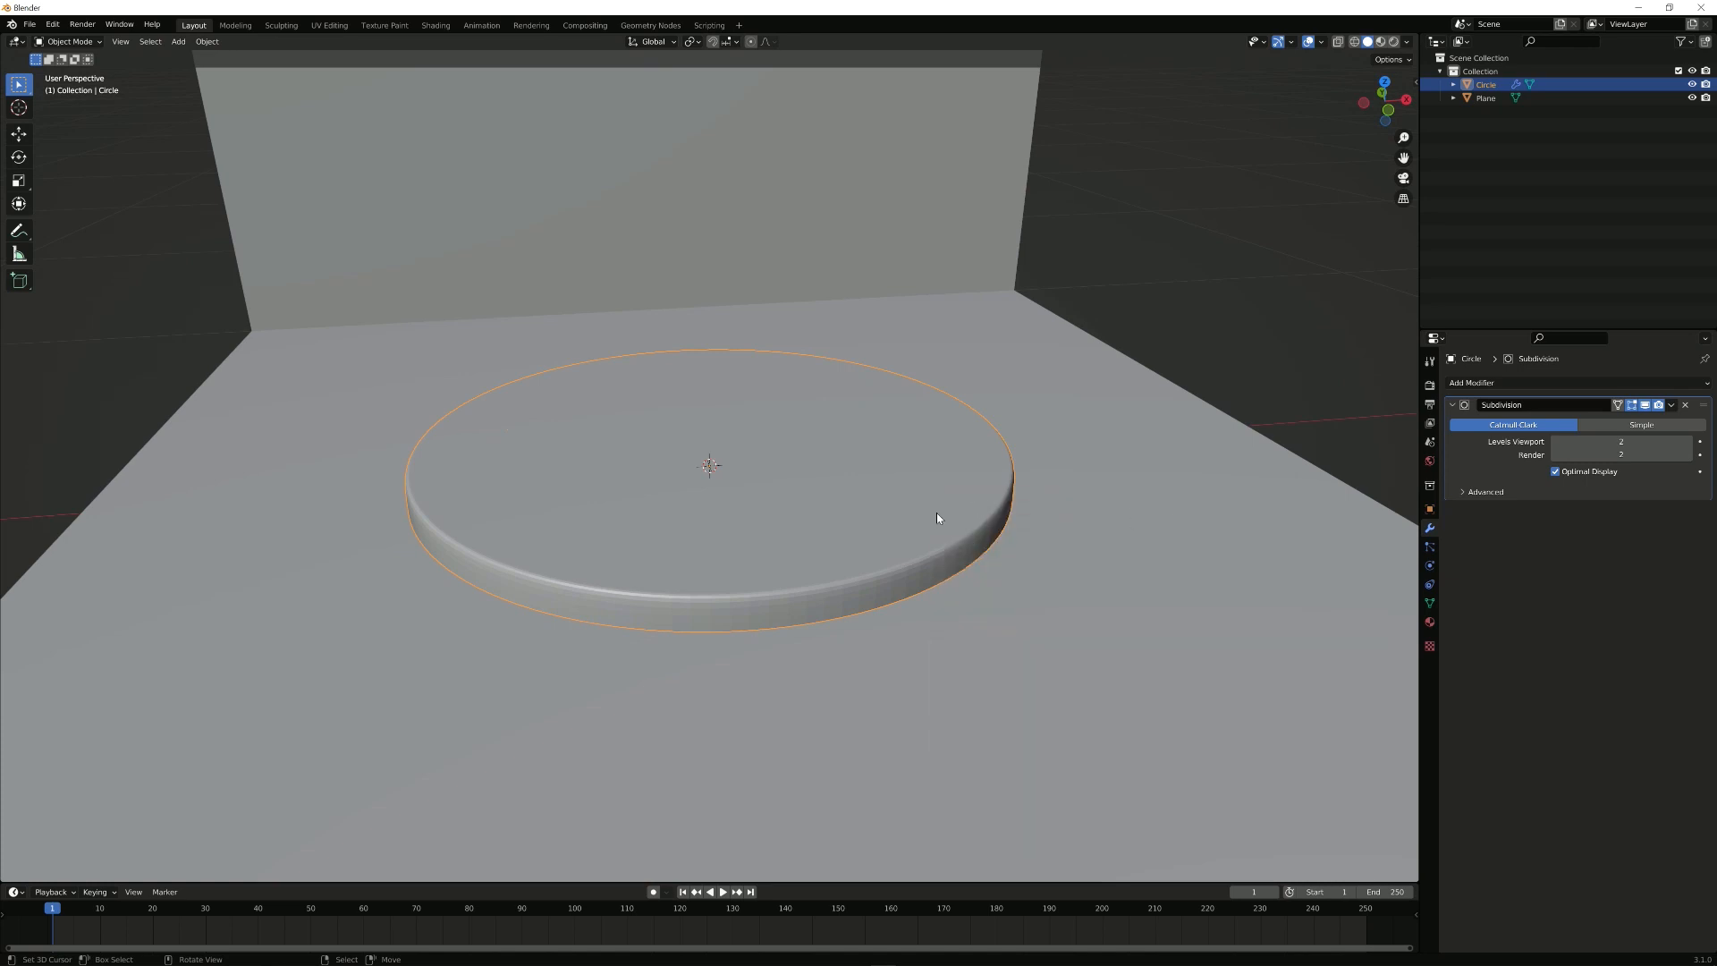
# Step: Shade the disc smooth and add edge detail for a crisper rounded rim
pyautogui.rightClick(937, 517)
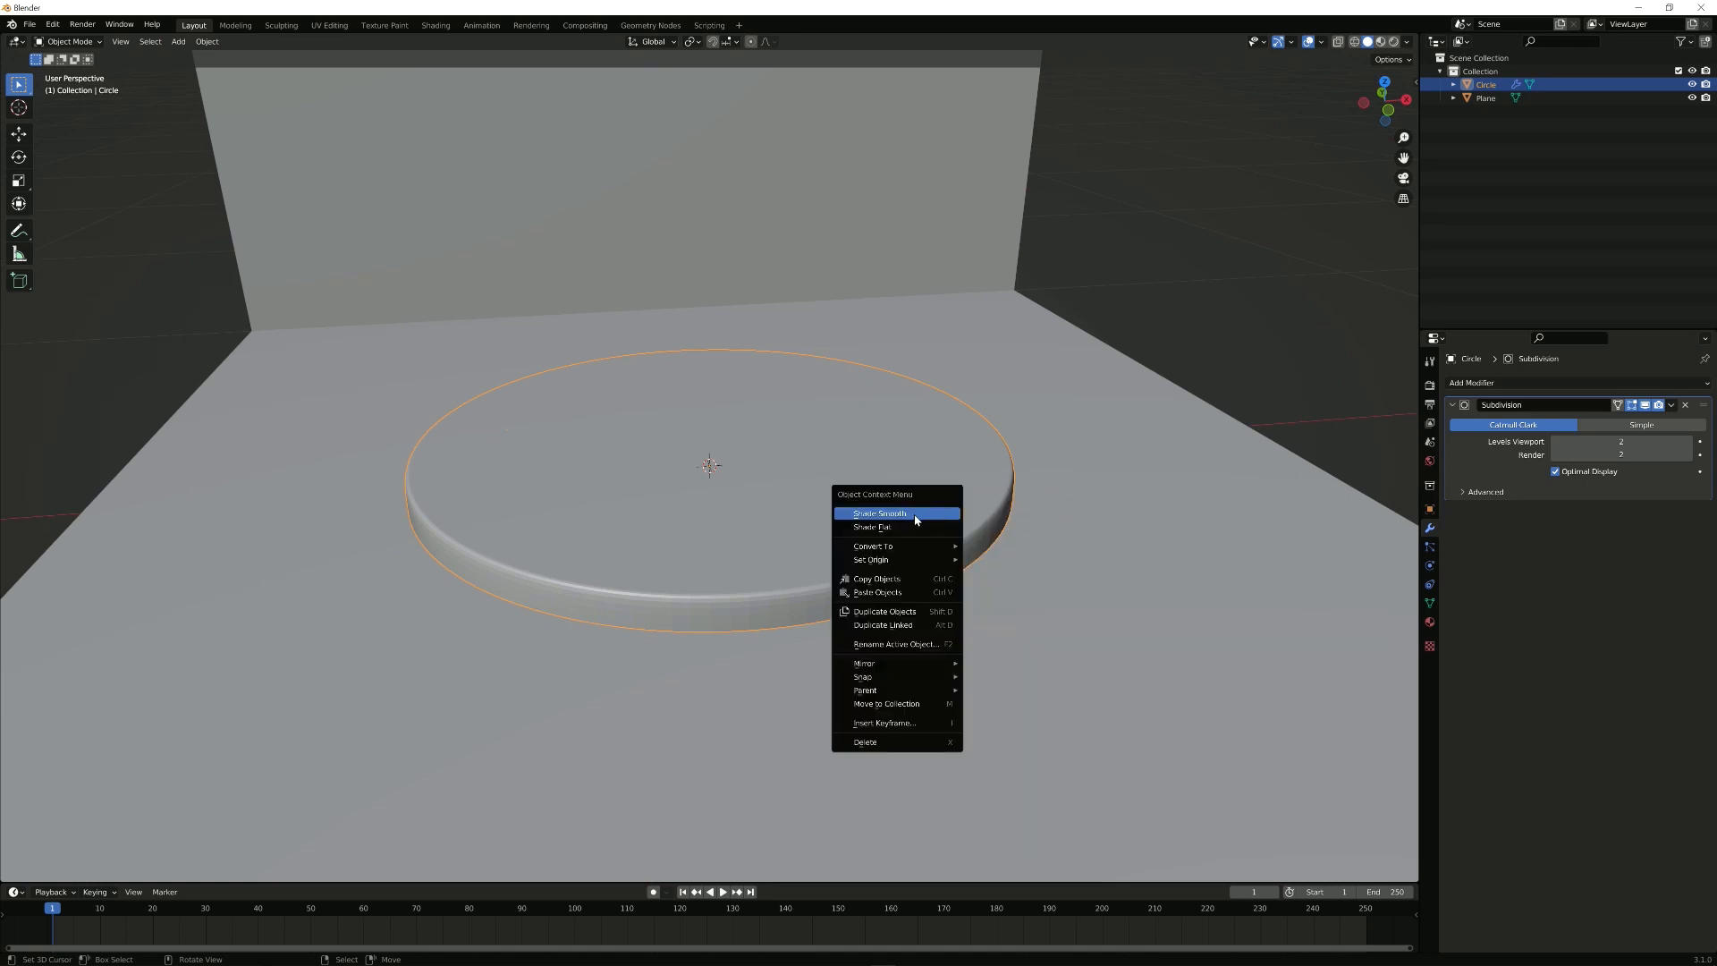
pyautogui.click(898, 513)
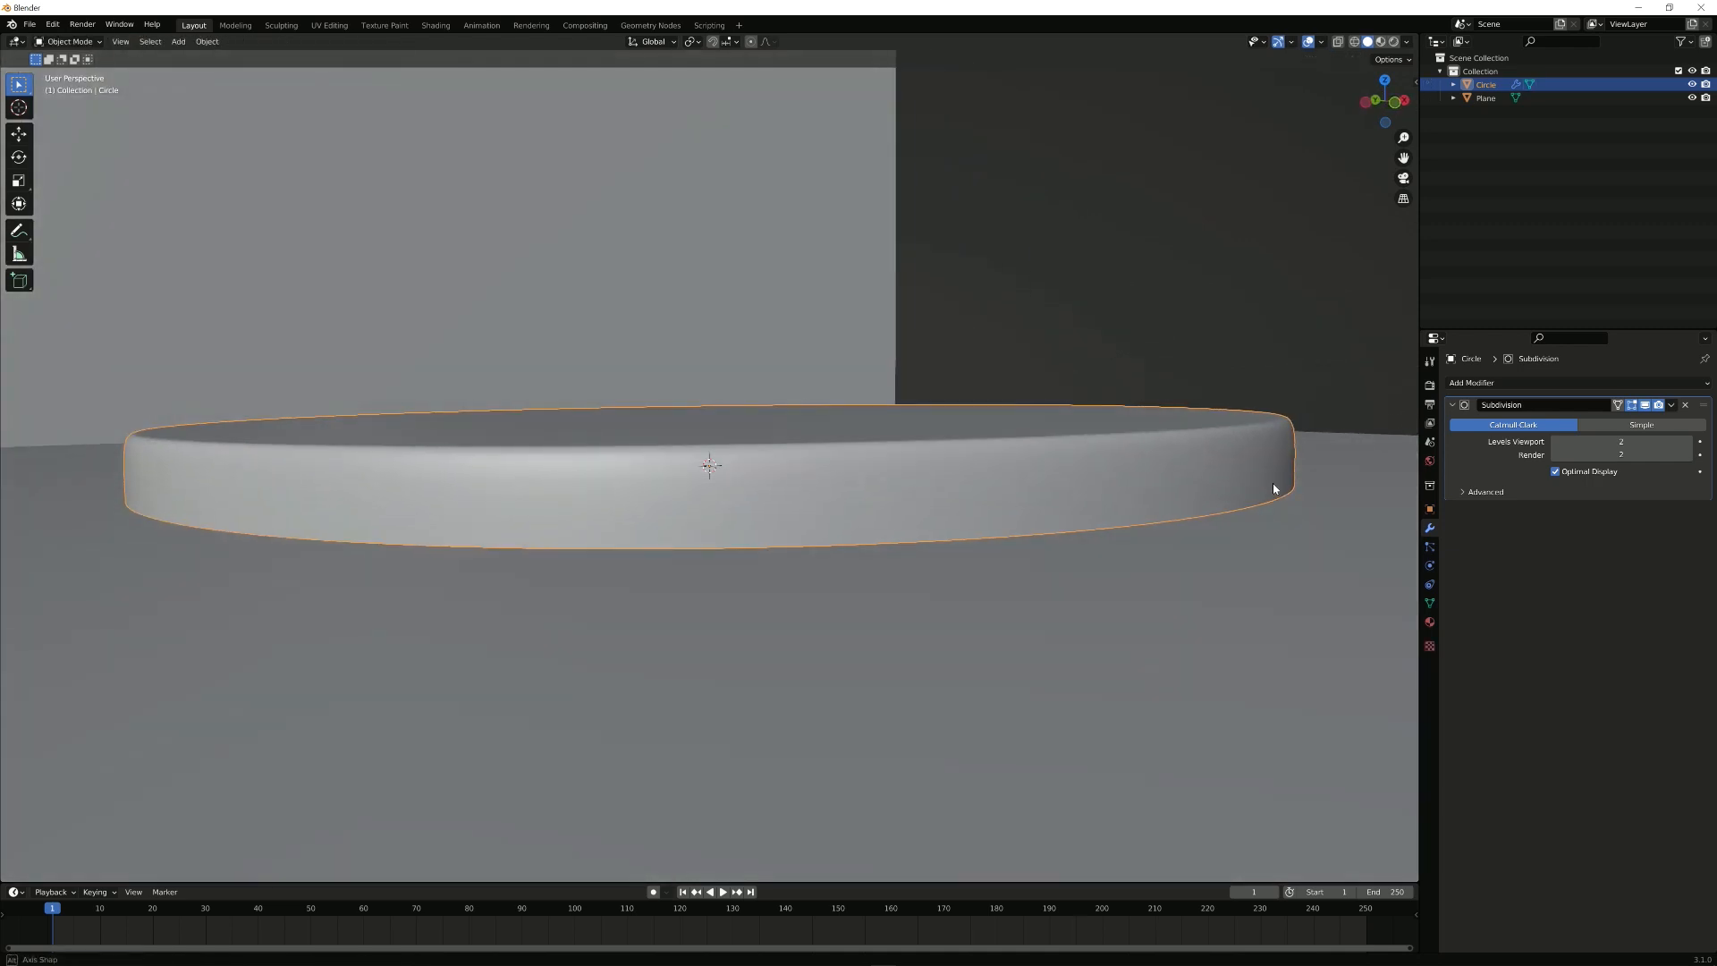
pyautogui.press('Tab')
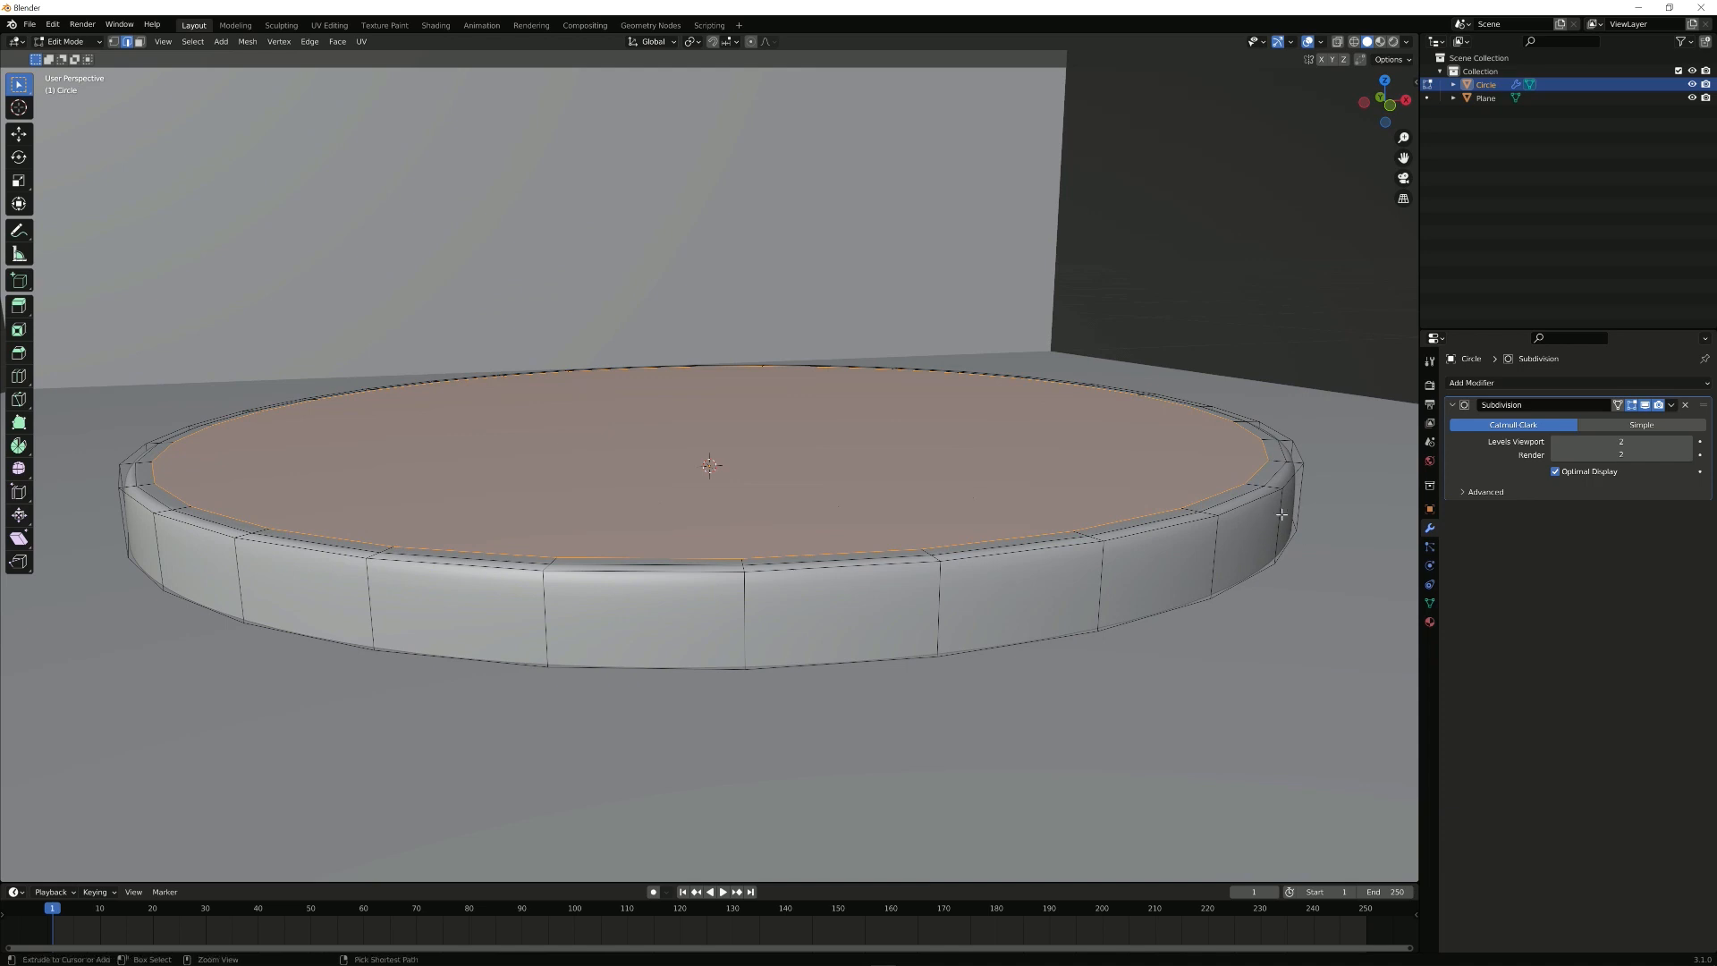
pyautogui.moveTo(1224, 533)
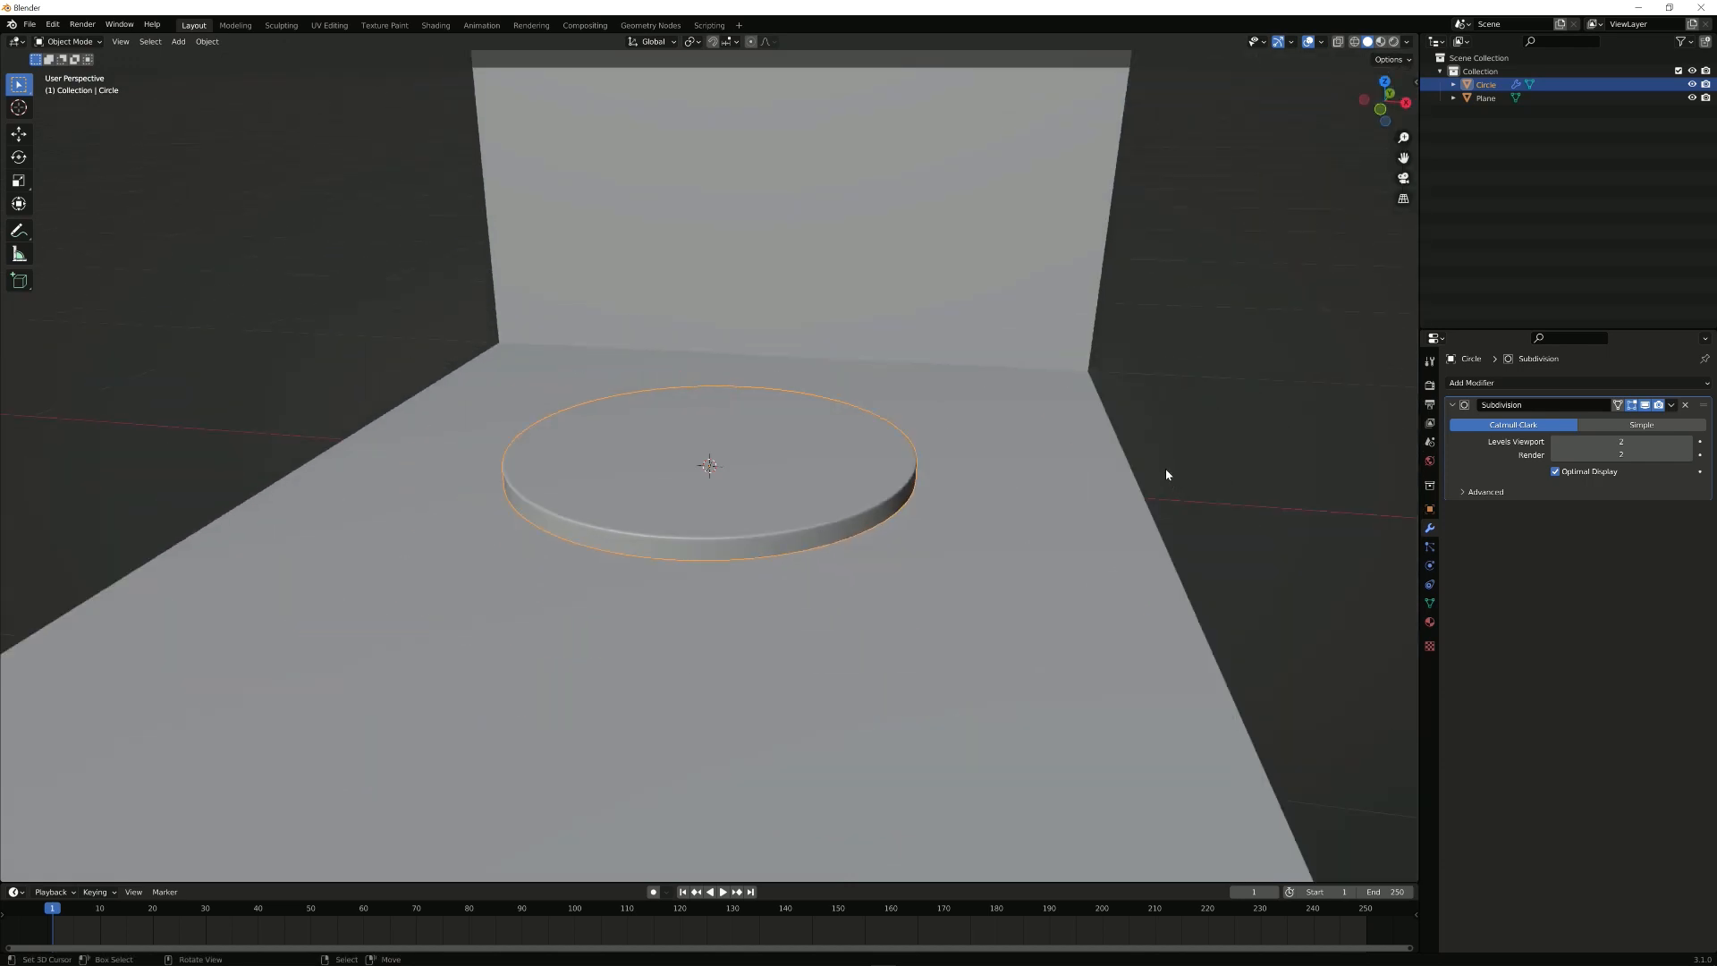
pyautogui.scroll(-3)
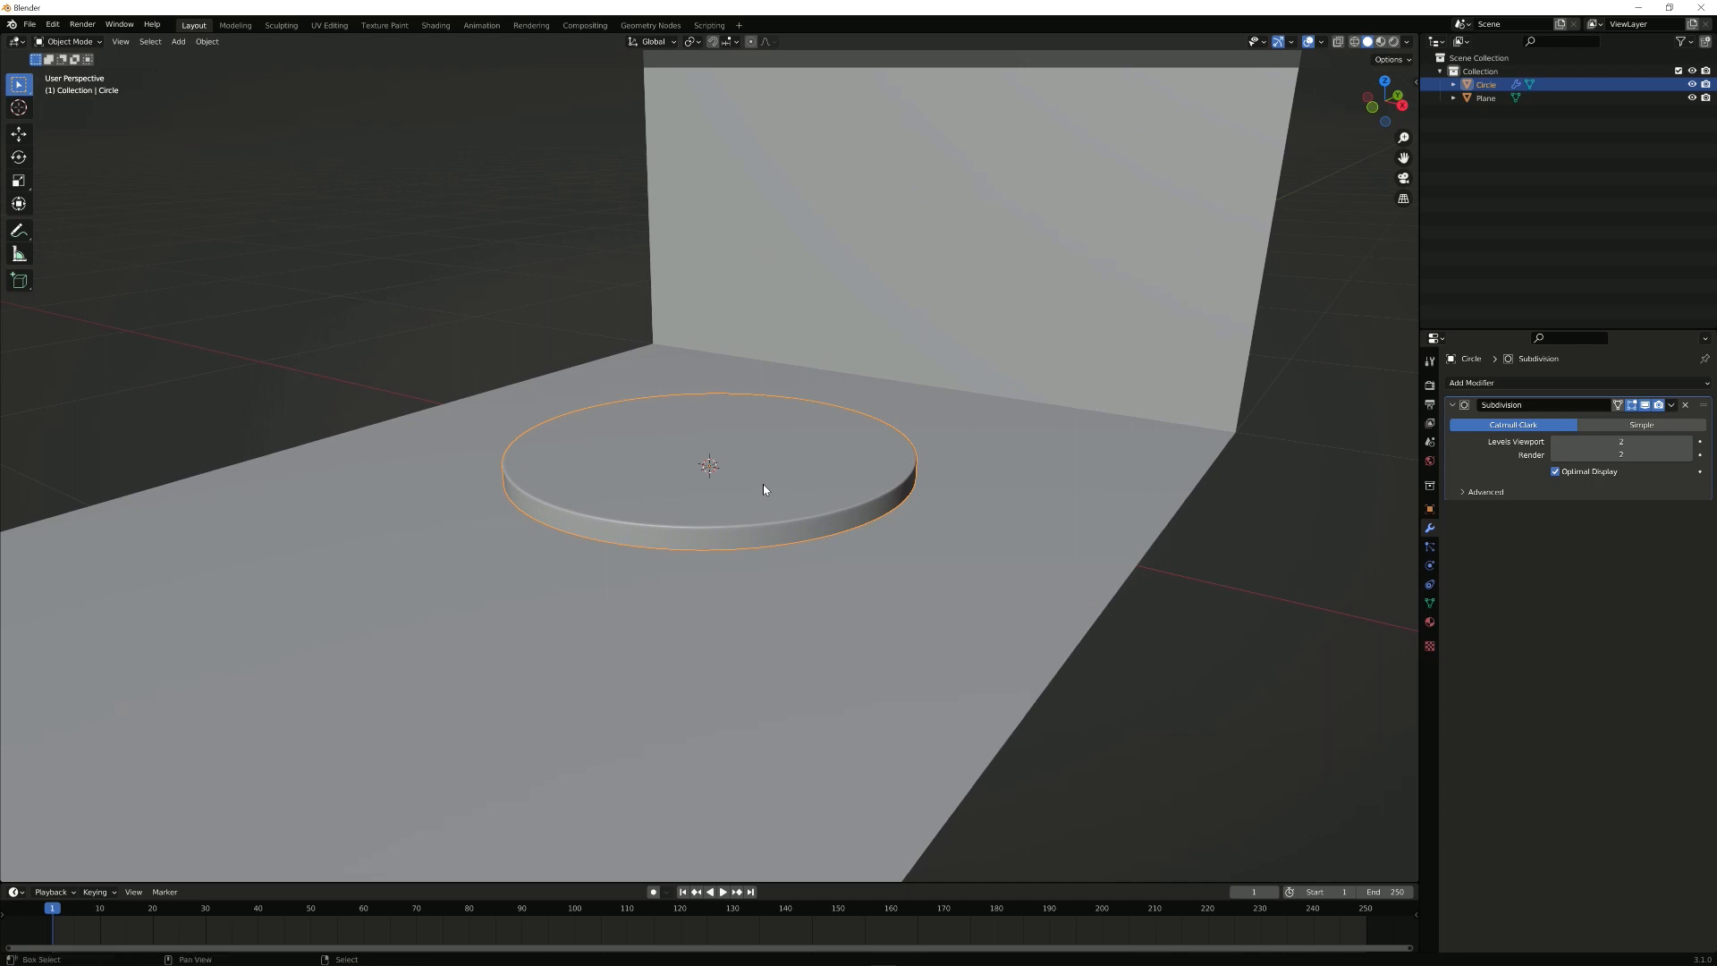
# Step: Add a torus mesh around the disc at the scene centre in Object Mode
pyautogui.click(178, 41)
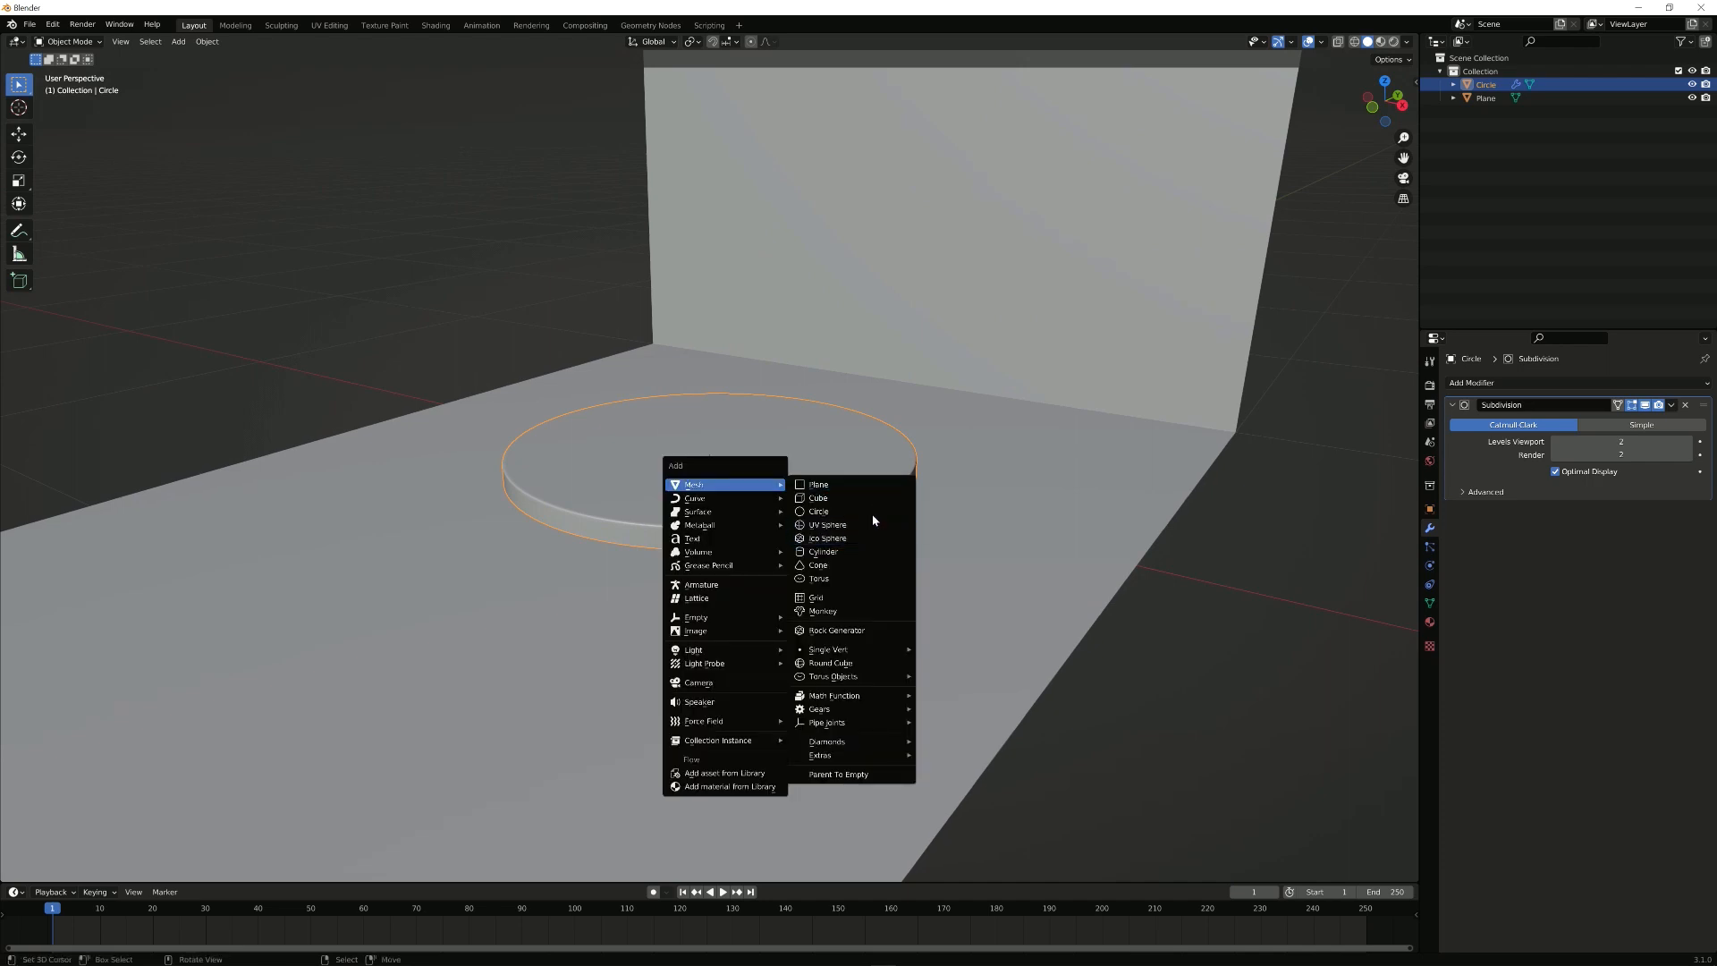
pyautogui.moveTo(844, 497)
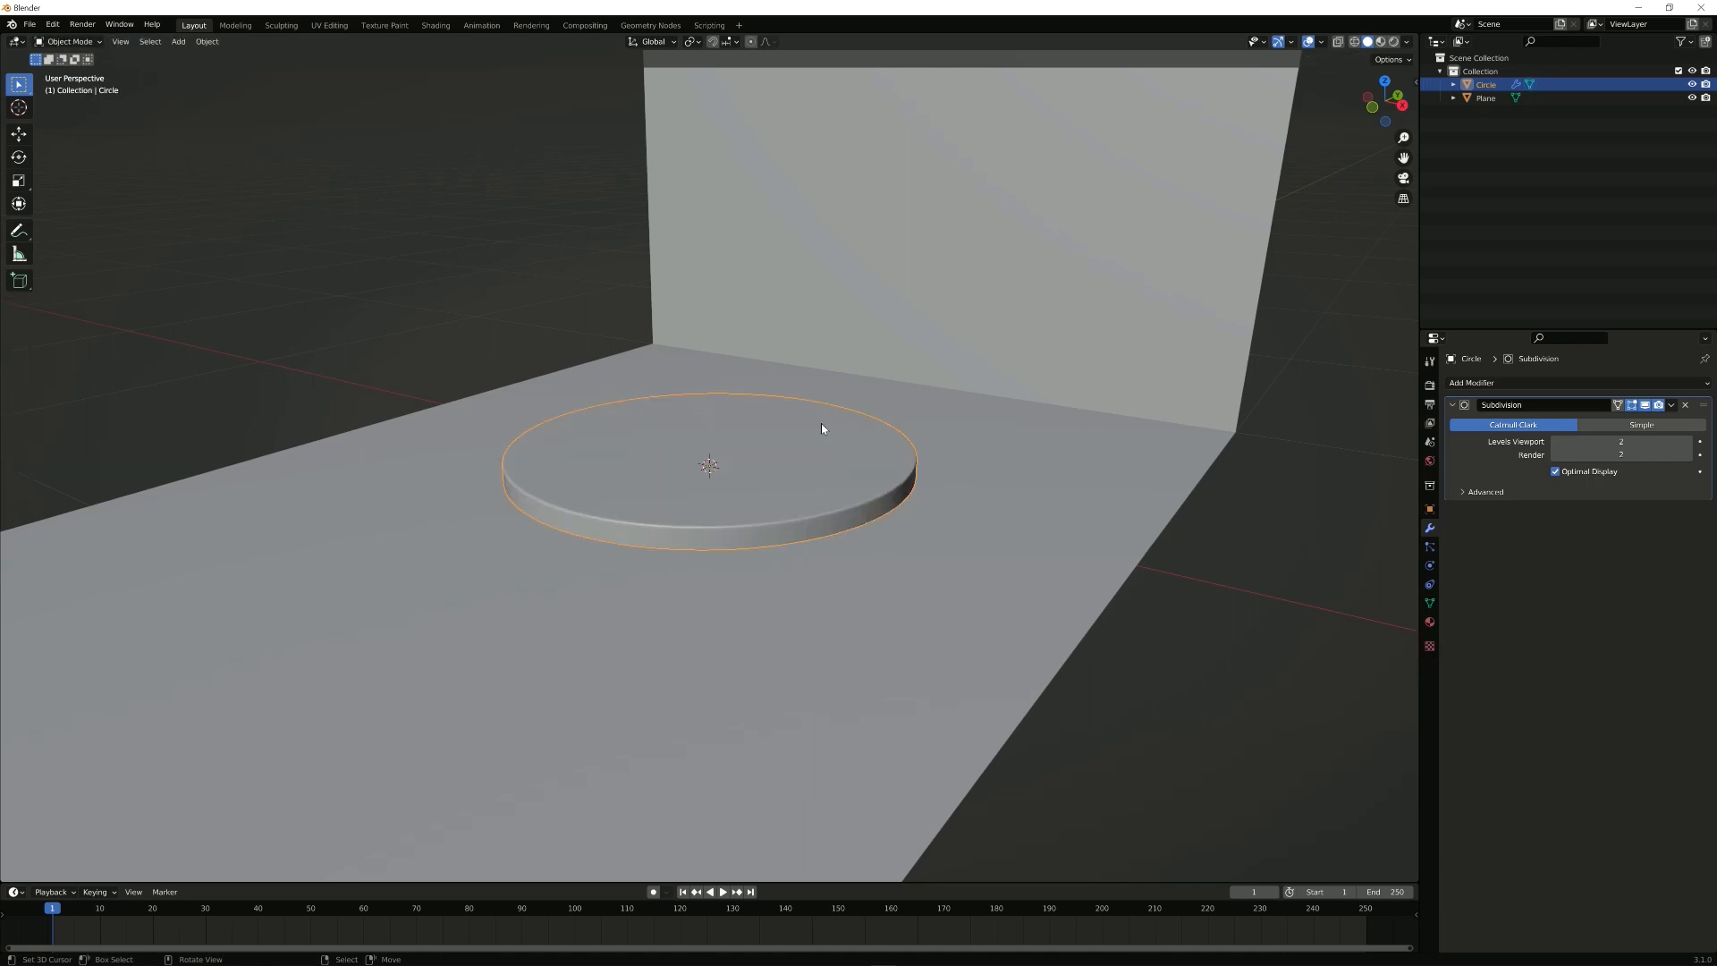
pyautogui.moveTo(731, 458)
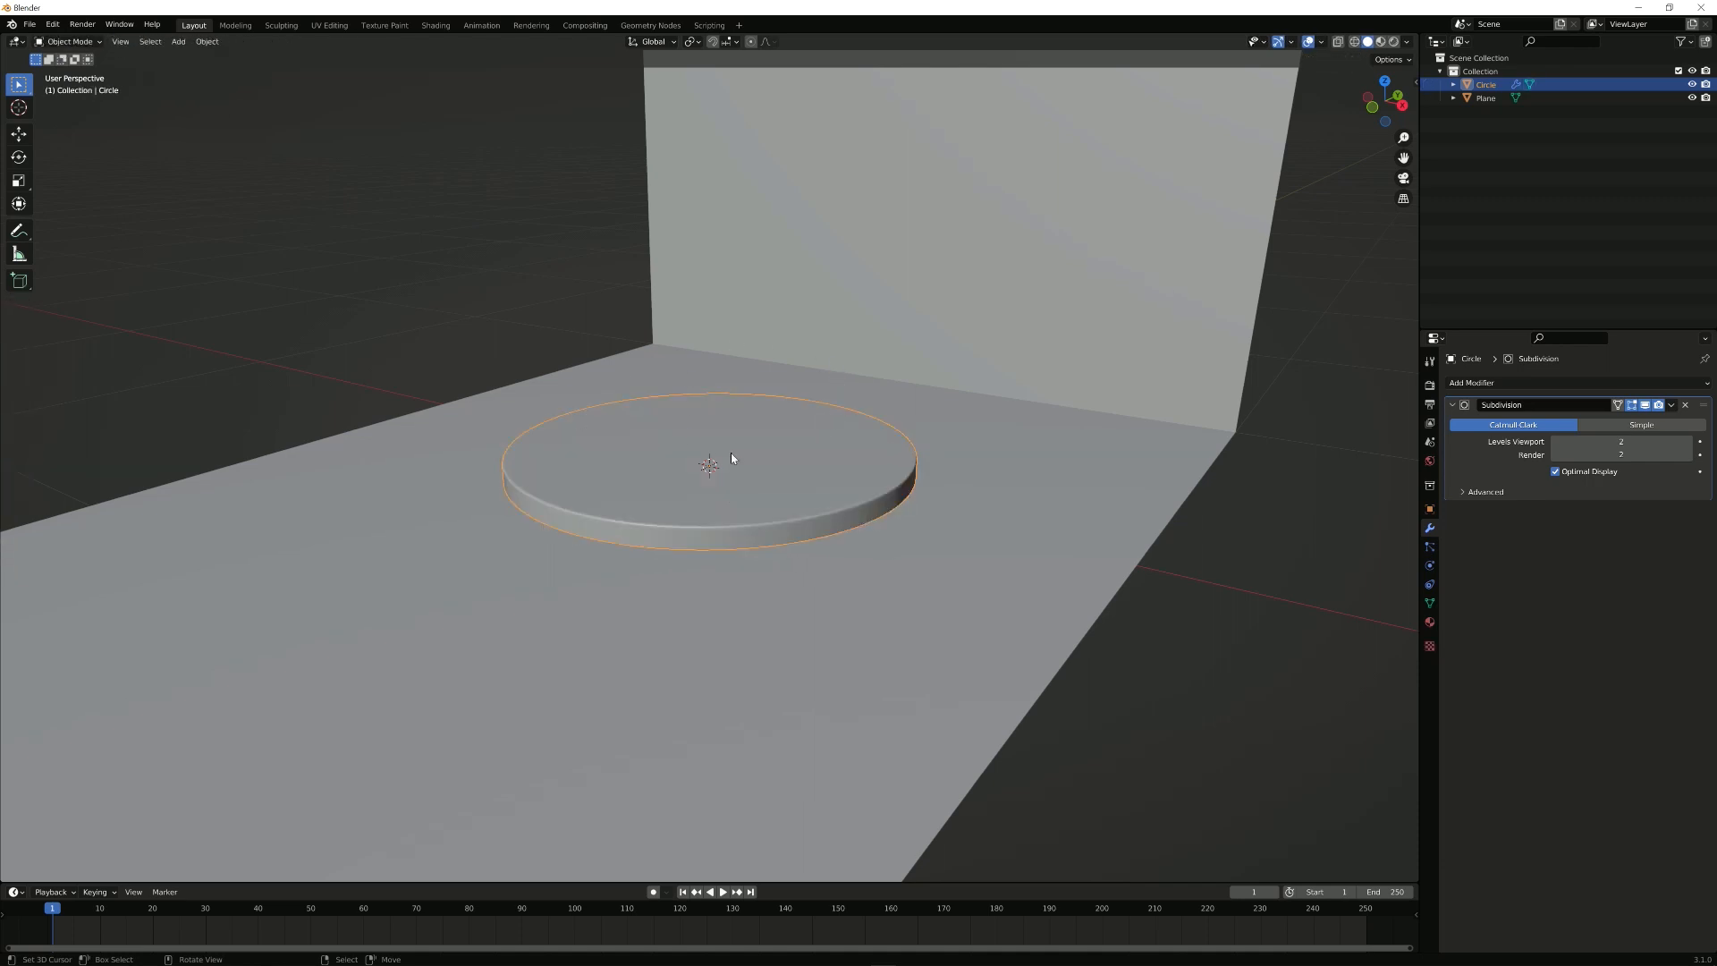
pyautogui.moveTo(855, 415)
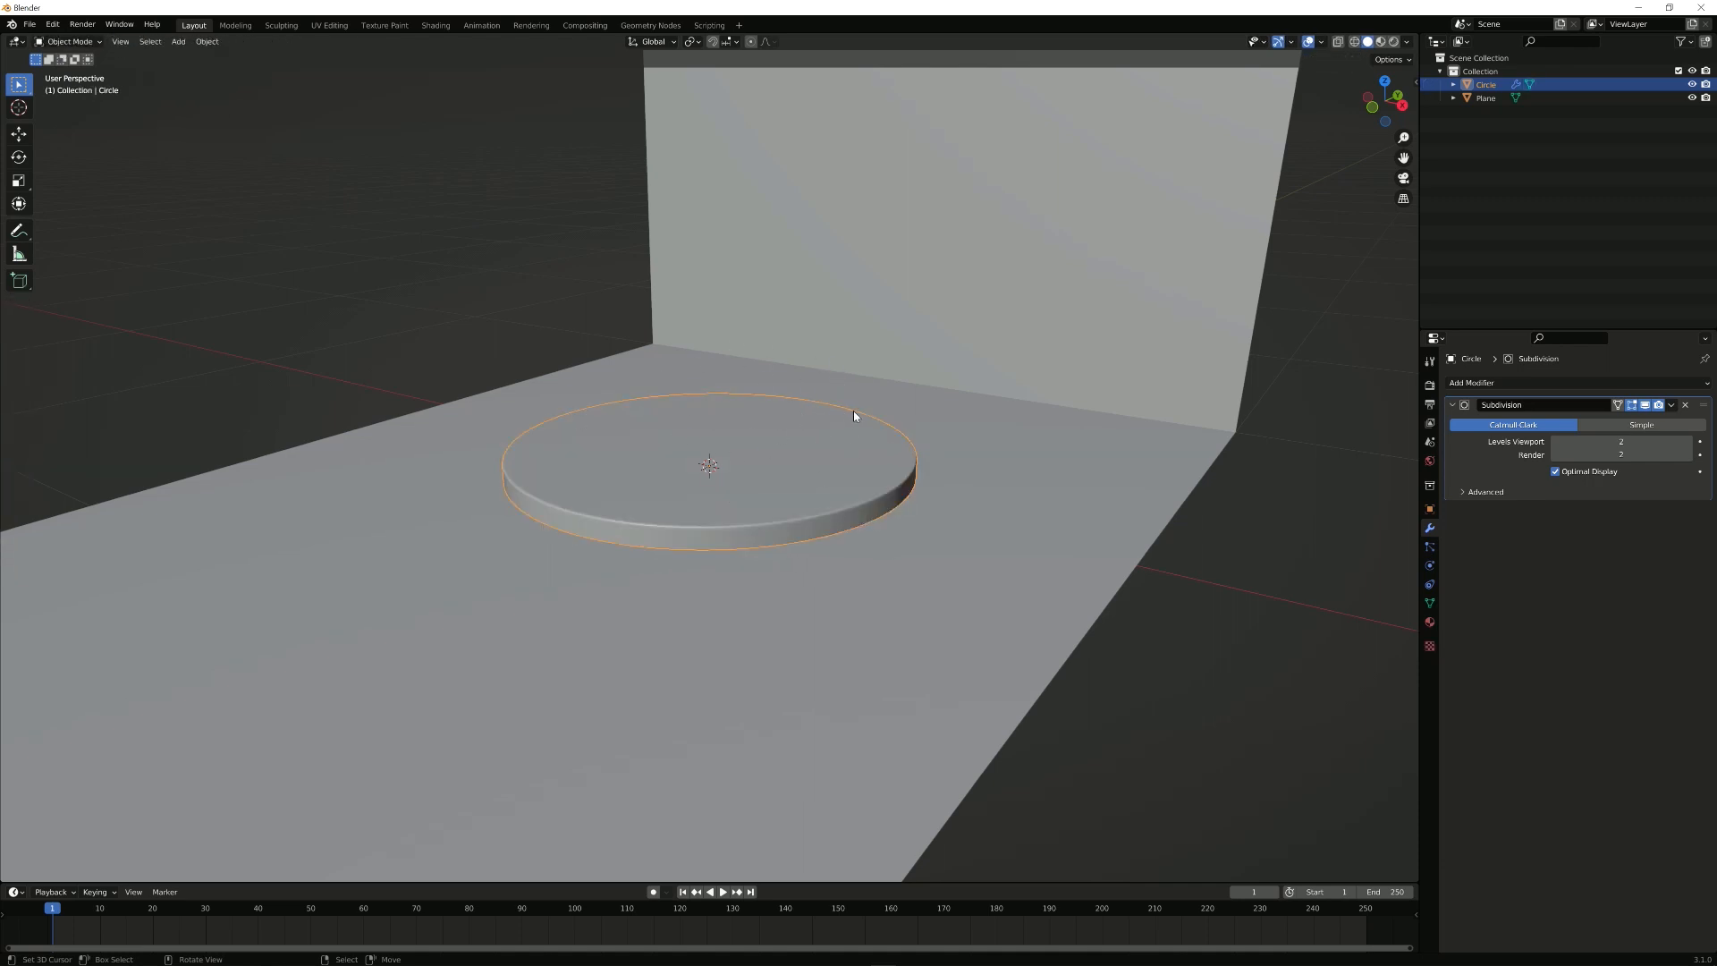
pyautogui.click(75, 43)
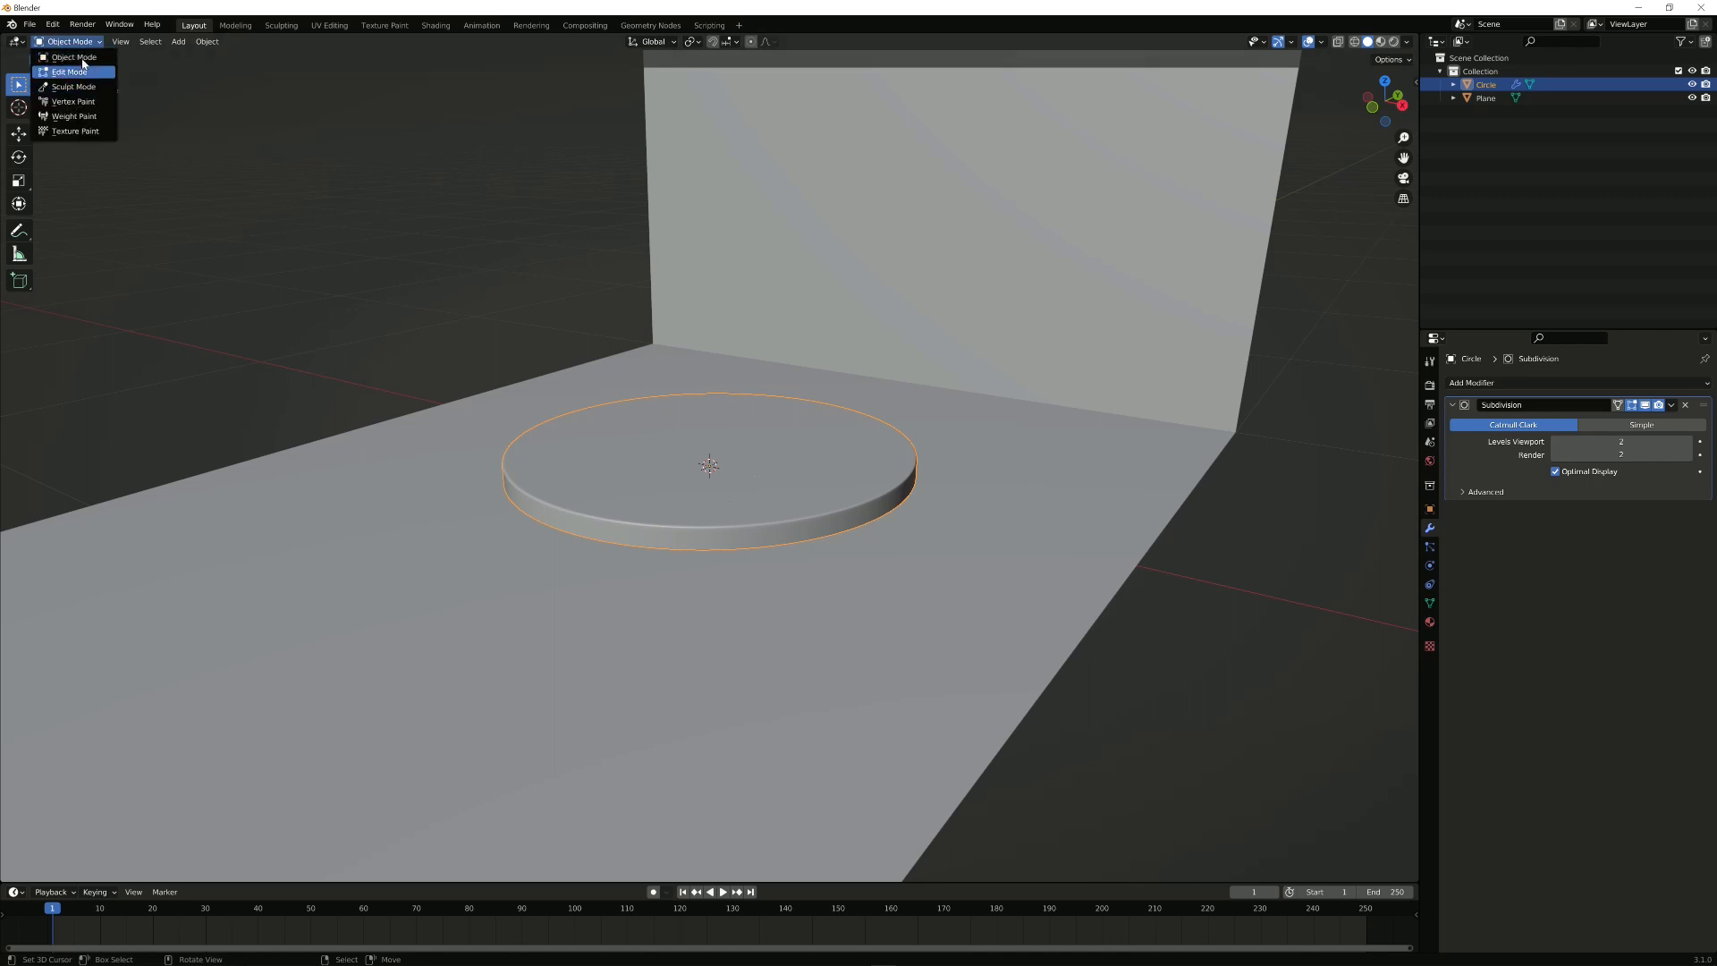
pyautogui.click(181, 43)
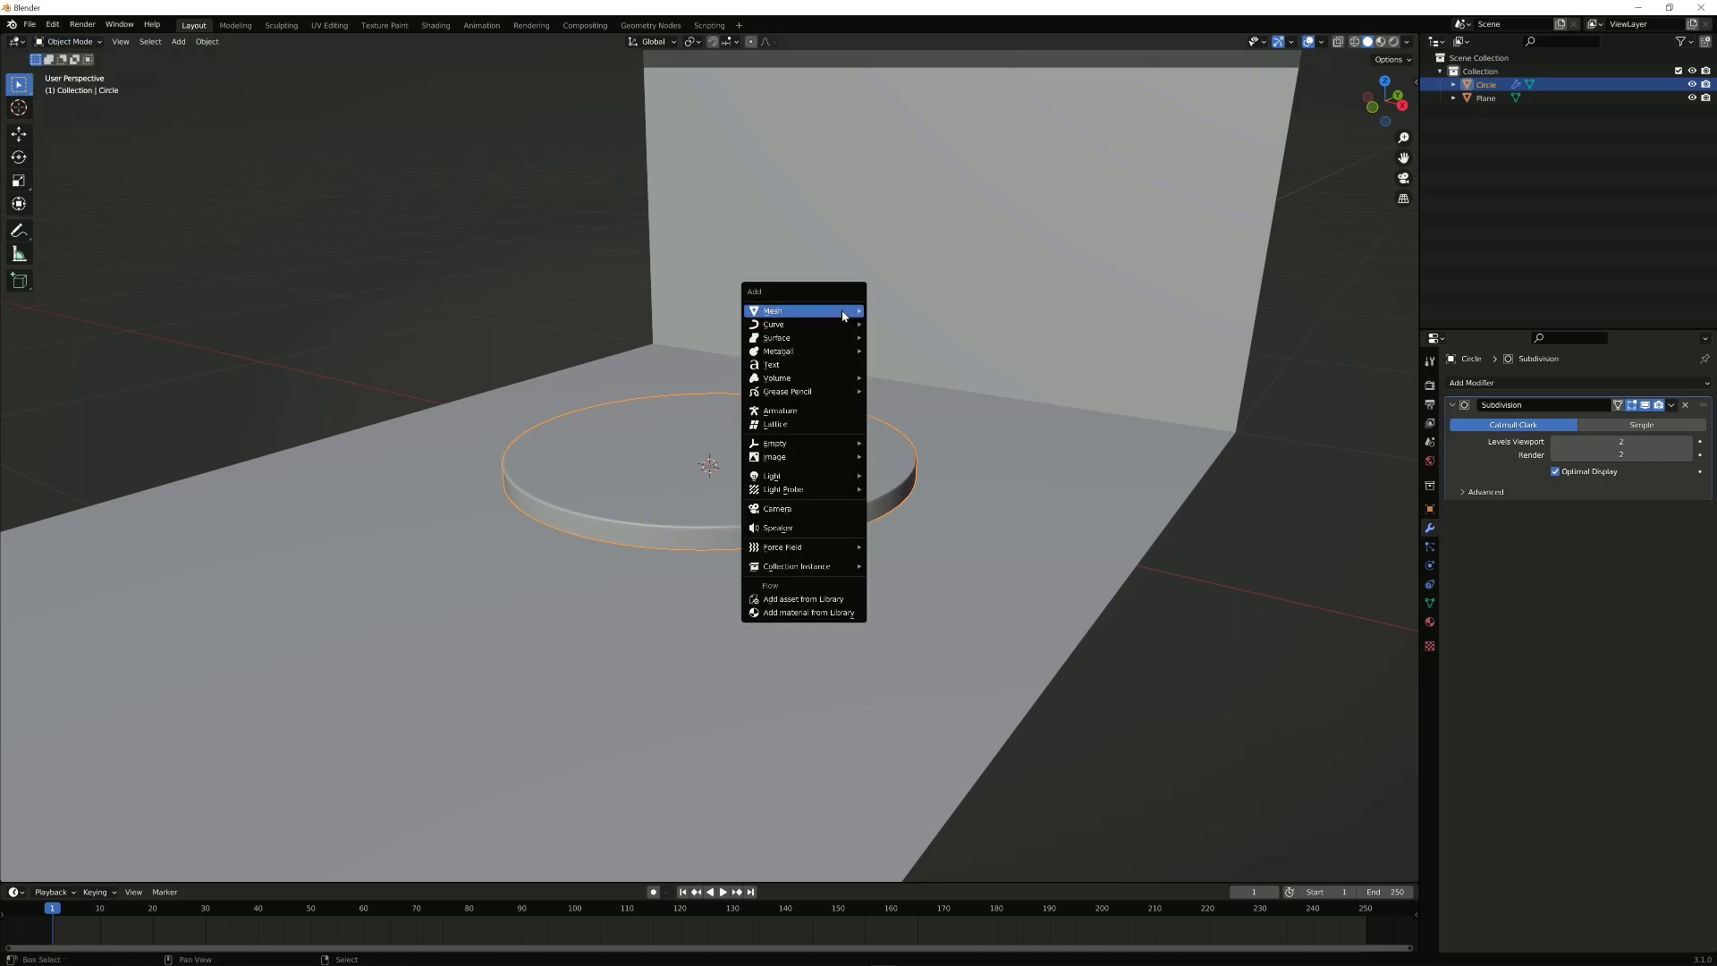
pyautogui.moveTo(801, 311)
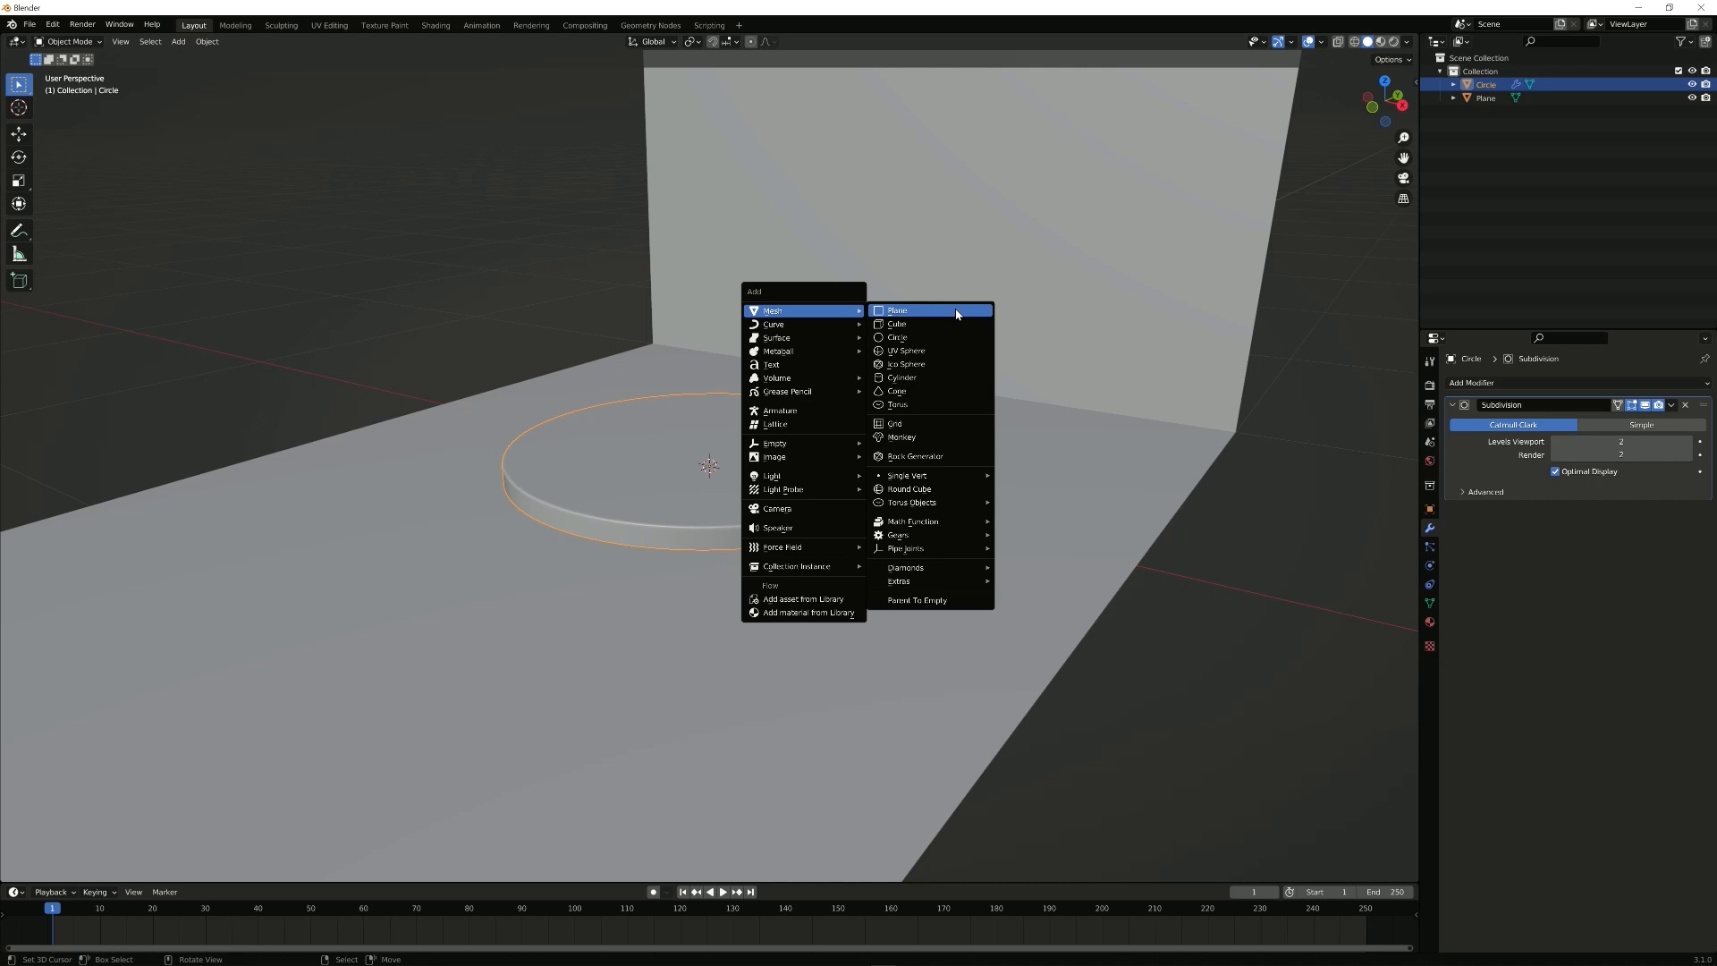
pyautogui.click(897, 404)
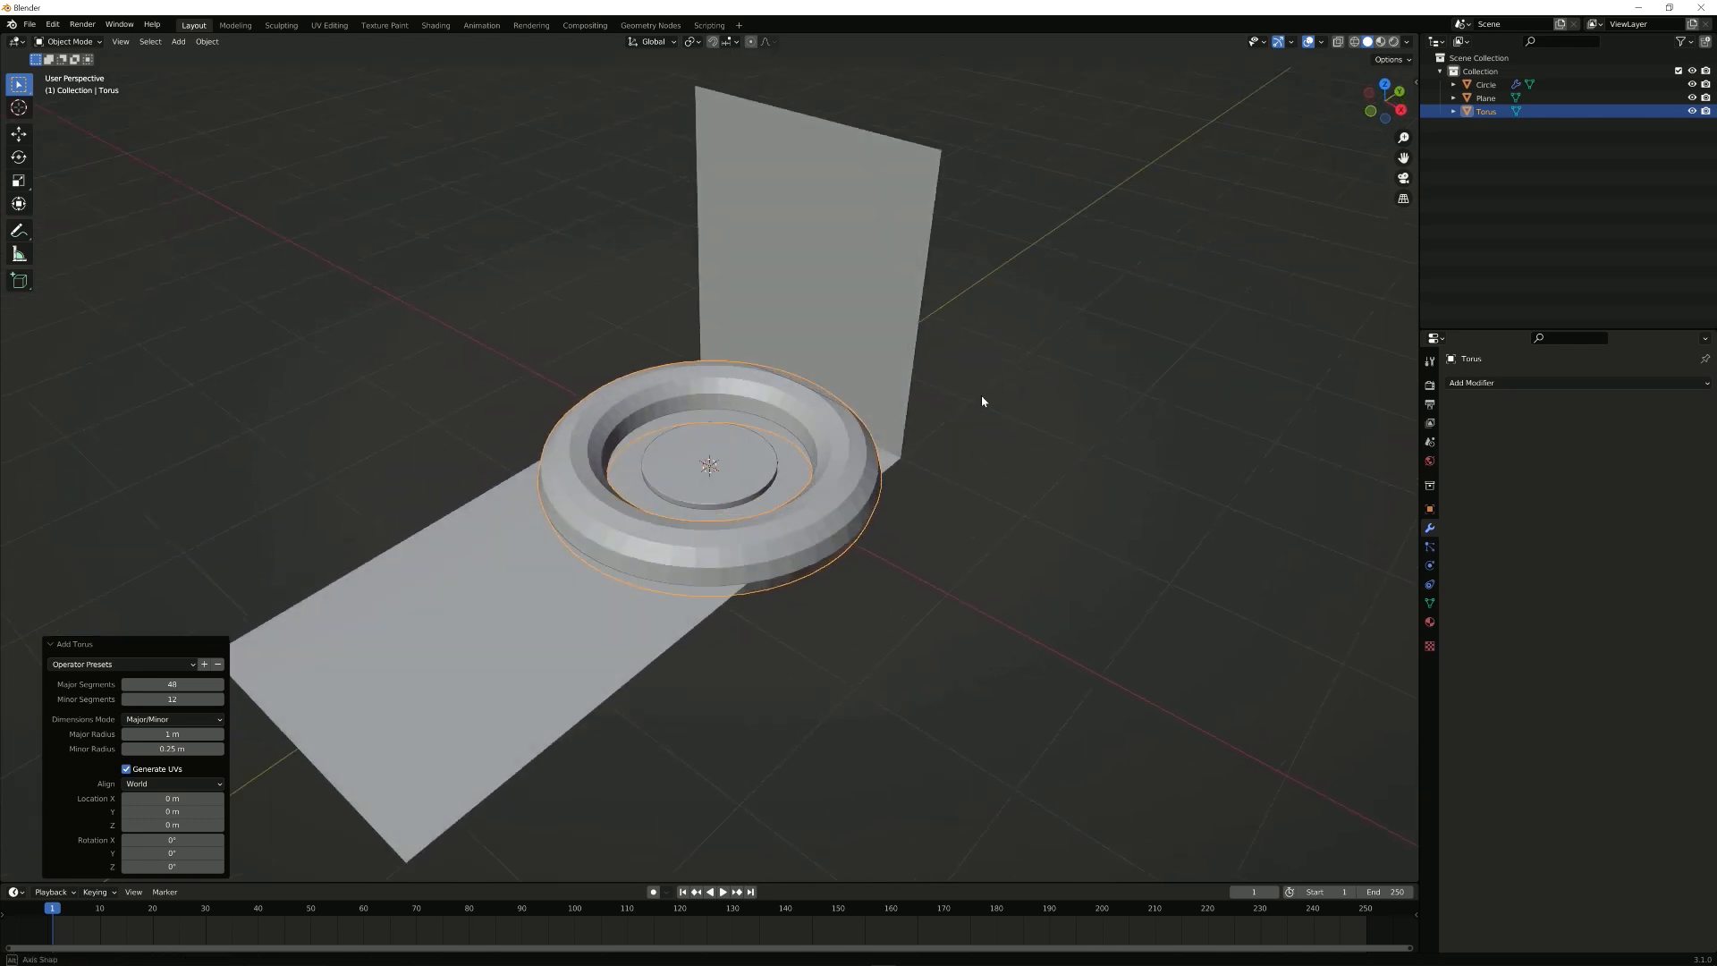
# Step: Rotate the torus 90° on X, thin its tube into a slim hoop and scale it to about 0.43
pyautogui.press('r')
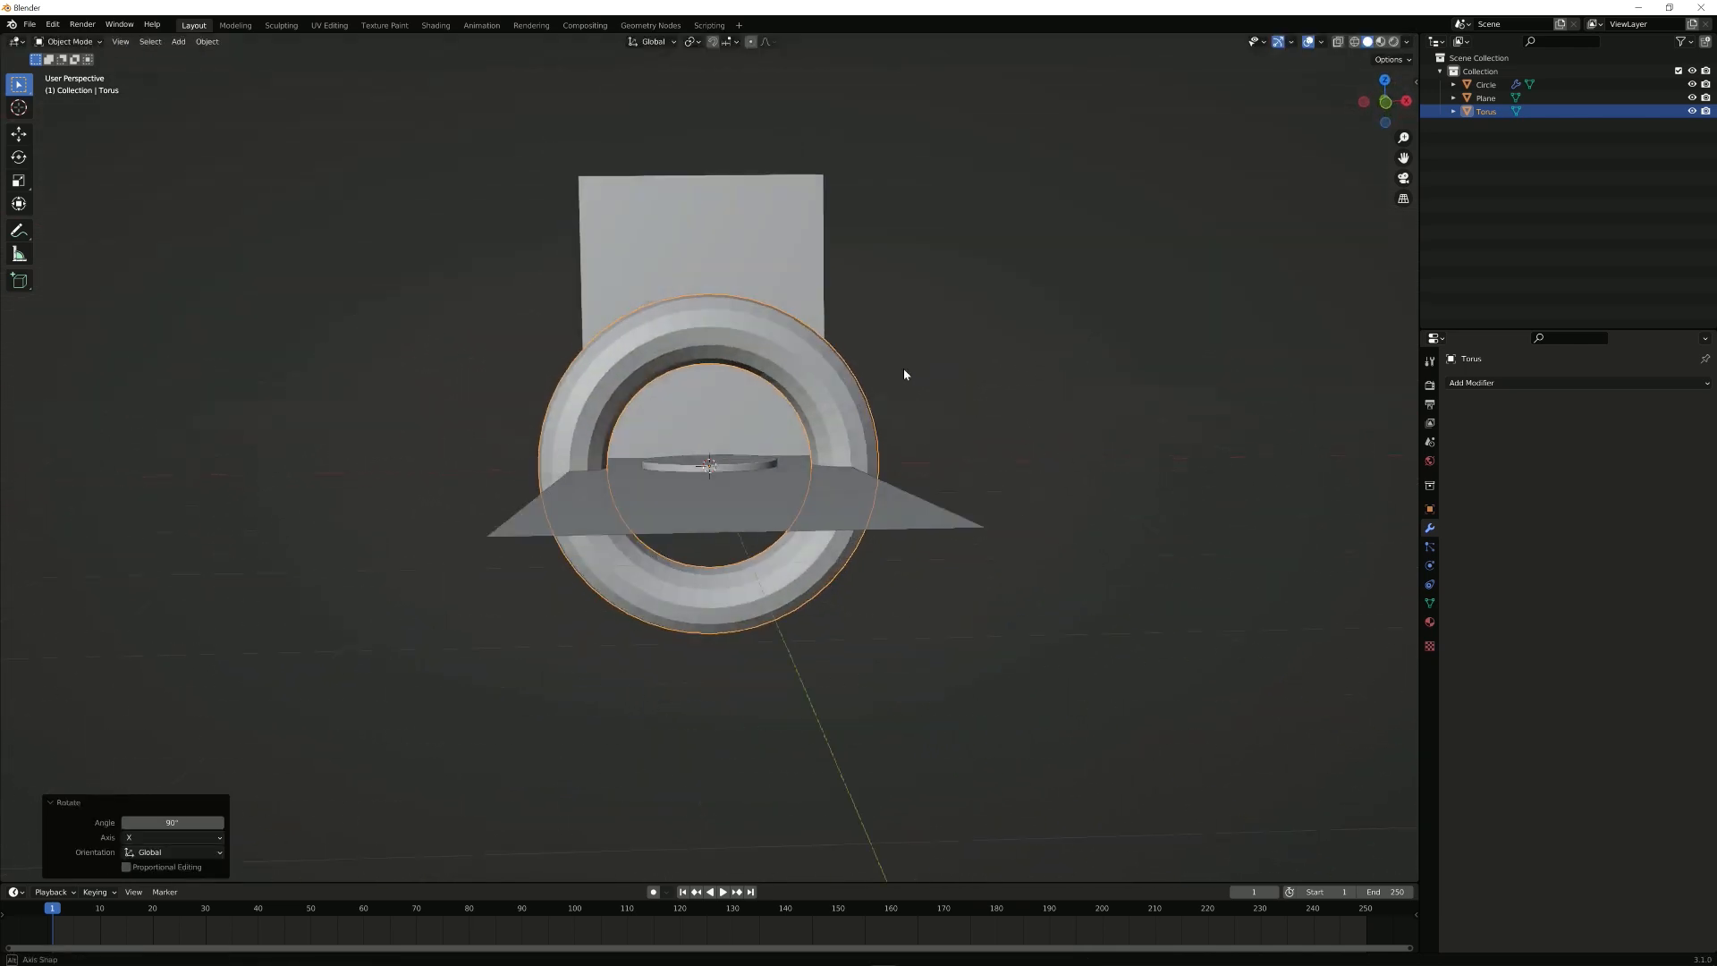
pyautogui.press('Tab')
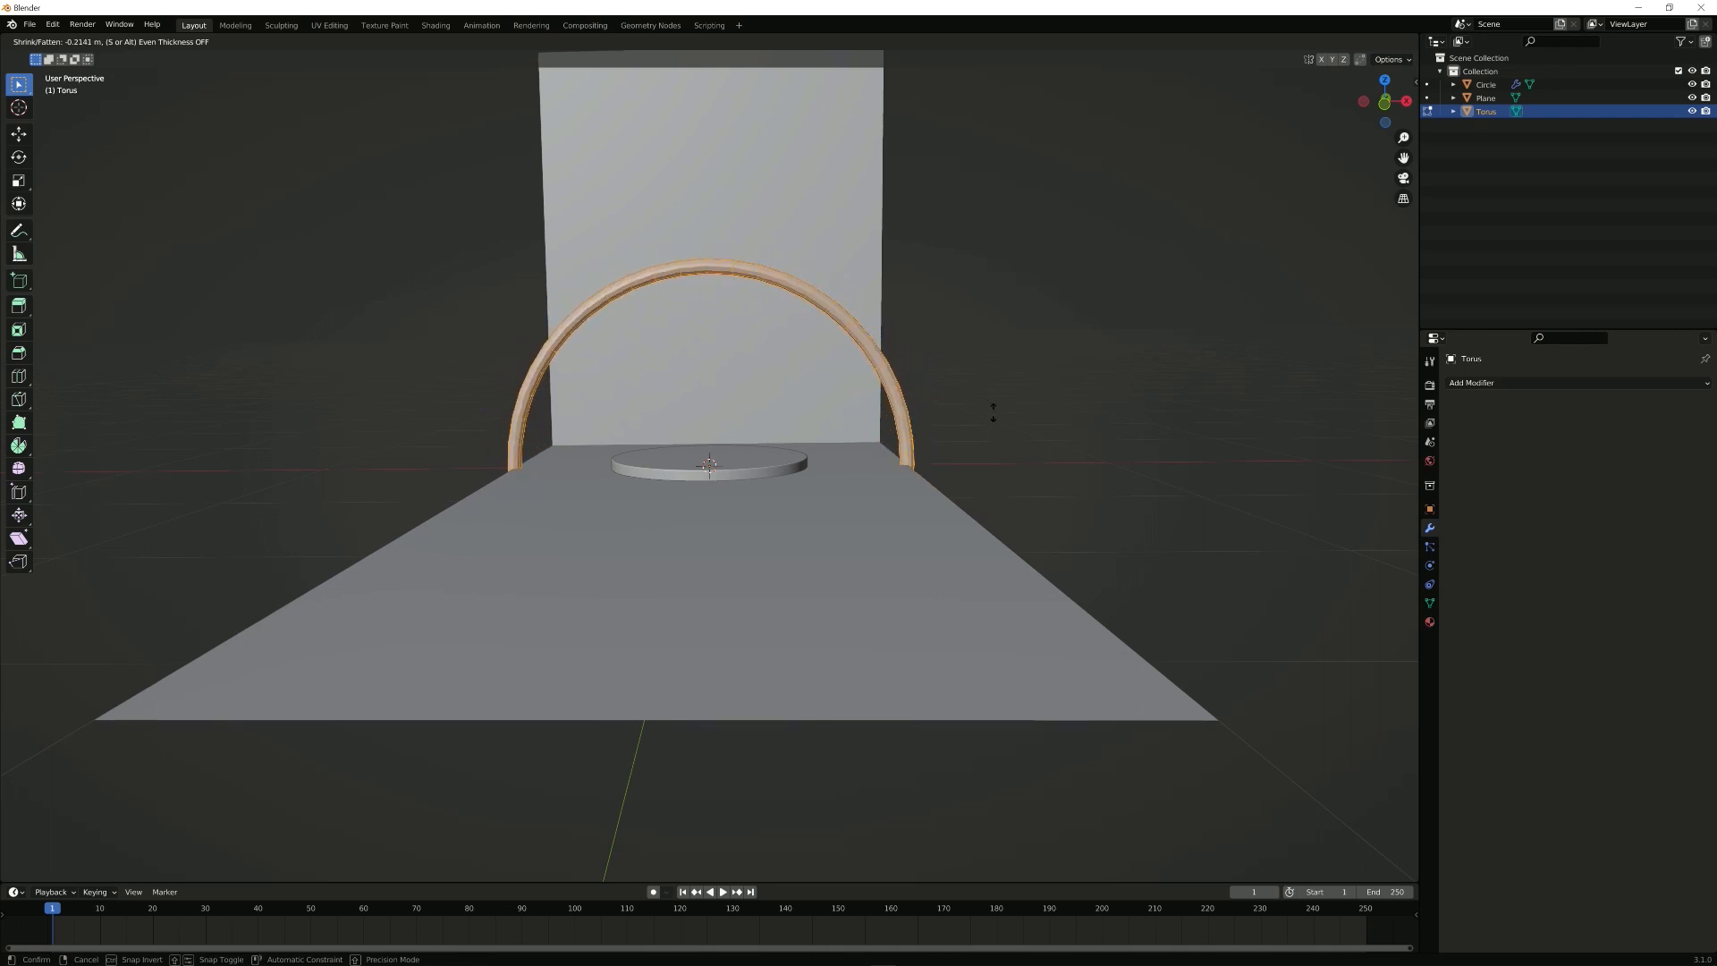
pyautogui.moveTo(995, 415)
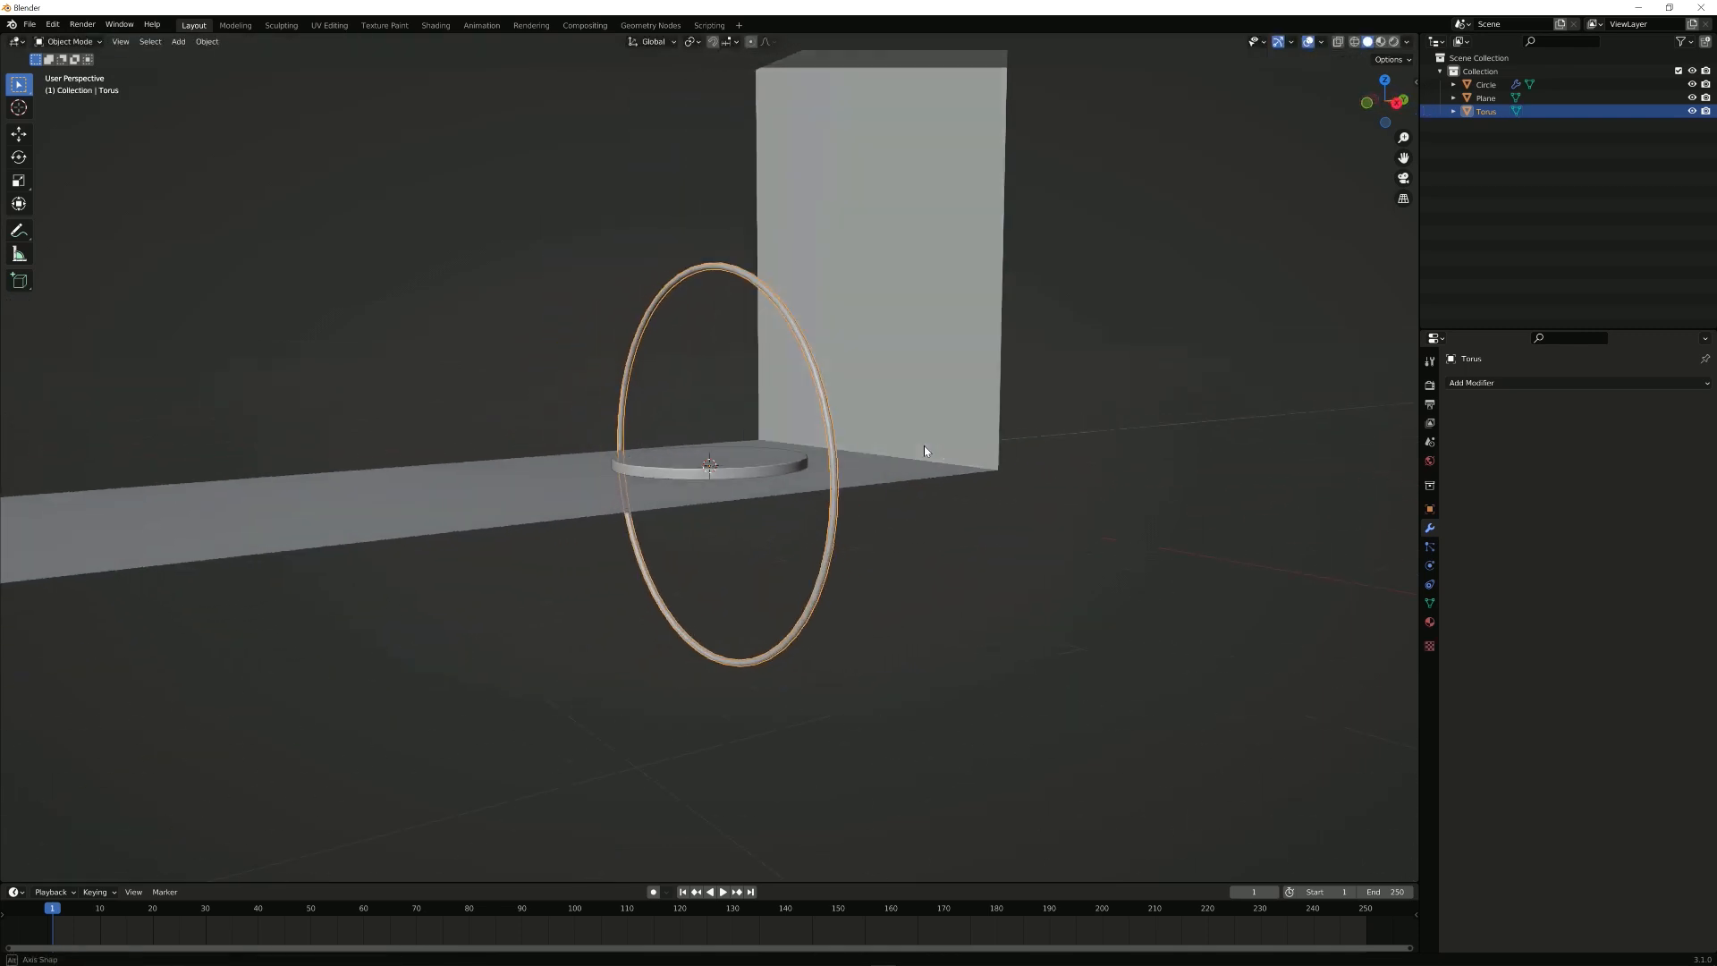
pyautogui.press('s')
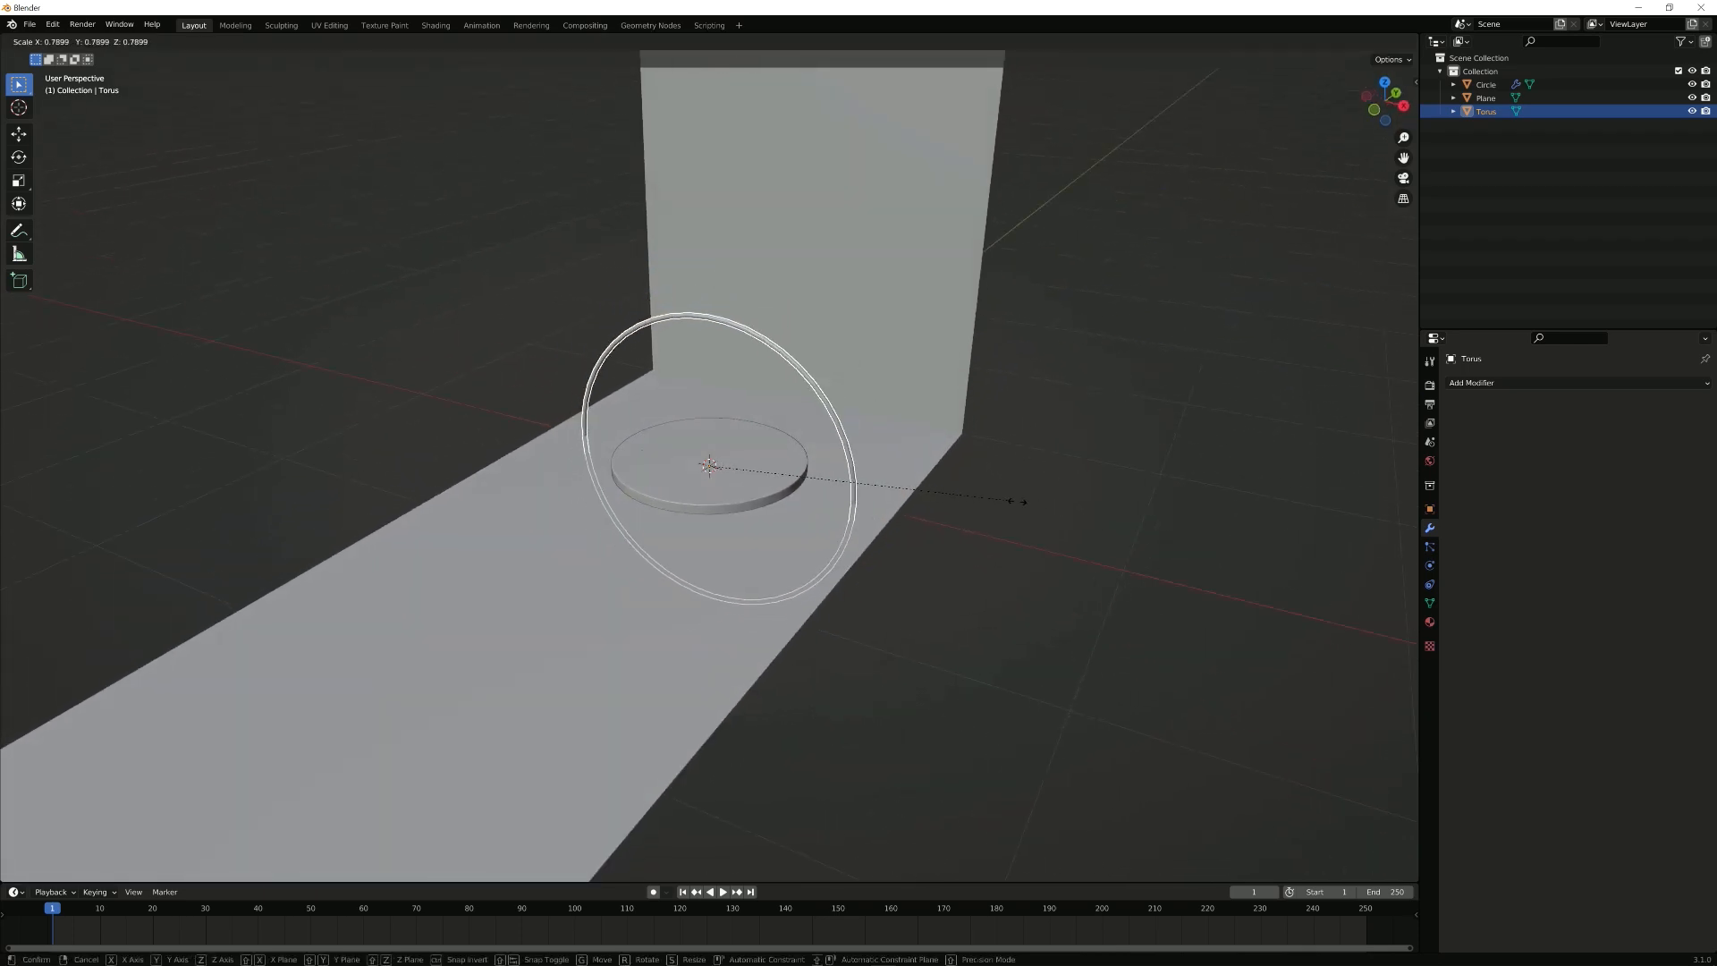
pyautogui.click(894, 465)
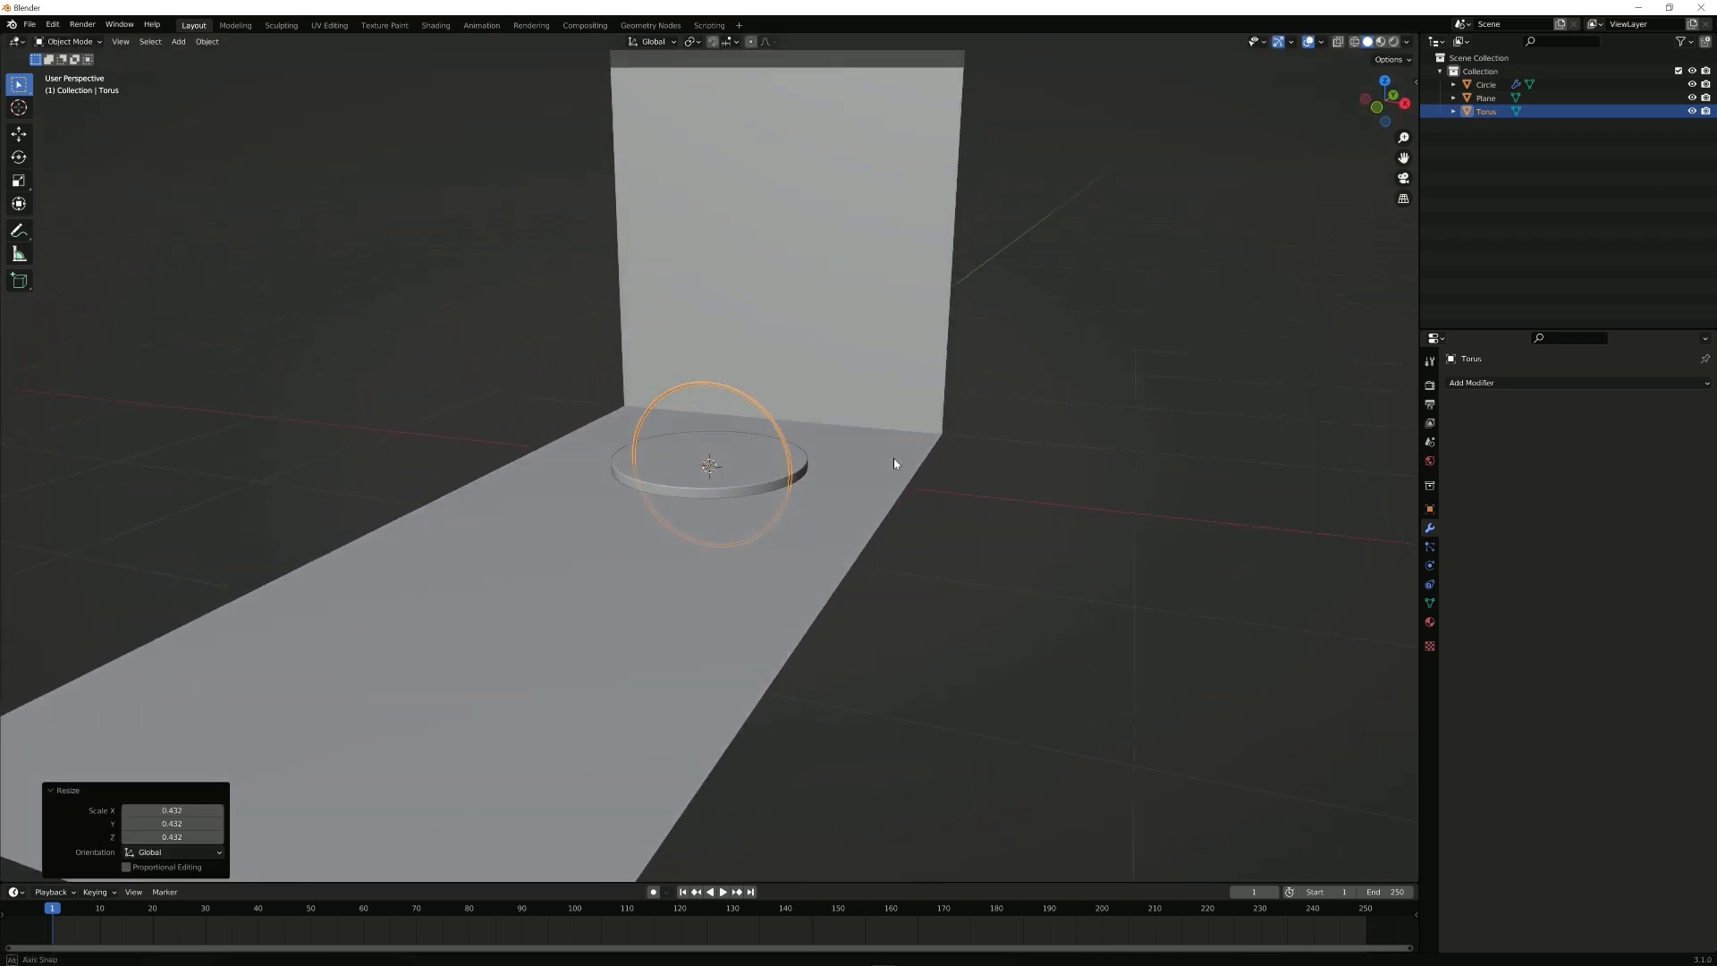
pyautogui.moveTo(894, 465); pyautogui.dragTo(924, 470)
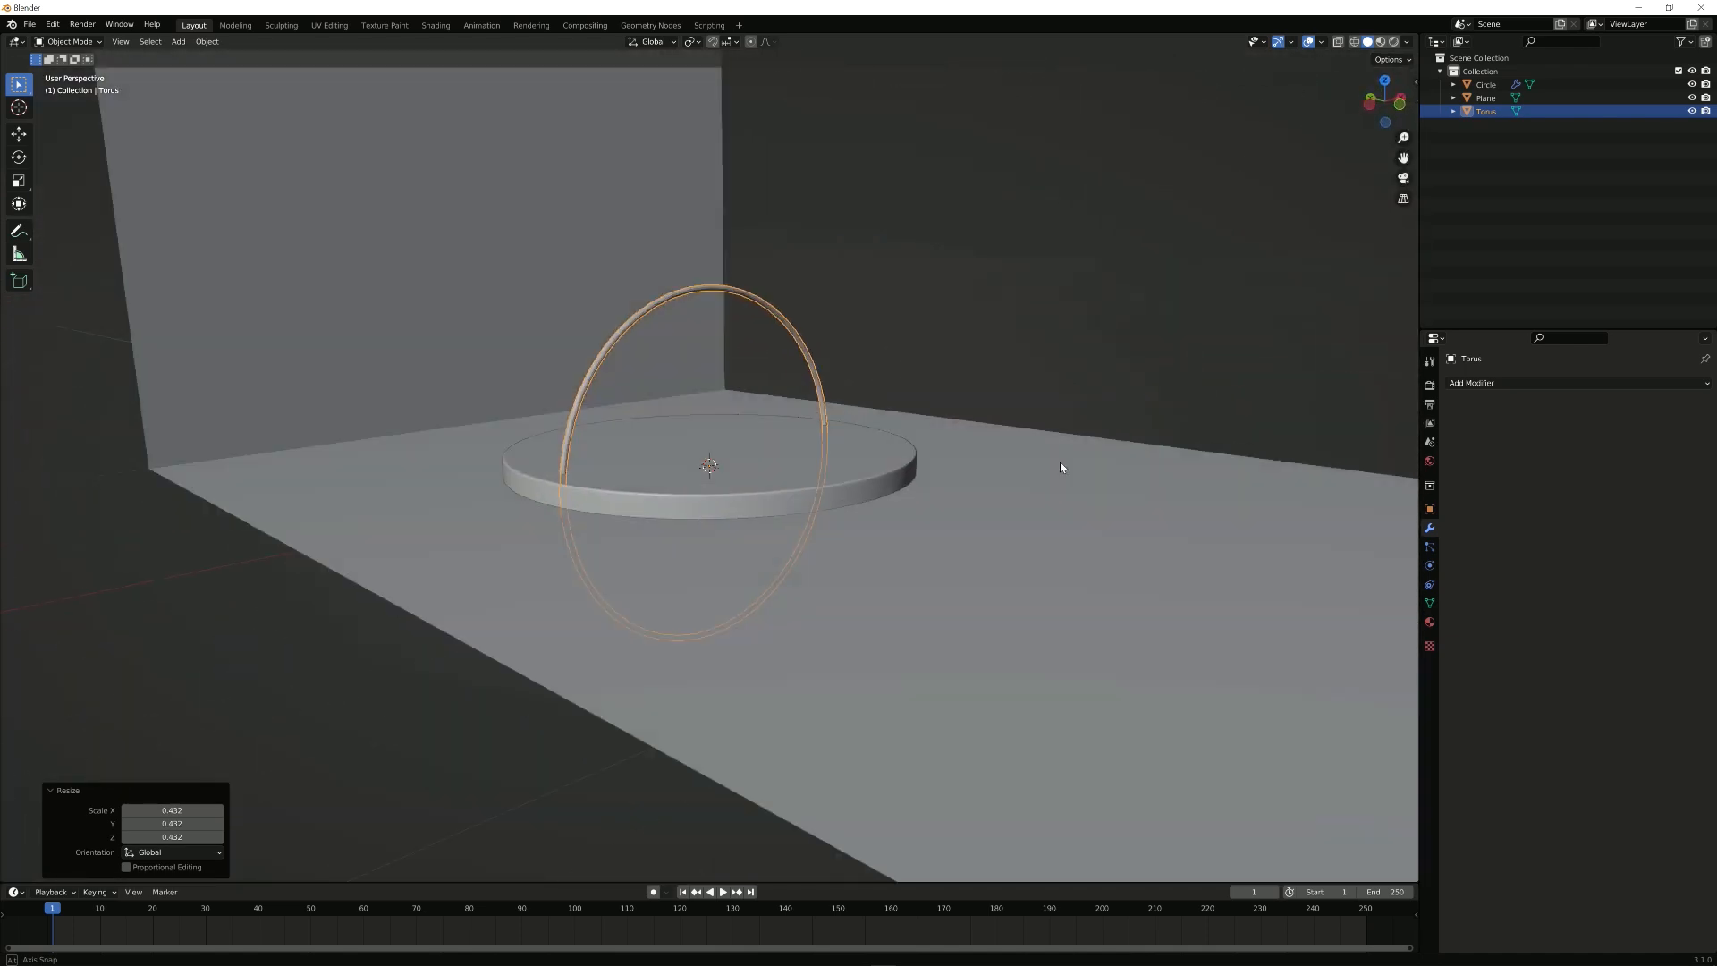
pyautogui.moveTo(1061, 467); pyautogui.dragTo(1002, 438)
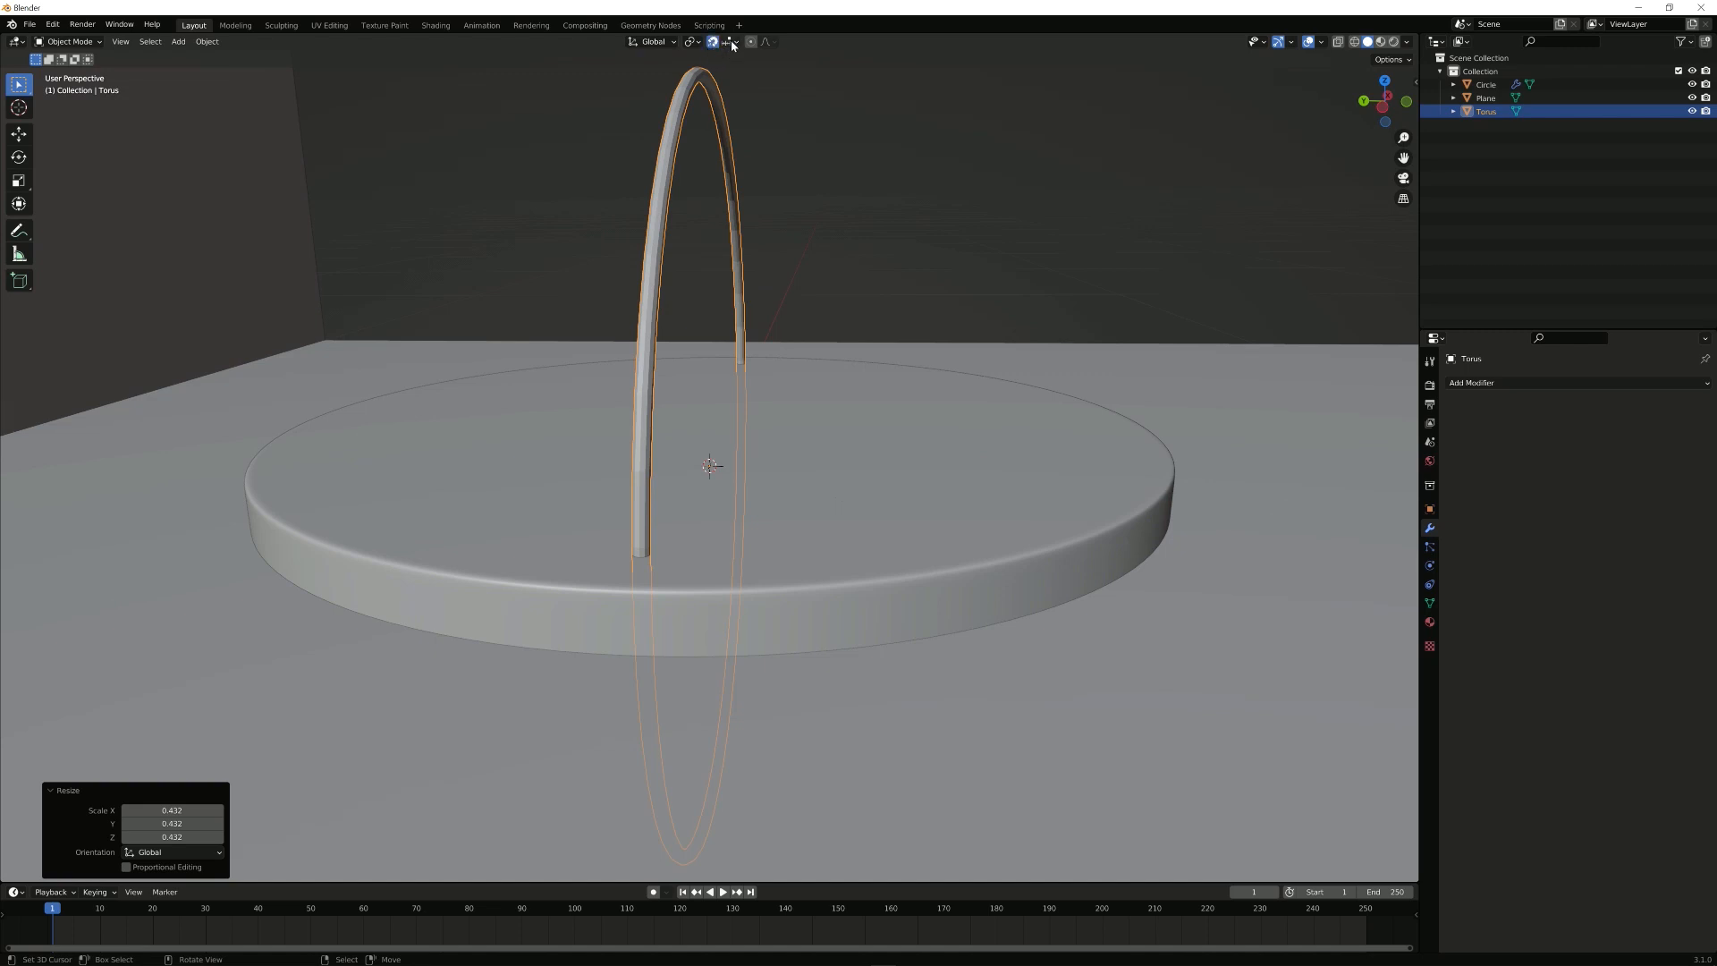
# Step: Snap the hoop down onto the disc, subdivide and smooth-shade it, checking from front view
pyautogui.click(726, 43)
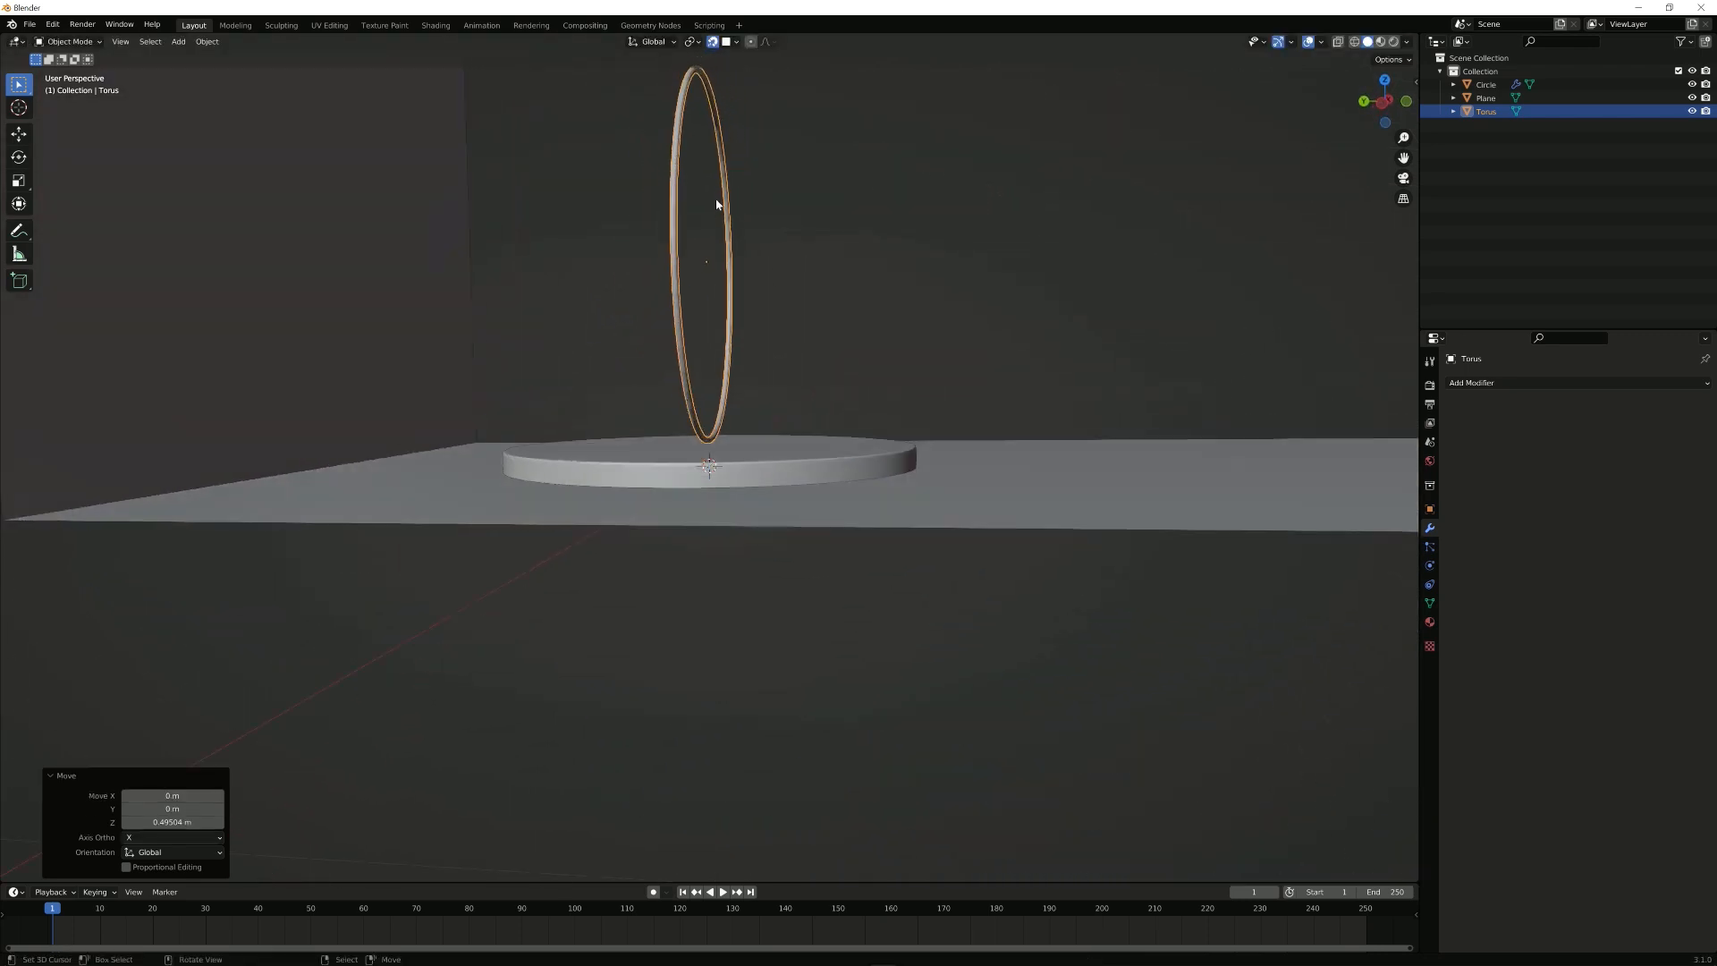
pyautogui.moveTo(733, 415)
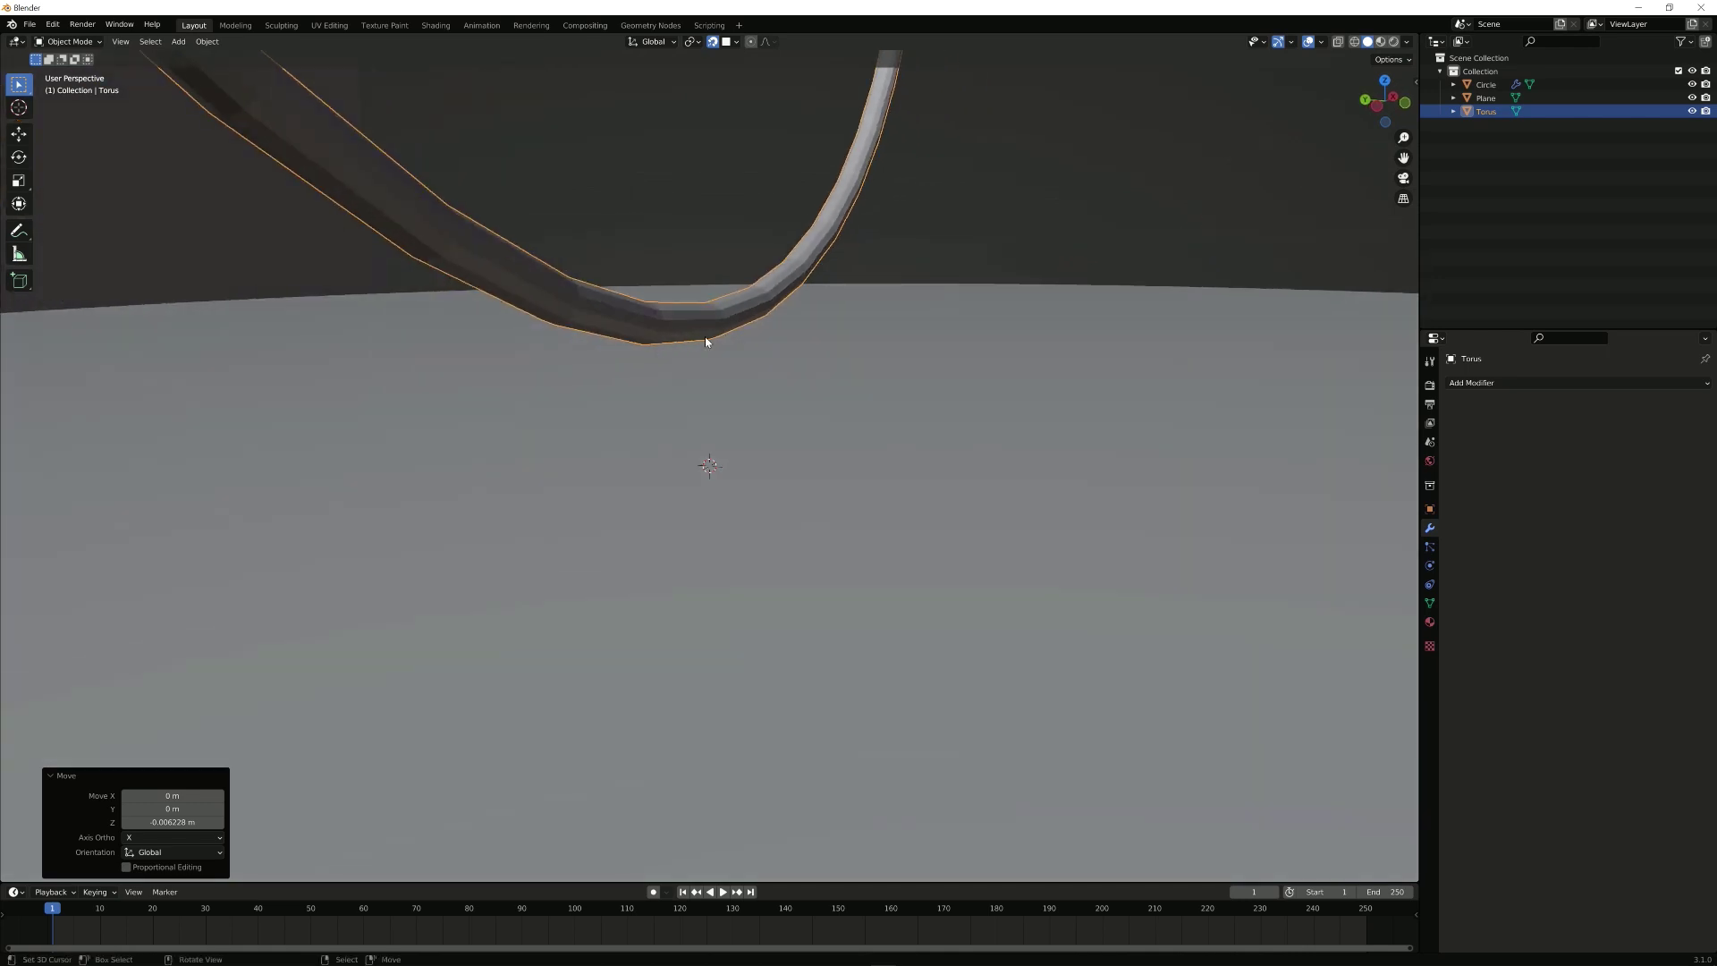
pyautogui.press('KP_1')
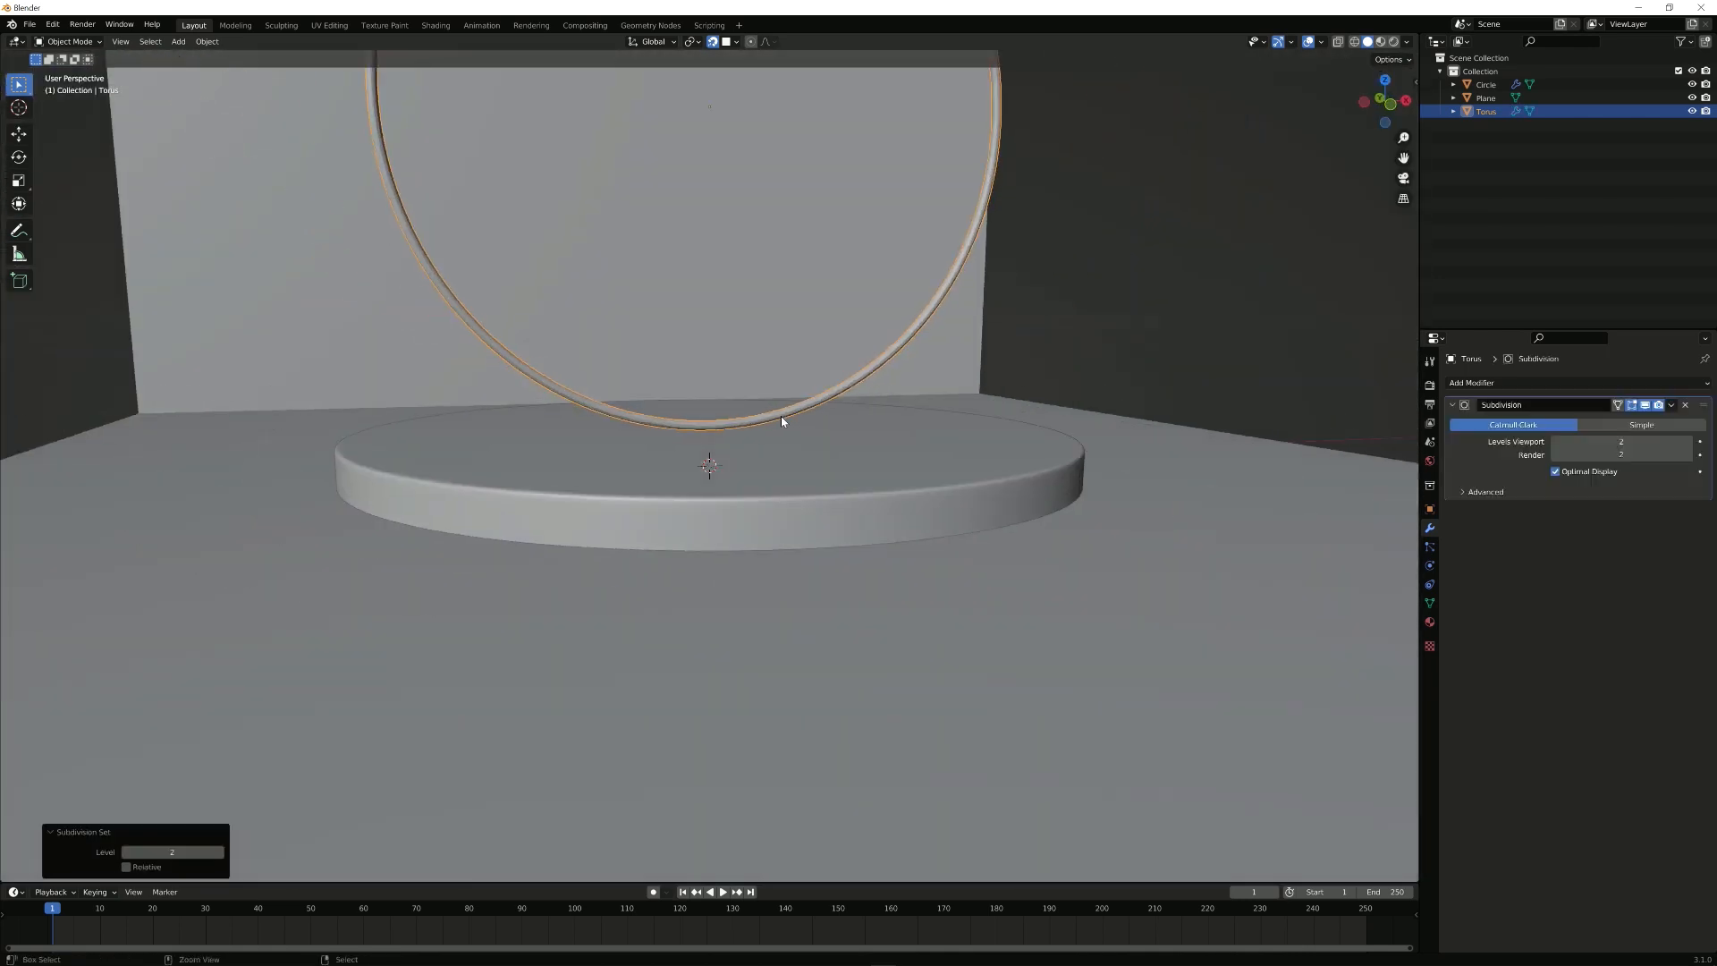
pyautogui.press('KP_1')
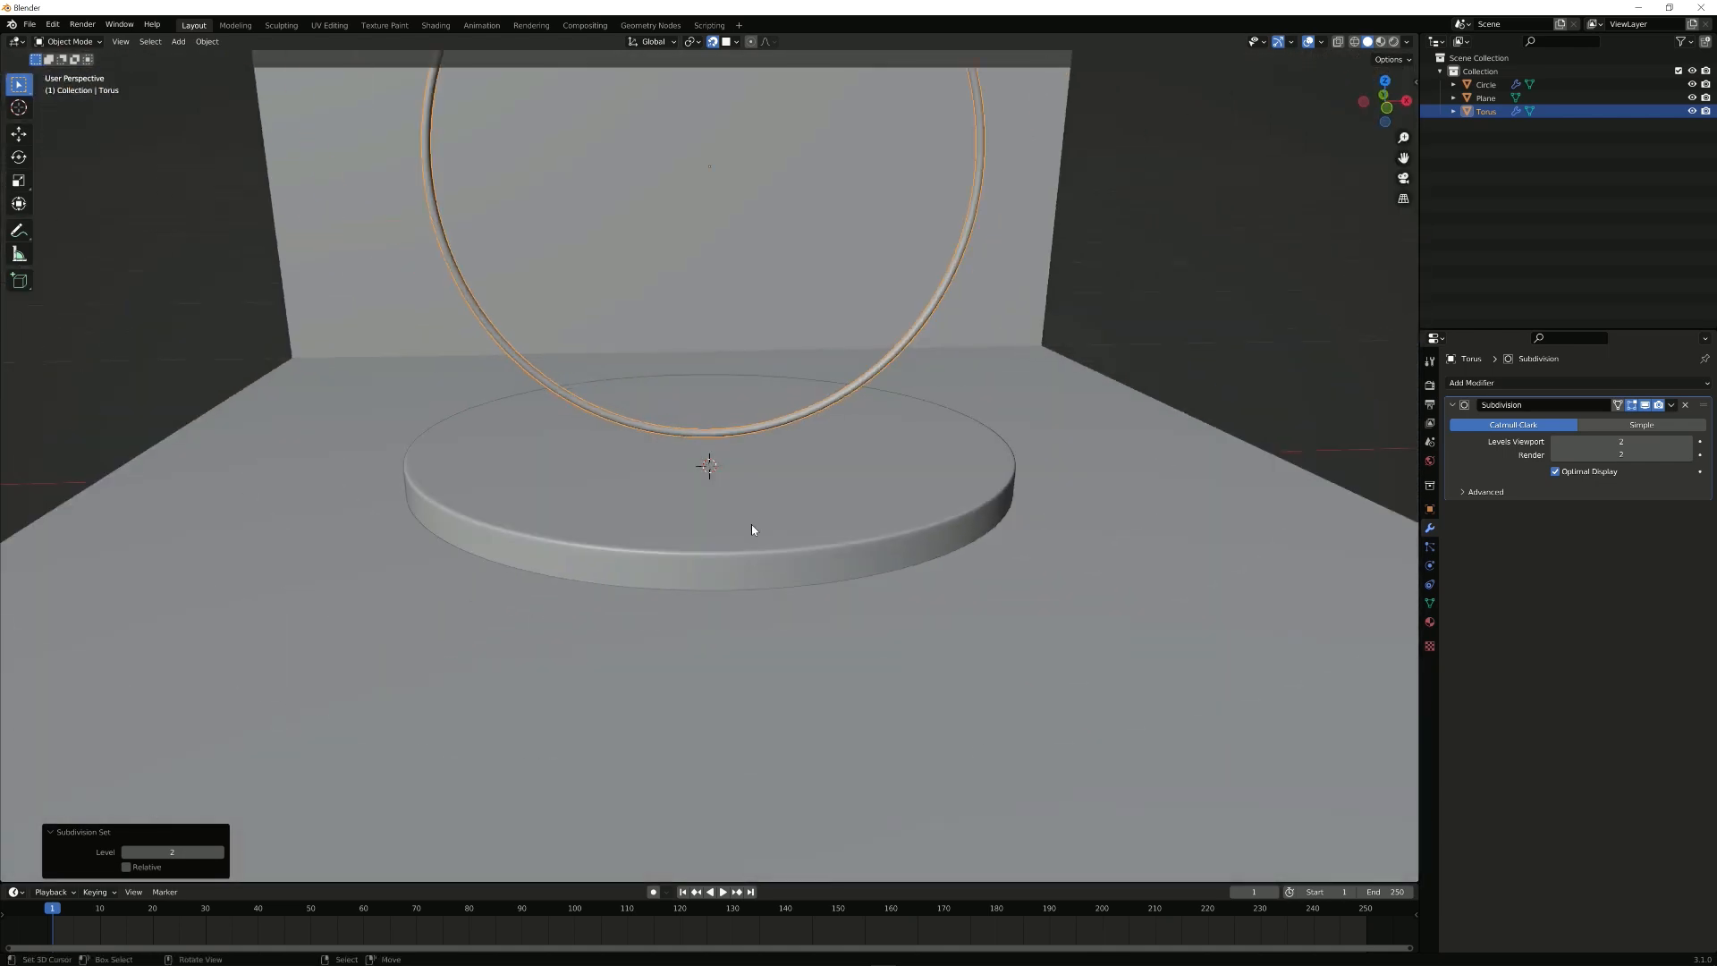
pyautogui.press('KP_1')
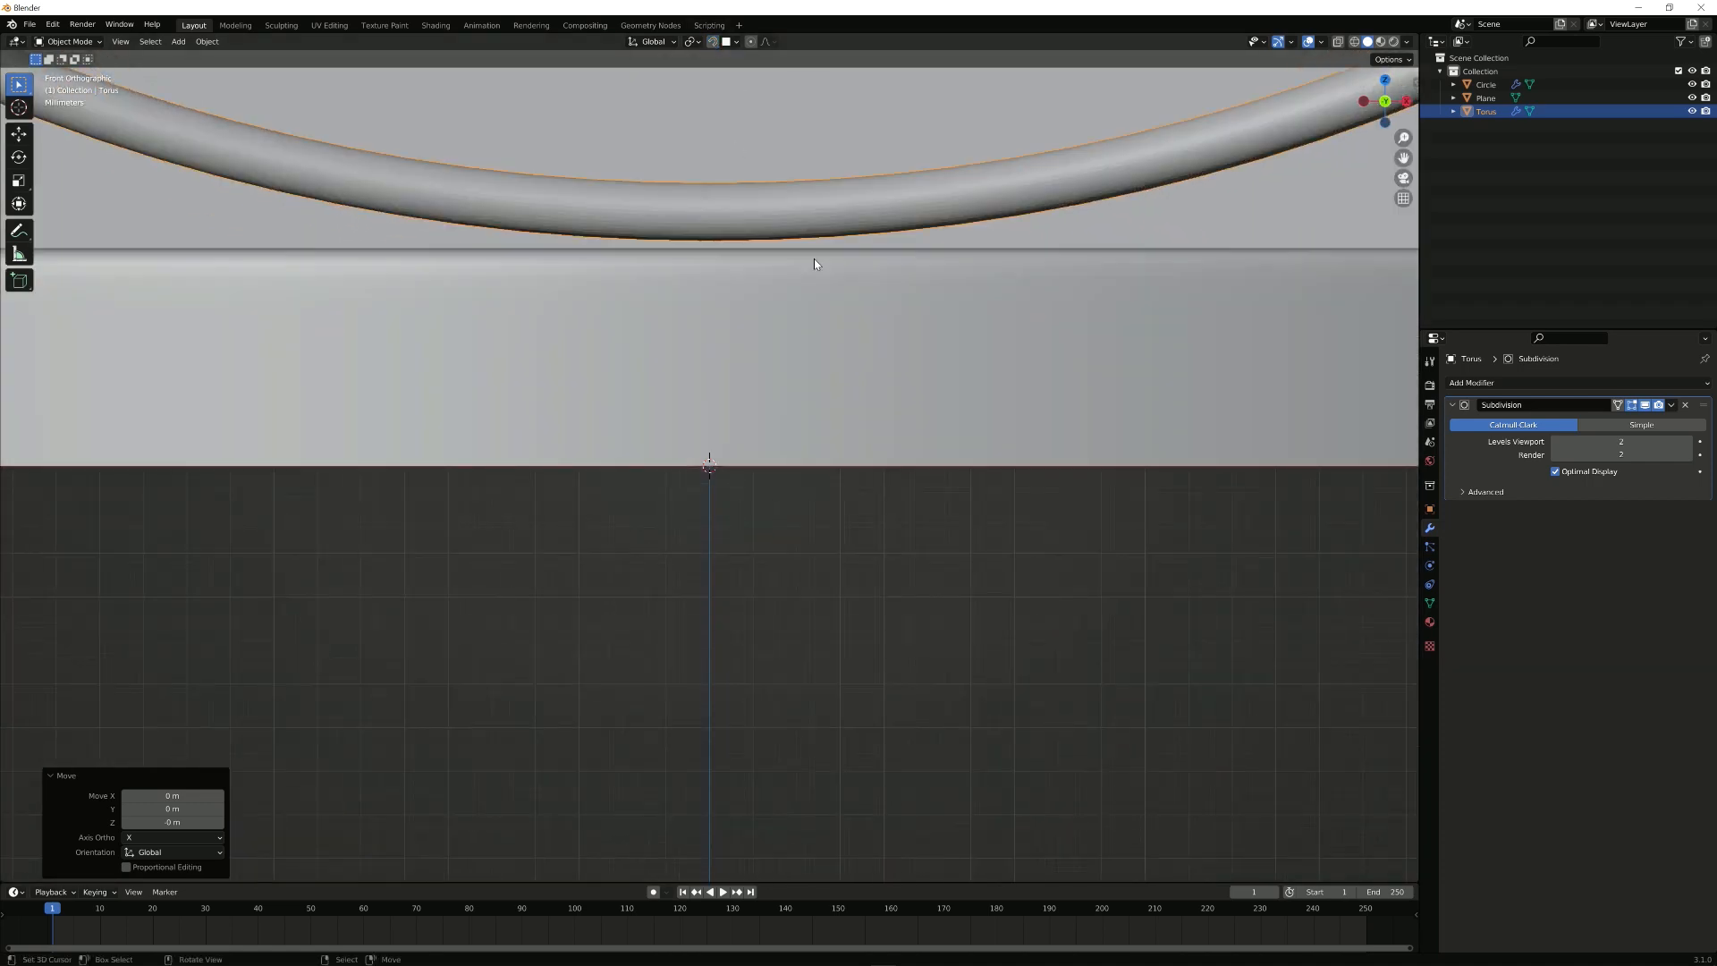
pyautogui.moveTo(815, 265); pyautogui.dragTo(816, 270)
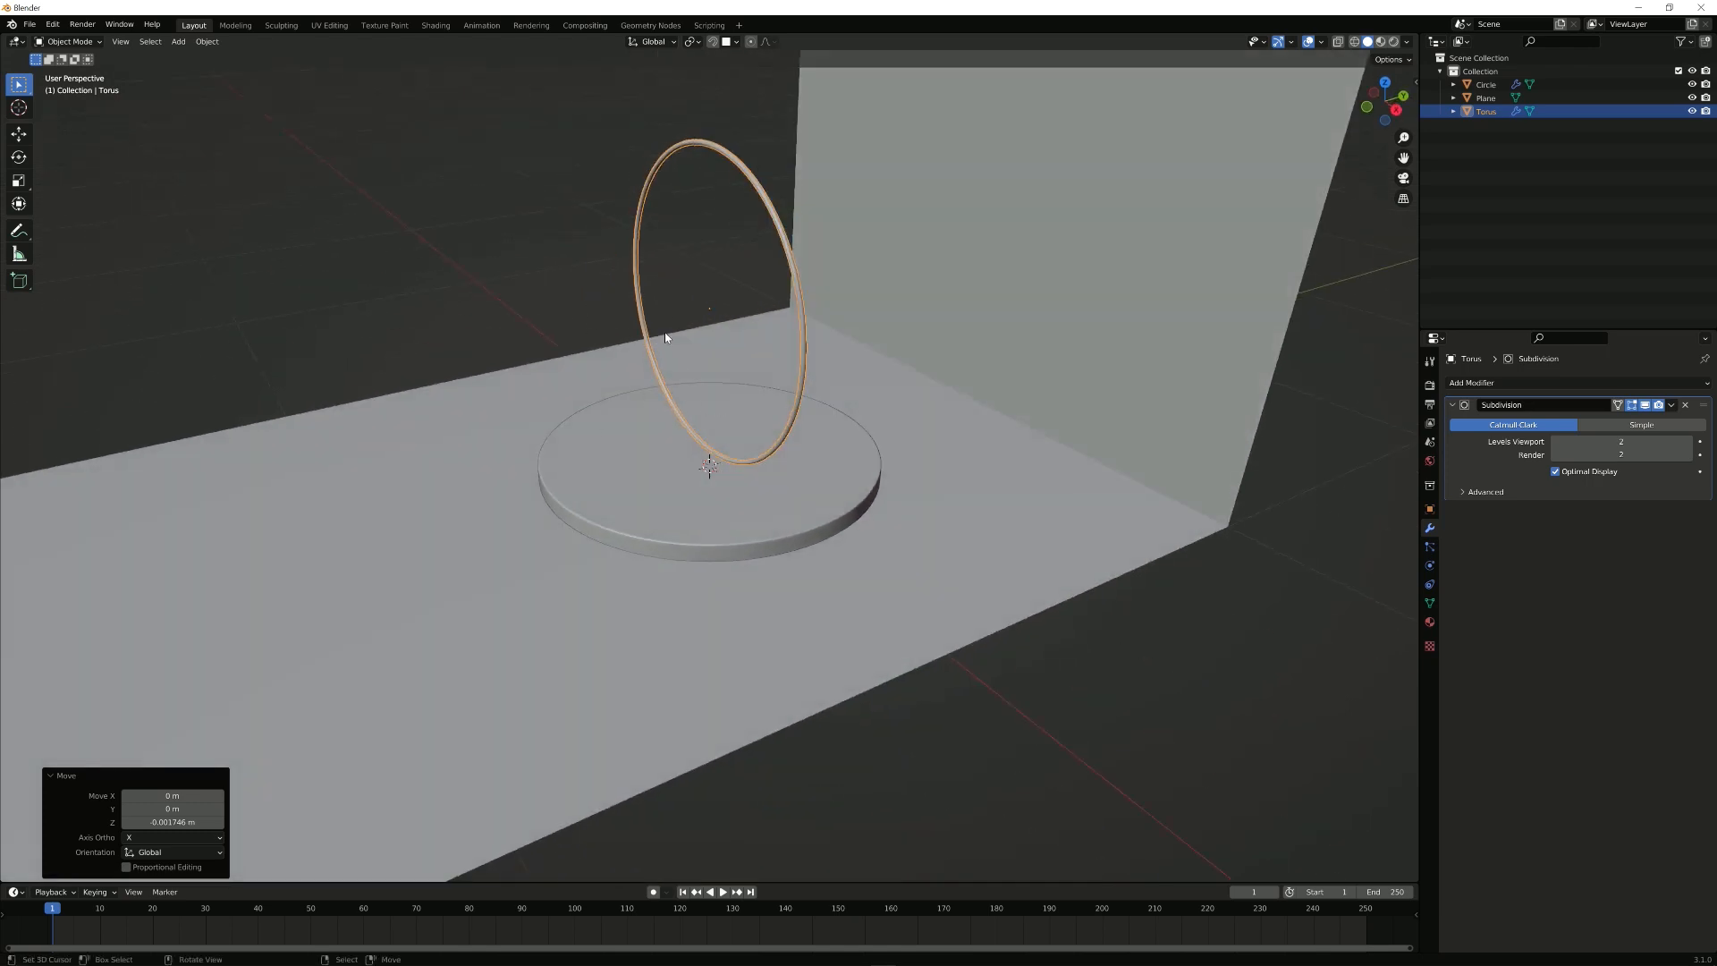
# Step: Add a second circle, fill and thicken it into a thin disc and rotate it upright inside the hoop
pyautogui.click(179, 41)
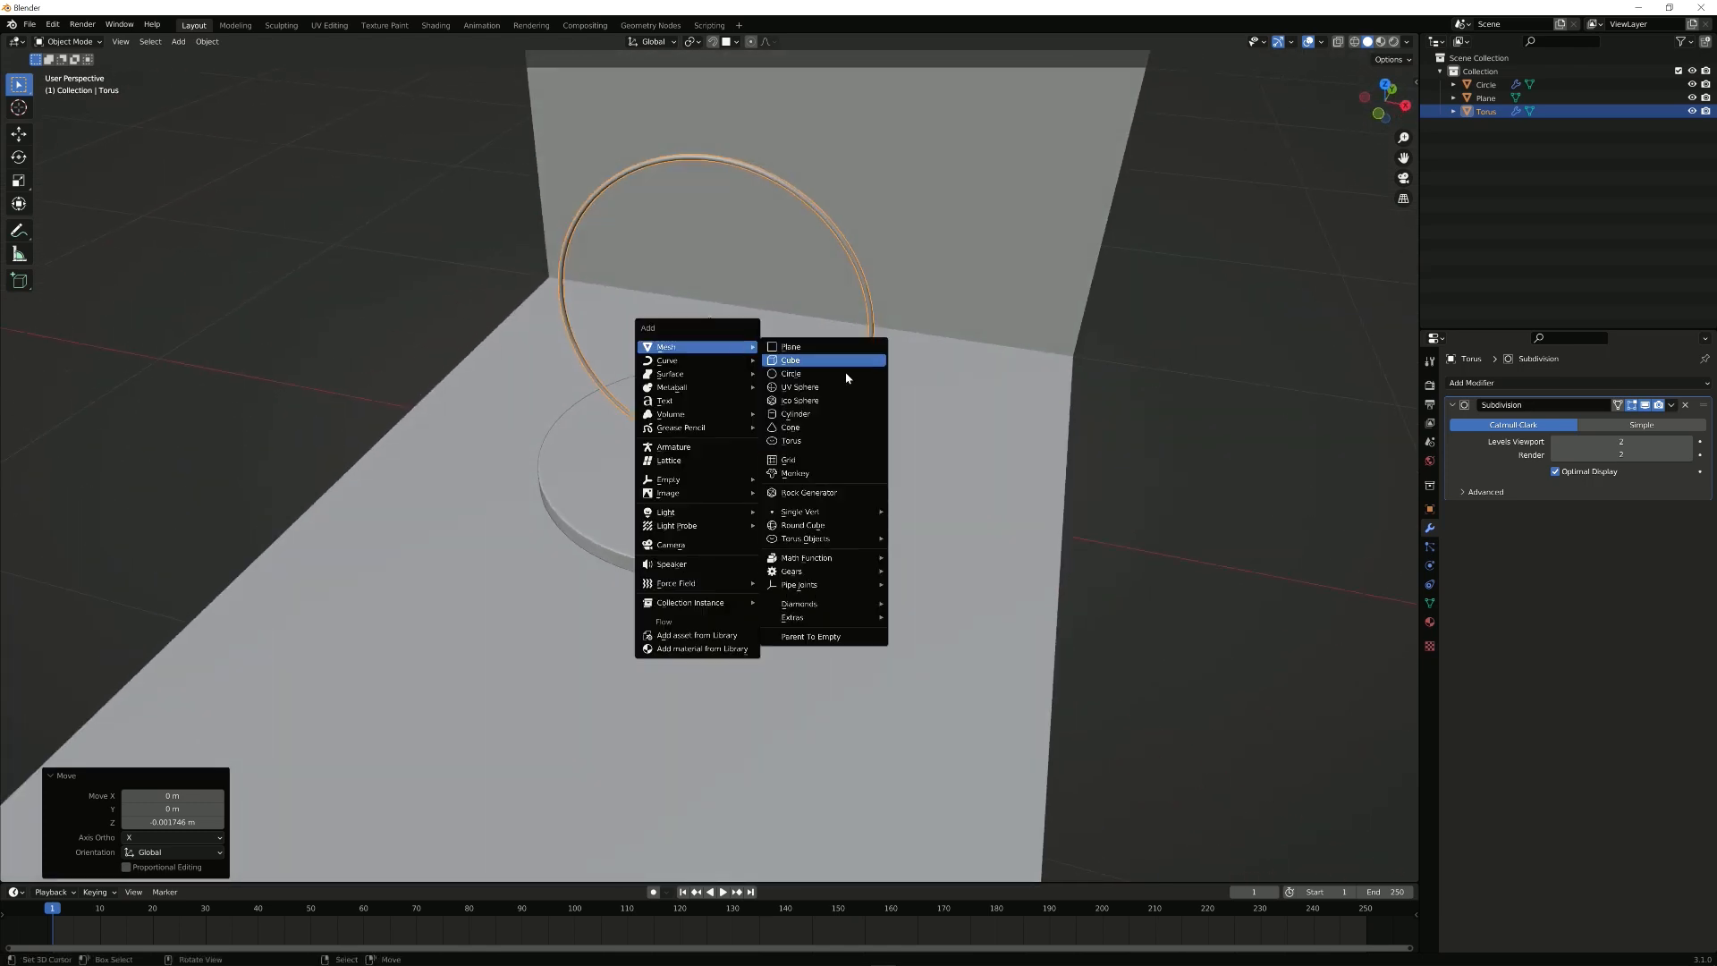
pyautogui.click(791, 374)
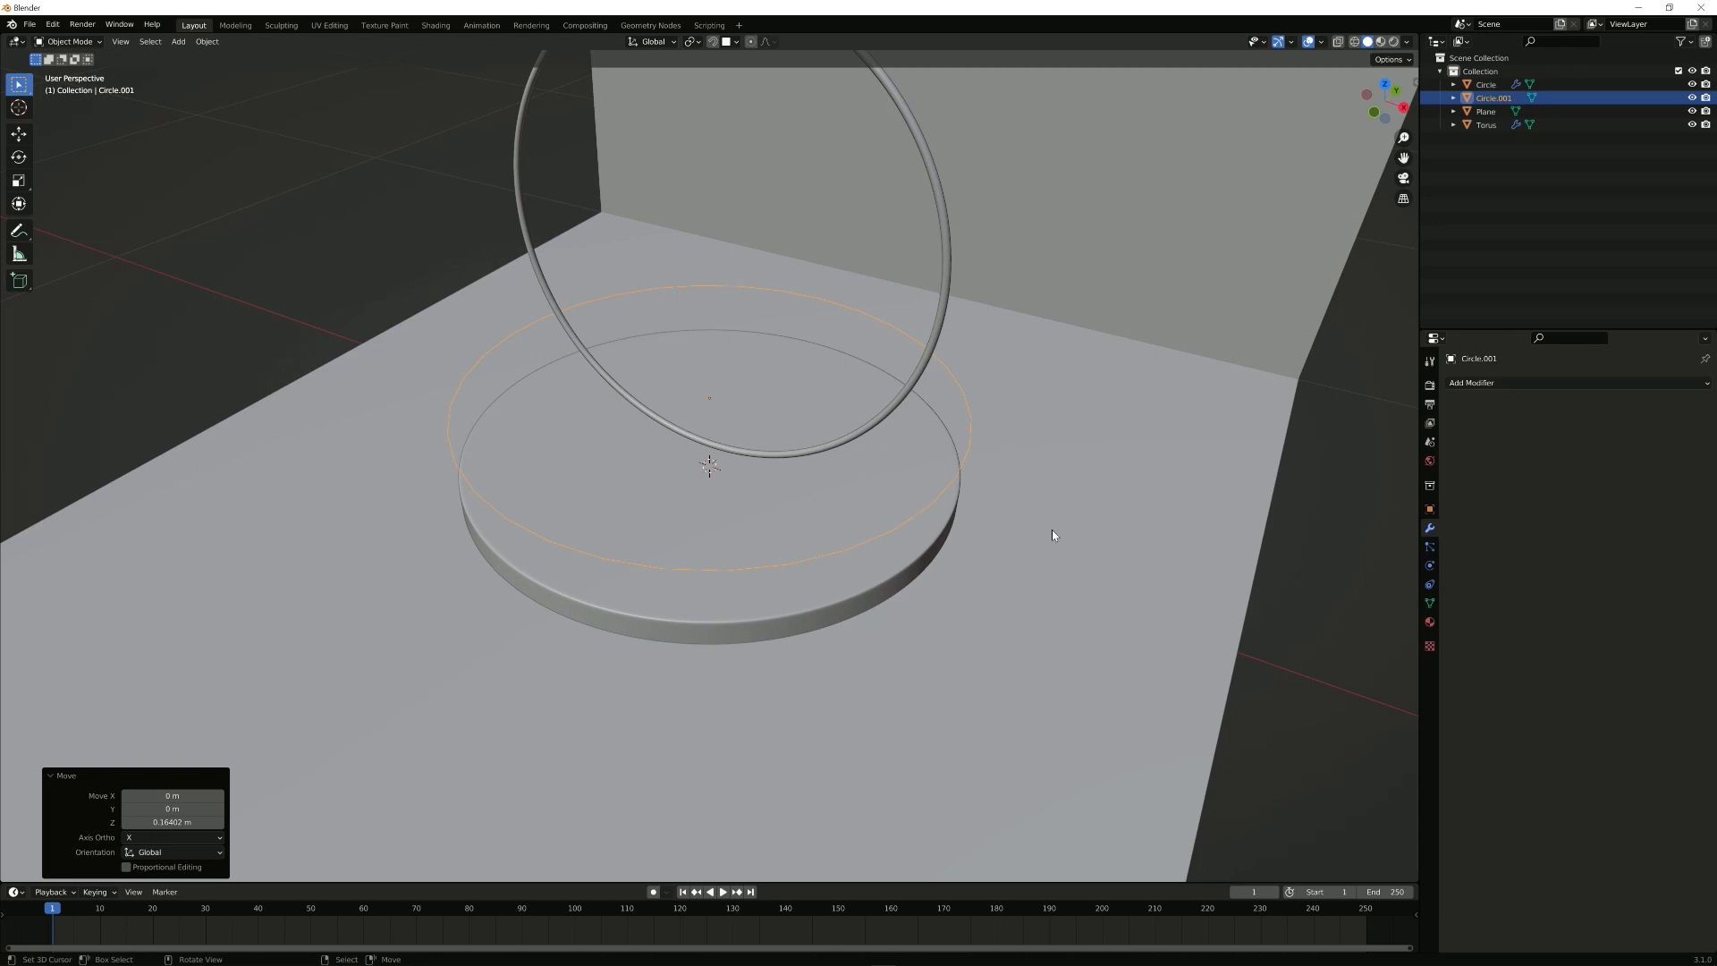
pyautogui.press('Tab')
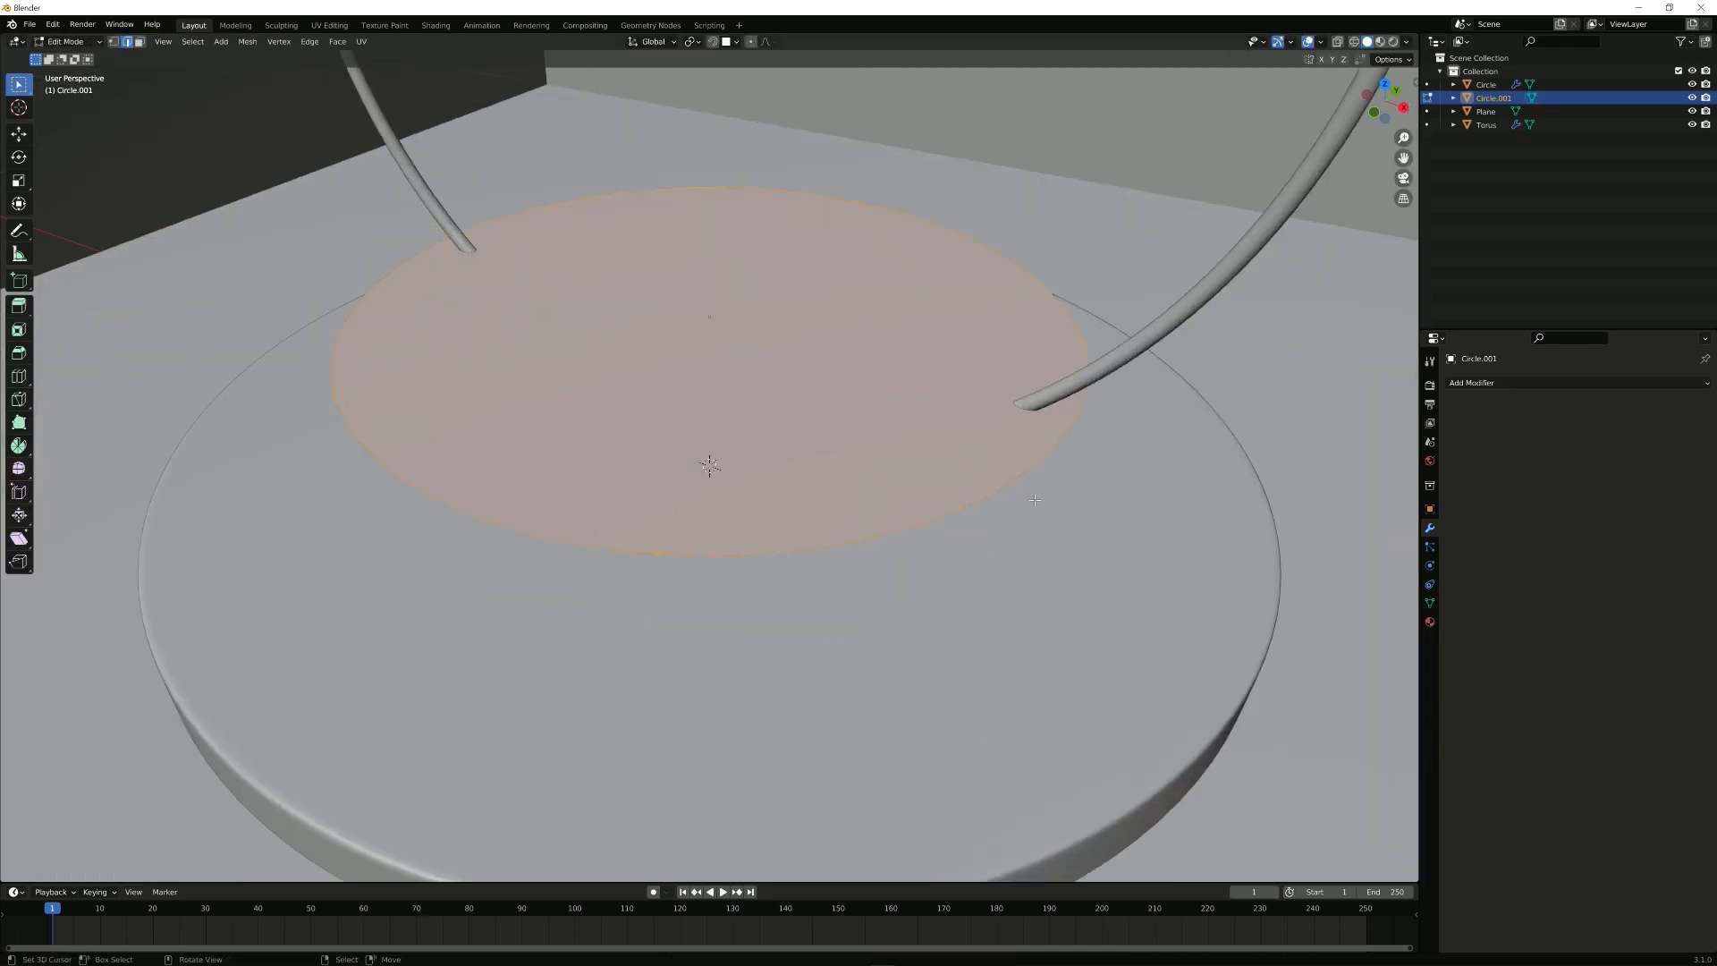
pyautogui.press('i')
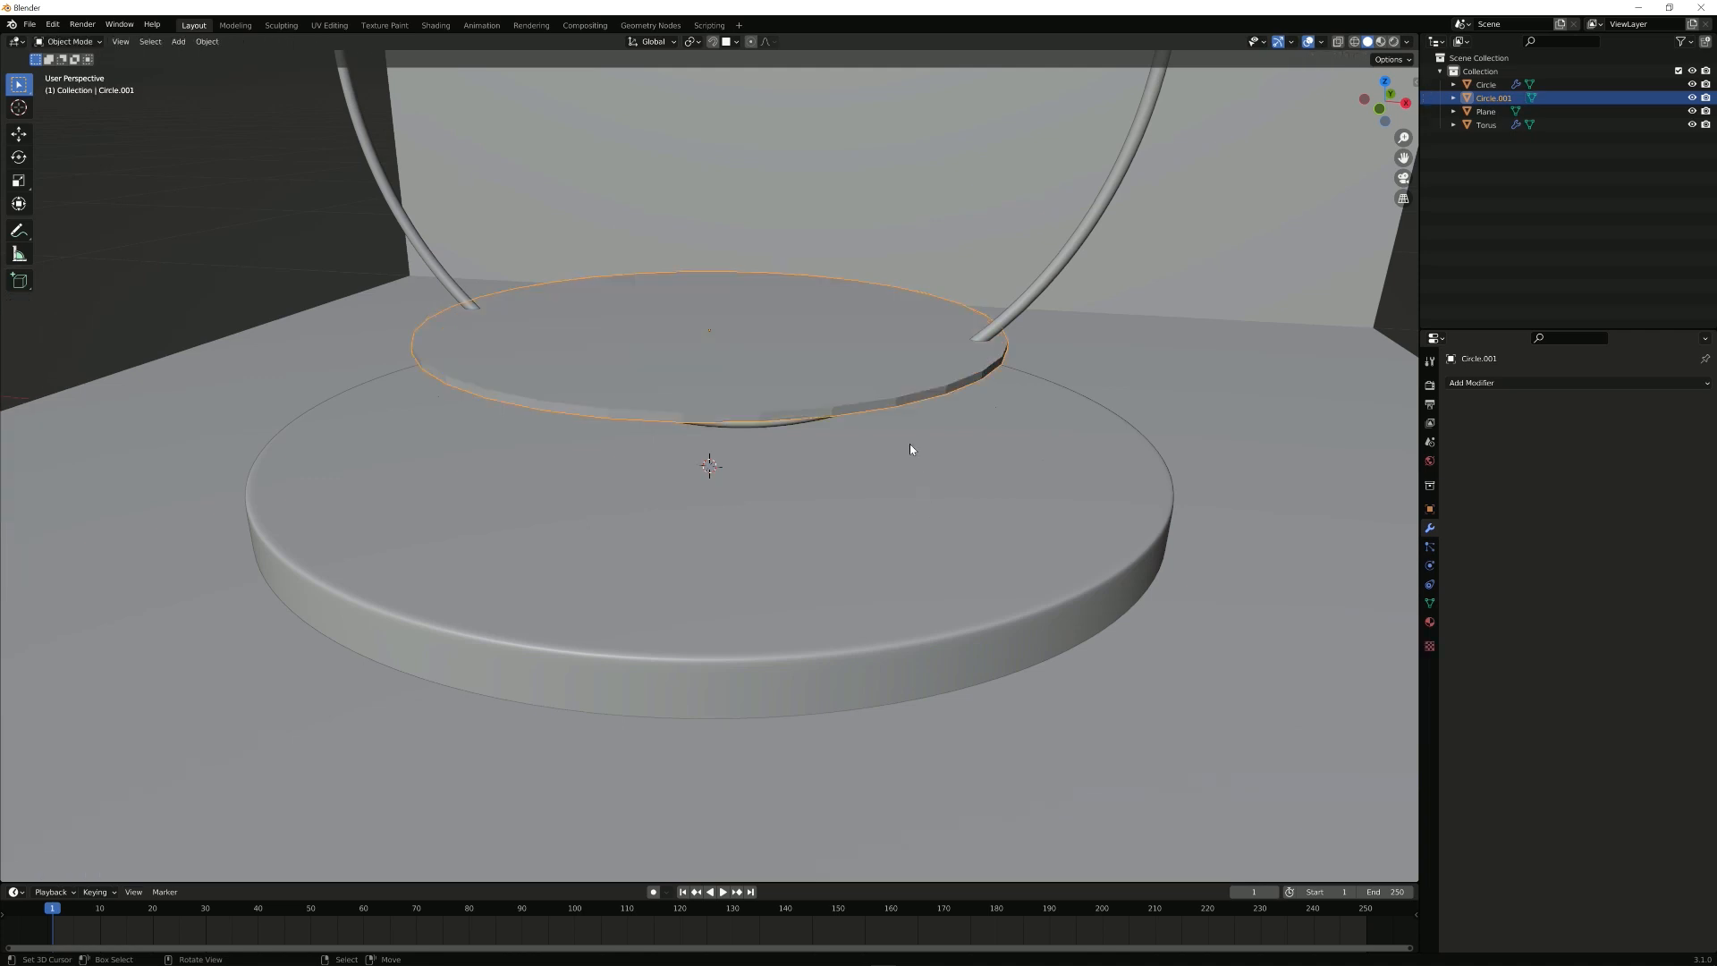
pyautogui.press('r')
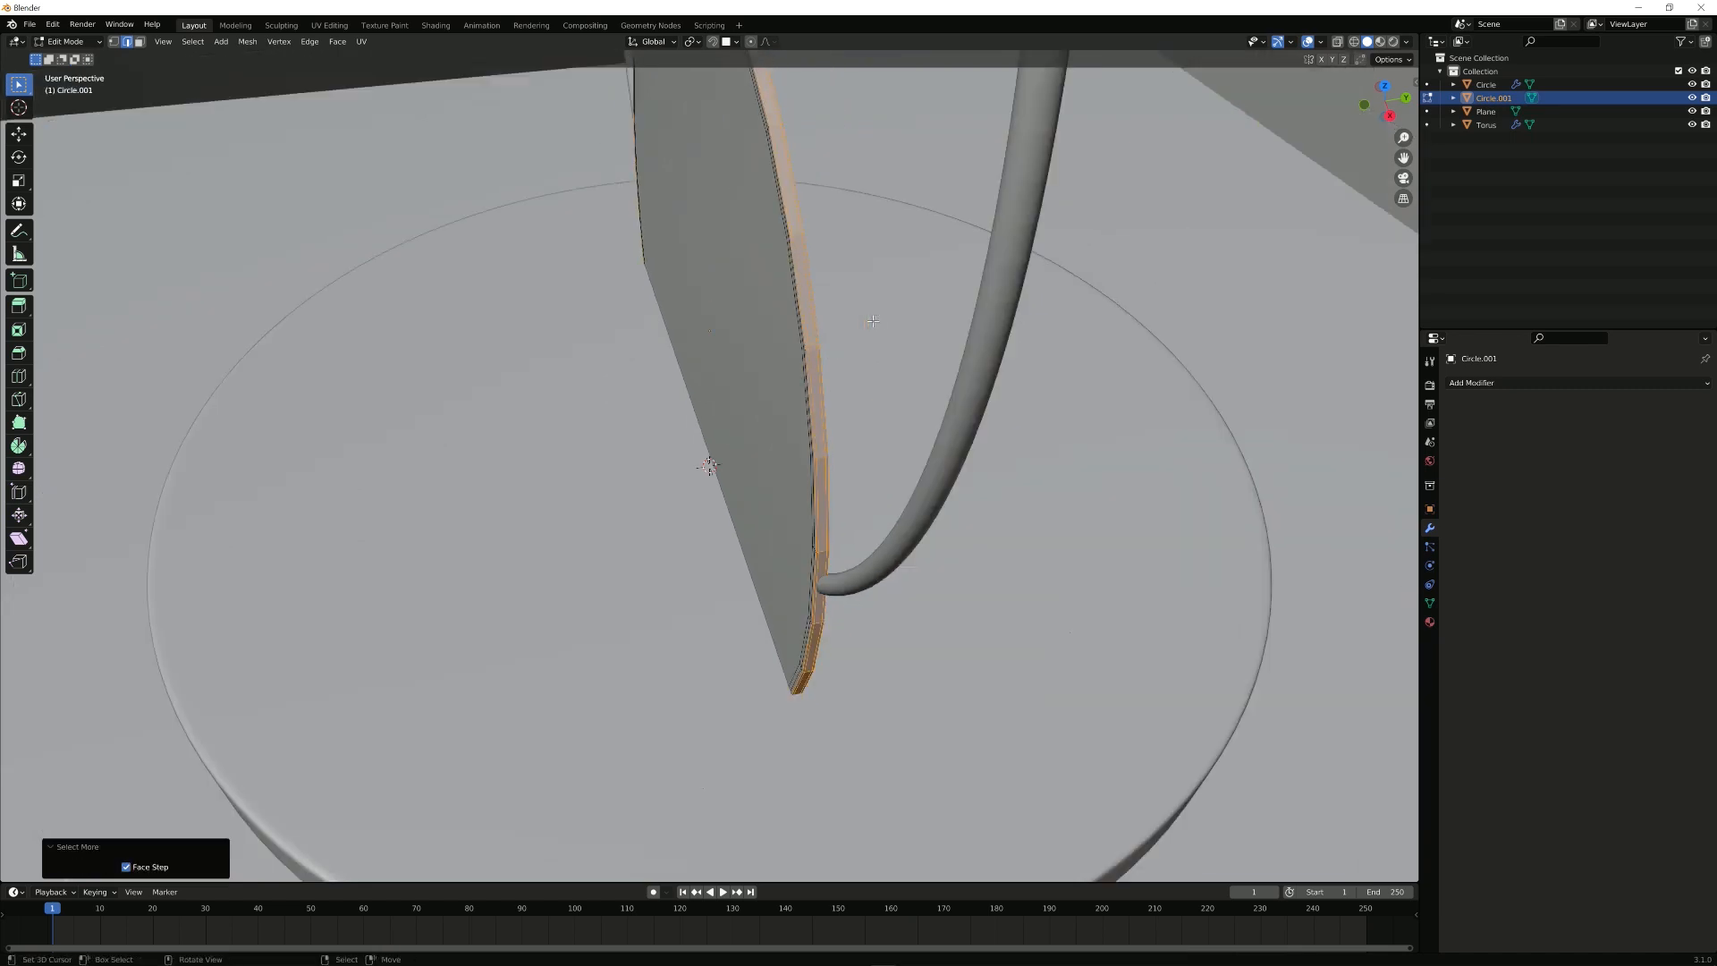
# Step: Extrude the disc's rim faces along their normals for thickness and add Subdivision smoothing (Ctrl+2)
pyautogui.moveTo(871, 320); pyautogui.dragTo(998, 347)
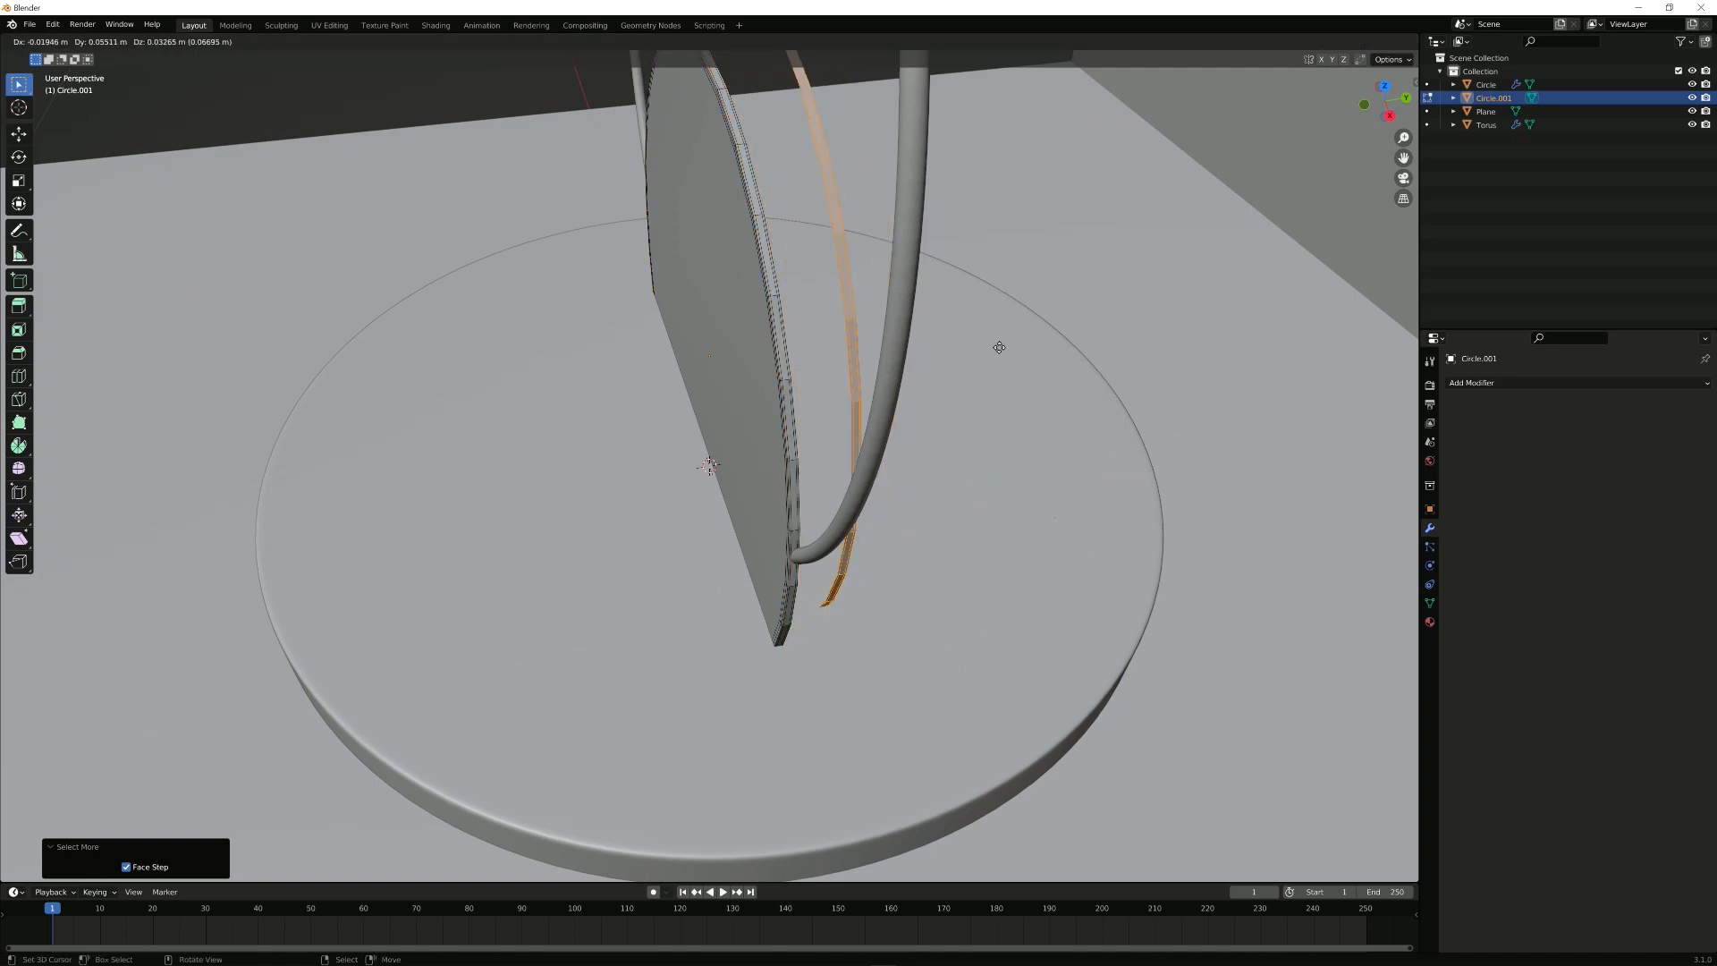
pyautogui.press('Tab')
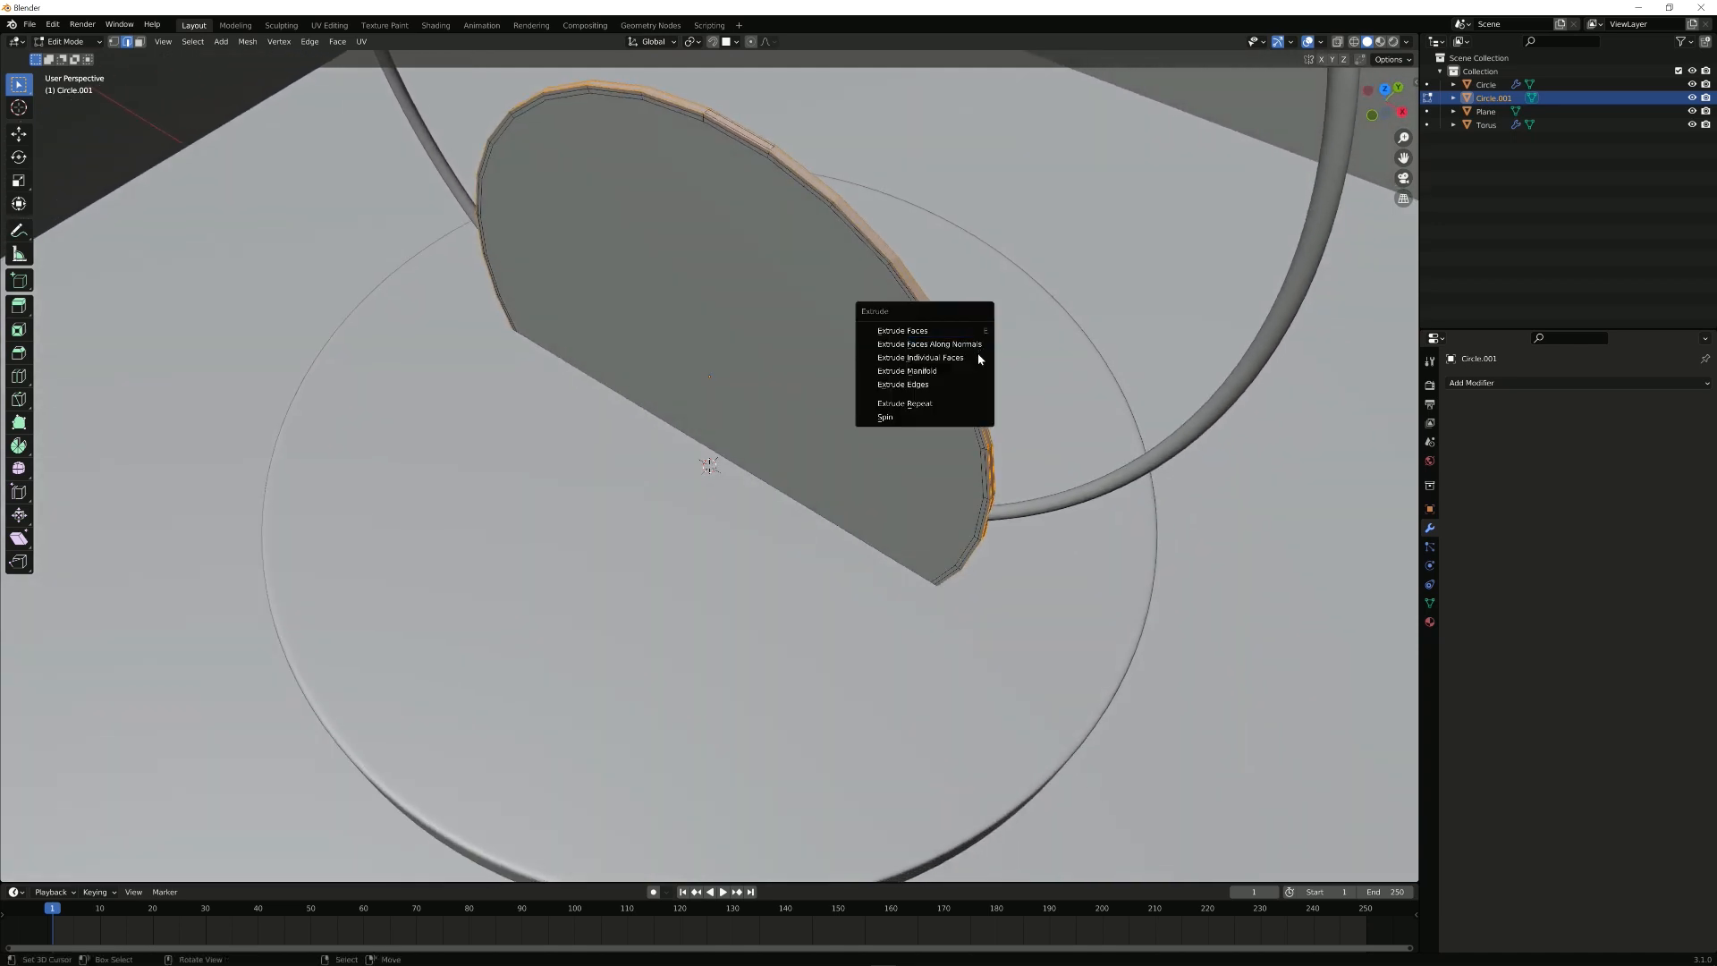
pyautogui.click(929, 344)
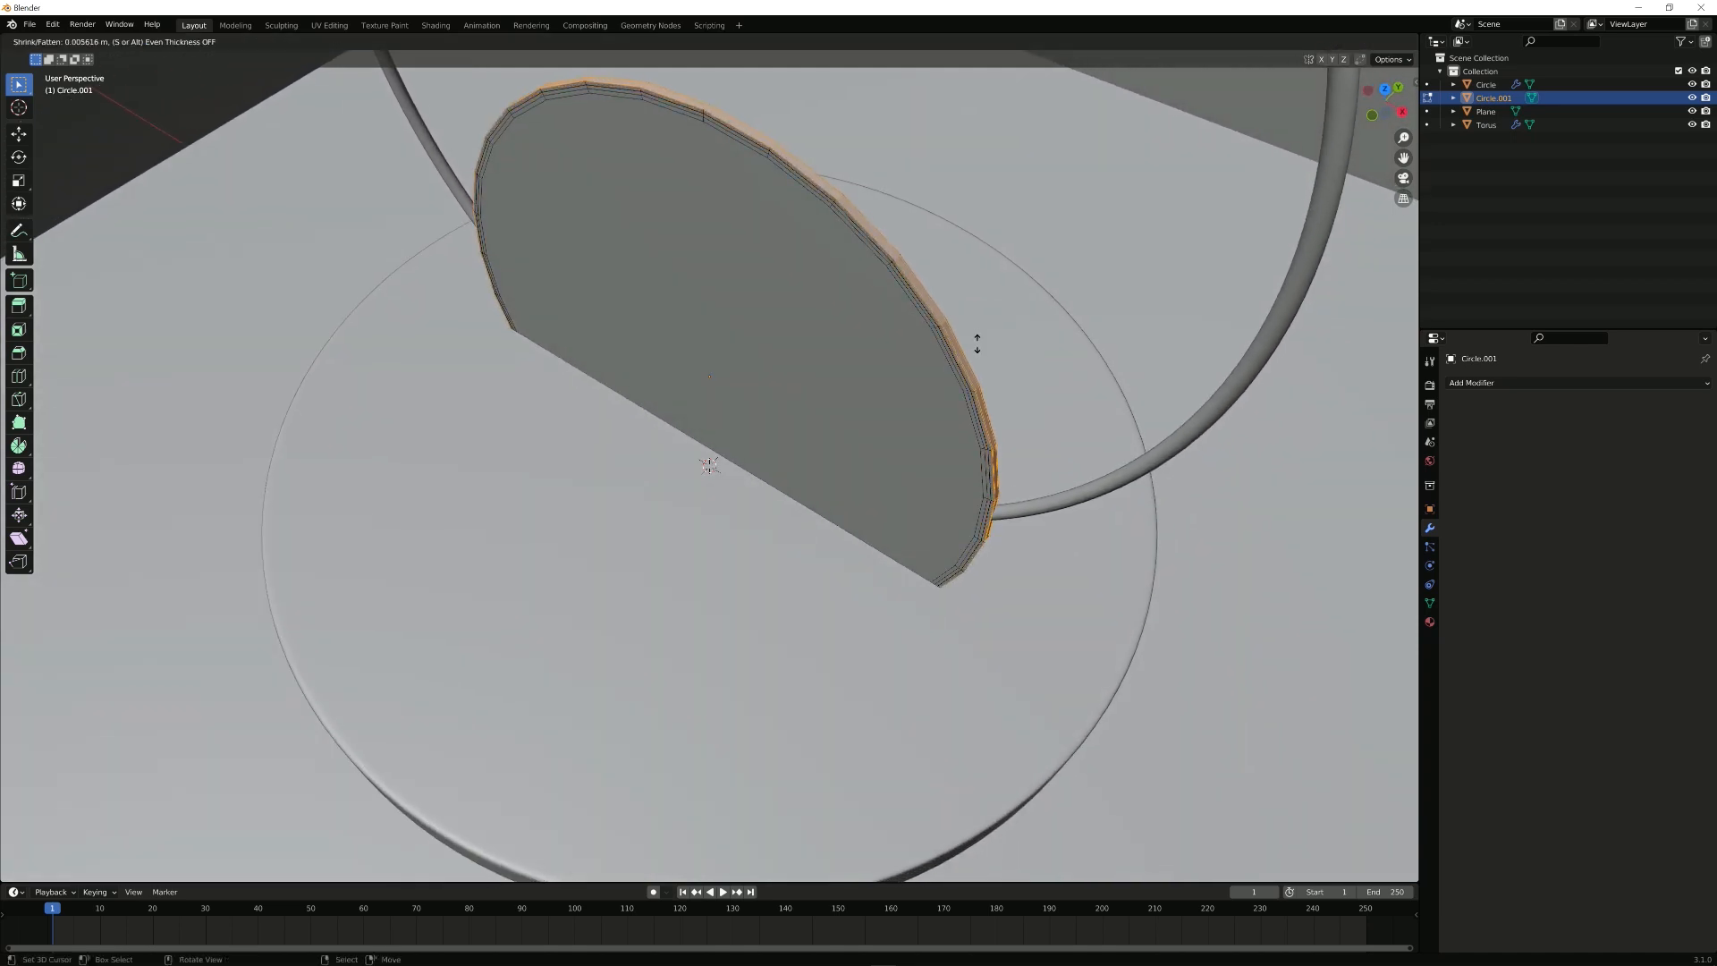
pyautogui.click(941, 329)
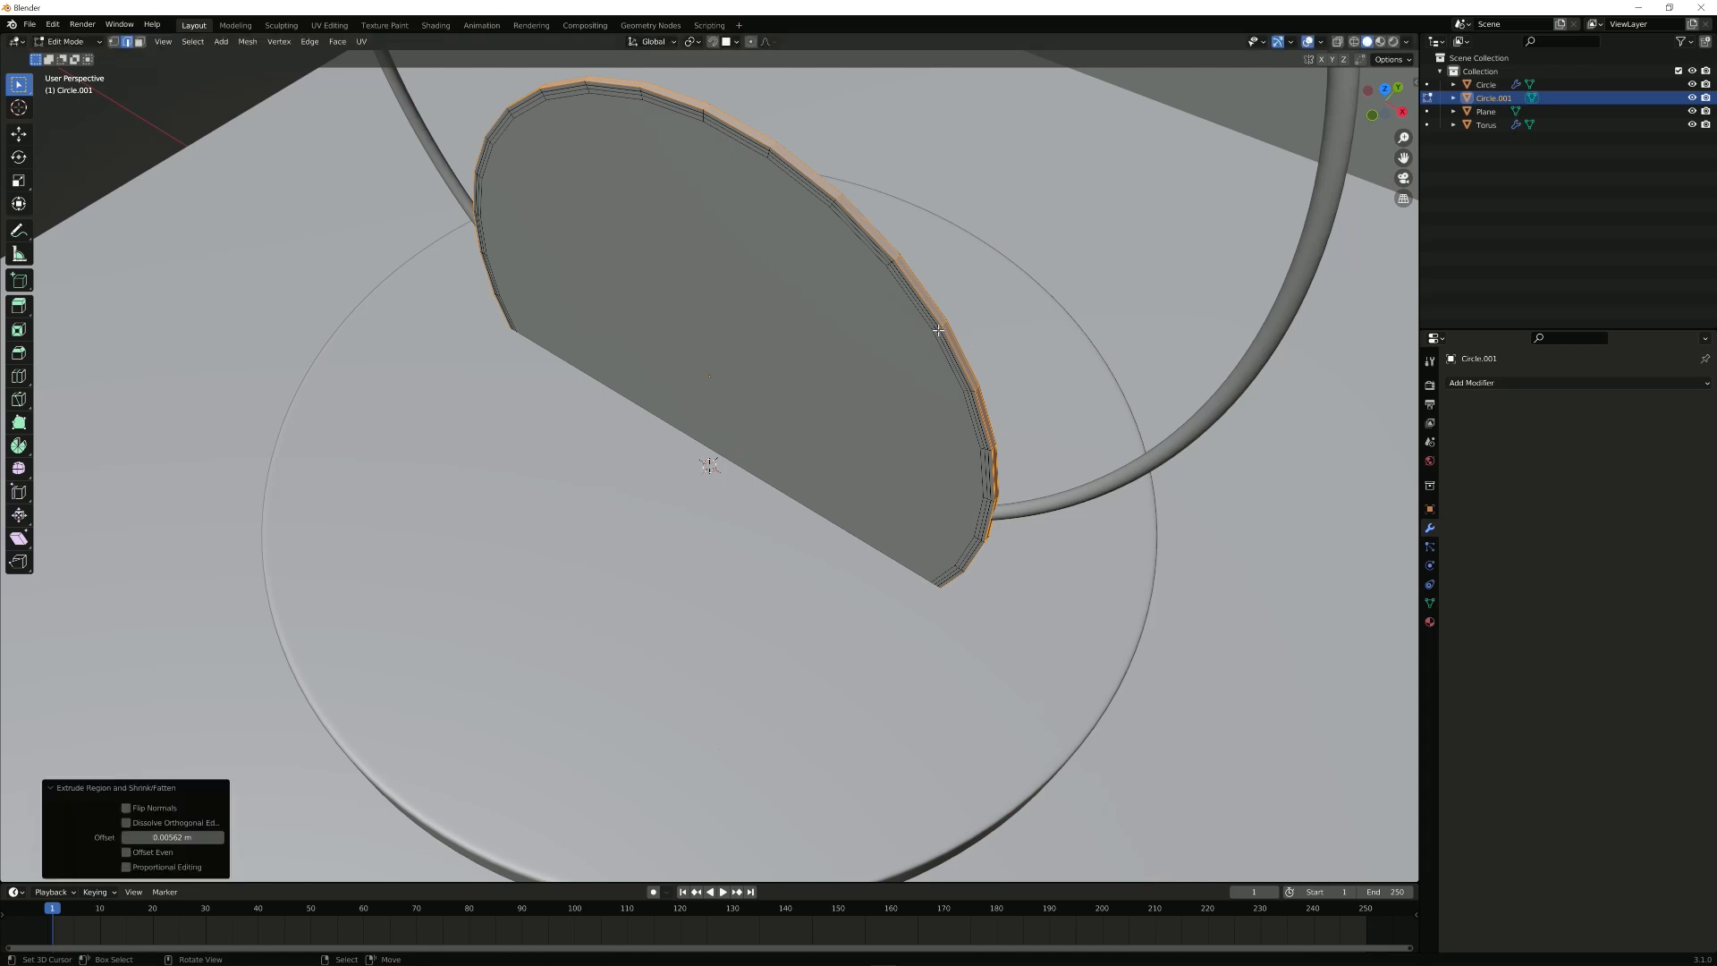
pyautogui.press('Tab')
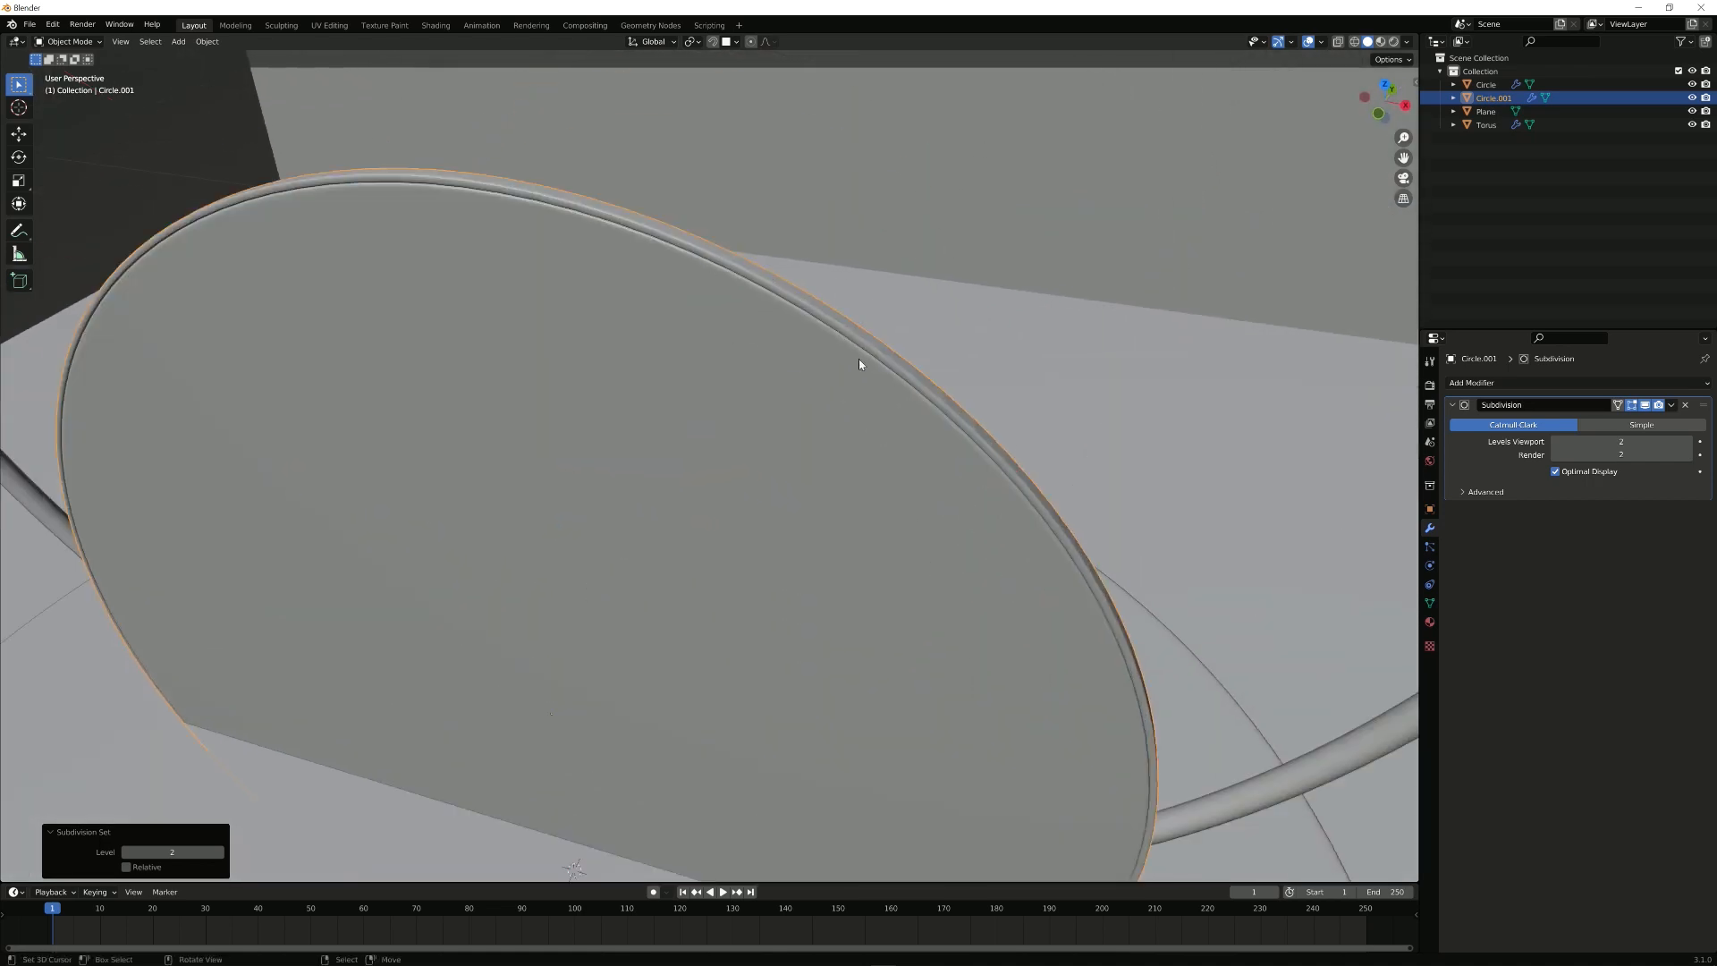
pyautogui.moveTo(943, 362)
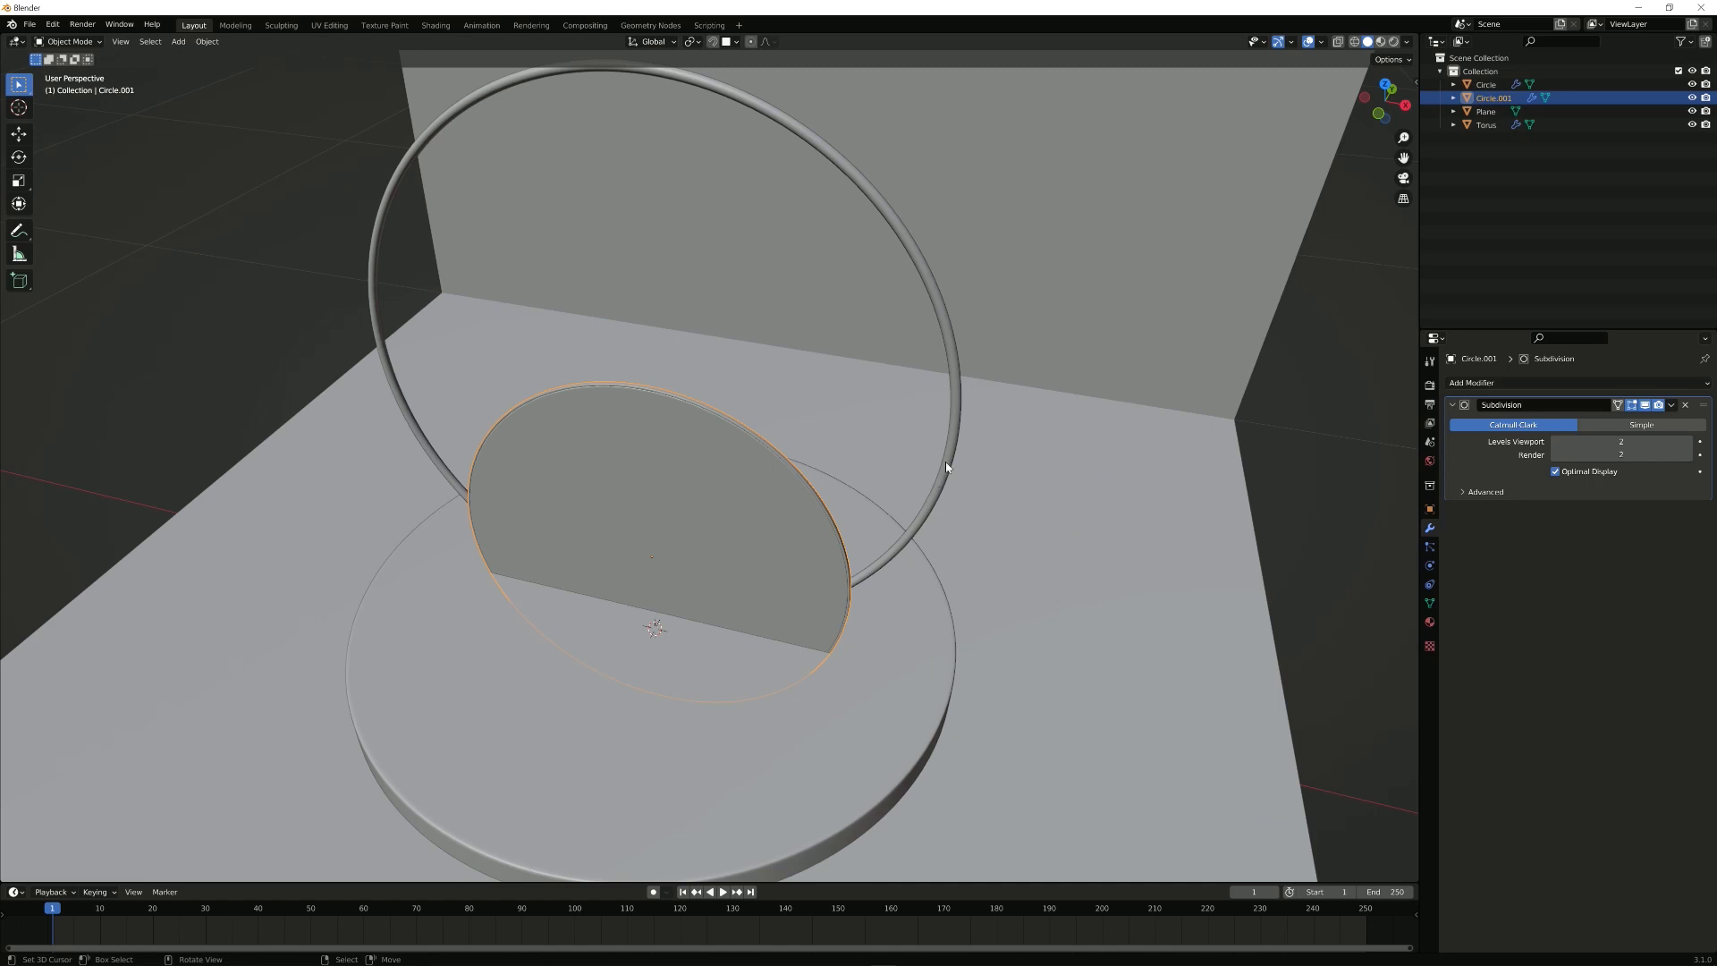
# Step: Apply the Subdivision modifier to the Circle.001 disc mesh
pyautogui.click(1484, 125)
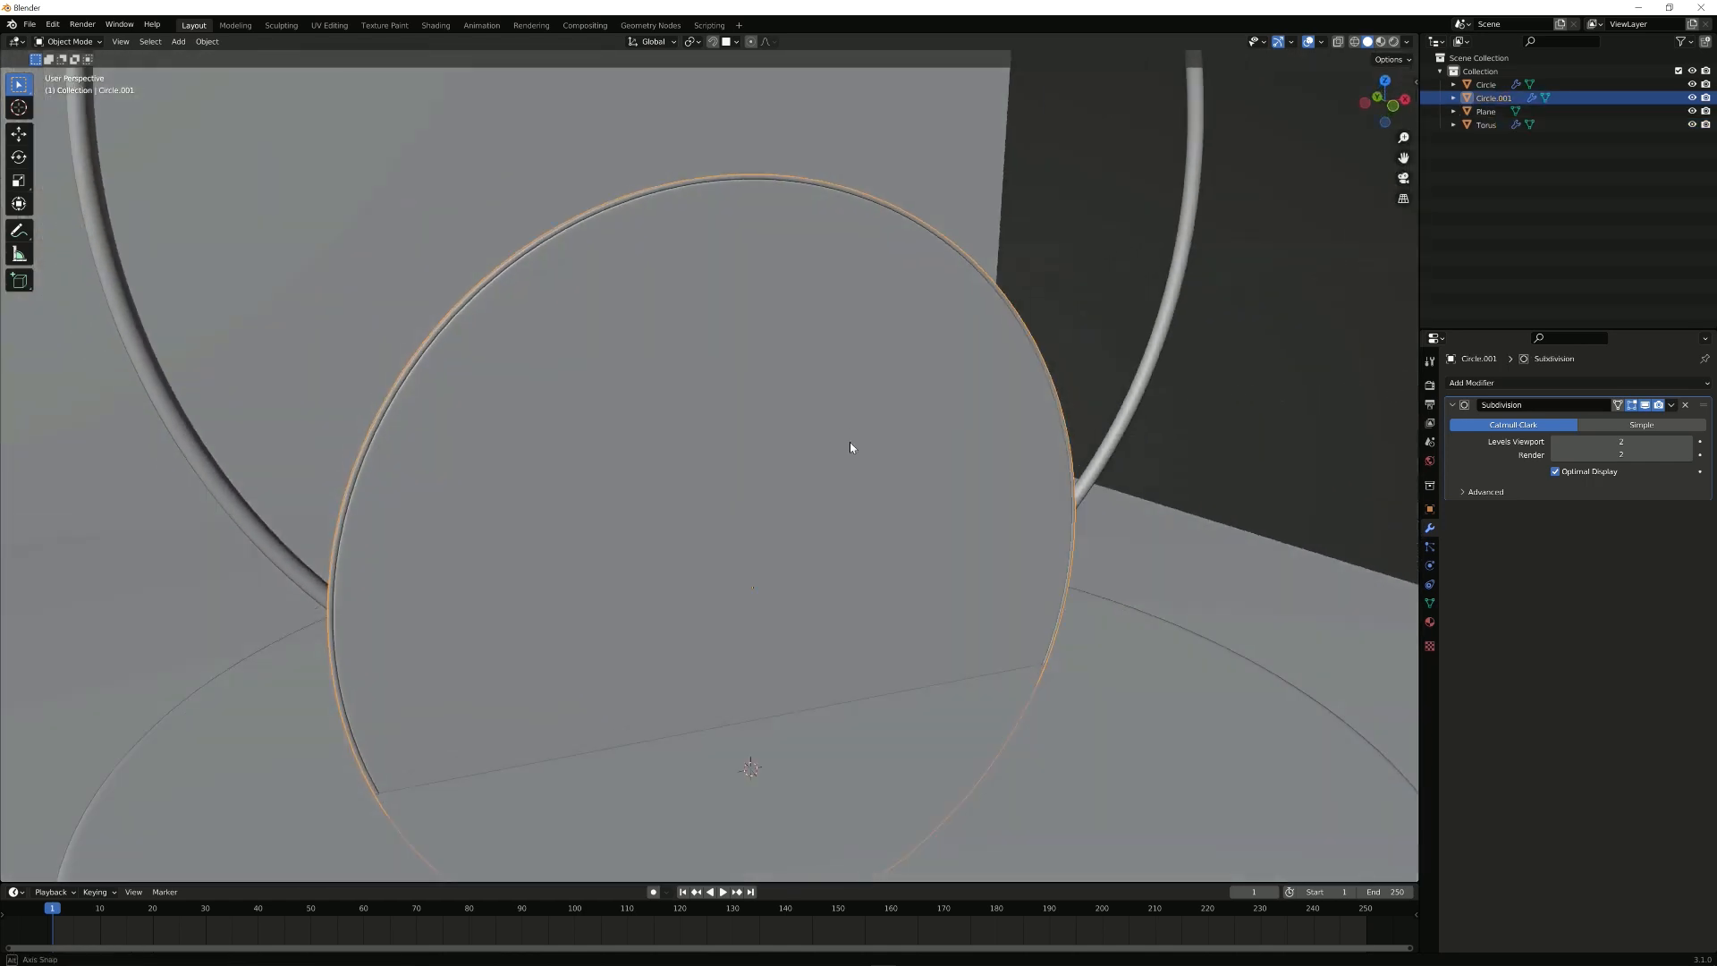
pyautogui.scroll(-3)
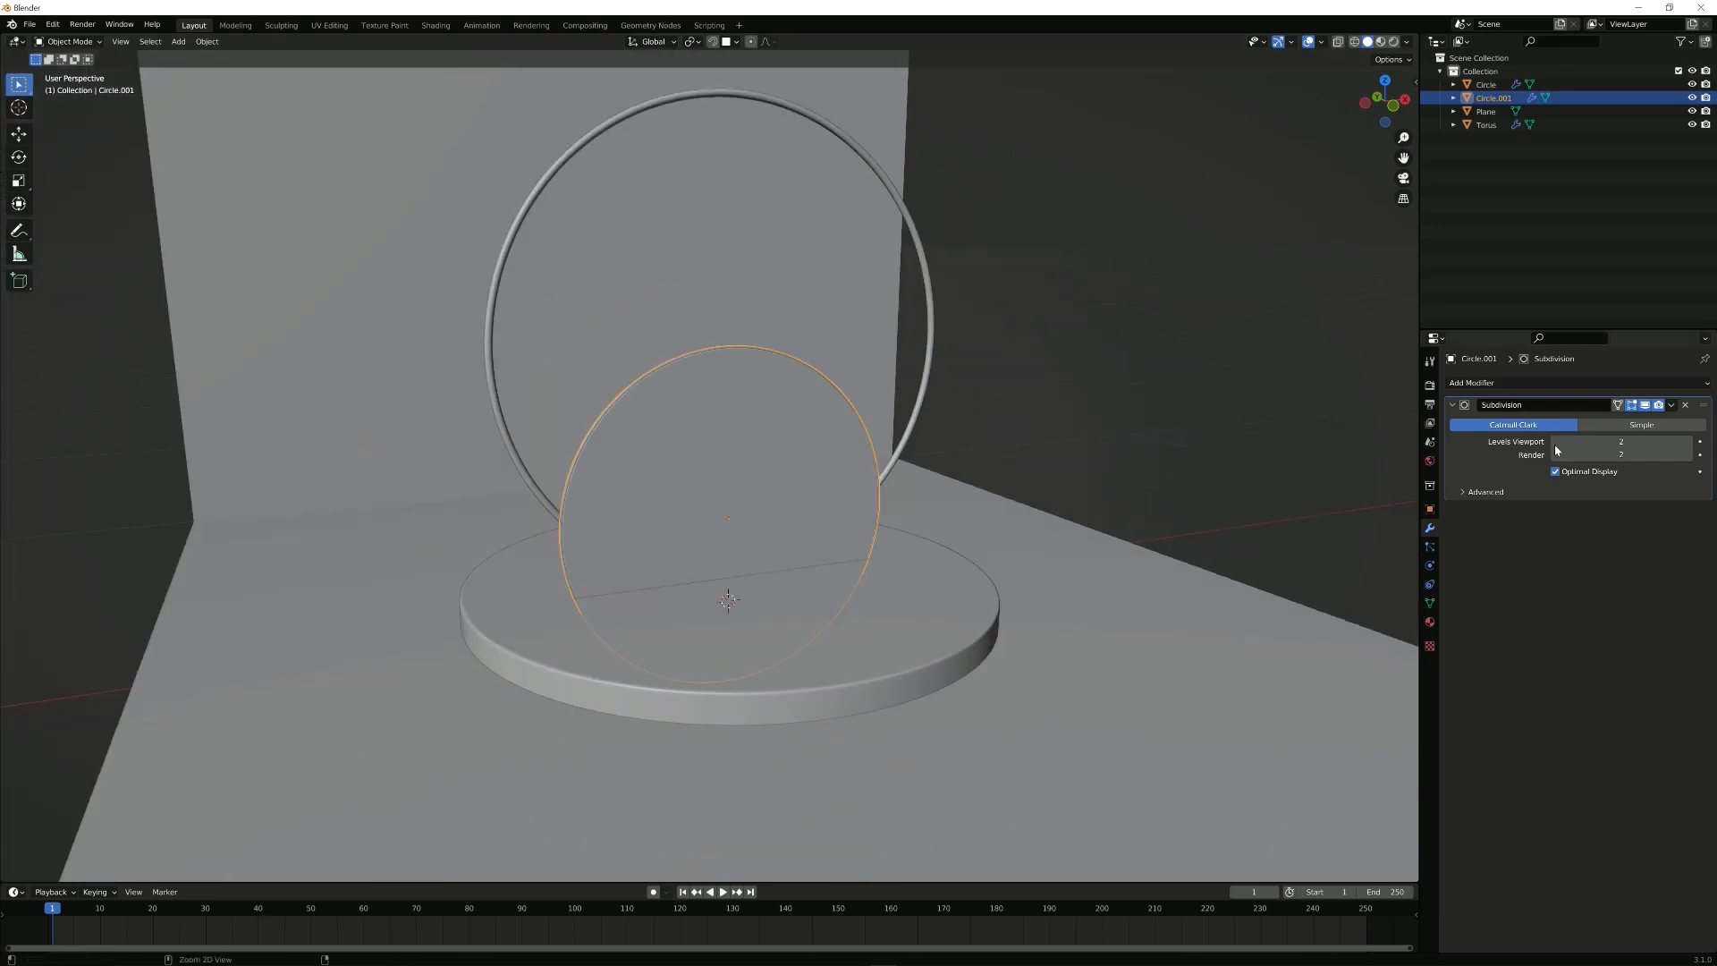
pyautogui.moveTo(1512, 462)
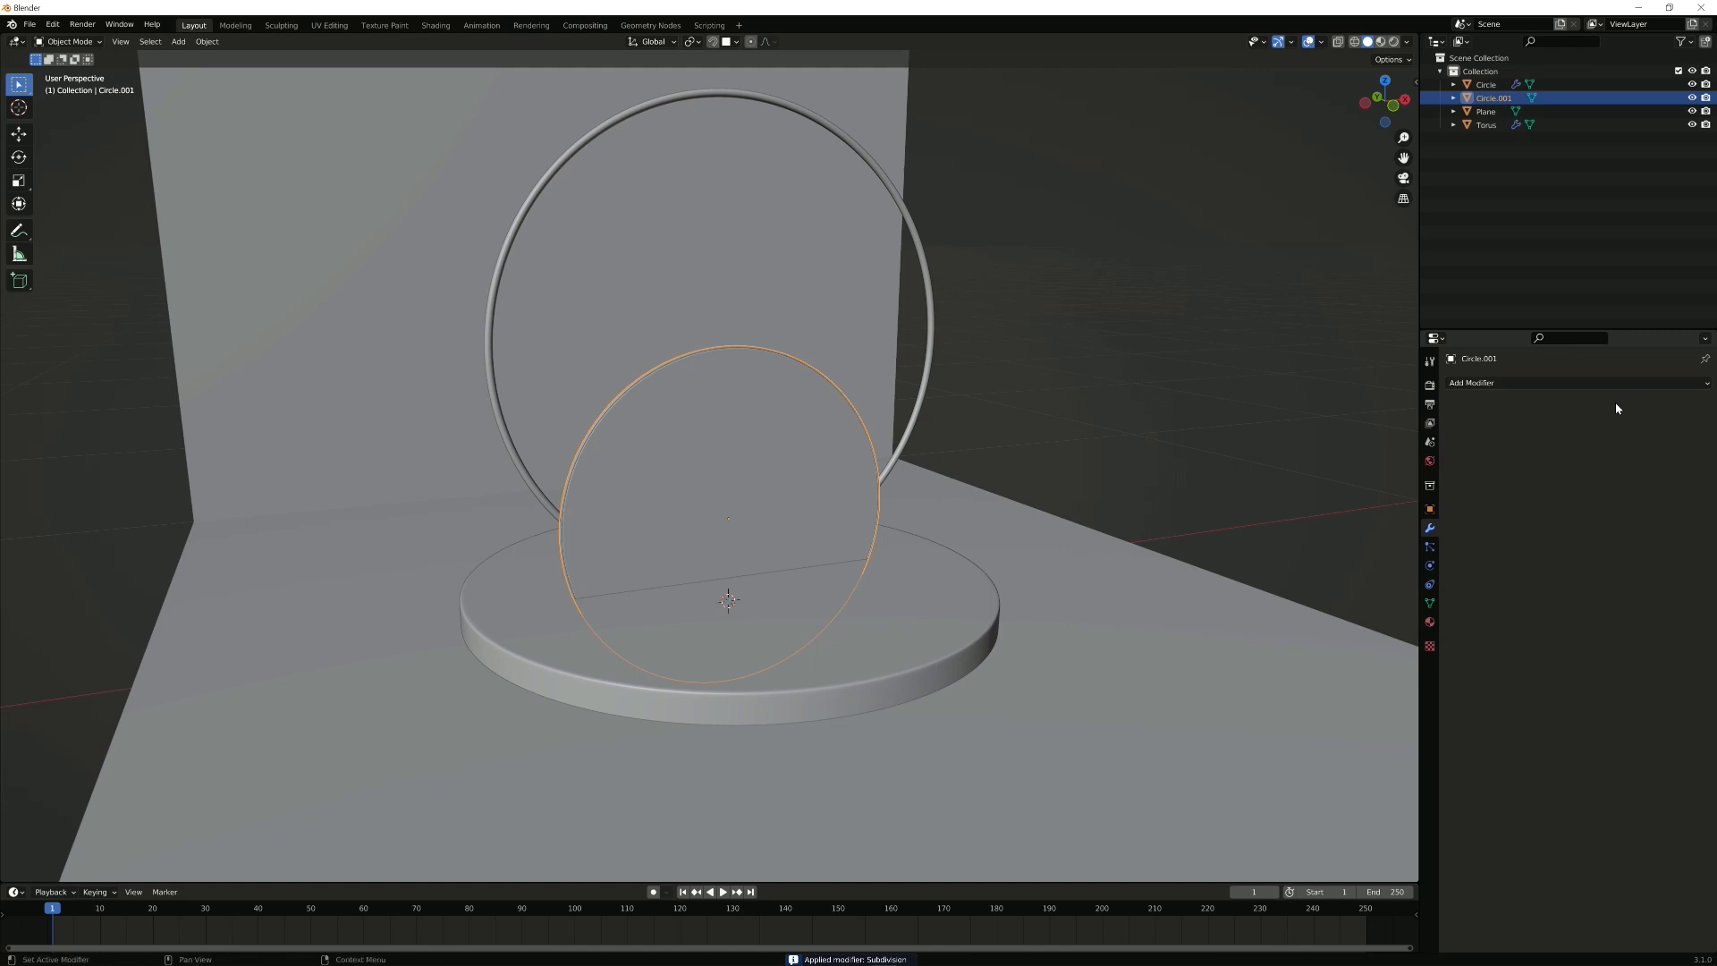
pyautogui.click(1470, 382)
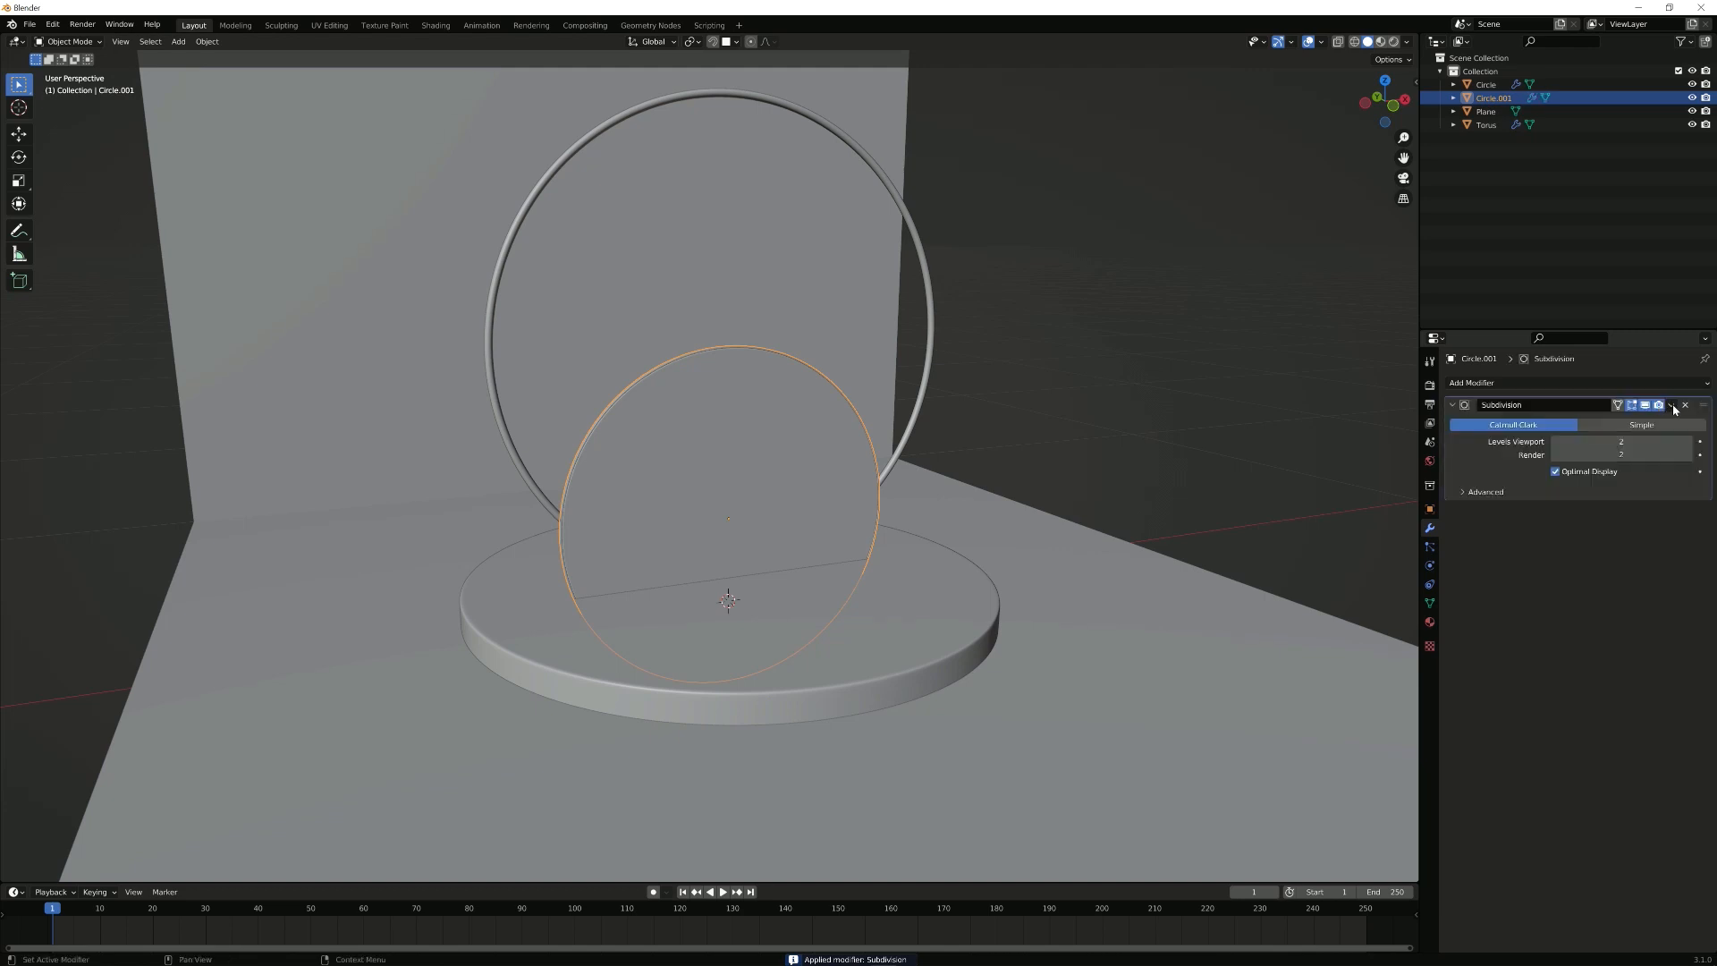
pyautogui.click(1670, 404)
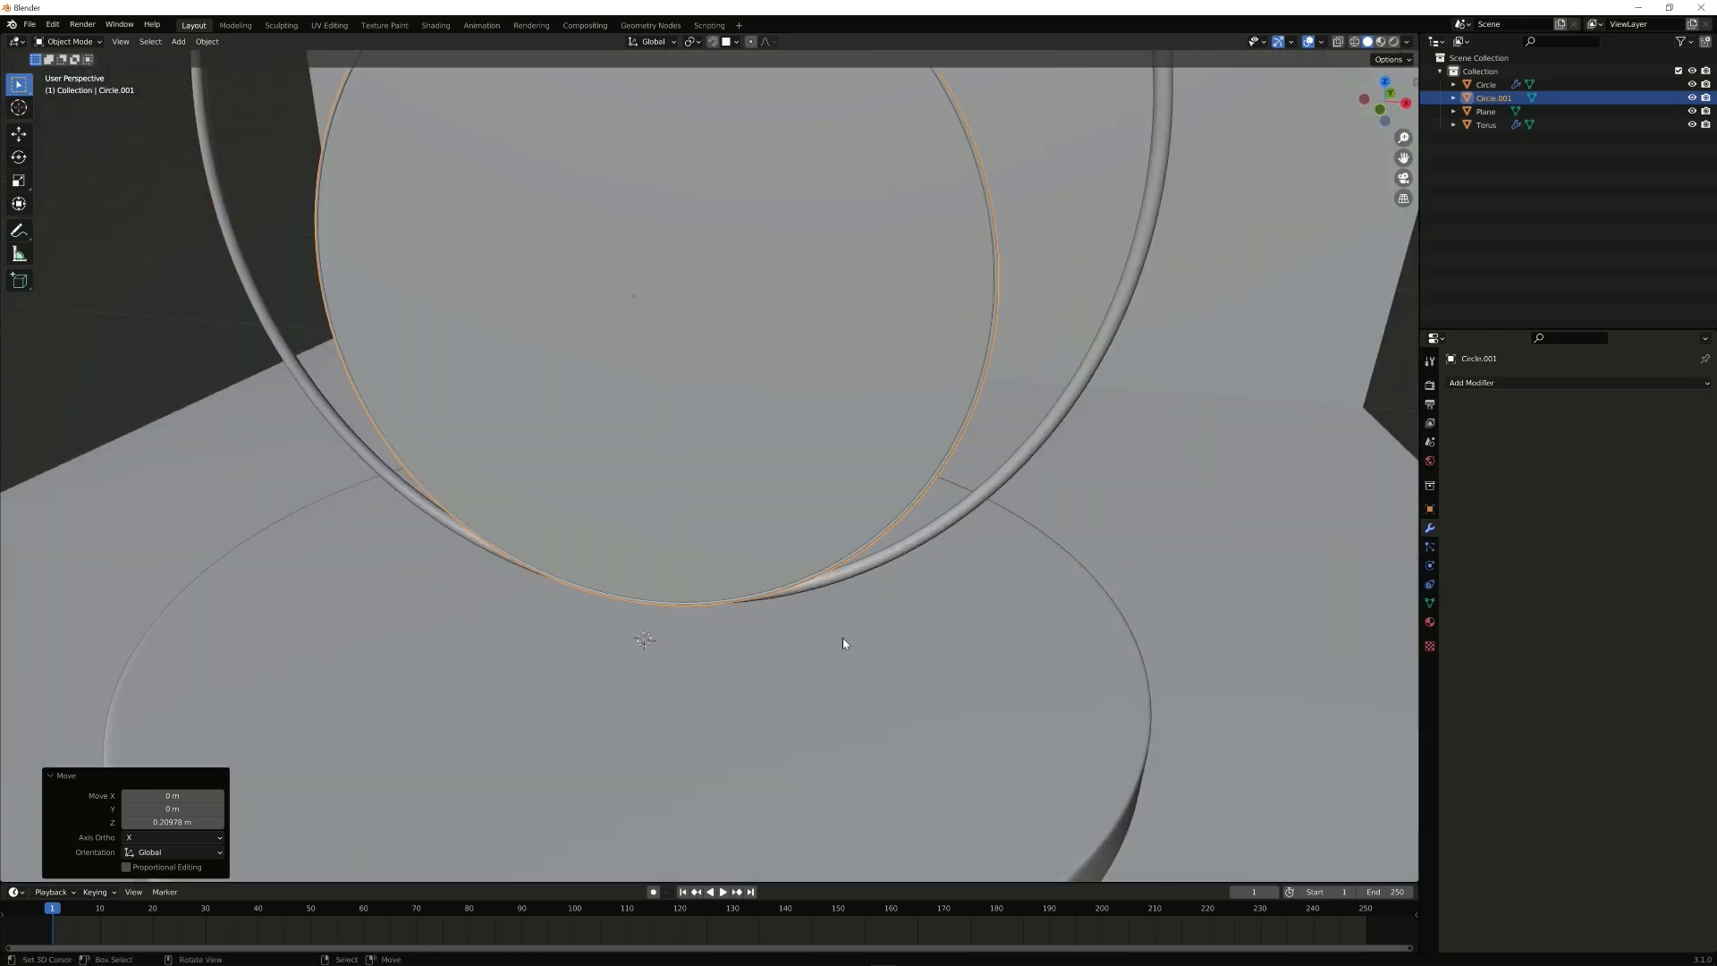
# Step: Move the upright disc onto the base platform inside the ring and check it from the front view
pyautogui.press('g')
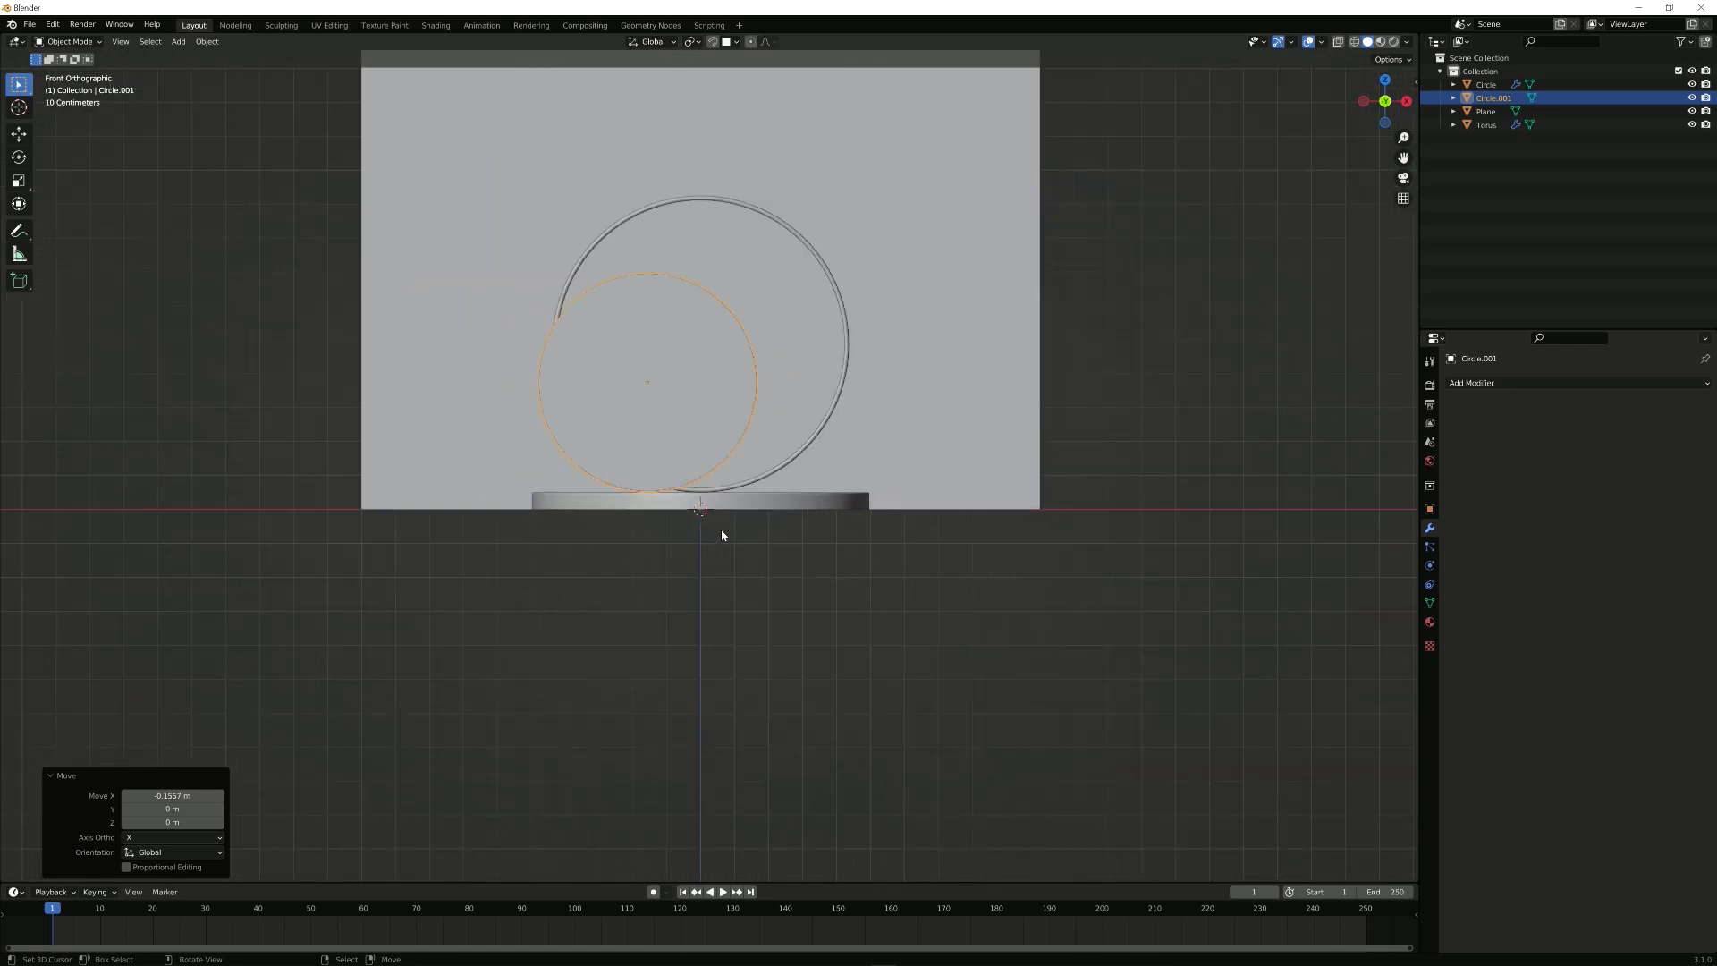
pyautogui.press('g')
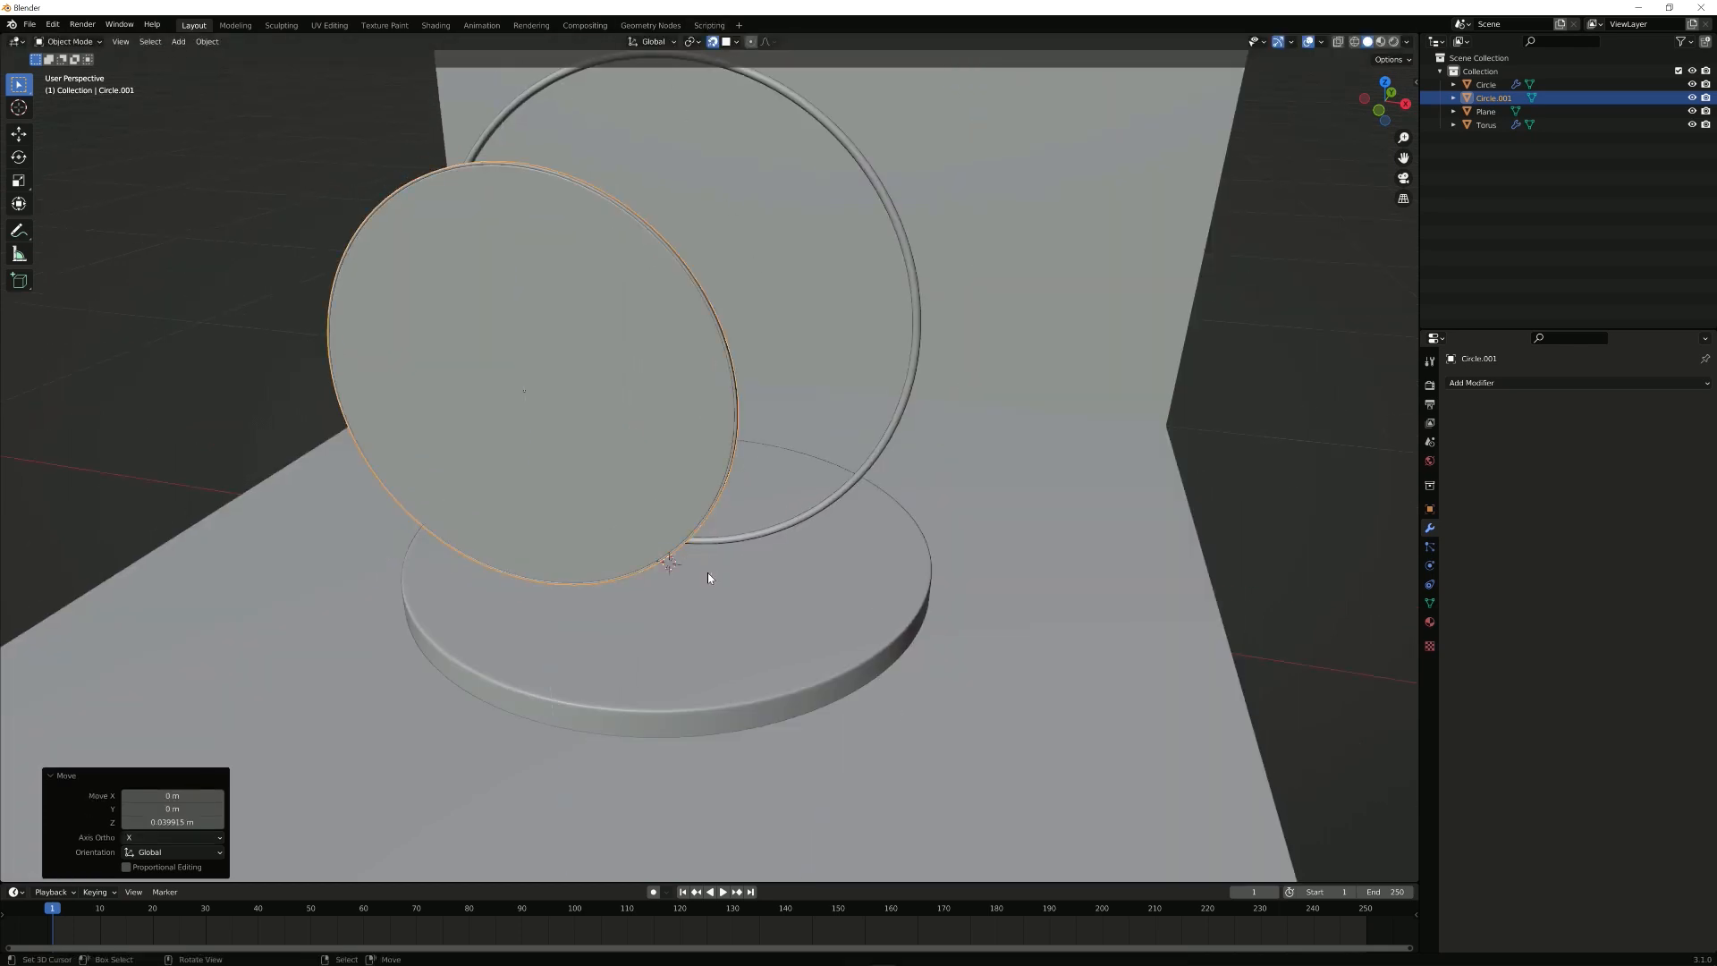
pyautogui.press('KP_1')
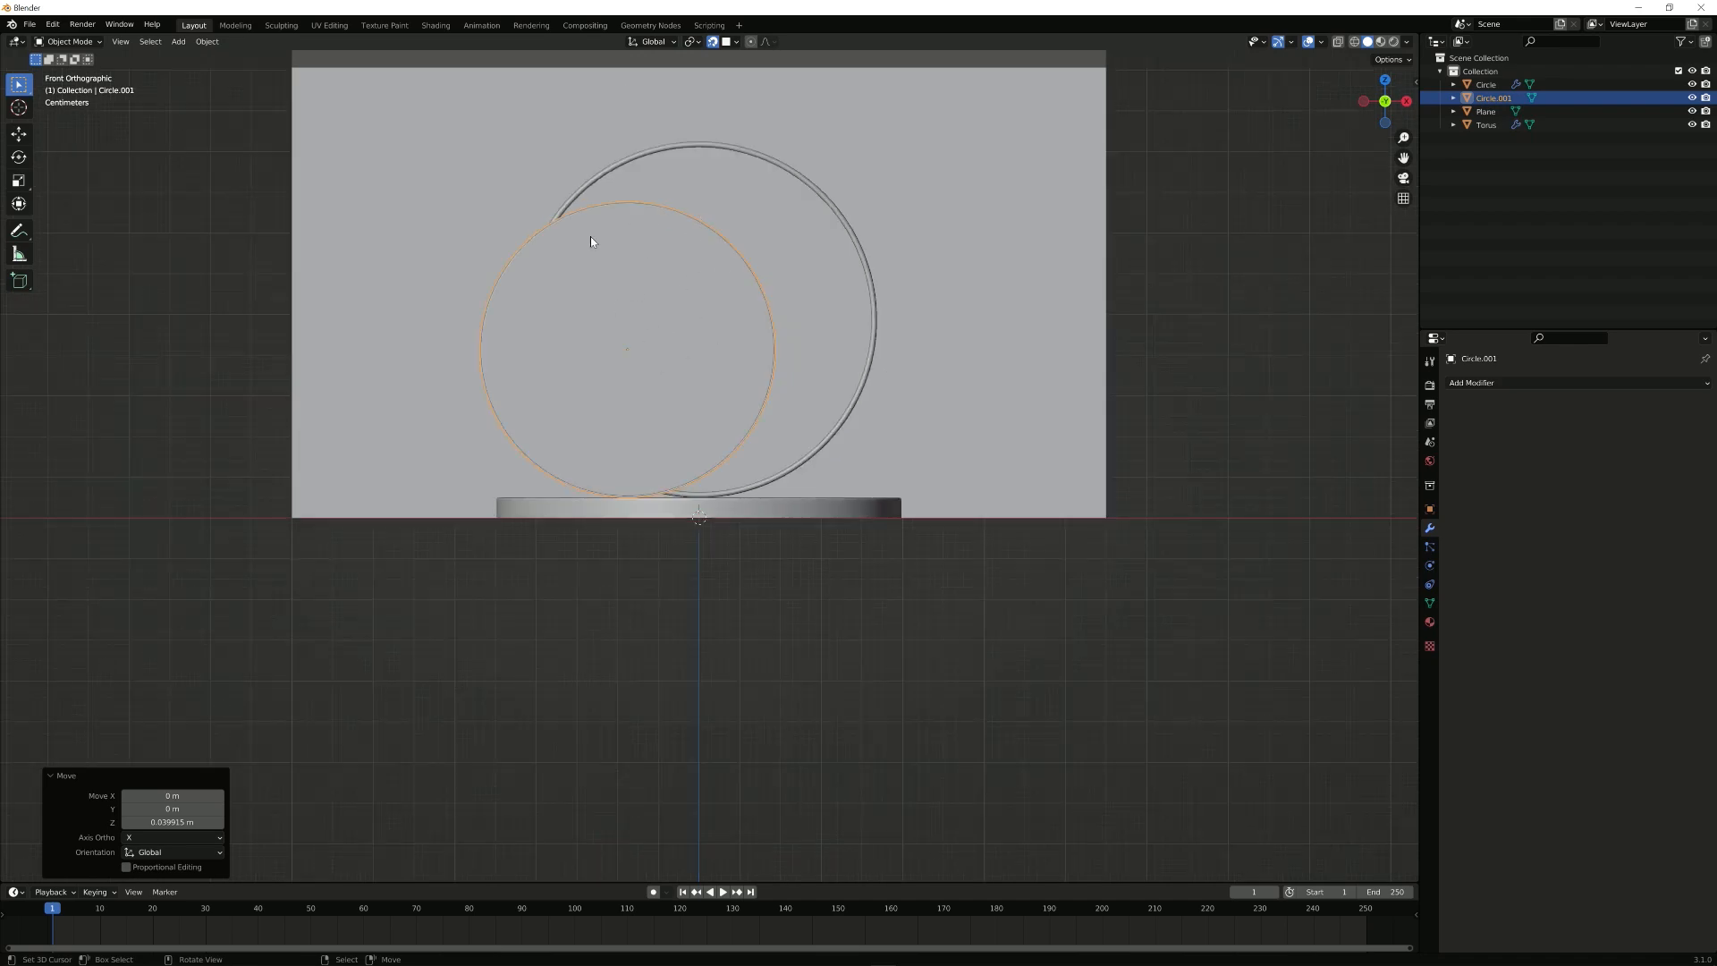
pyautogui.moveTo(765, 84)
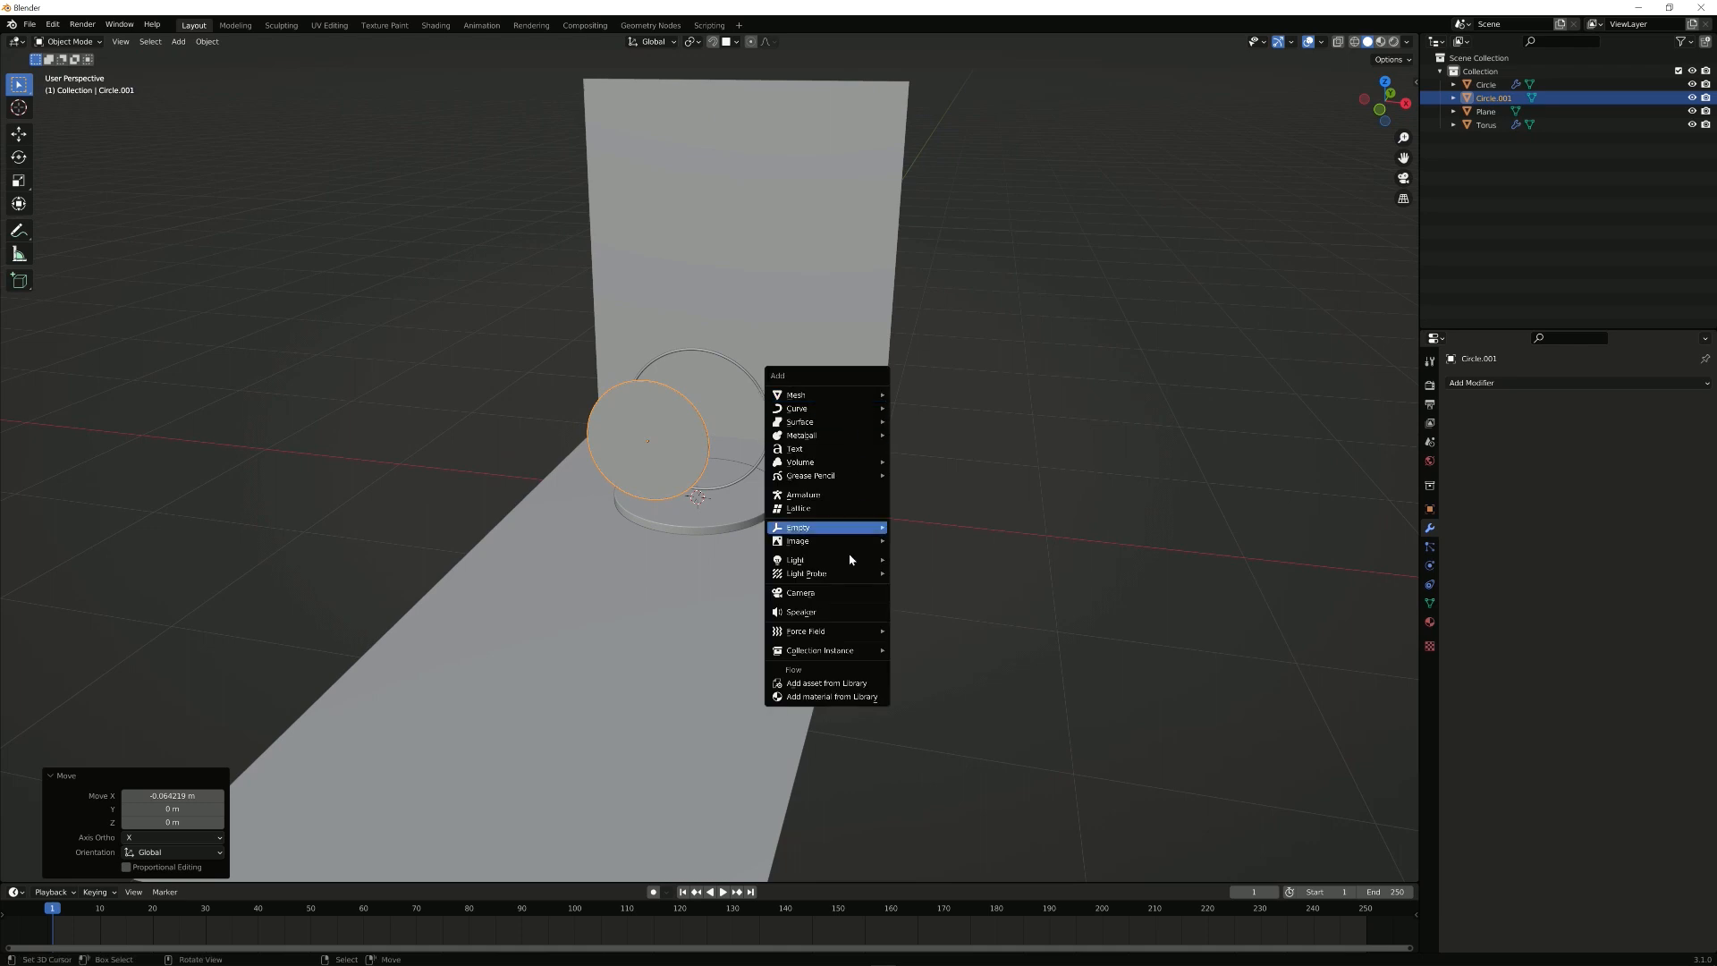
# Step: Add a 105 mm camera, clear its rotation and pull it back along Y to frame the discs and ring
pyautogui.click(801, 592)
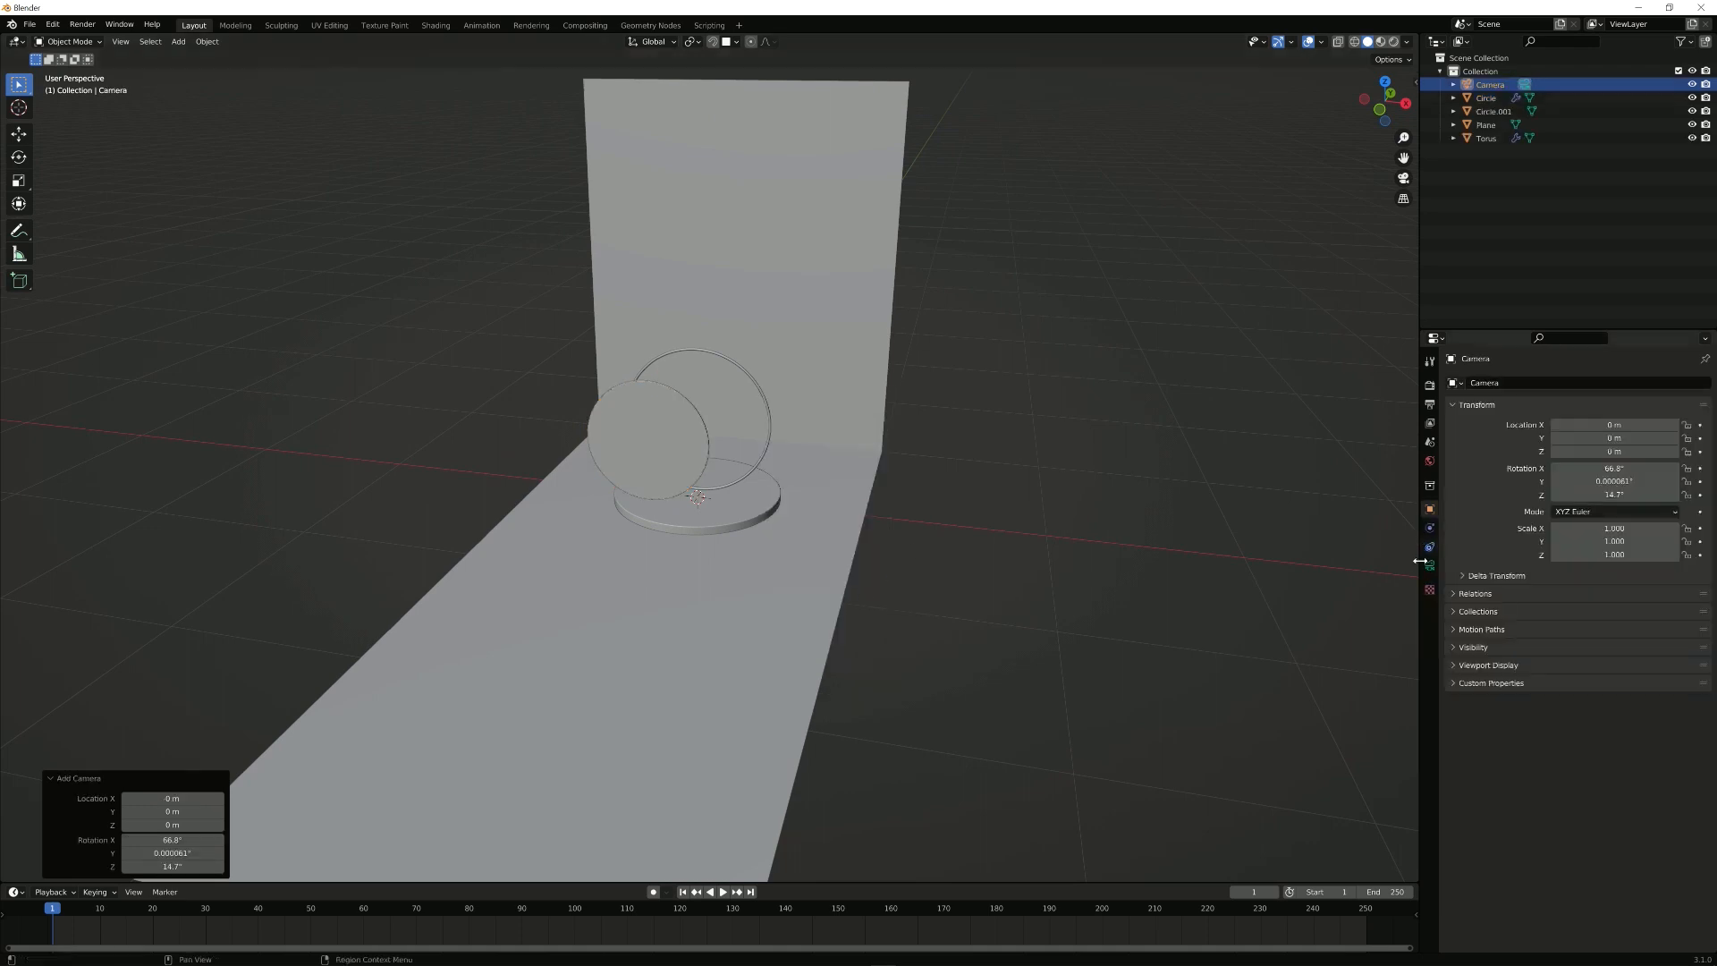
pyautogui.click(1429, 564)
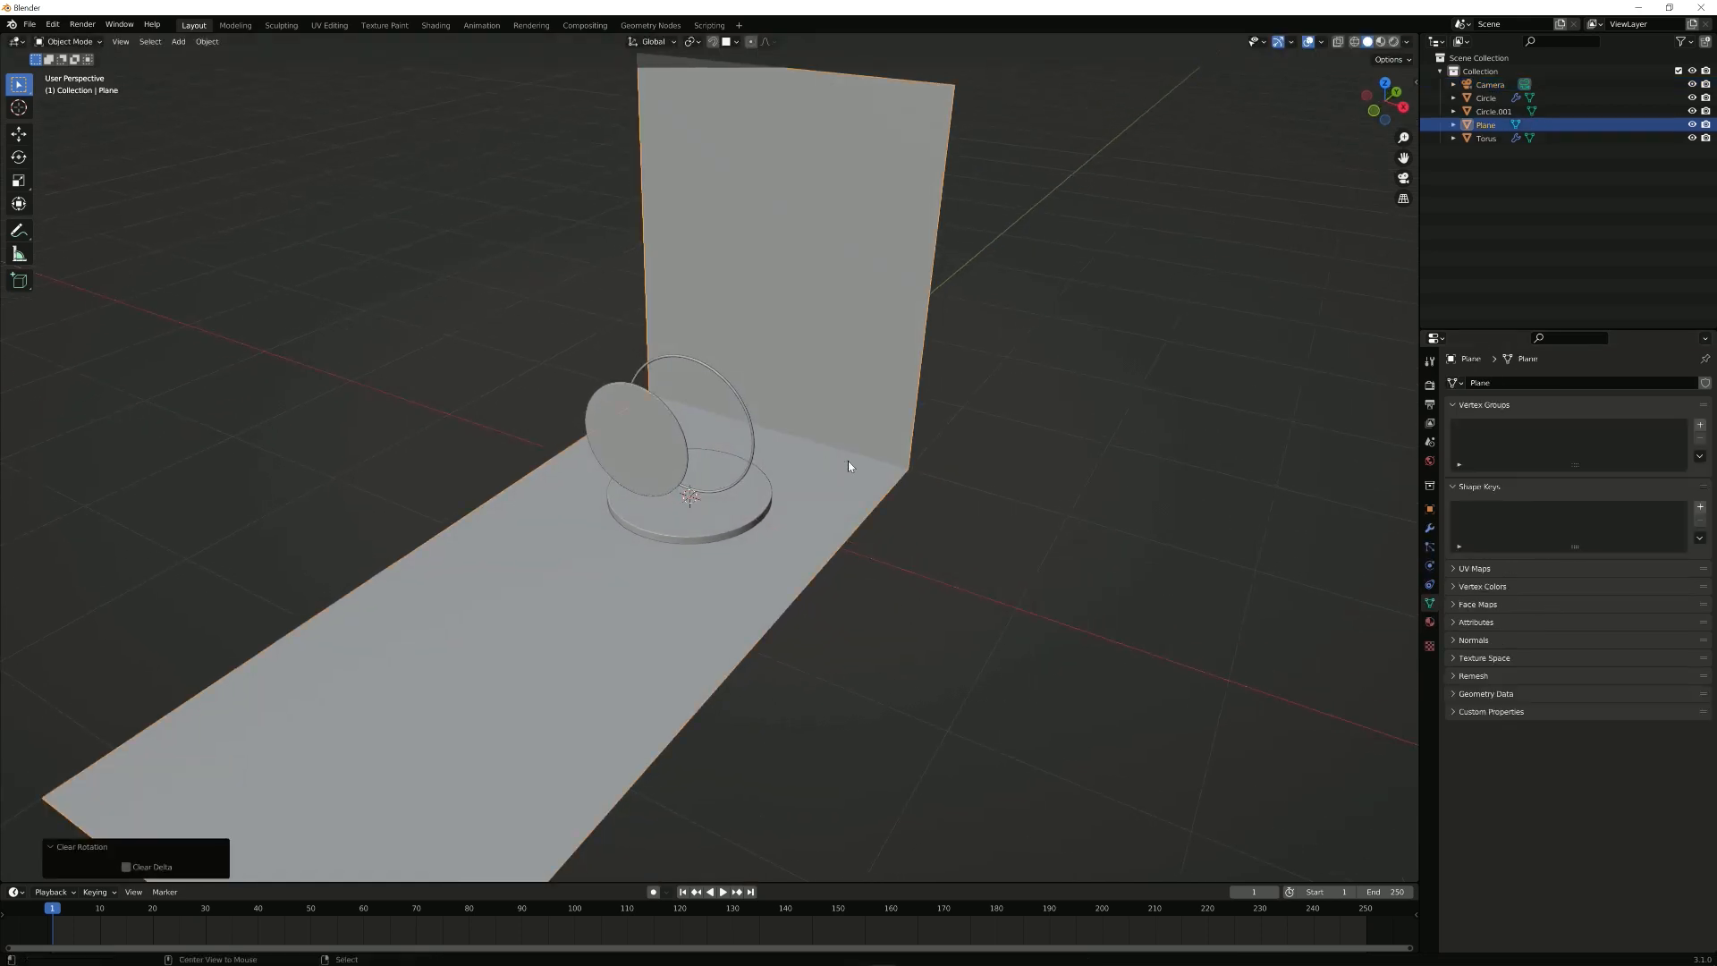
pyautogui.click(1490, 84)
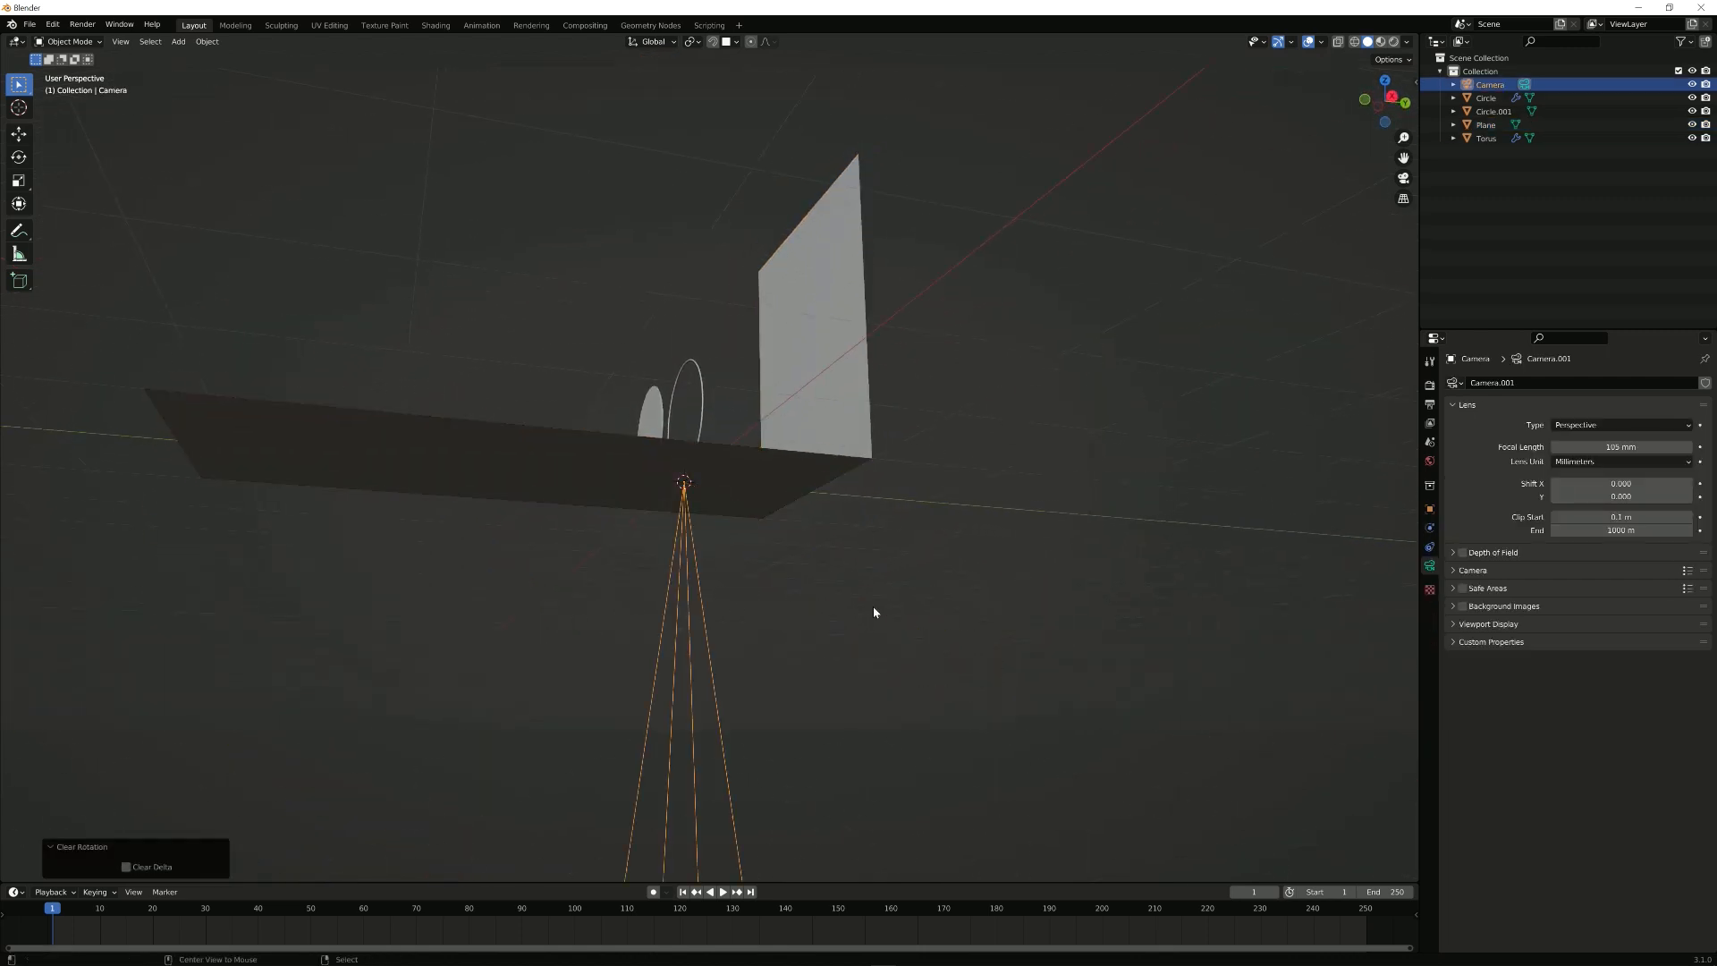
pyautogui.press('r')
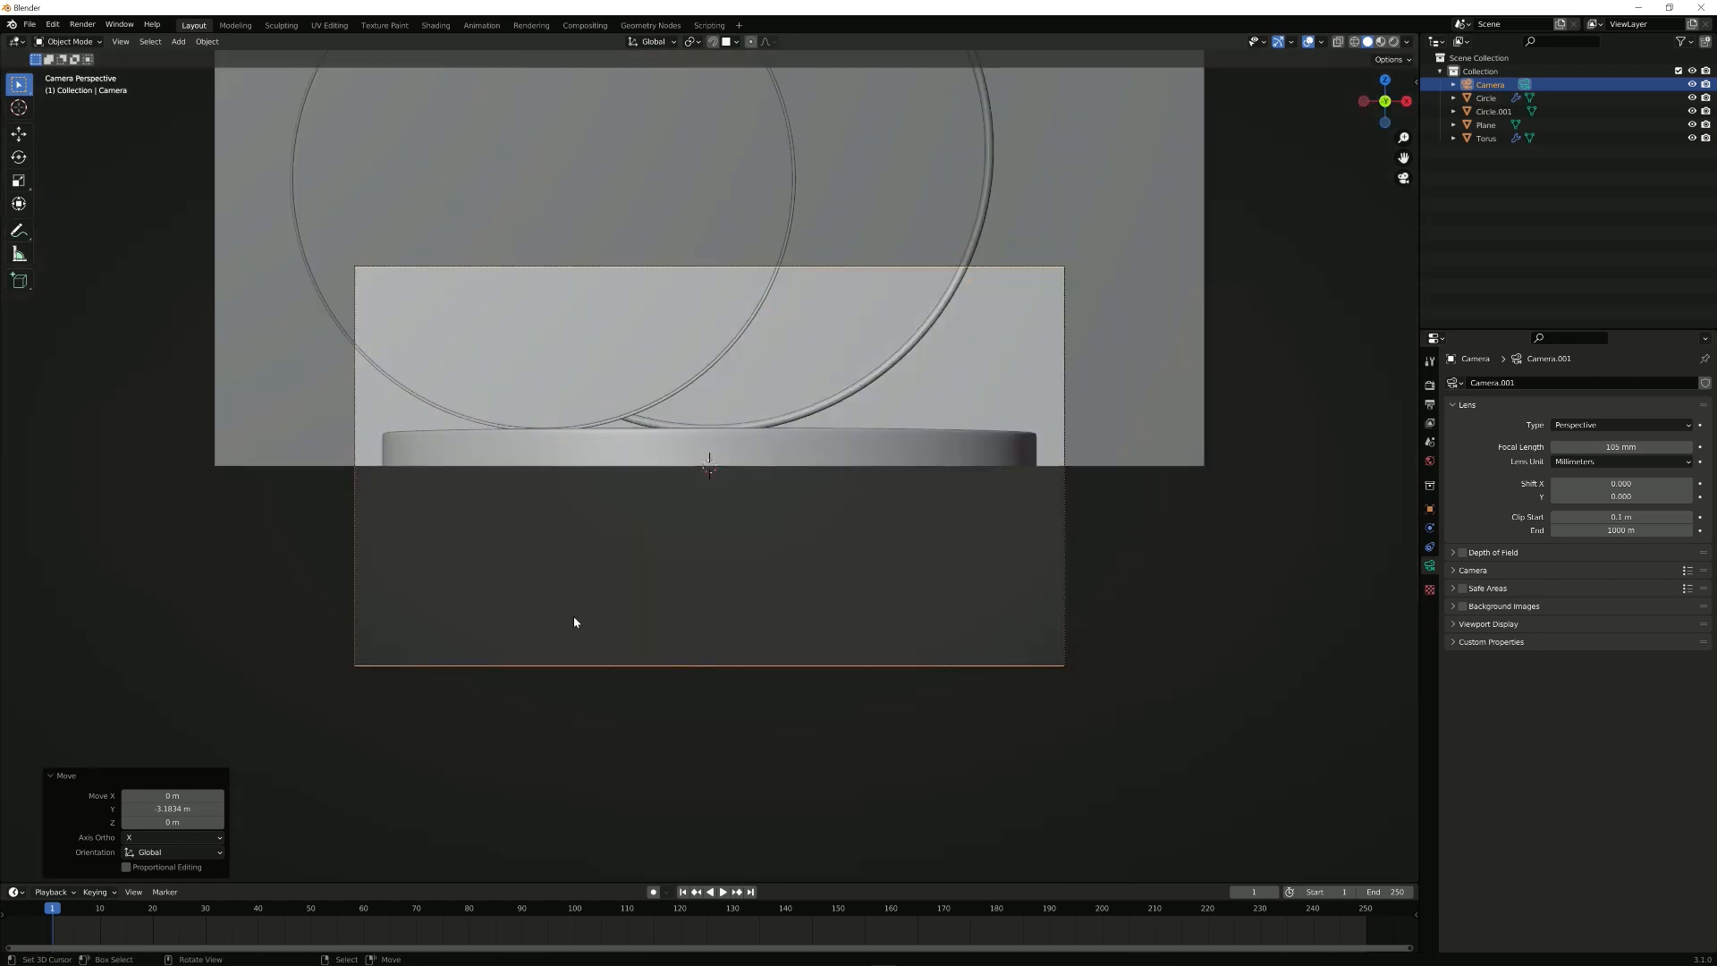
pyautogui.moveTo(575, 623); pyautogui.dragTo(598, 469)
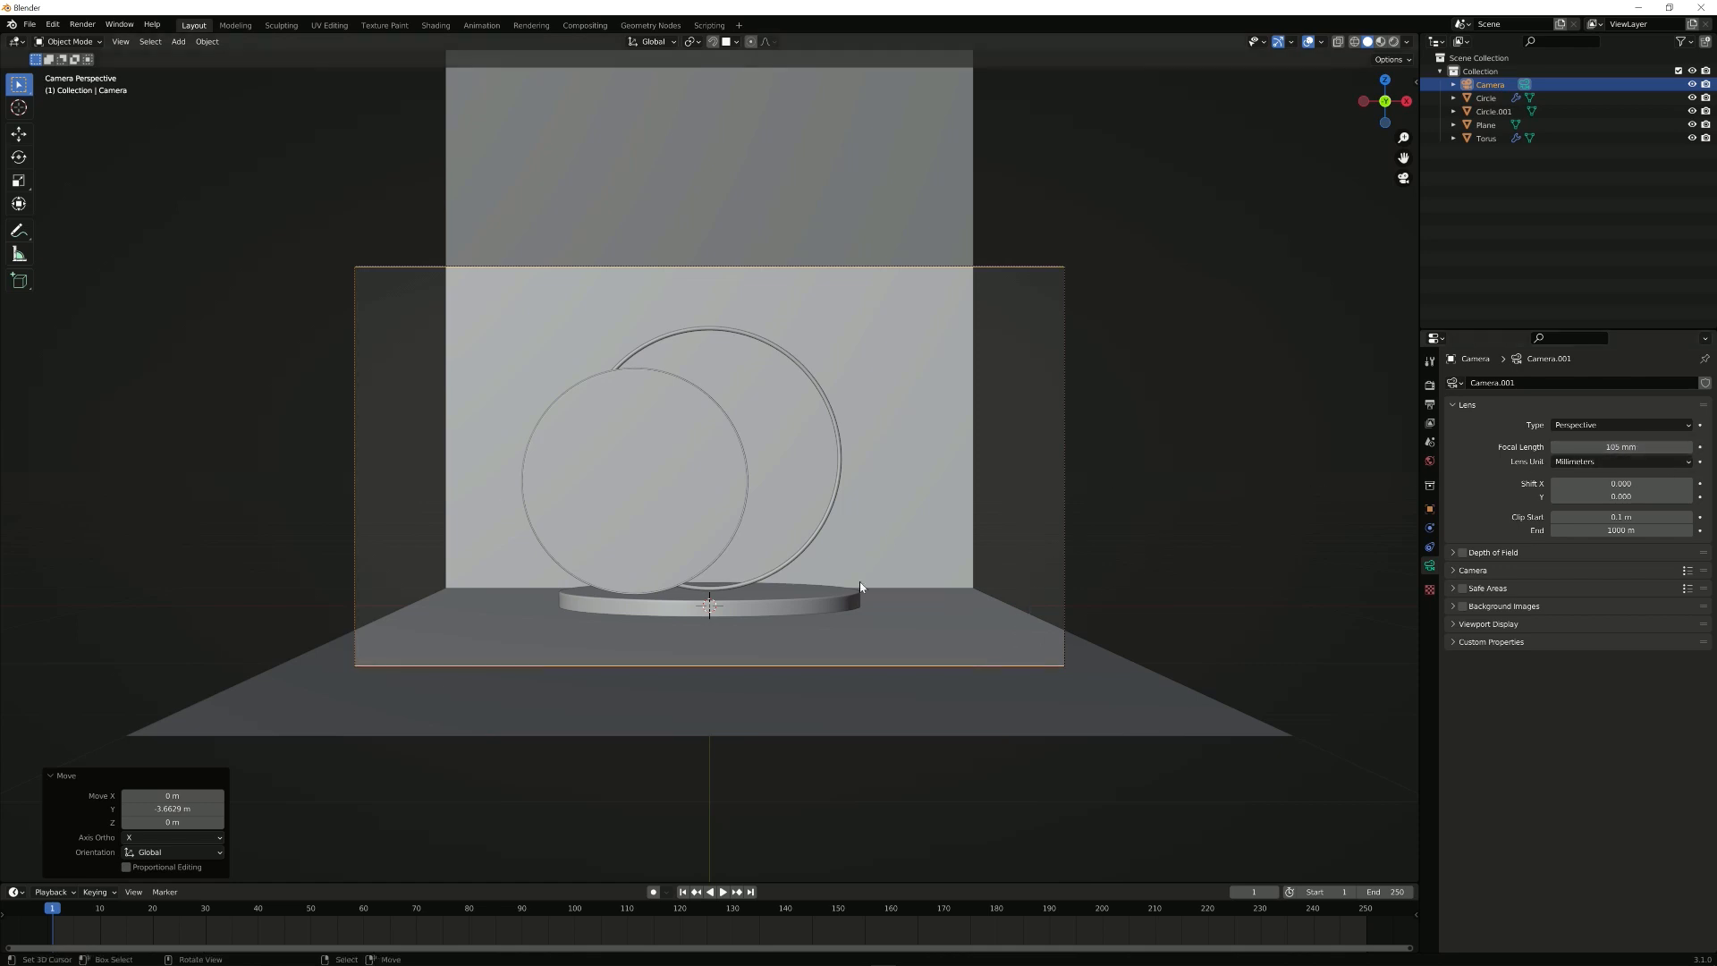
pyautogui.moveTo(837, 511)
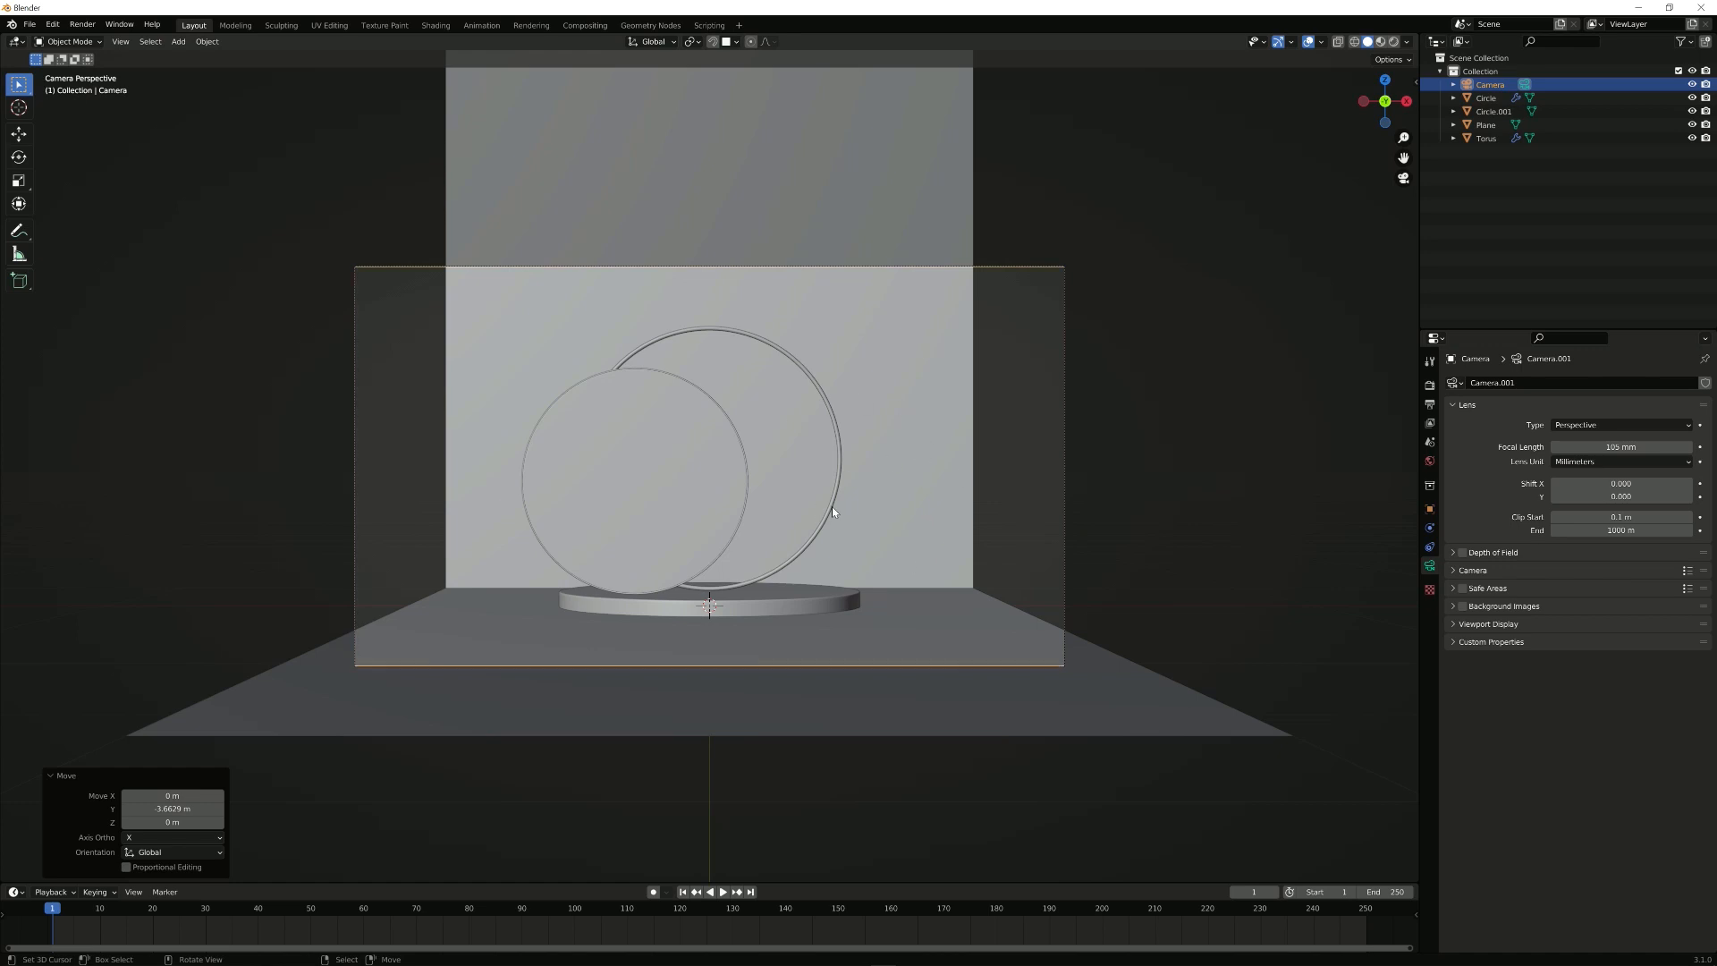
pyautogui.moveTo(967, 590)
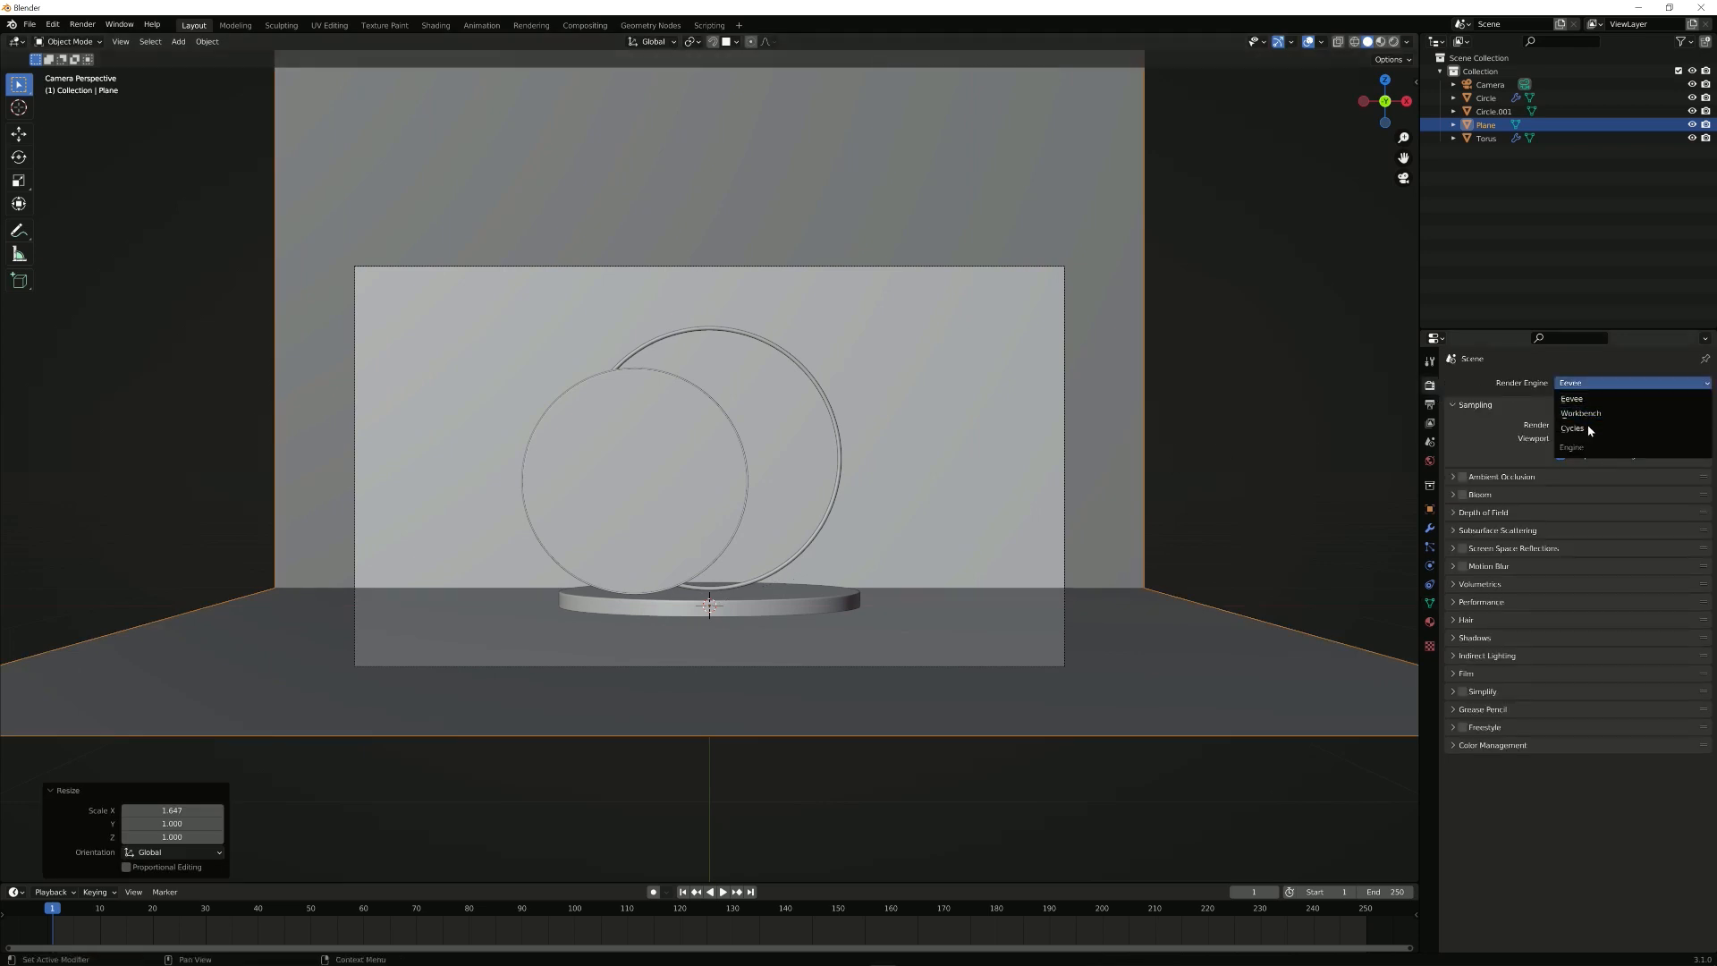
pyautogui.moveTo(1585, 375)
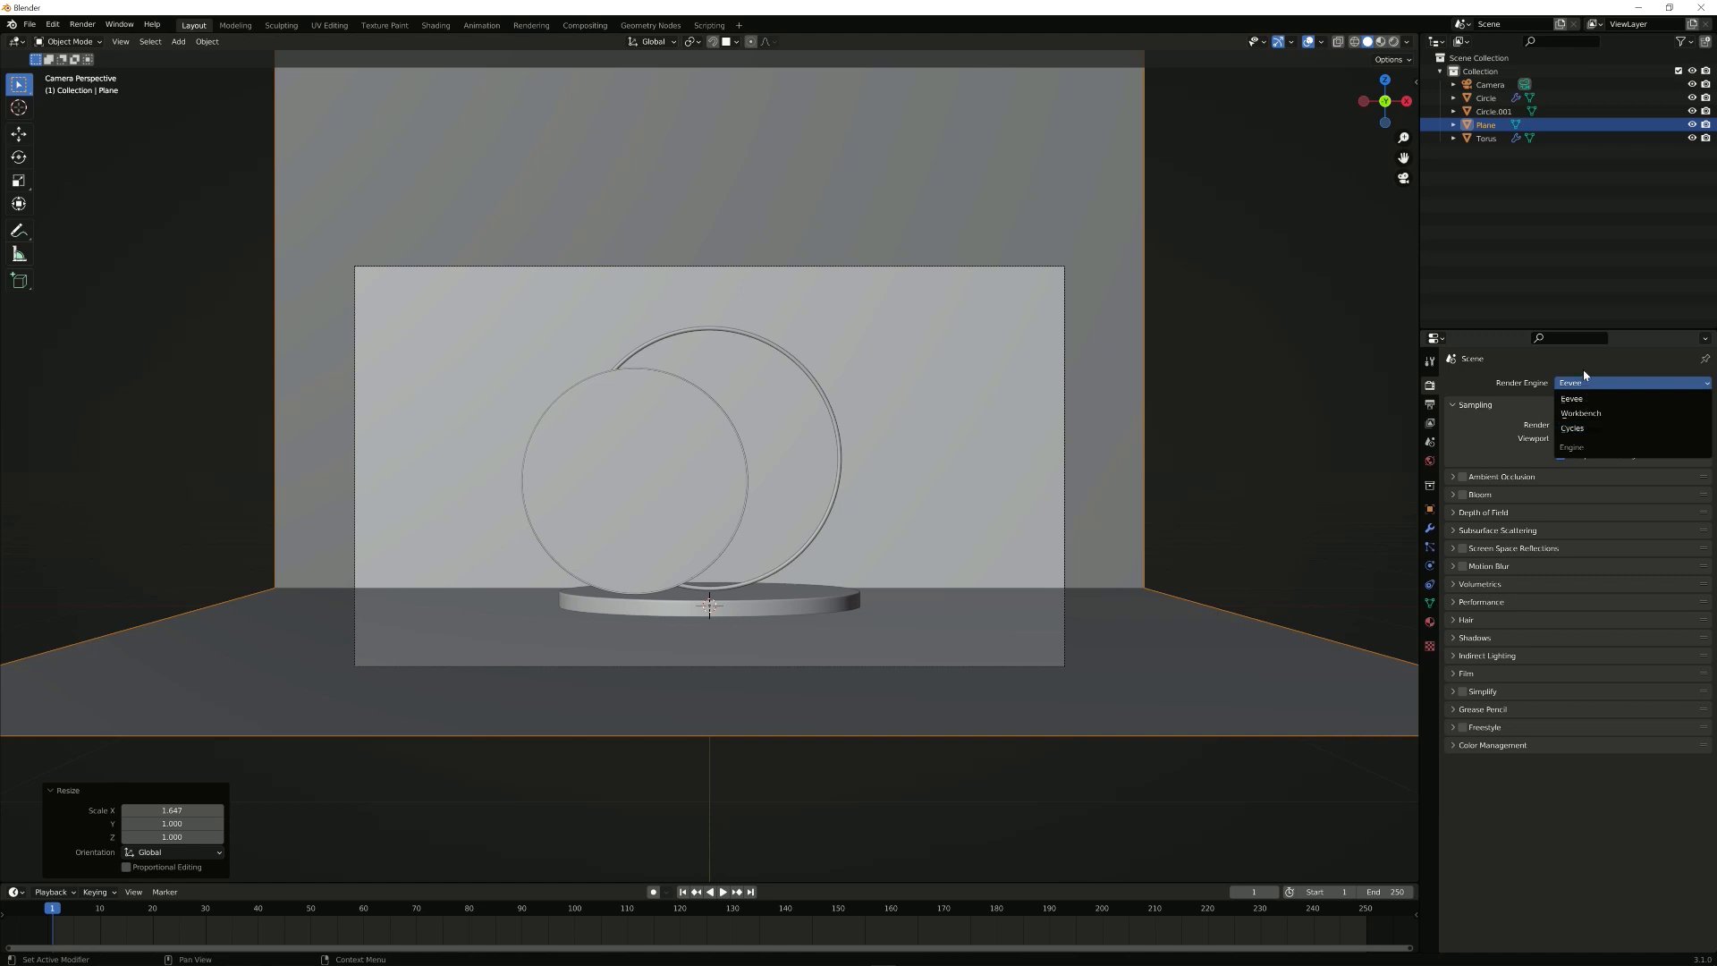
# Step: Set the render engine to Cycles with GPU Compute device, then move to the Shading workspace
pyautogui.click(1571, 397)
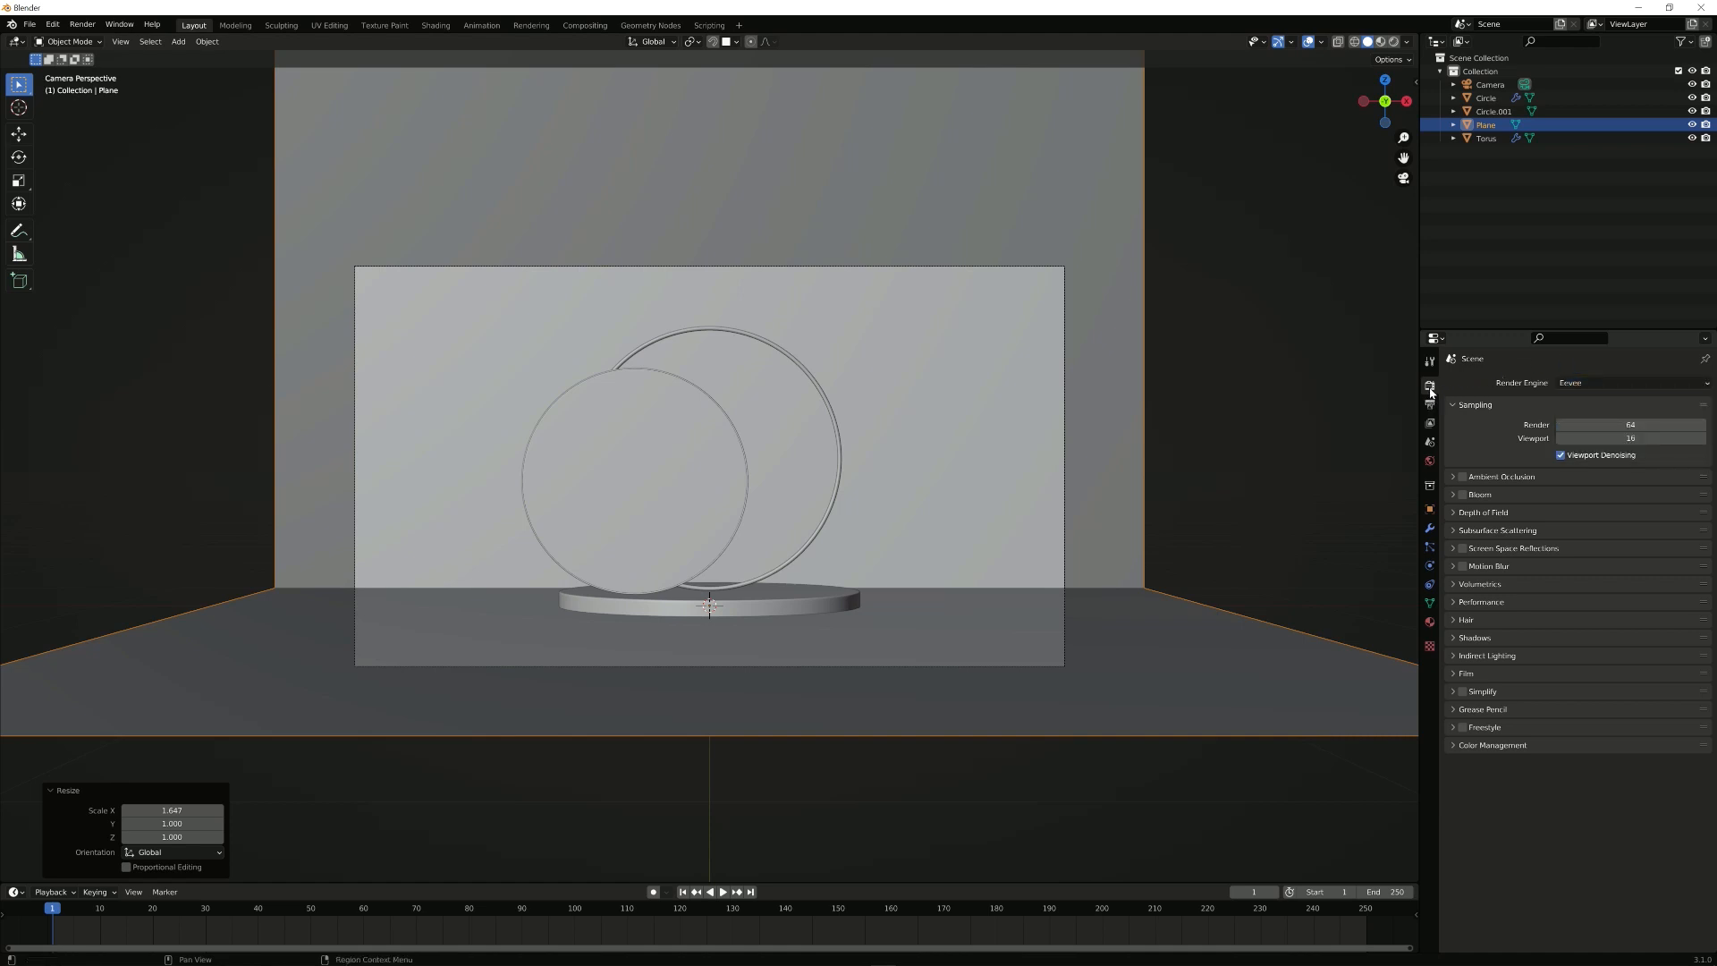
pyautogui.click(1631, 382)
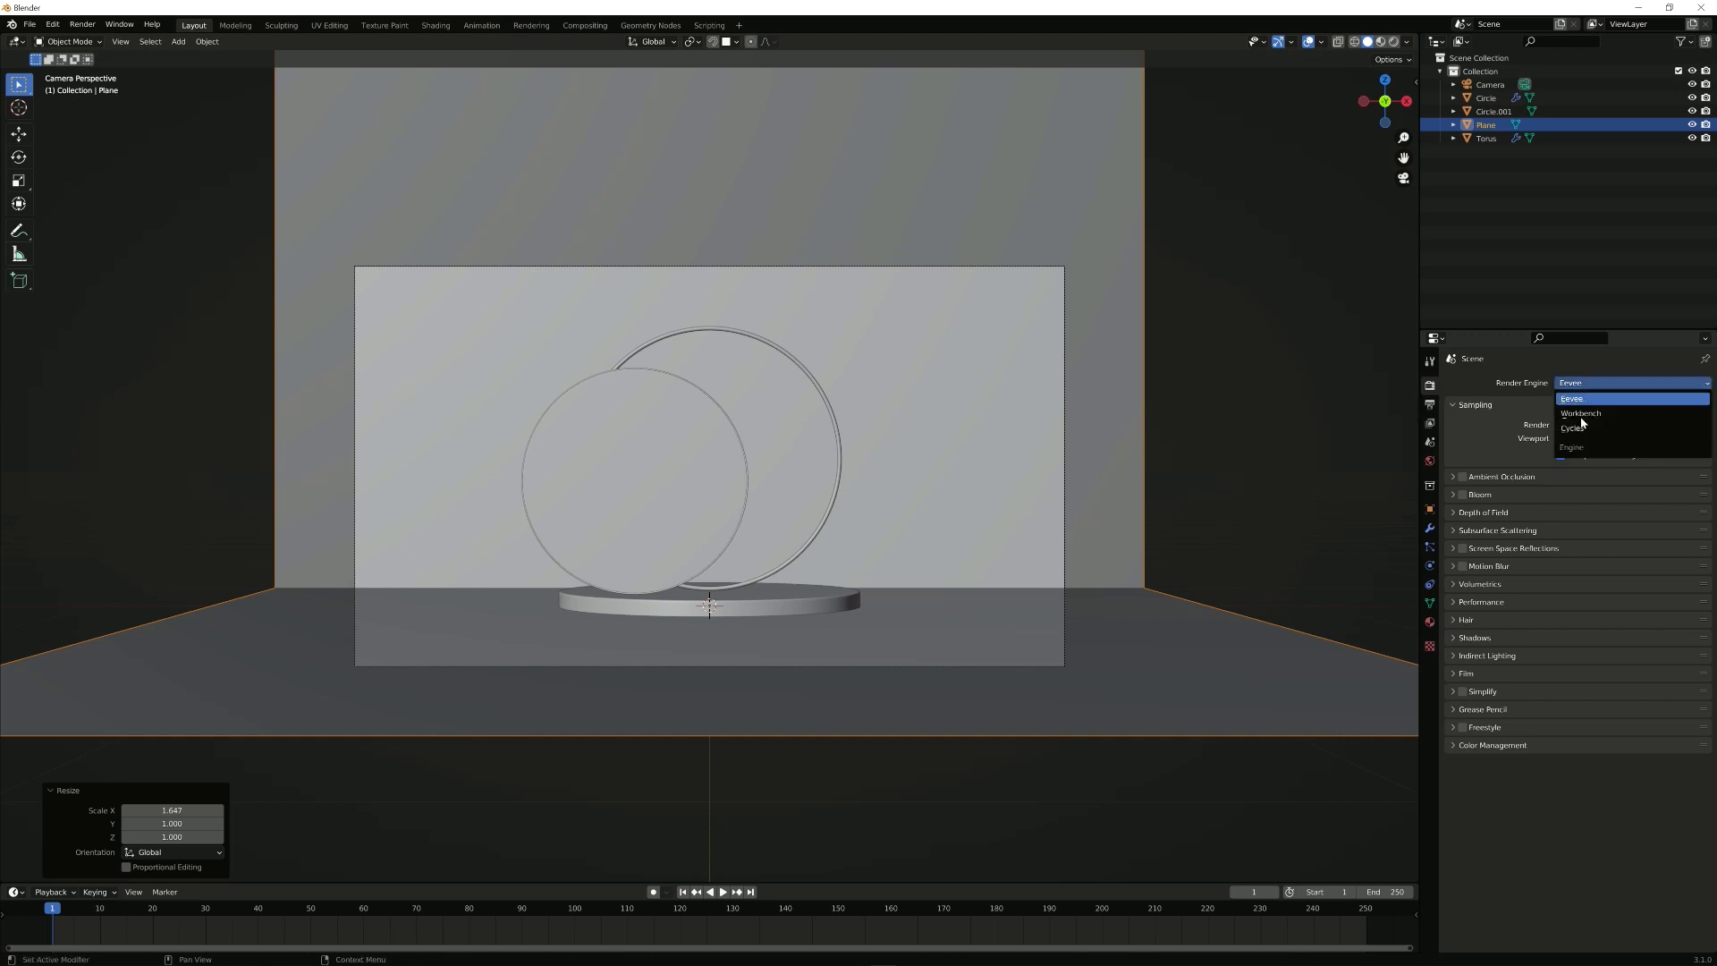
pyautogui.click(1574, 430)
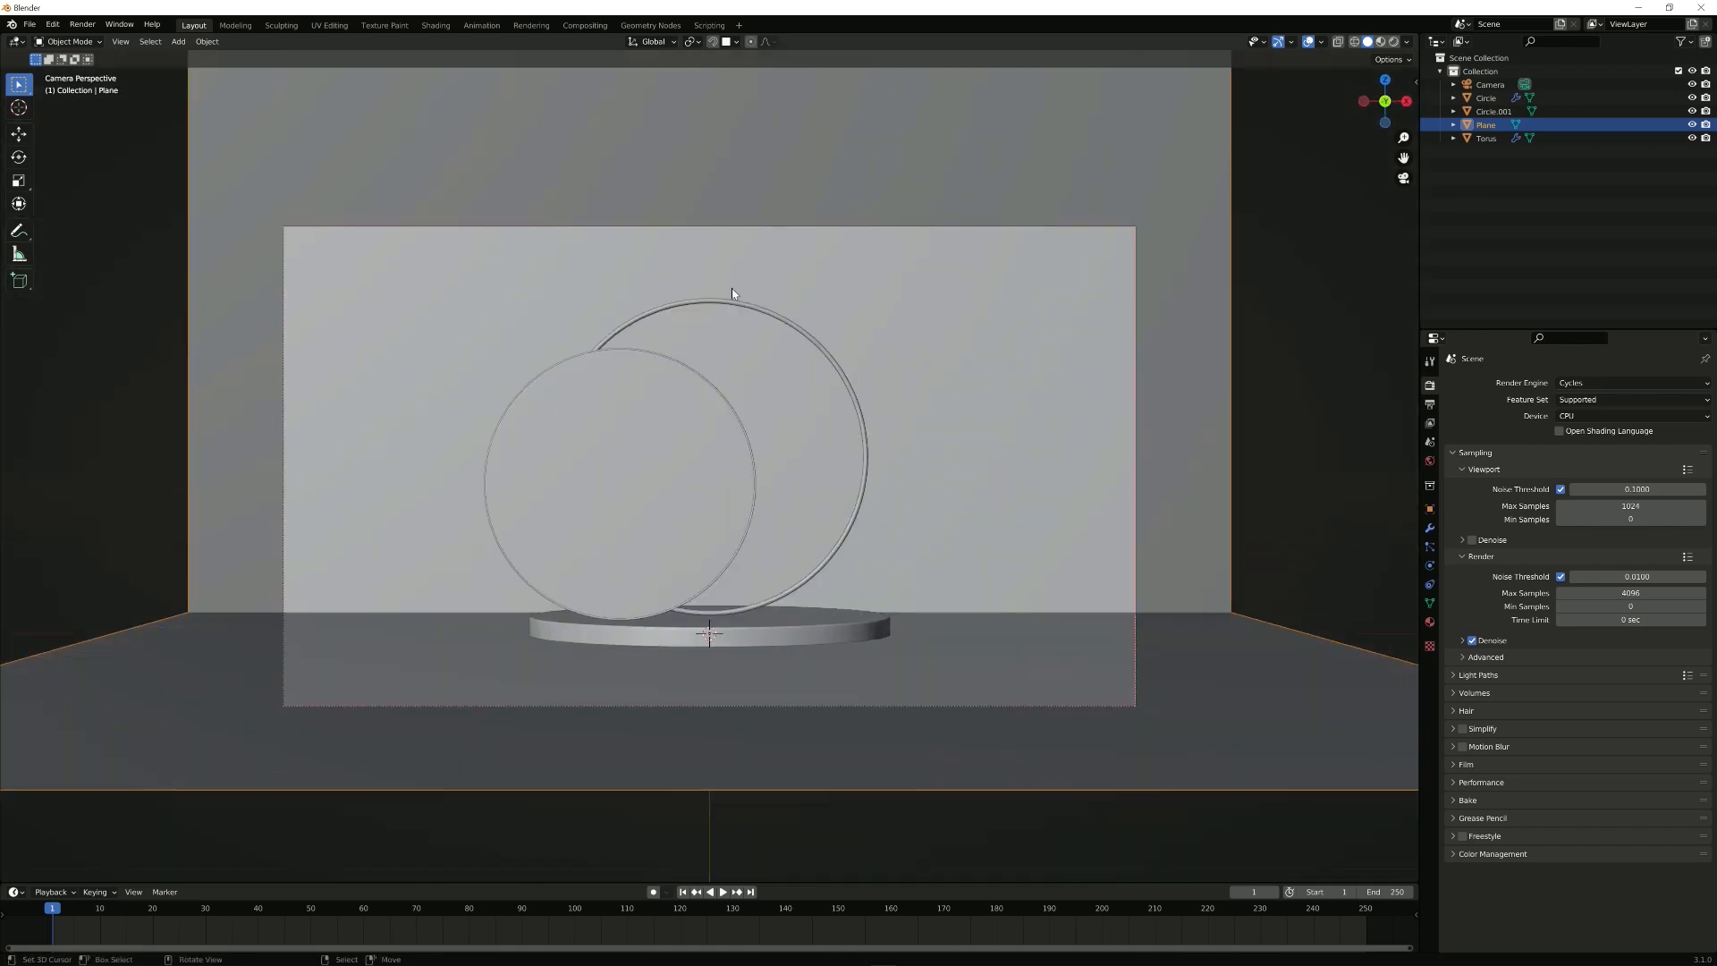
pyautogui.click(1383, 43)
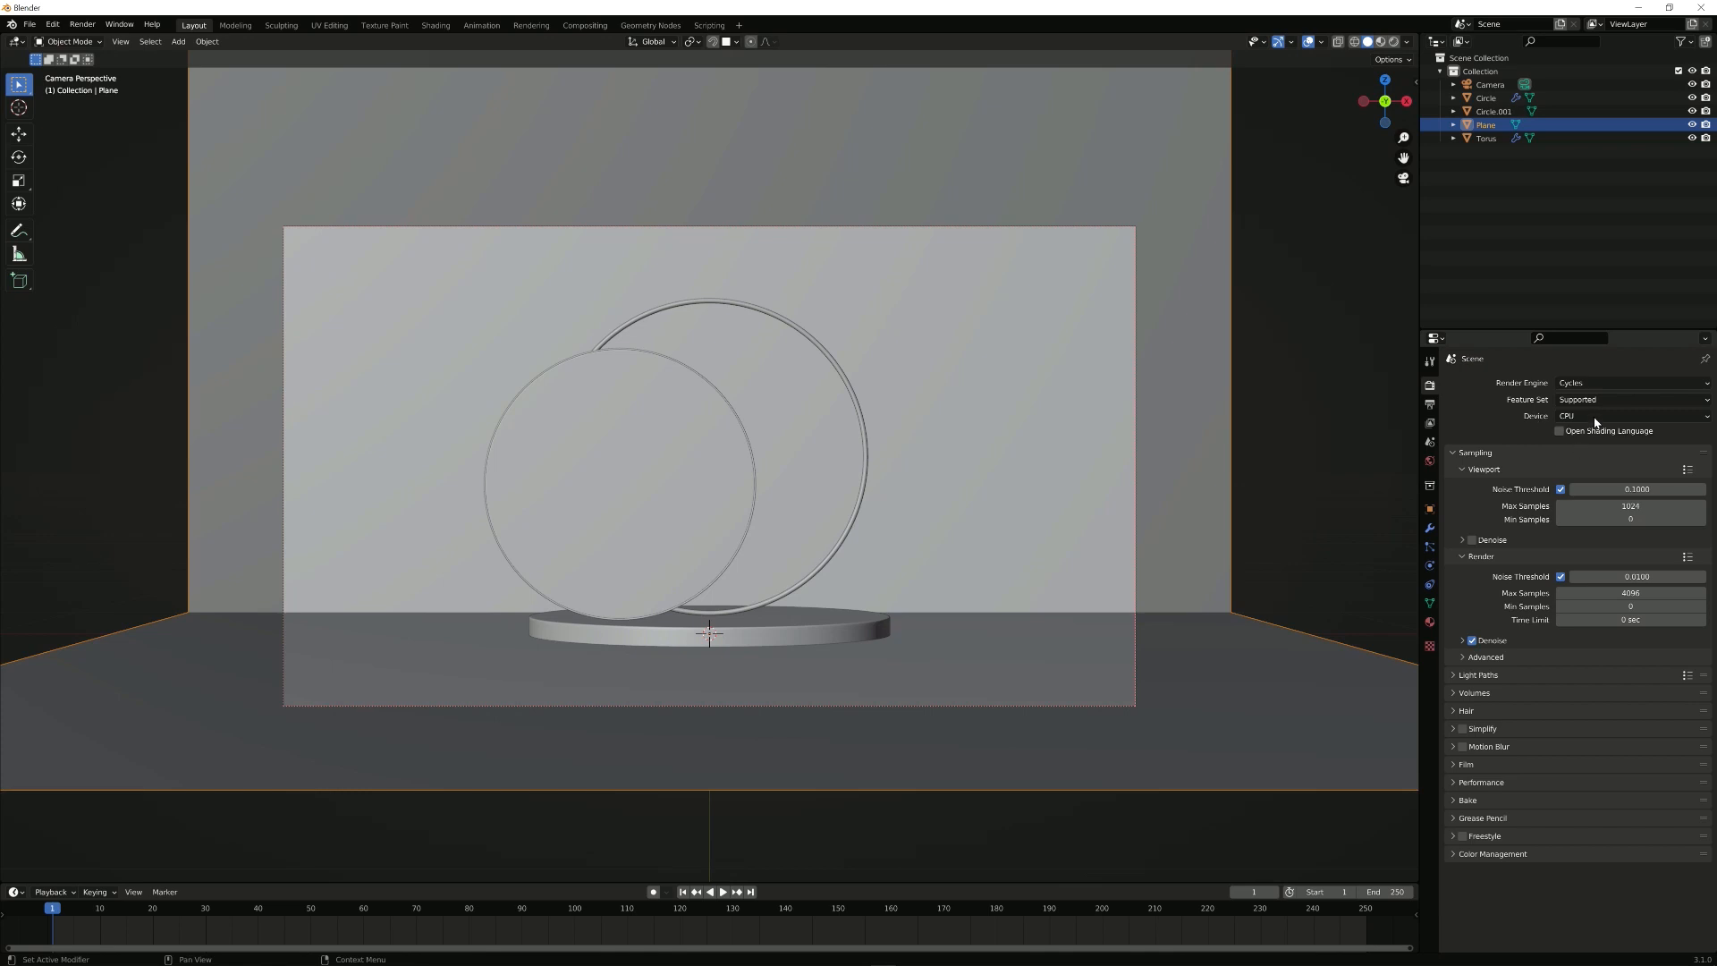
pyautogui.click(1631, 415)
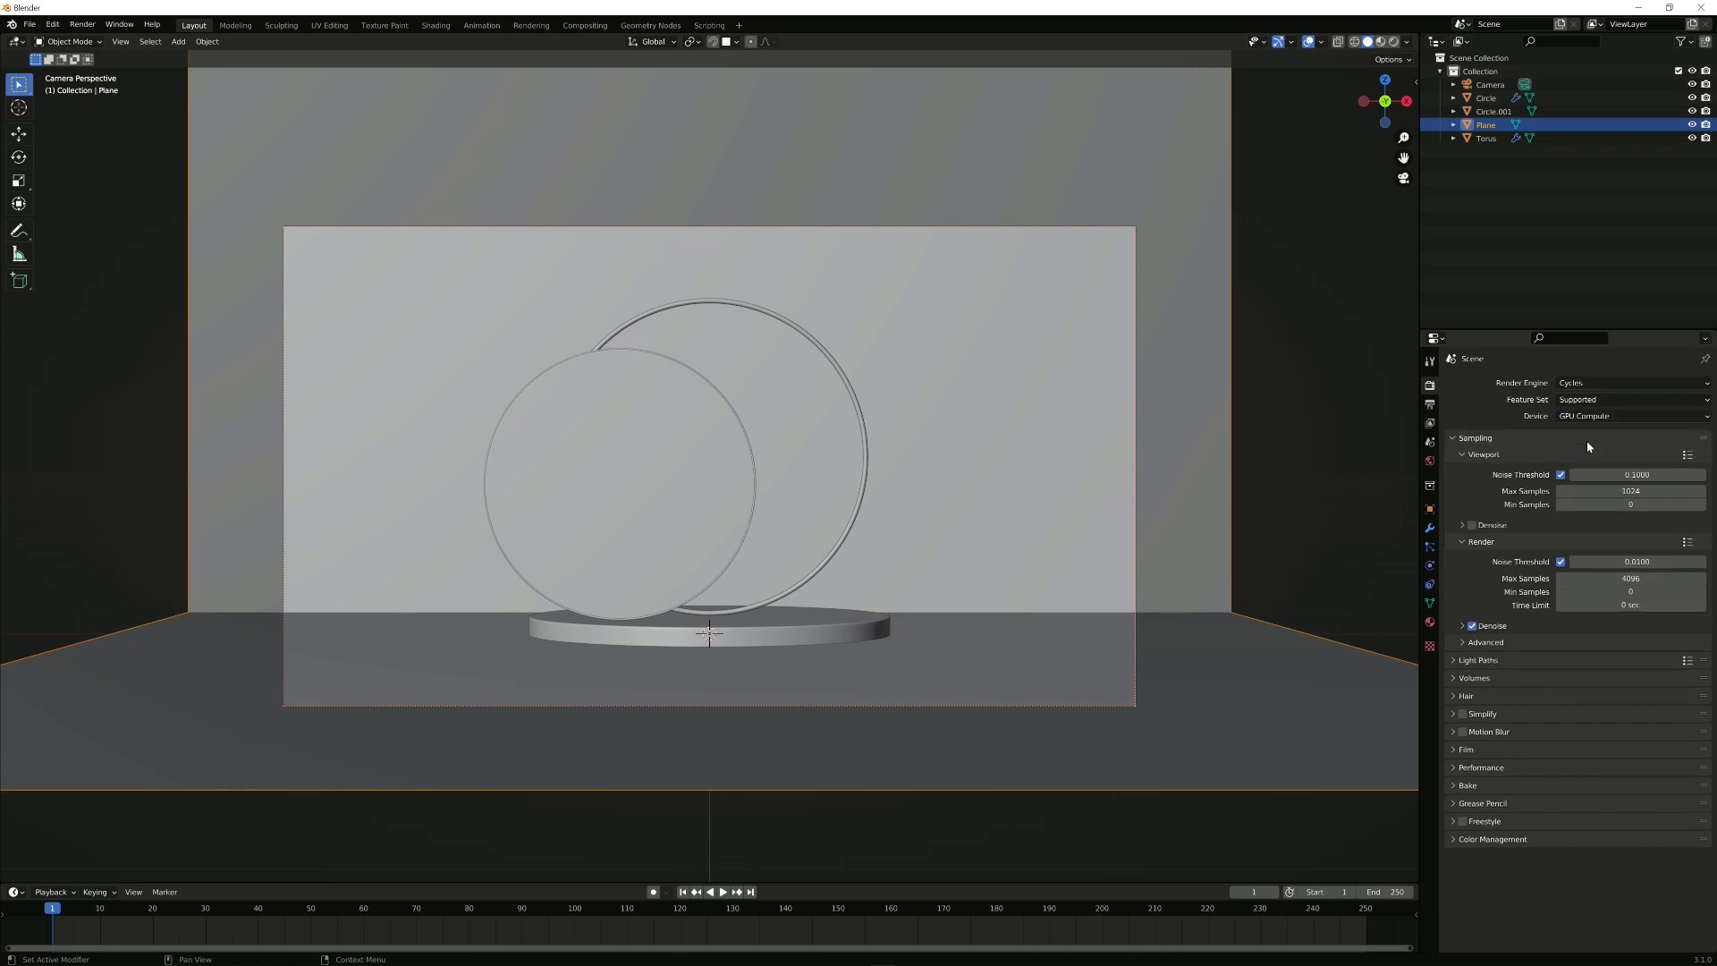
pyautogui.moveTo(1600, 444)
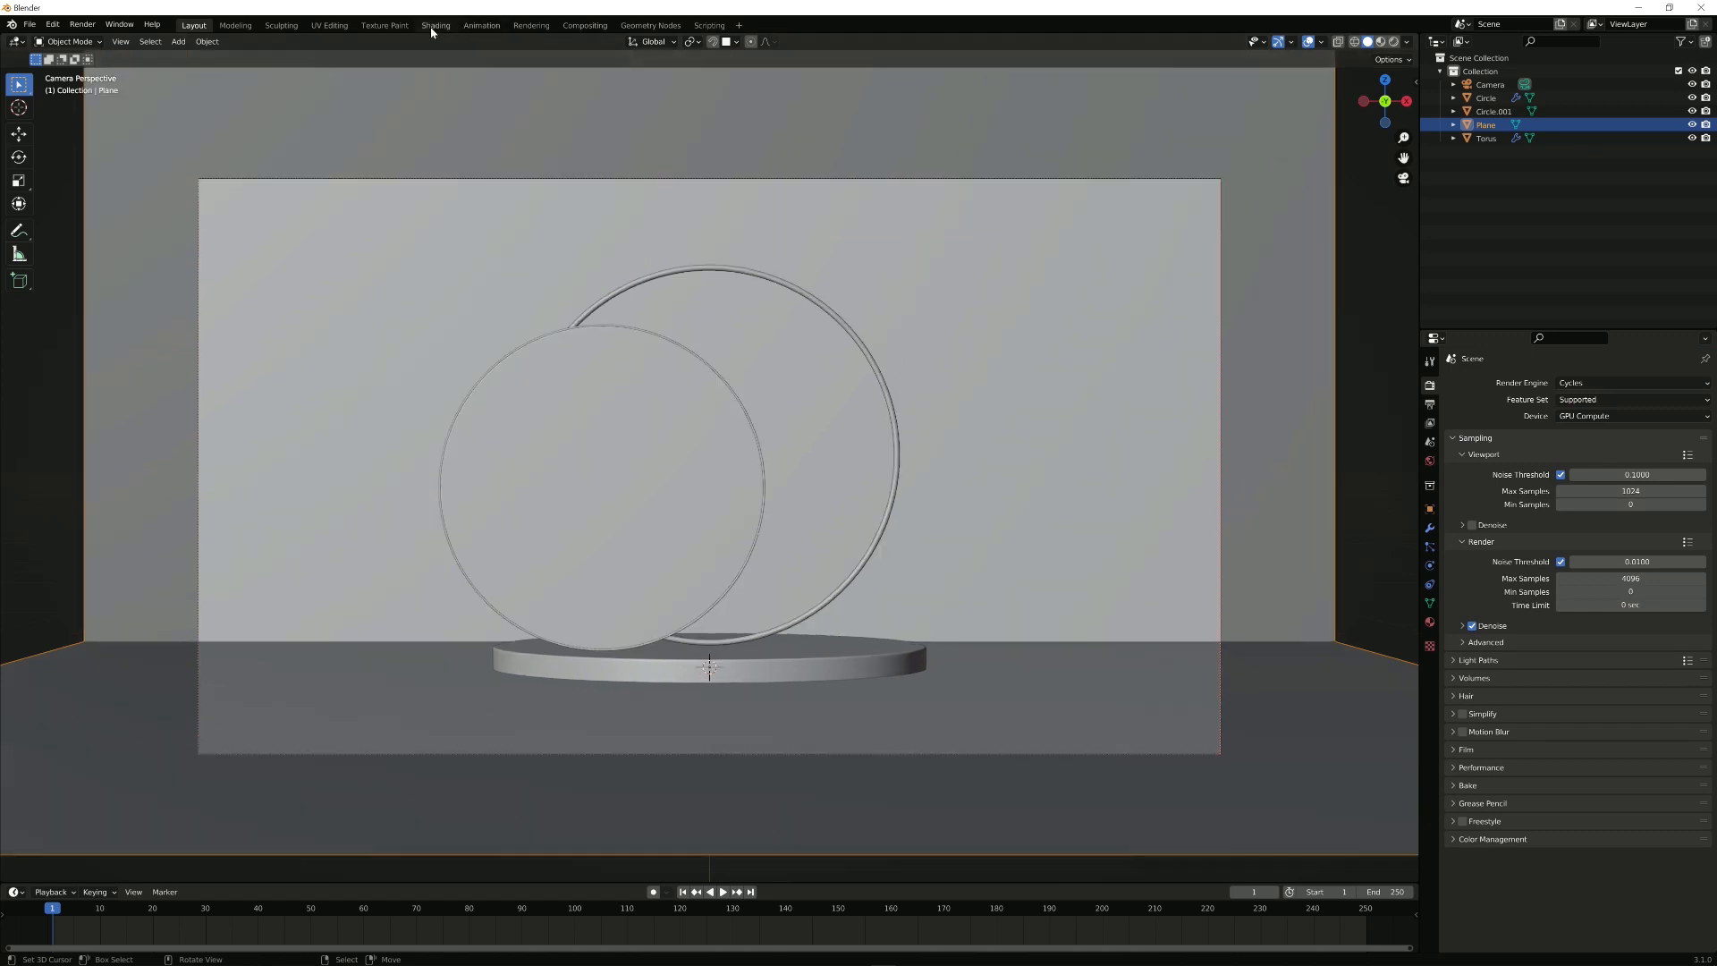
pyautogui.click(435, 26)
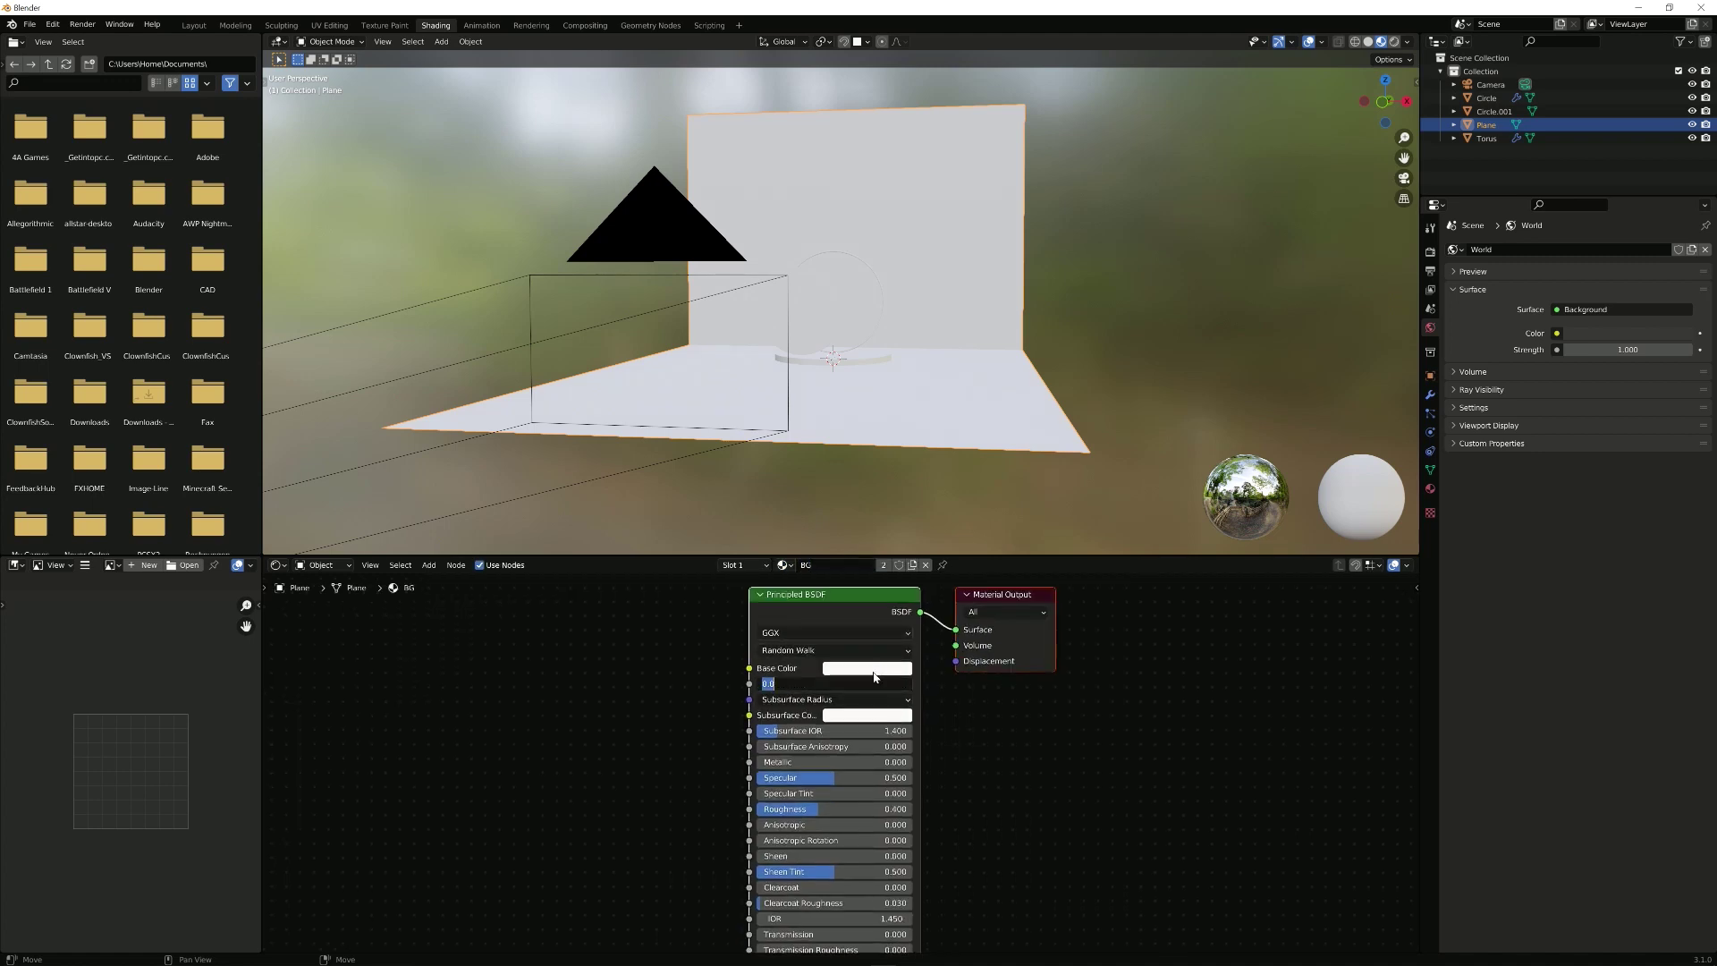
# Step: Give Circle.001 a new Principled material with a pure white base colour and near-zero roughness
pyautogui.click(868, 668)
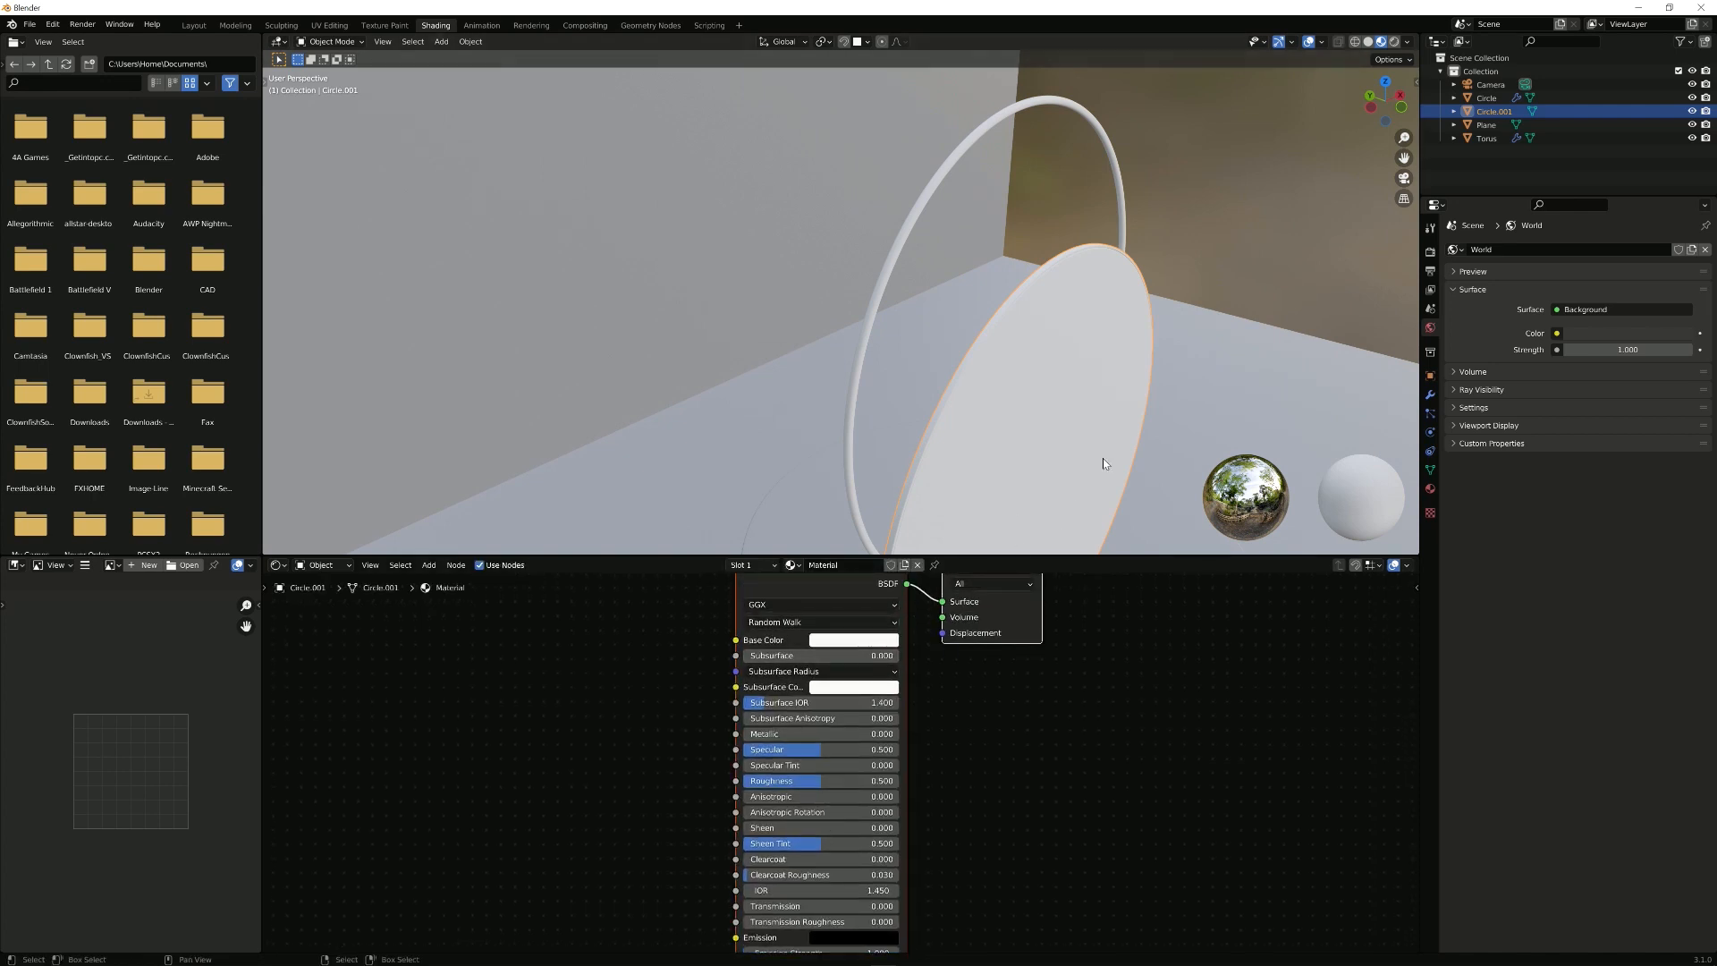
pyautogui.click(854, 638)
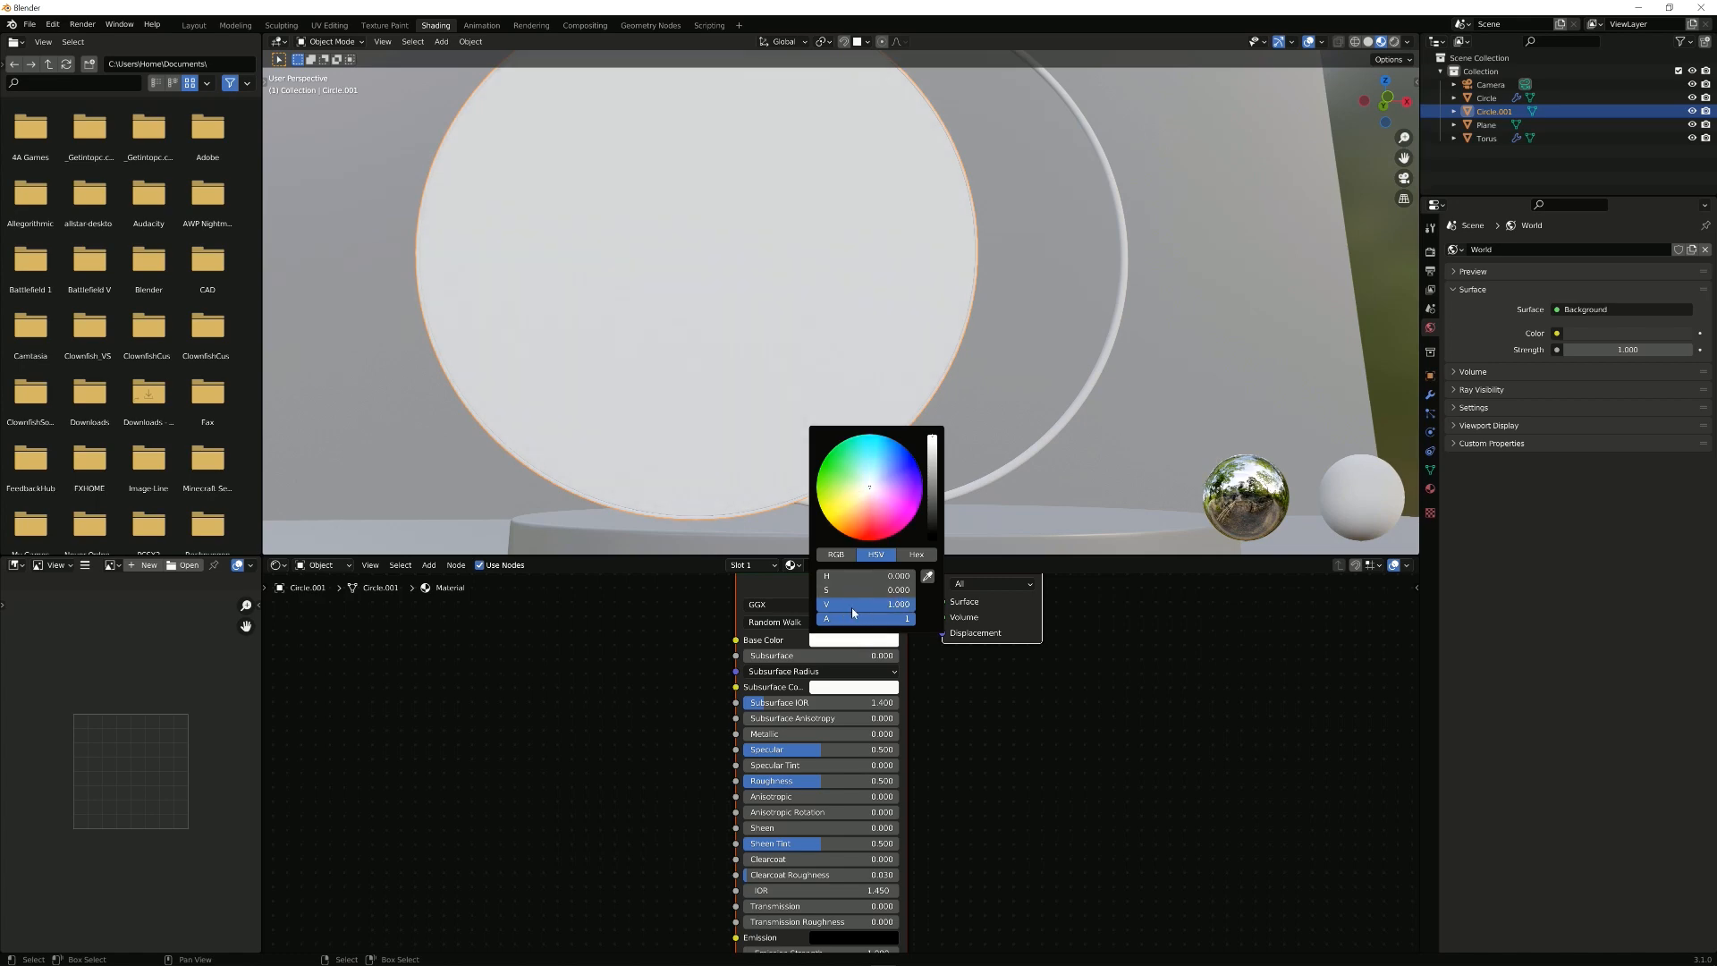
pyautogui.click(835, 555)
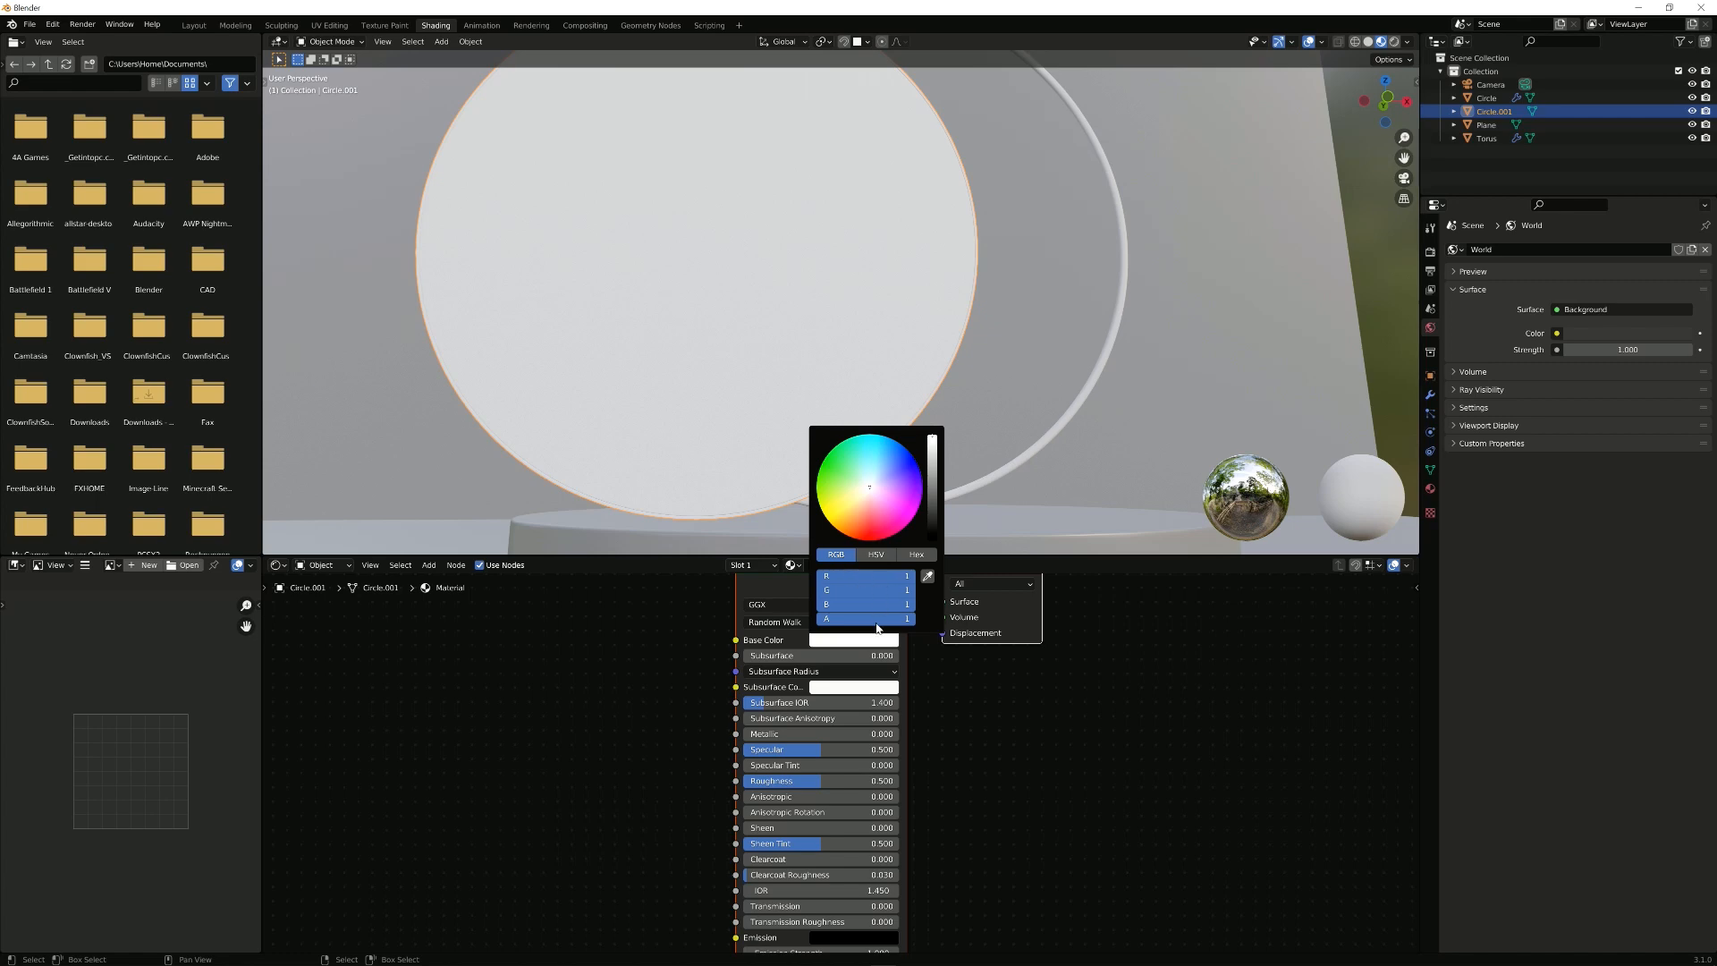
pyautogui.click(876, 554)
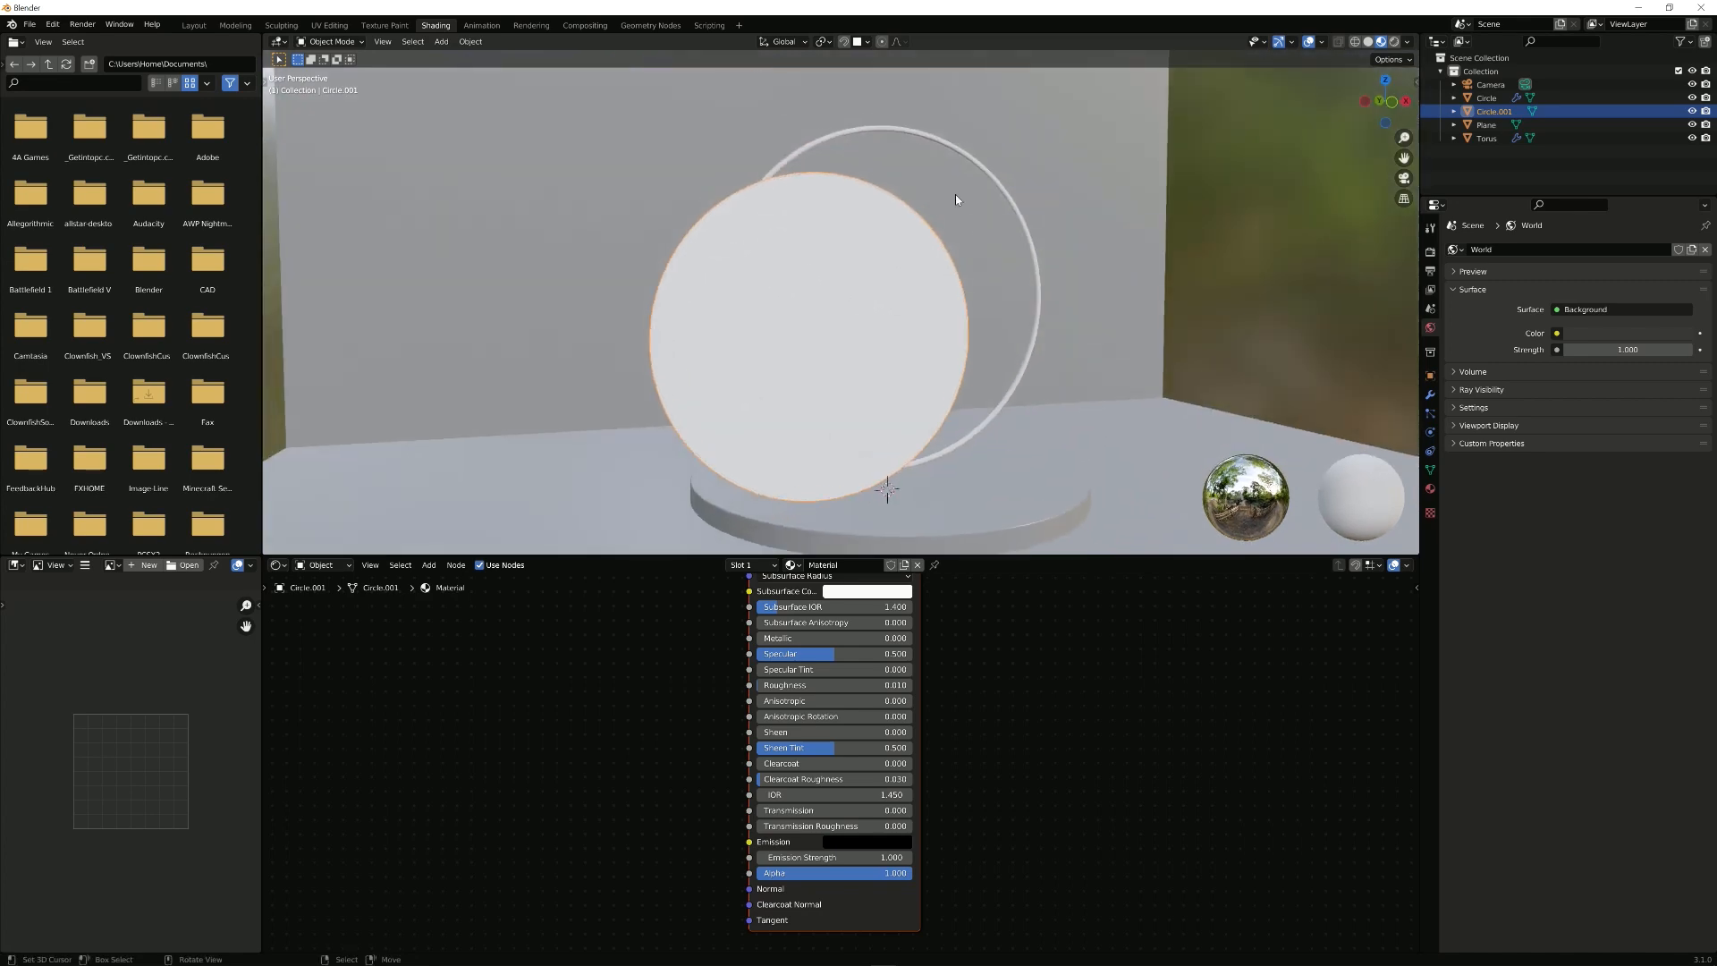
pyautogui.moveTo(869, 685)
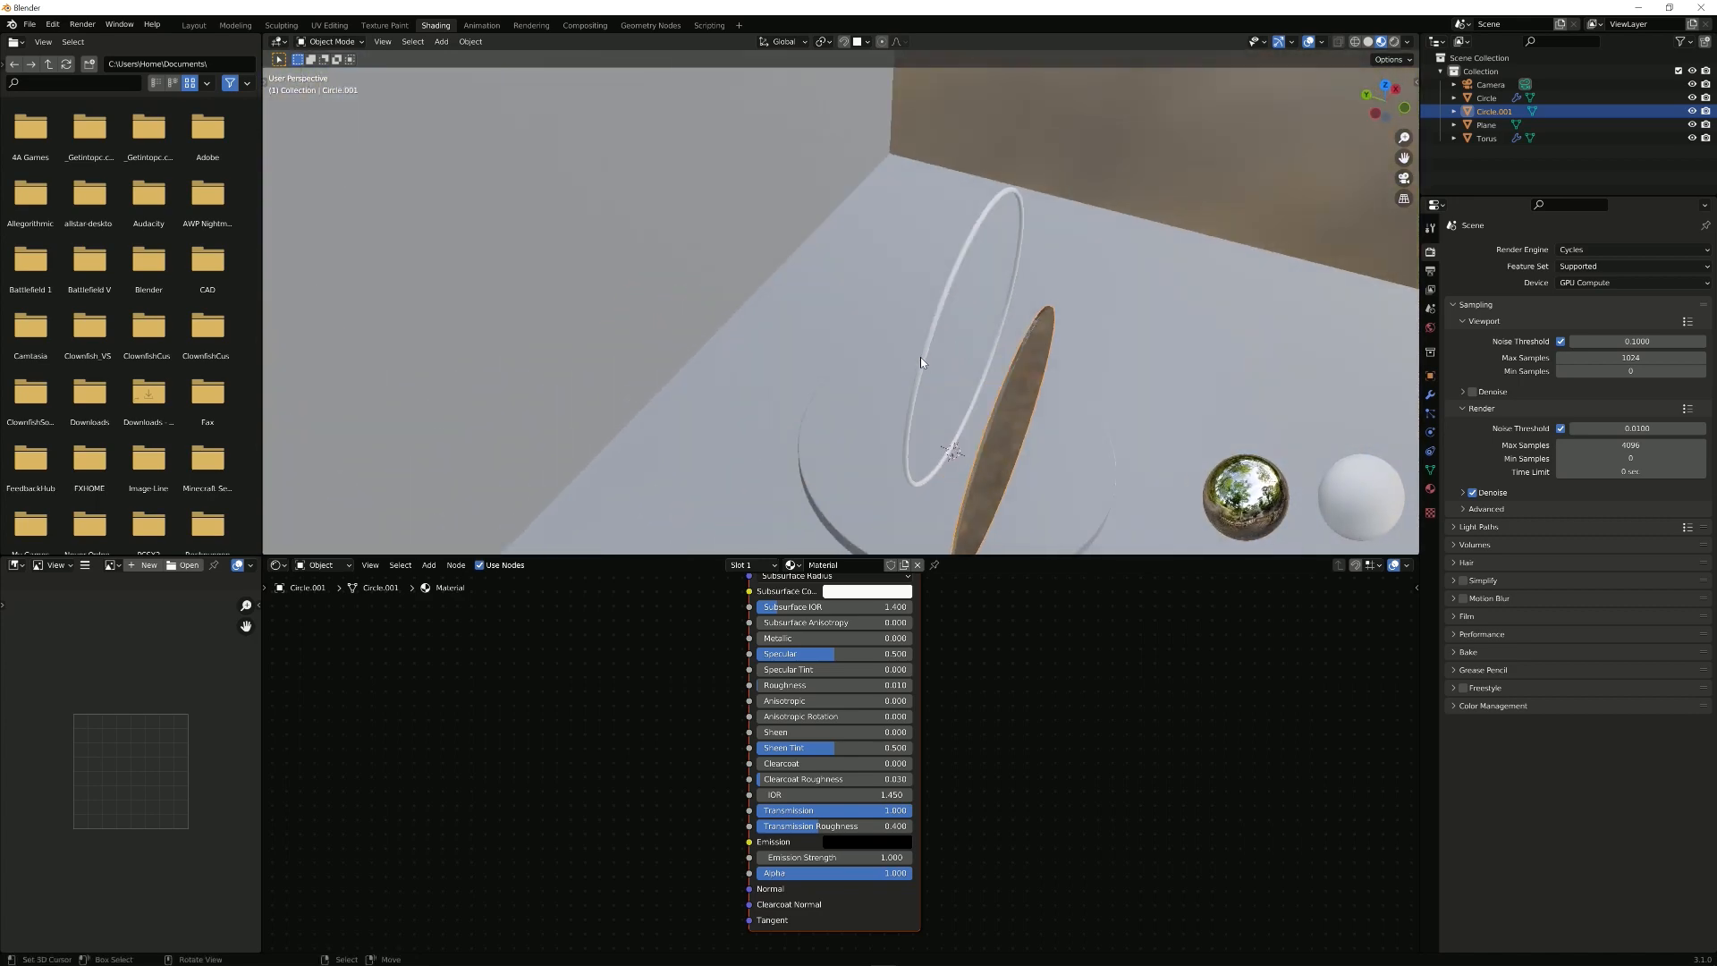
# Step: Give the Torus a new material whose Base Color is fed by a Gradient Texture node
pyautogui.click(1486, 138)
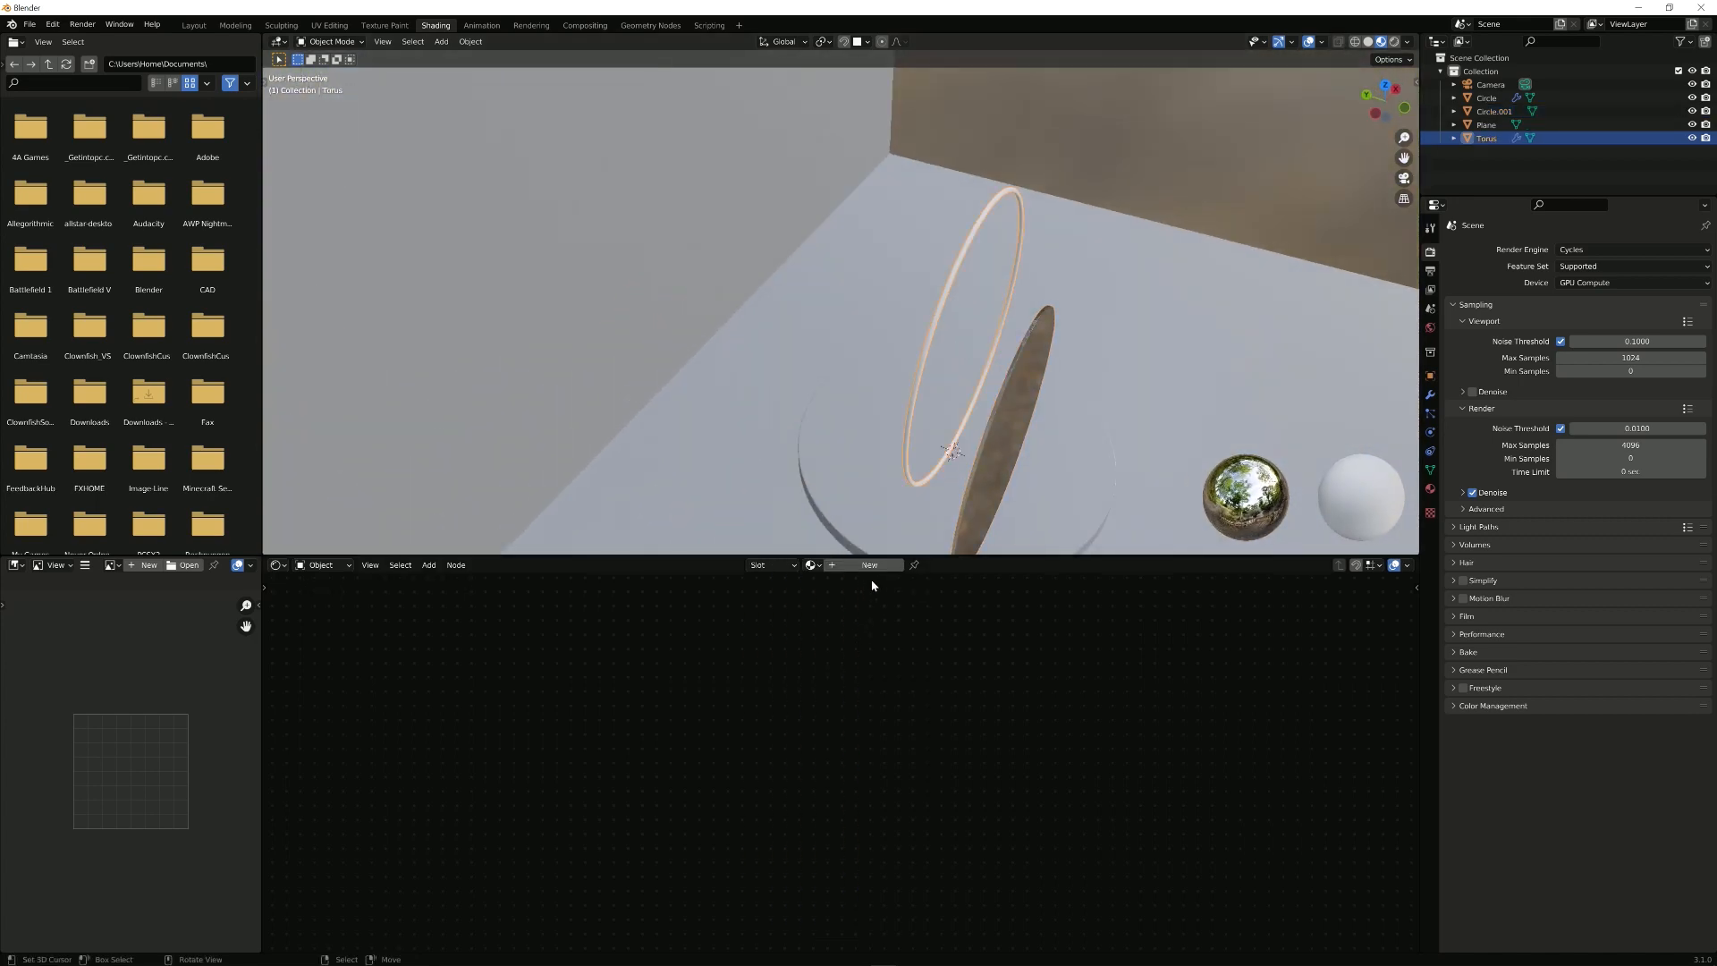
pyautogui.click(870, 563)
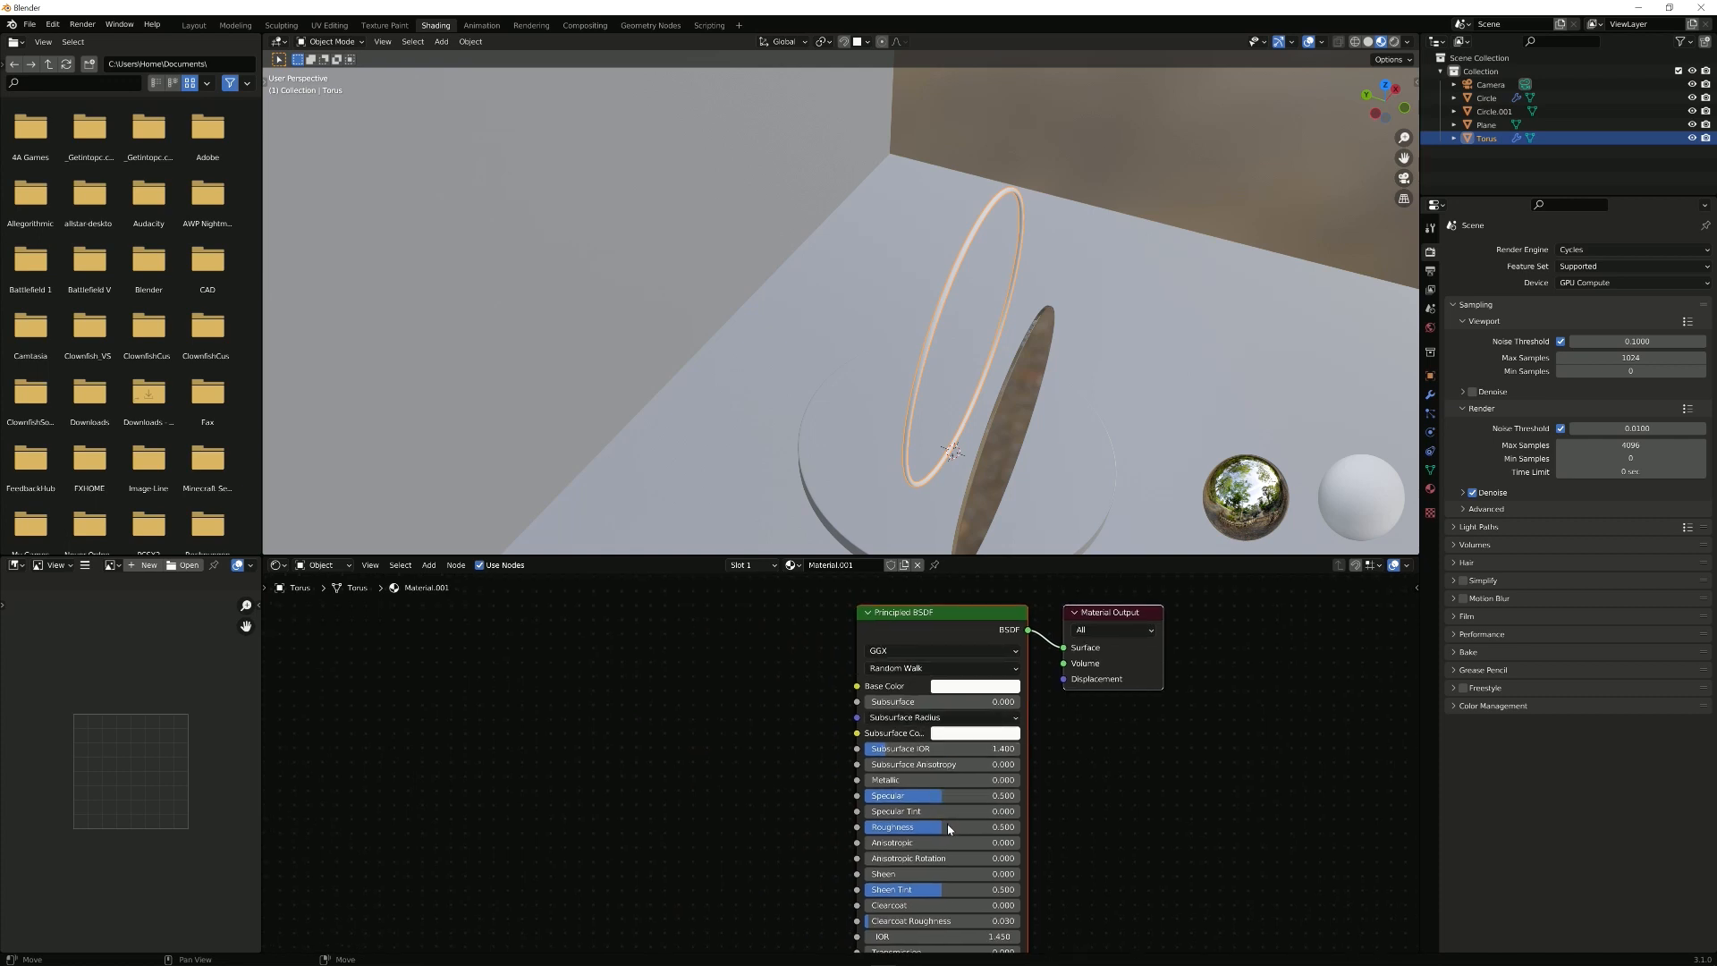
pyautogui.moveTo(948, 826)
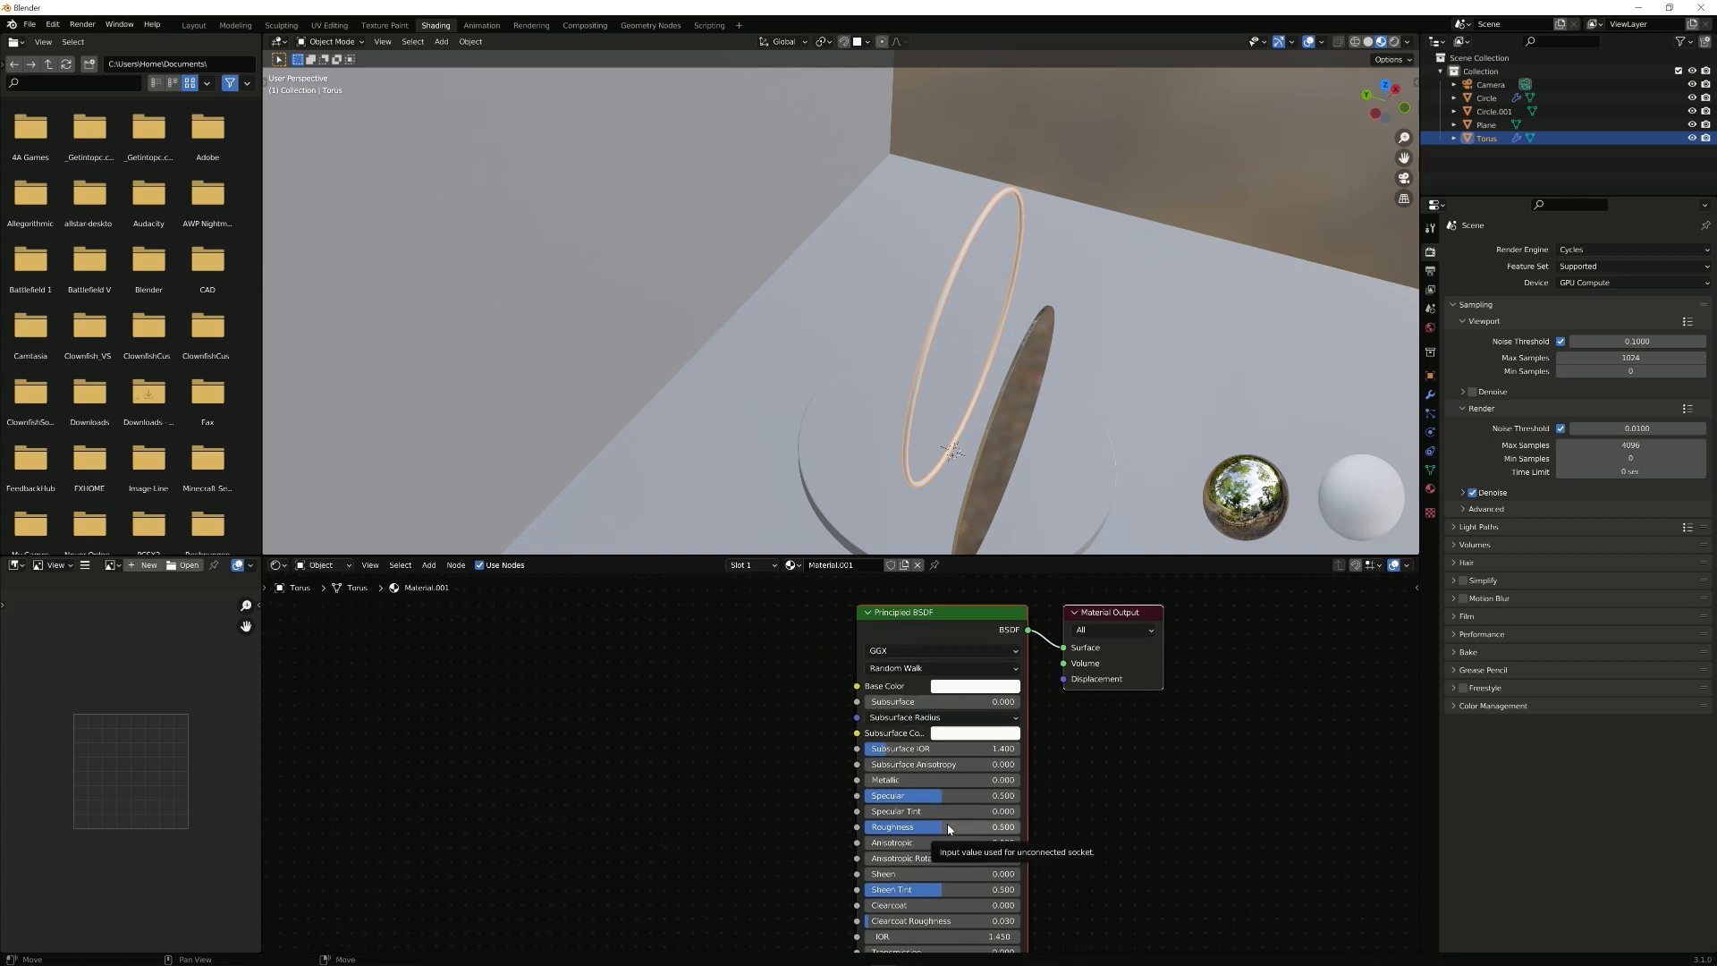
pyautogui.moveTo(930, 826); pyautogui.dragTo(888, 827)
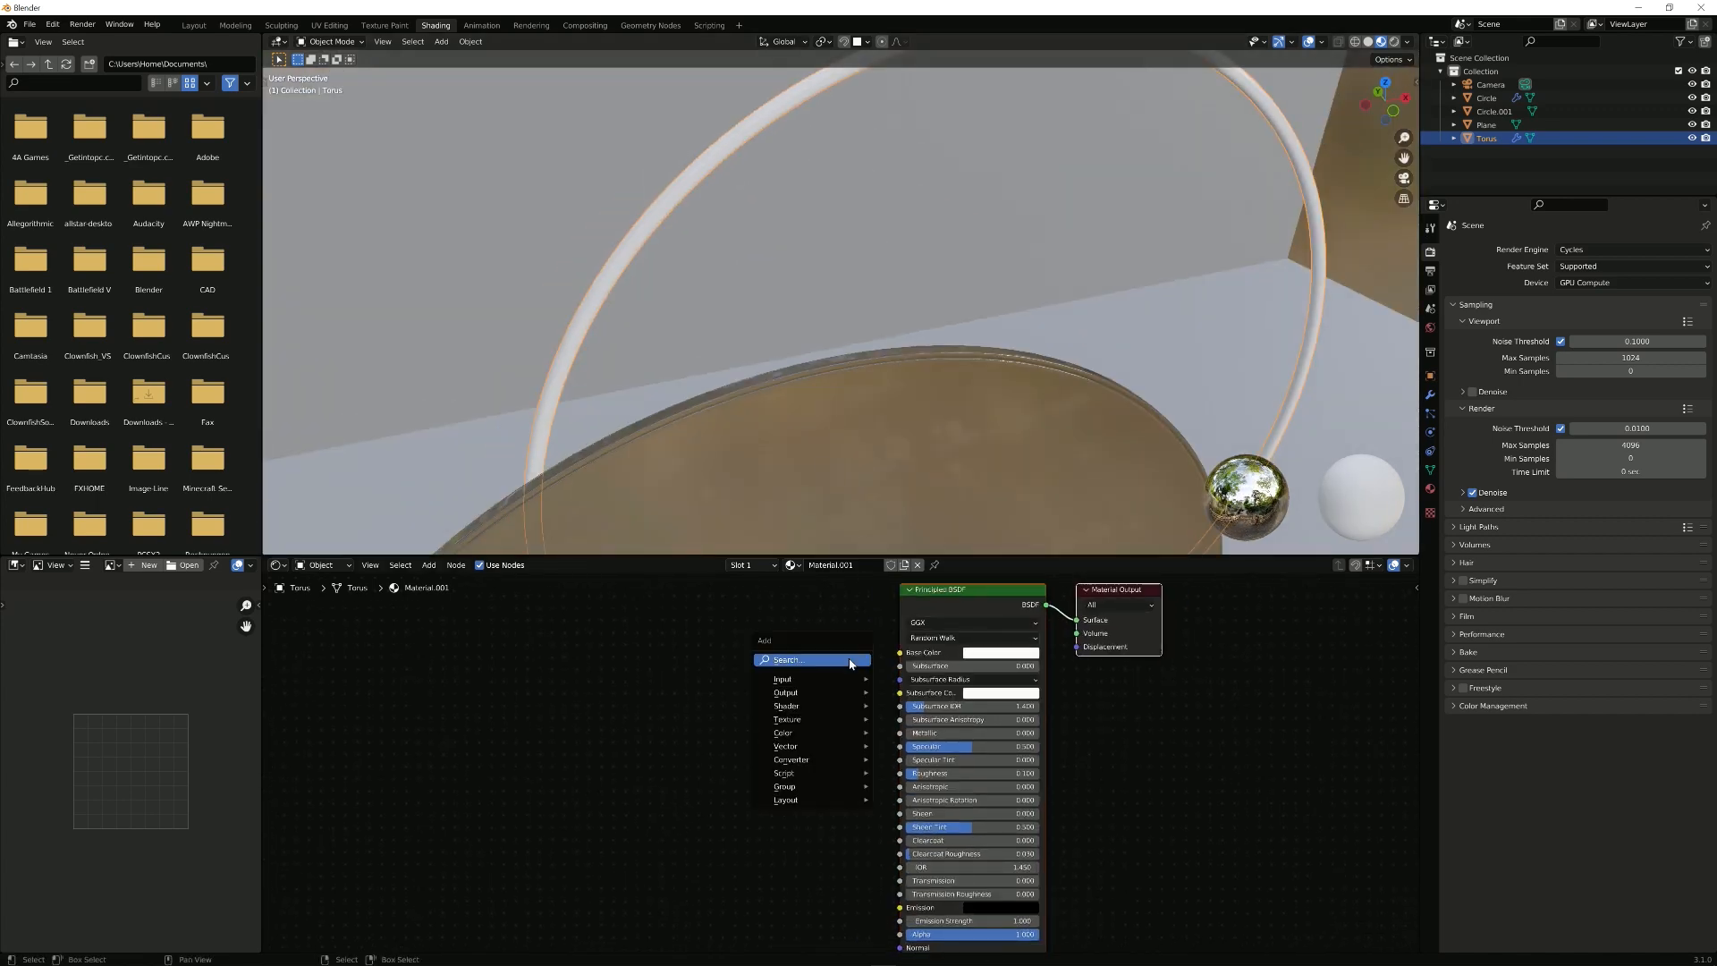
pyautogui.click(787, 719)
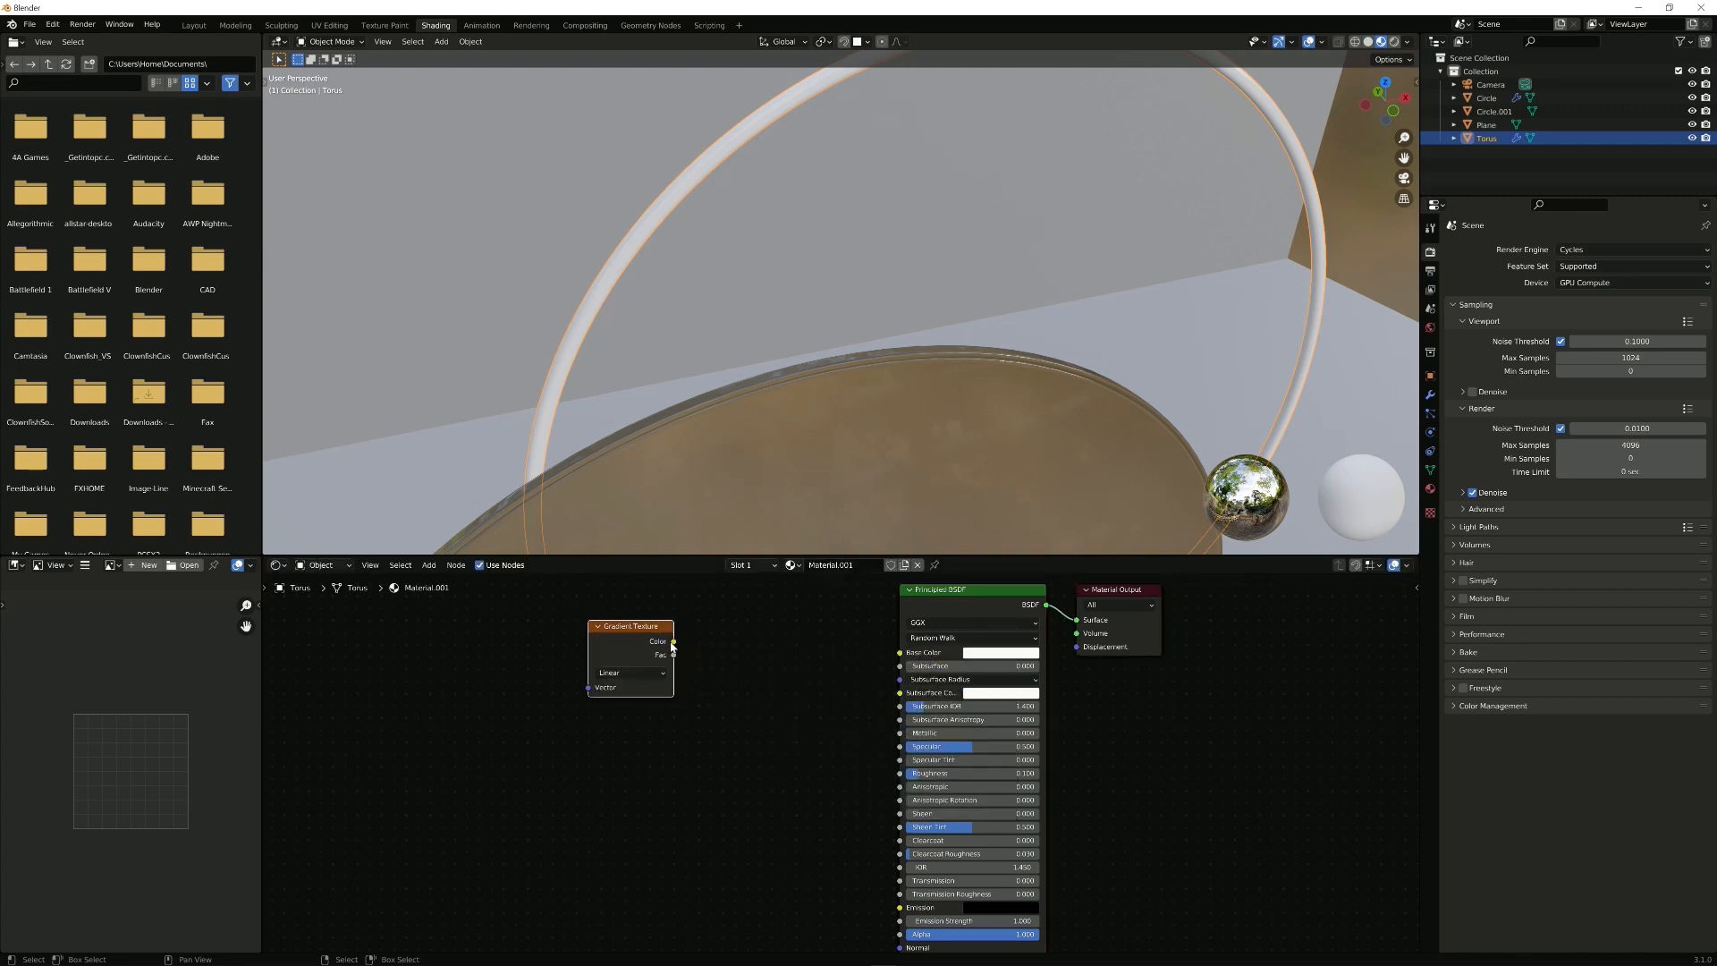
pyautogui.moveTo(672, 641); pyautogui.dragTo(899, 651)
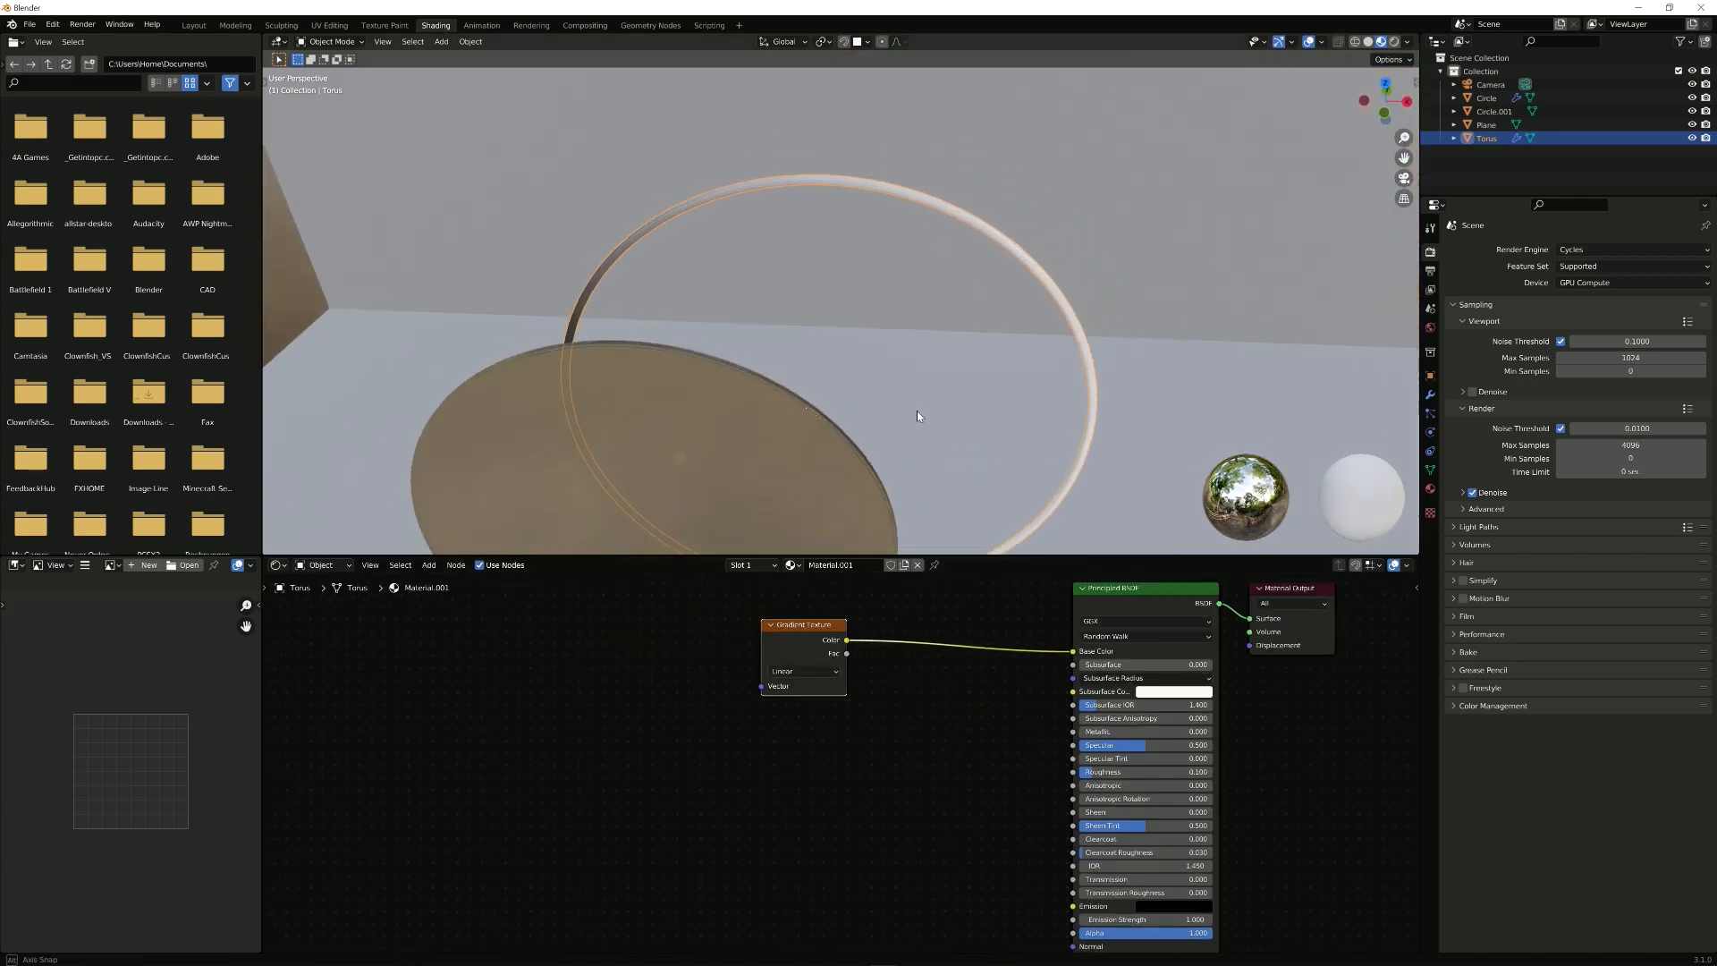
# Step: Drive the gradient through Texture Coordinate and Mapping nodes and check the ring in the viewport
pyautogui.moveTo(918, 416); pyautogui.dragTo(1137, 383)
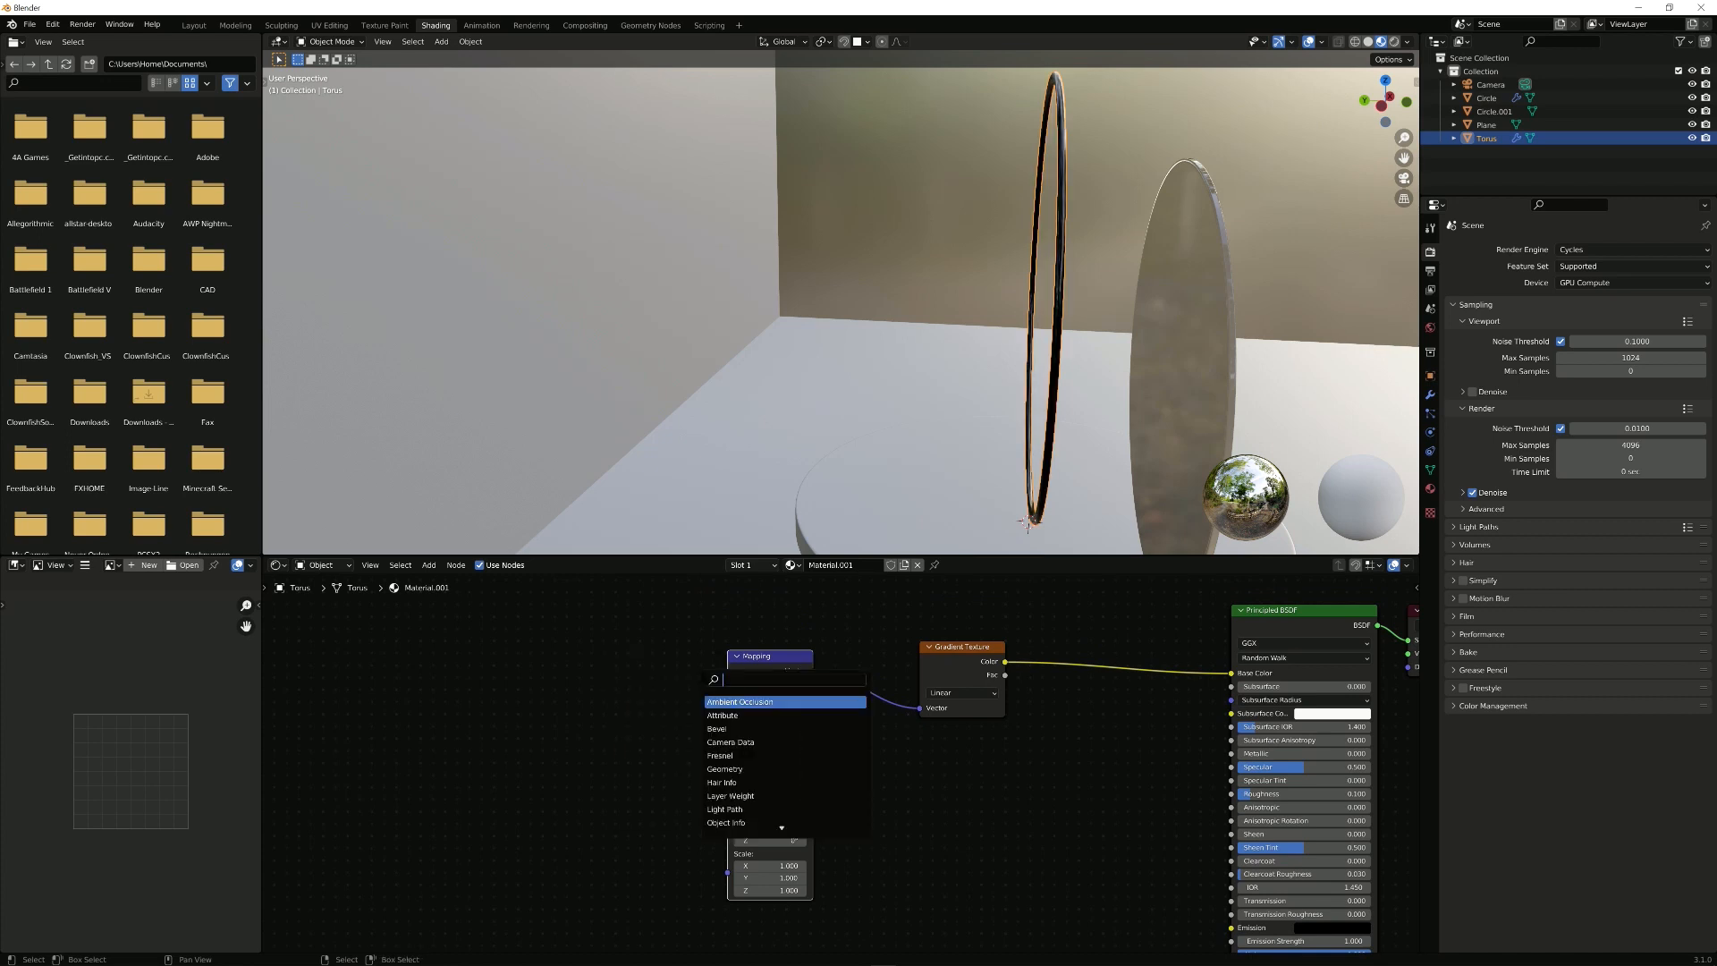
pyautogui.write('text')
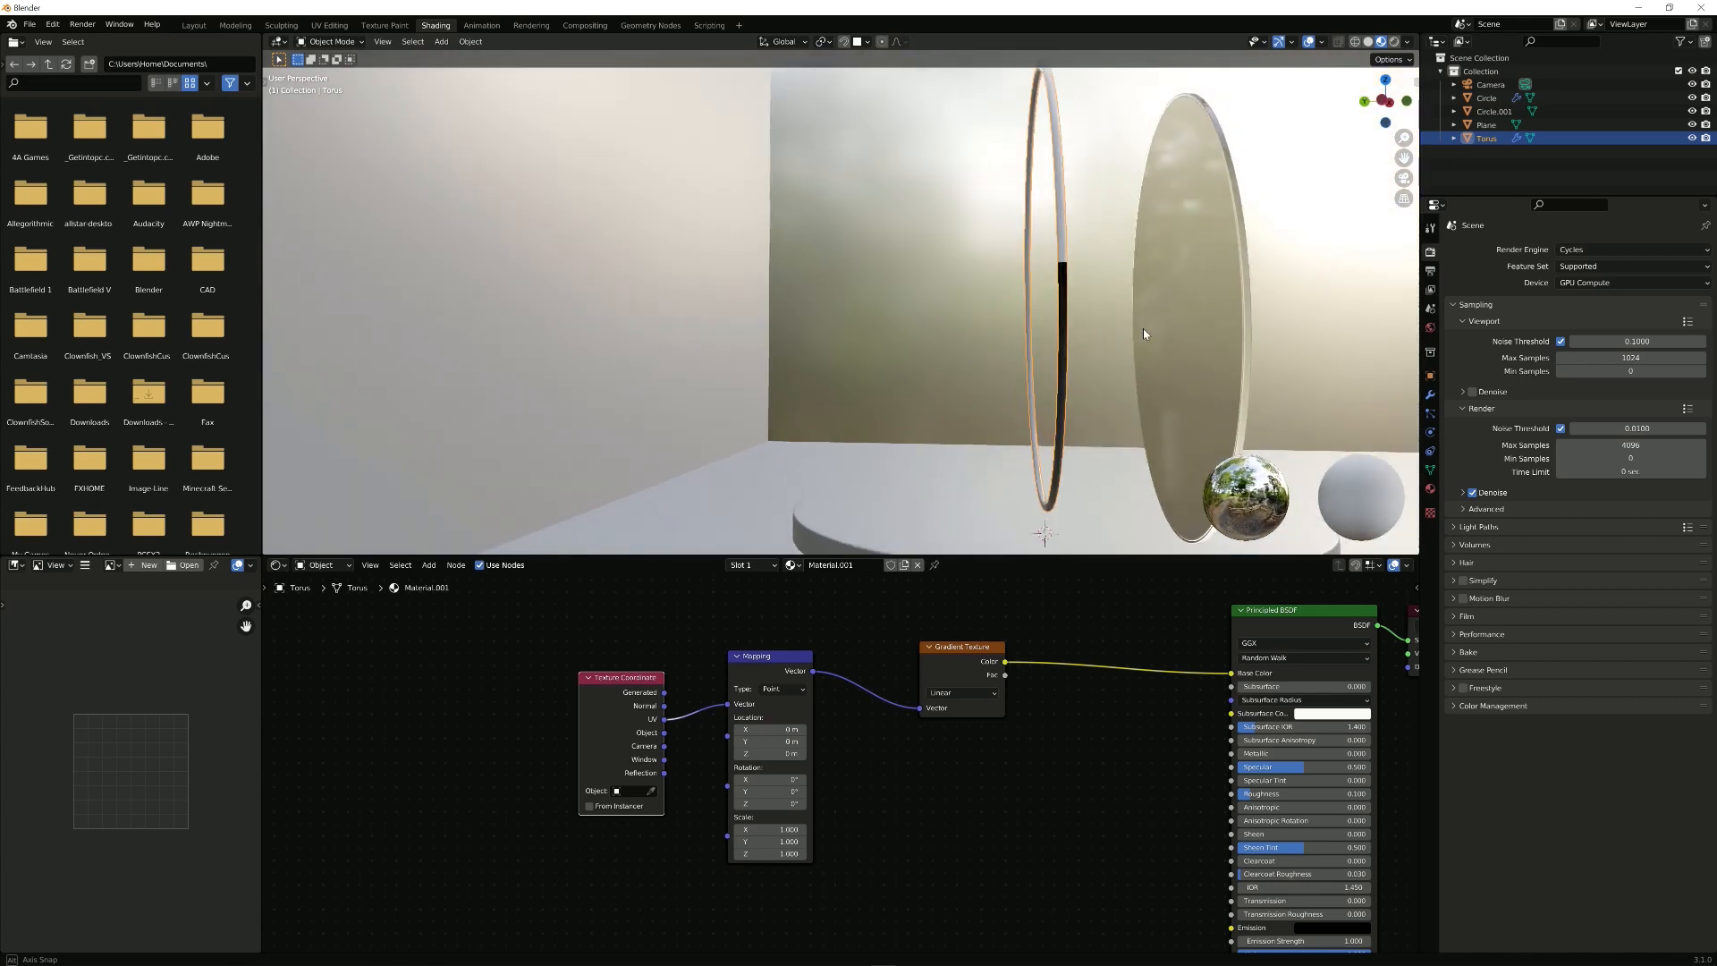
pyautogui.moveTo(1145, 334); pyautogui.dragTo(1104, 449)
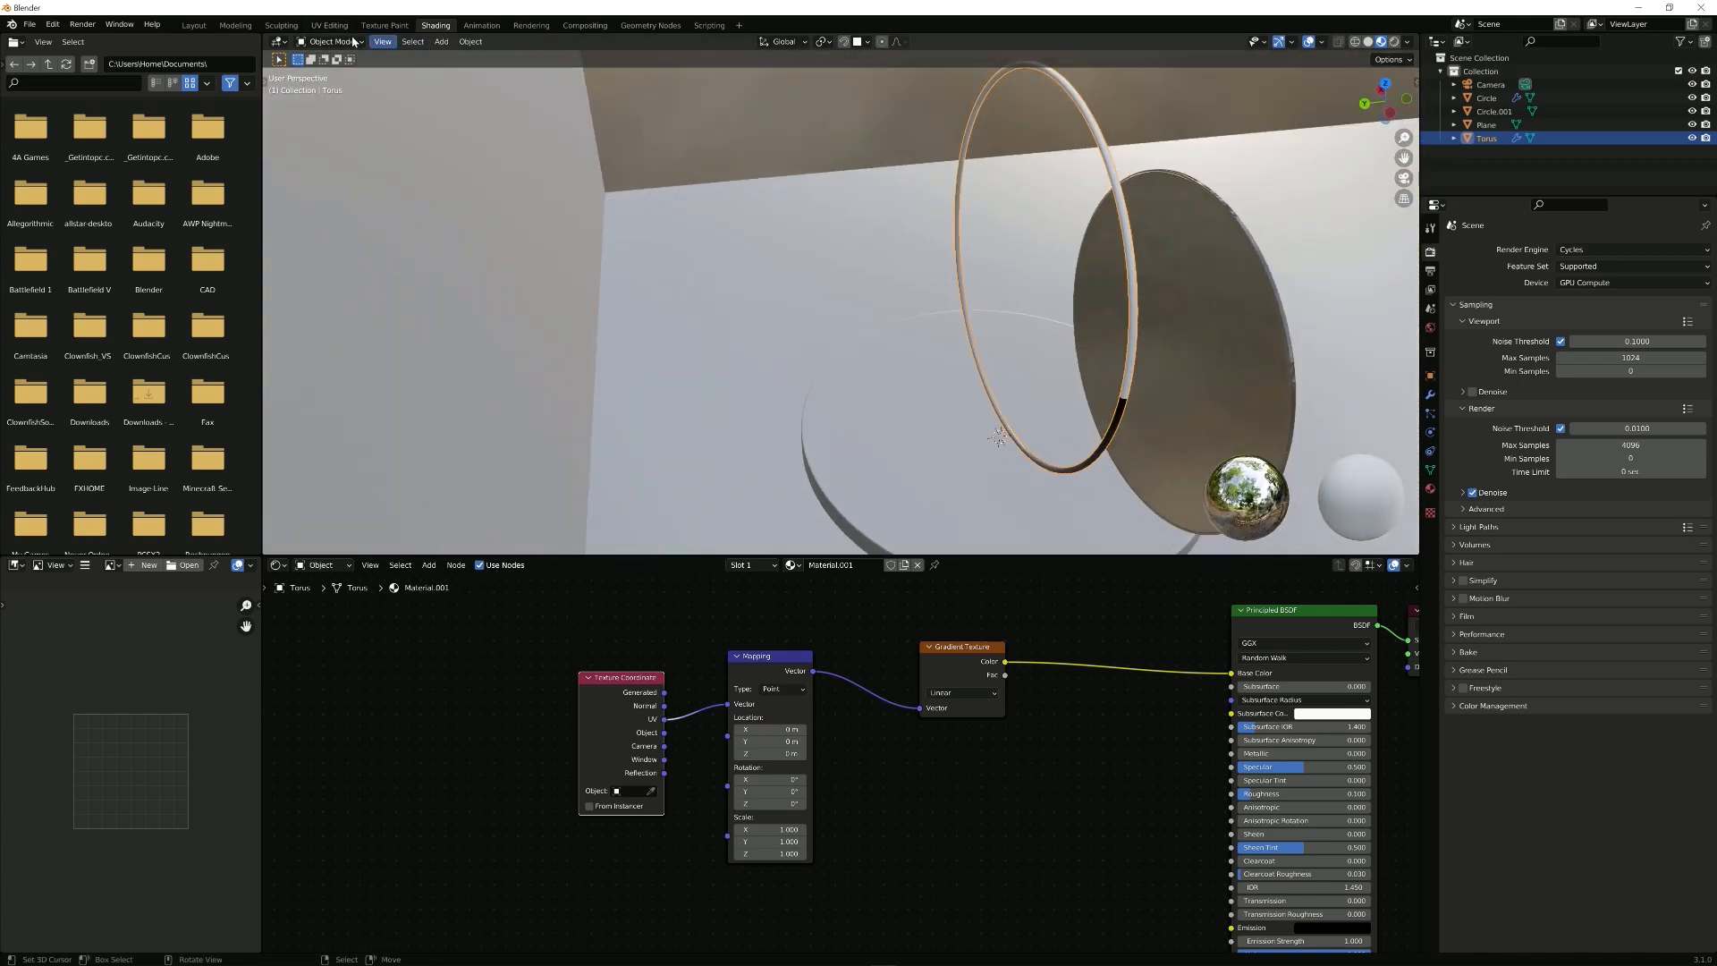
# Step: In the Shading workspace, test the Mapping node's Rotation and Location X on the ring gradient
pyautogui.click(329, 25)
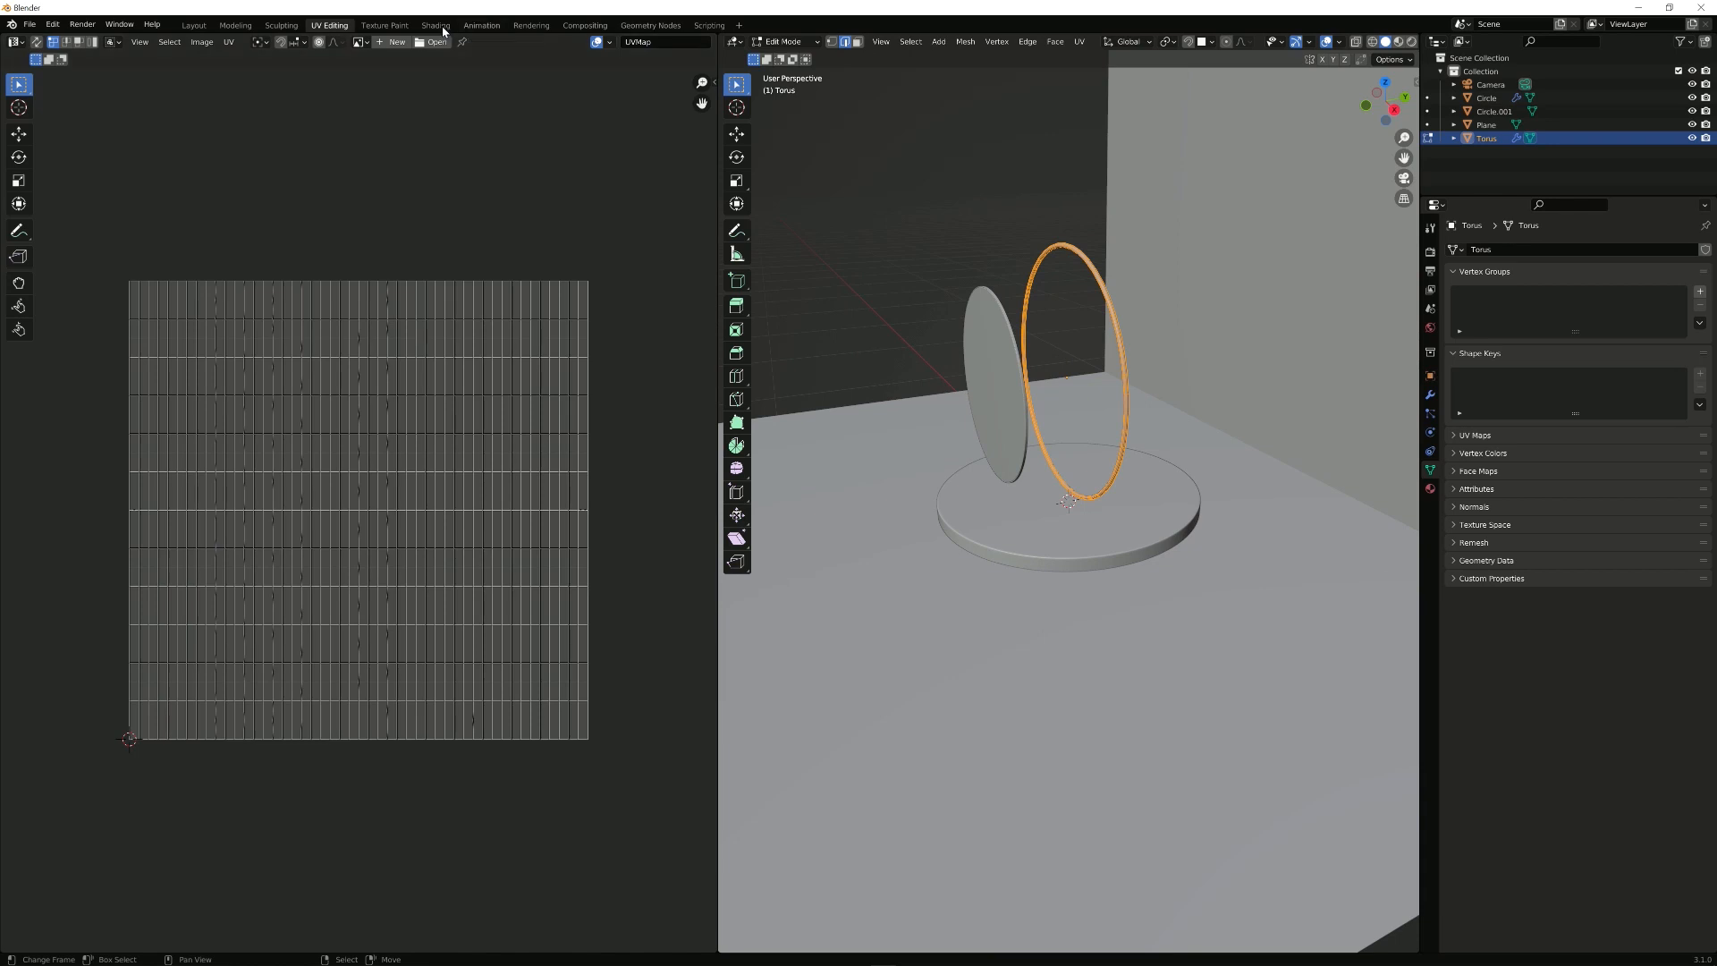
pyautogui.click(435, 25)
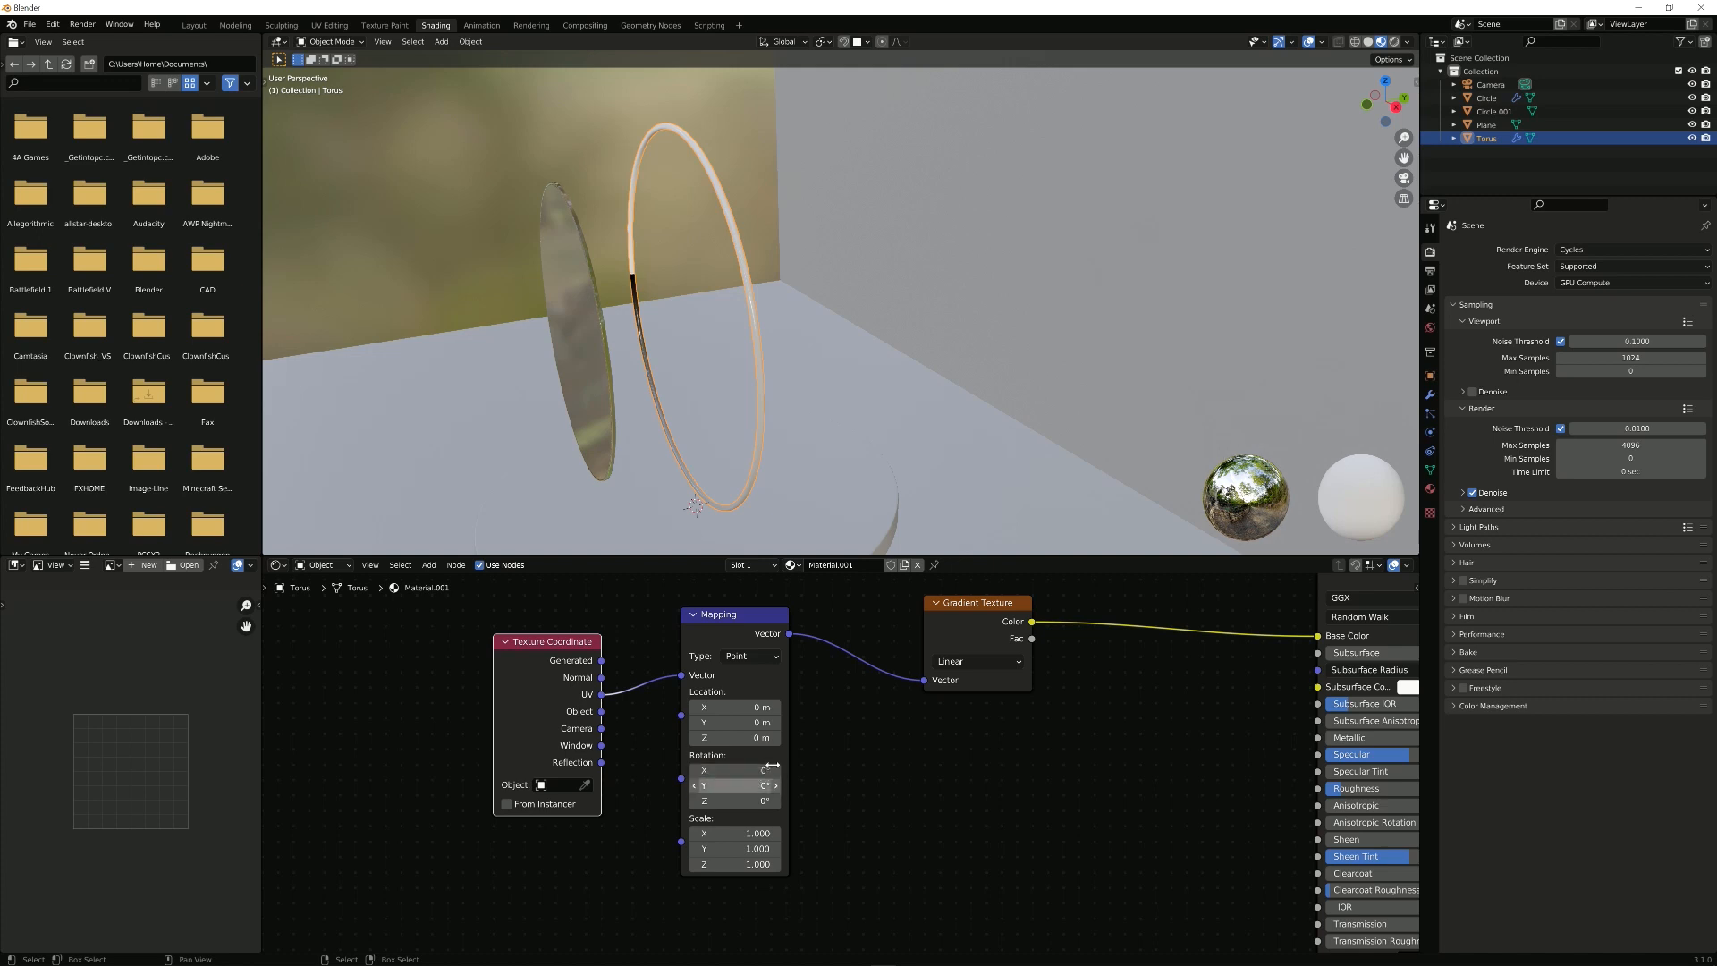
pyautogui.moveTo(733, 707); pyautogui.dragTo(754, 706)
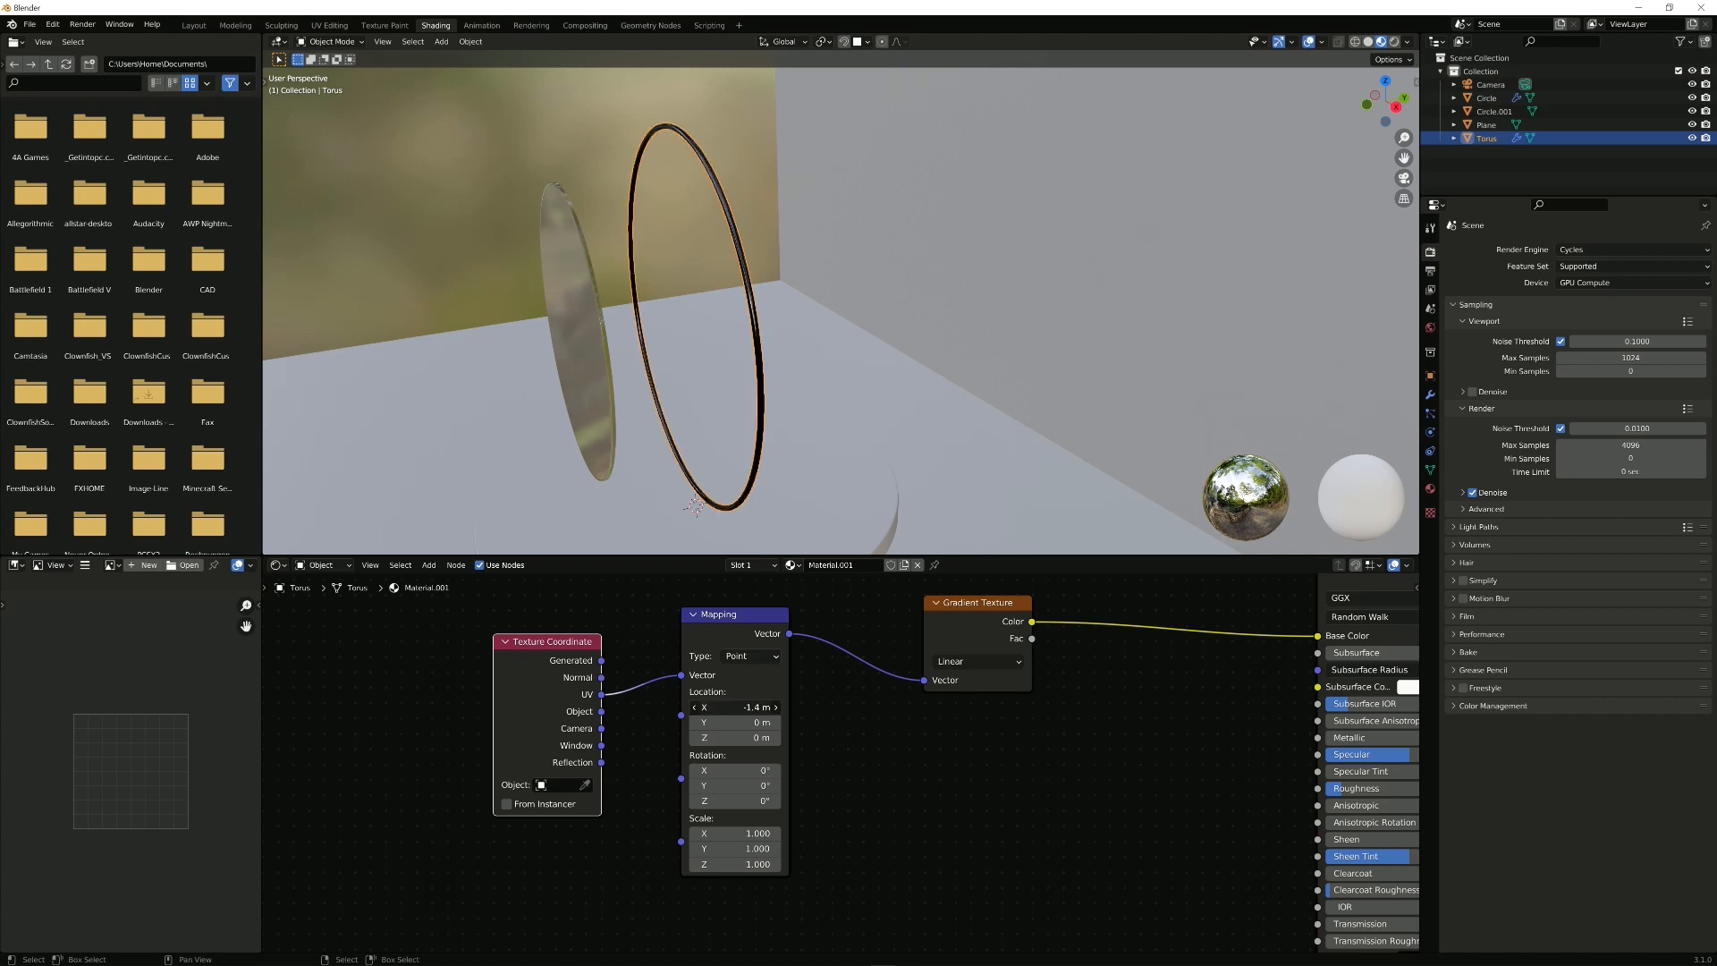
pyautogui.moveTo(733, 707); pyautogui.dragTo(750, 707)
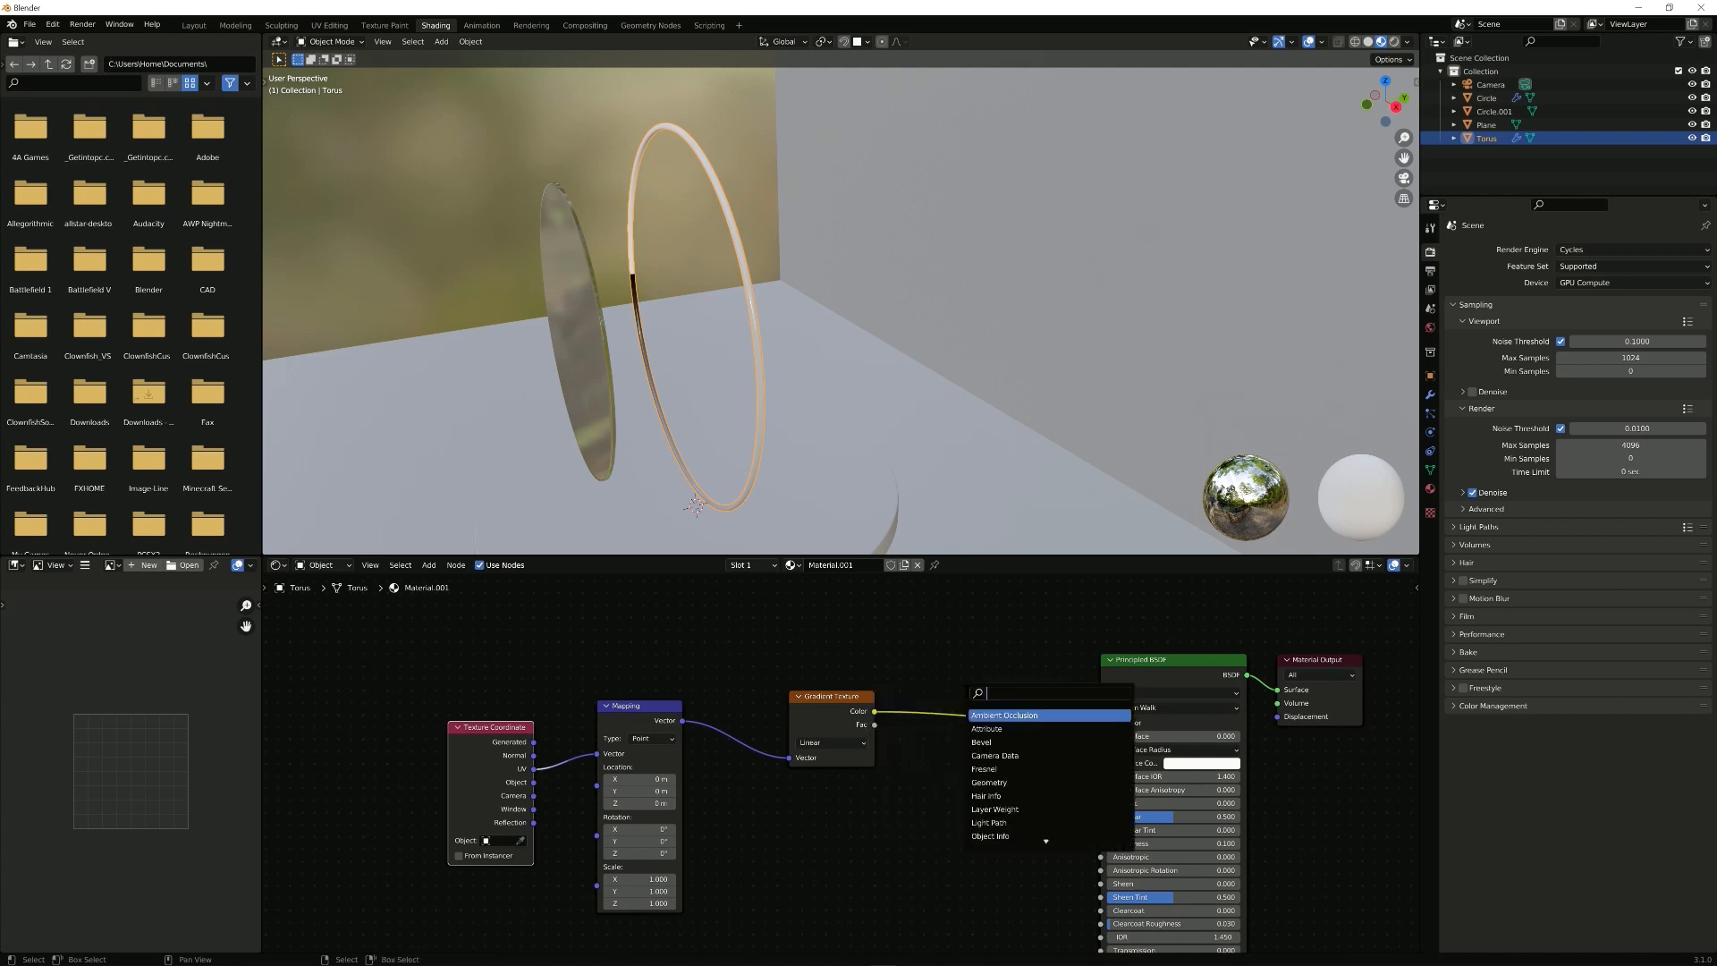
# Step: Insert a ColorRamp after the Gradient Texture and set its interpolation to HSV
pyautogui.write('color')
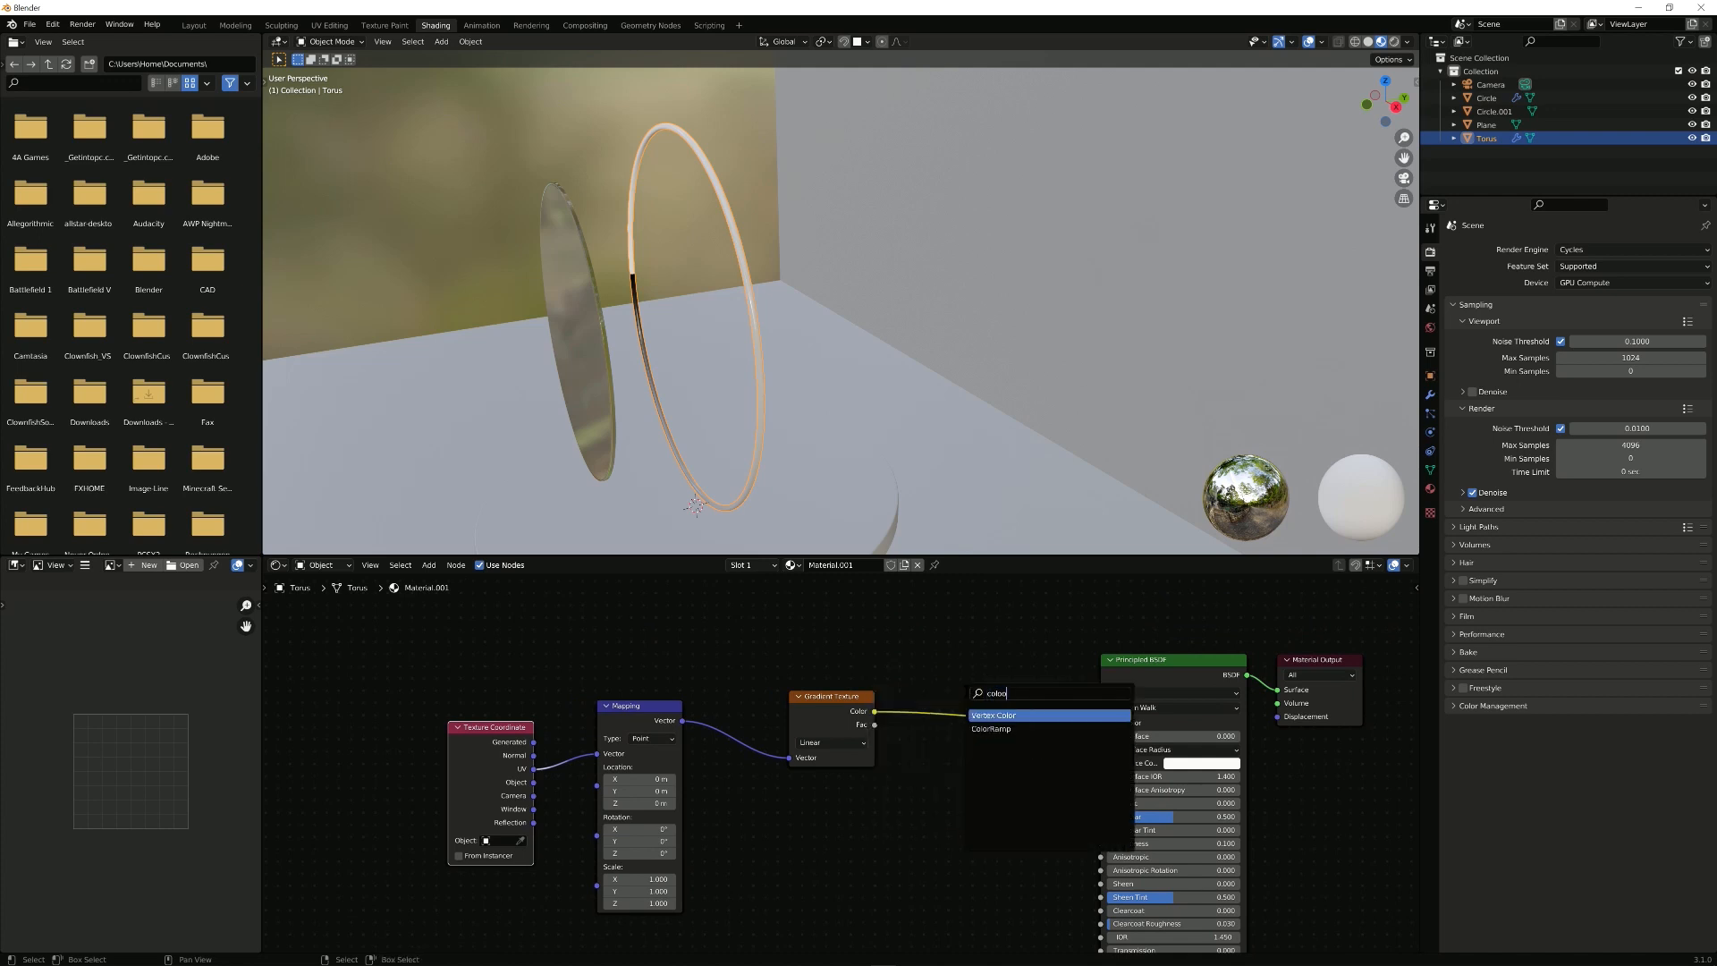
pyautogui.click(991, 728)
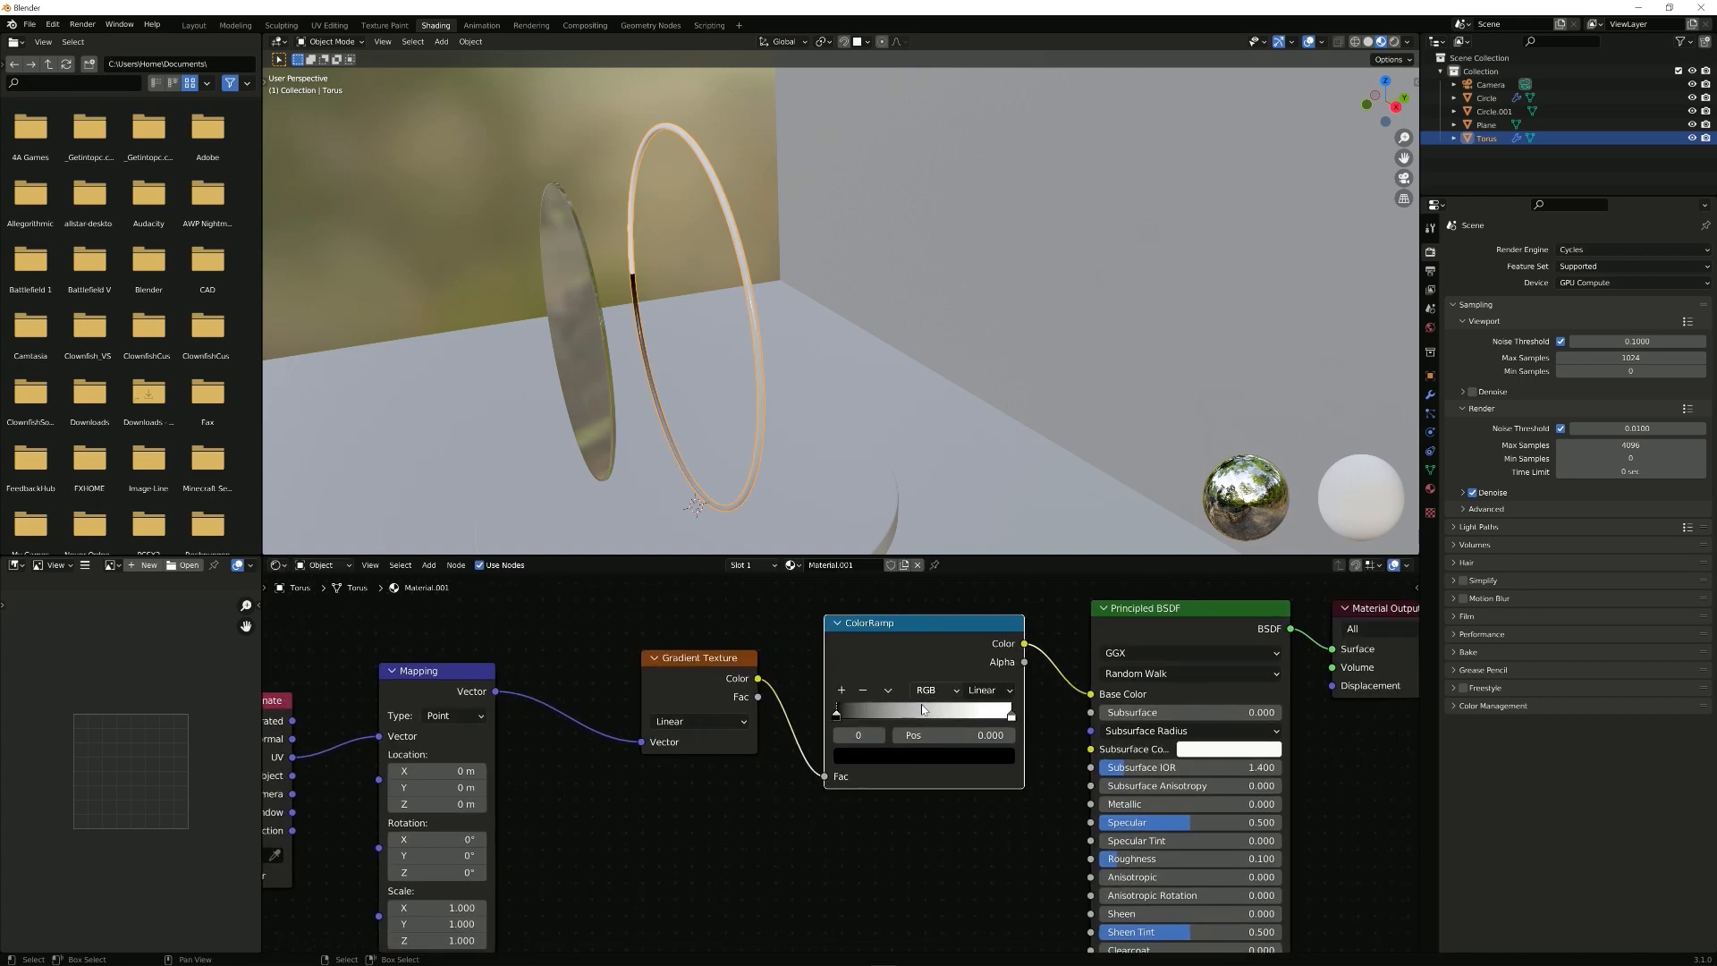
pyautogui.moveTo(939, 690)
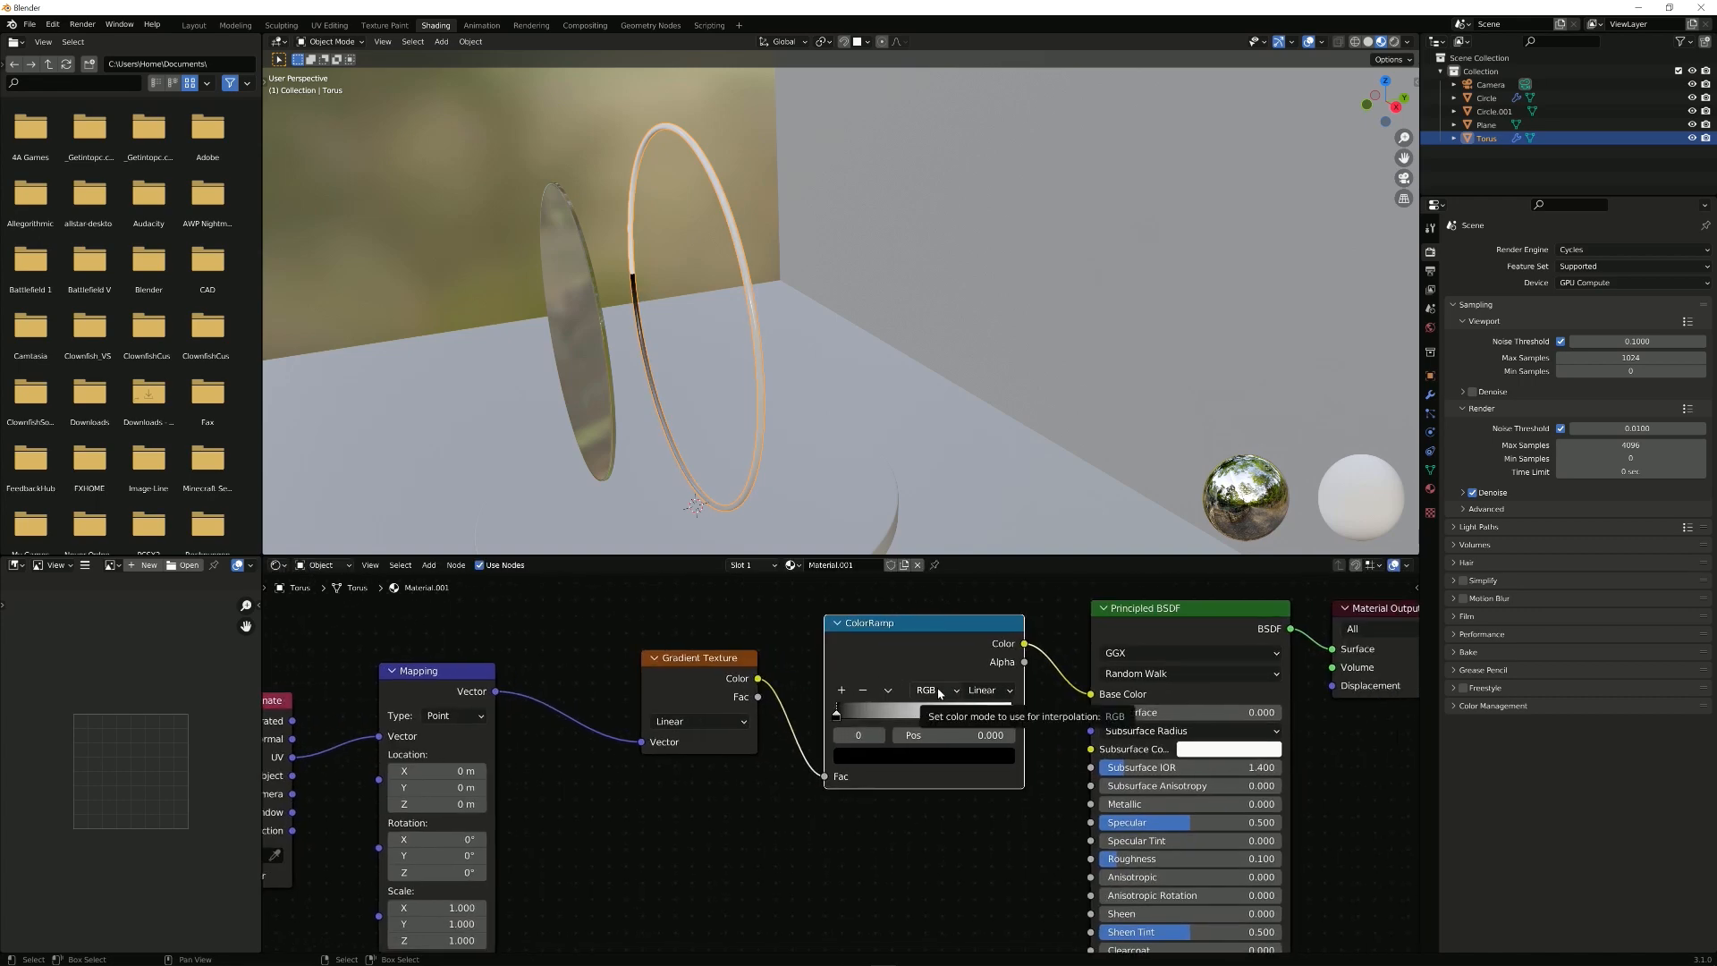
pyautogui.click(934, 691)
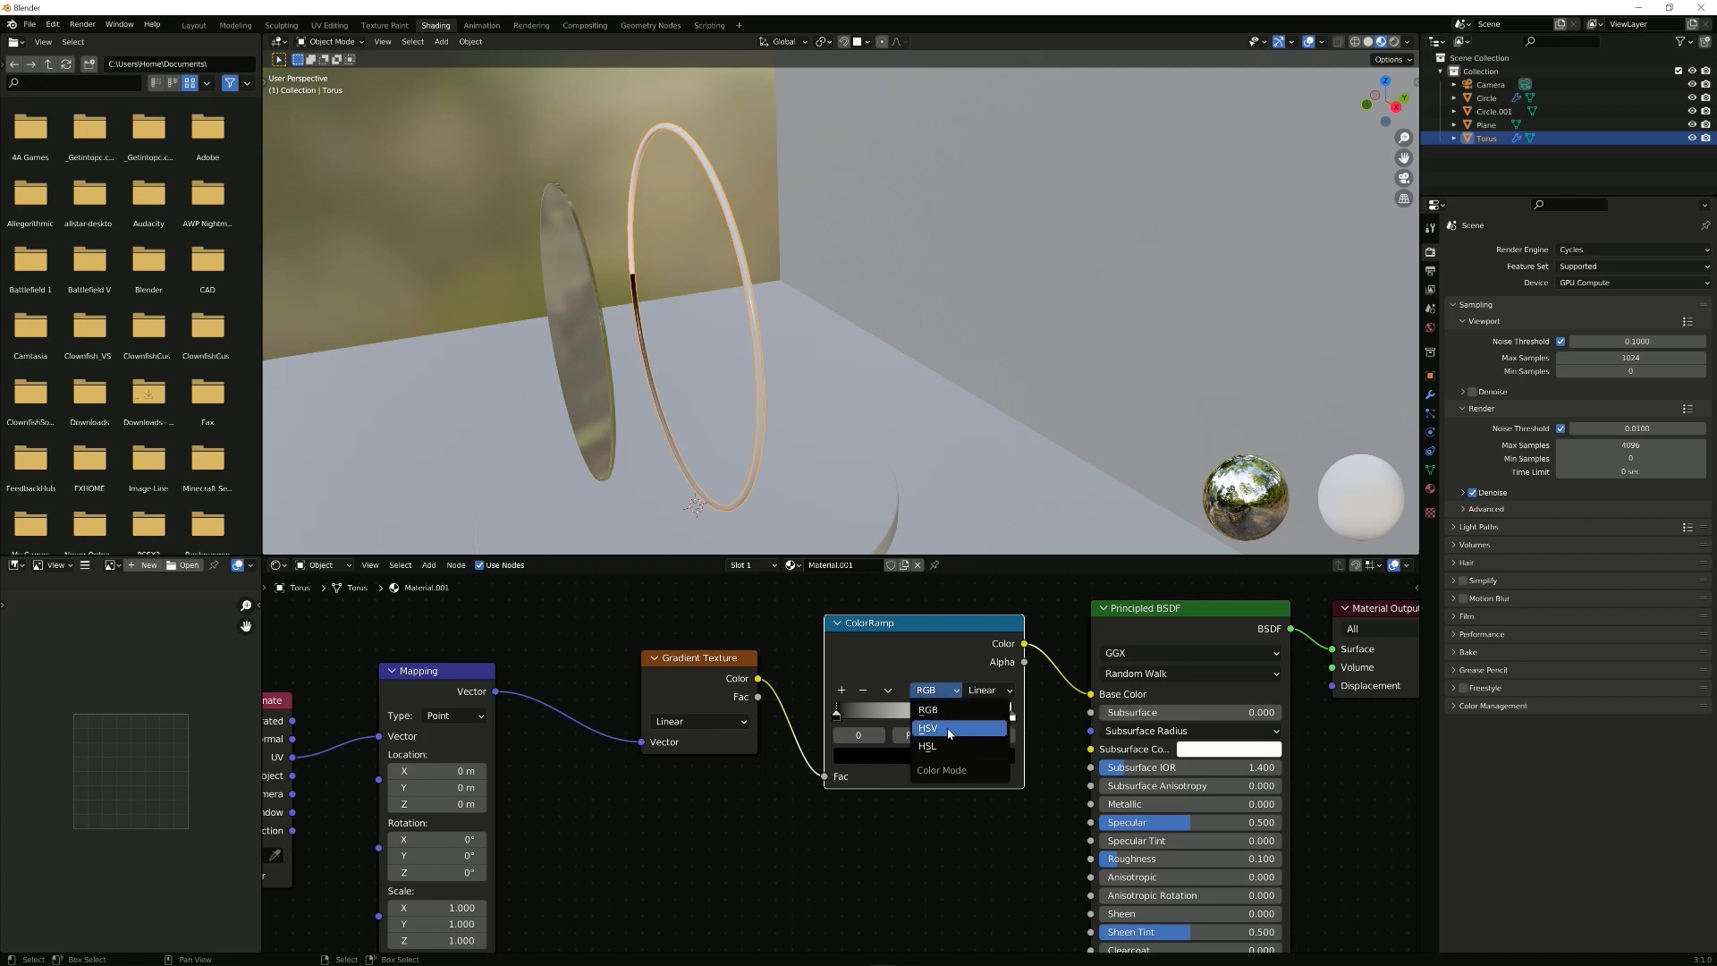
pyautogui.click(927, 727)
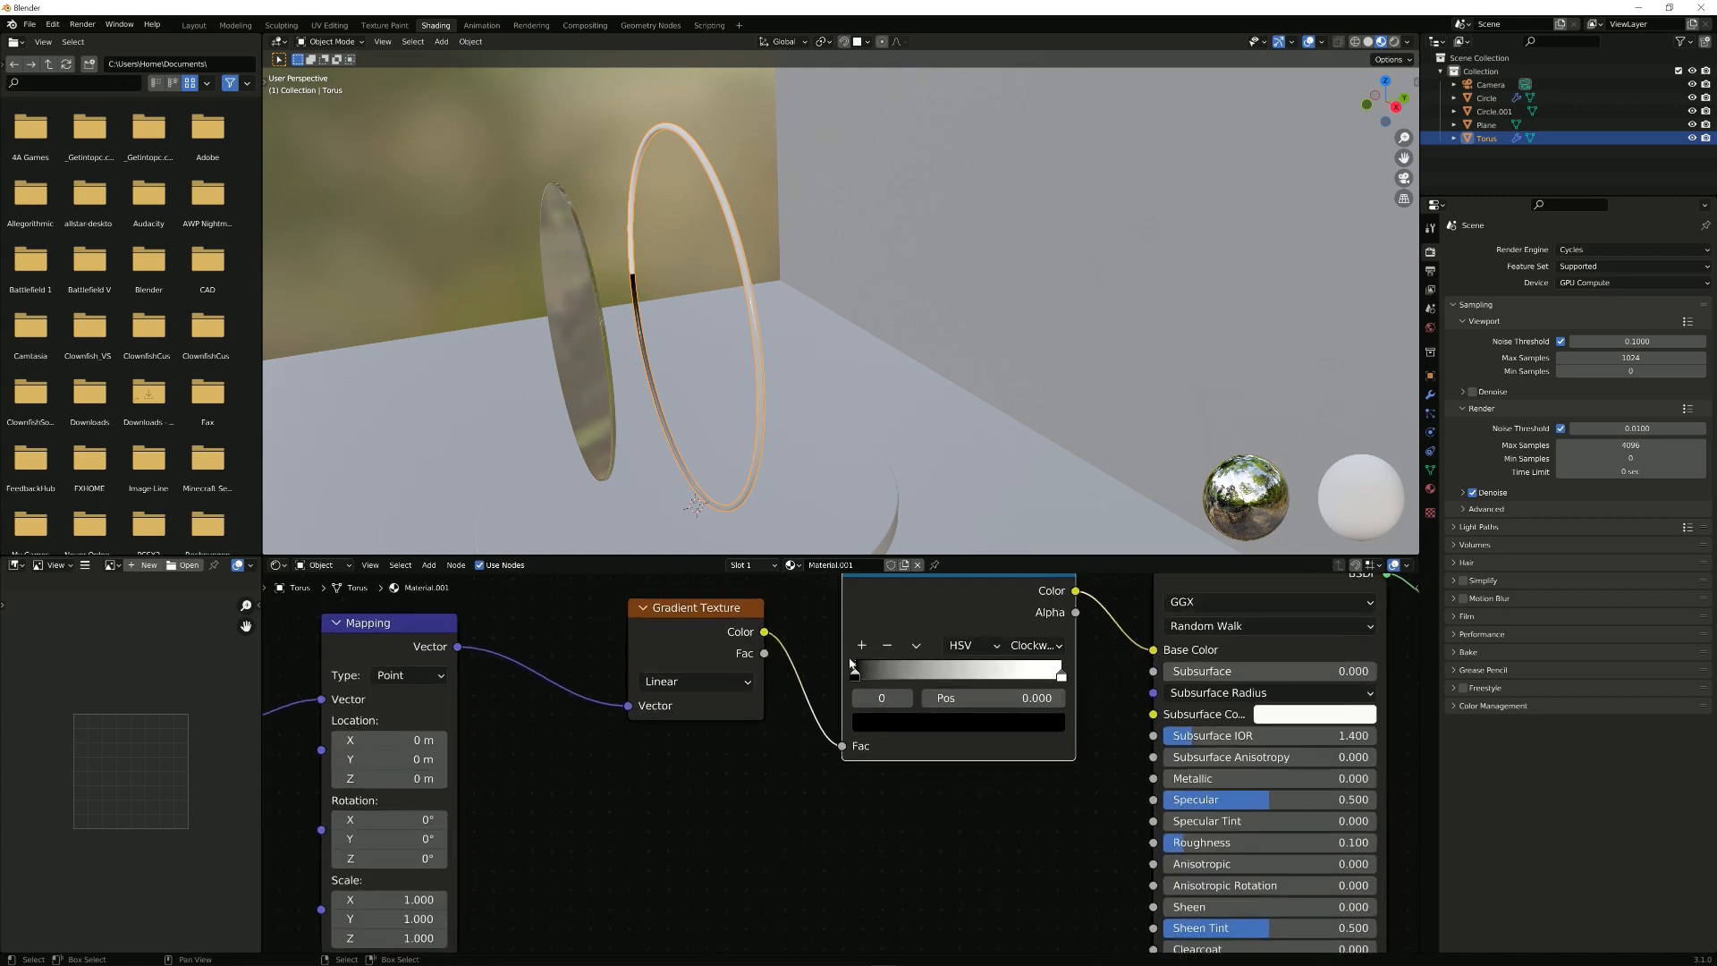
pyautogui.moveTo(908, 734)
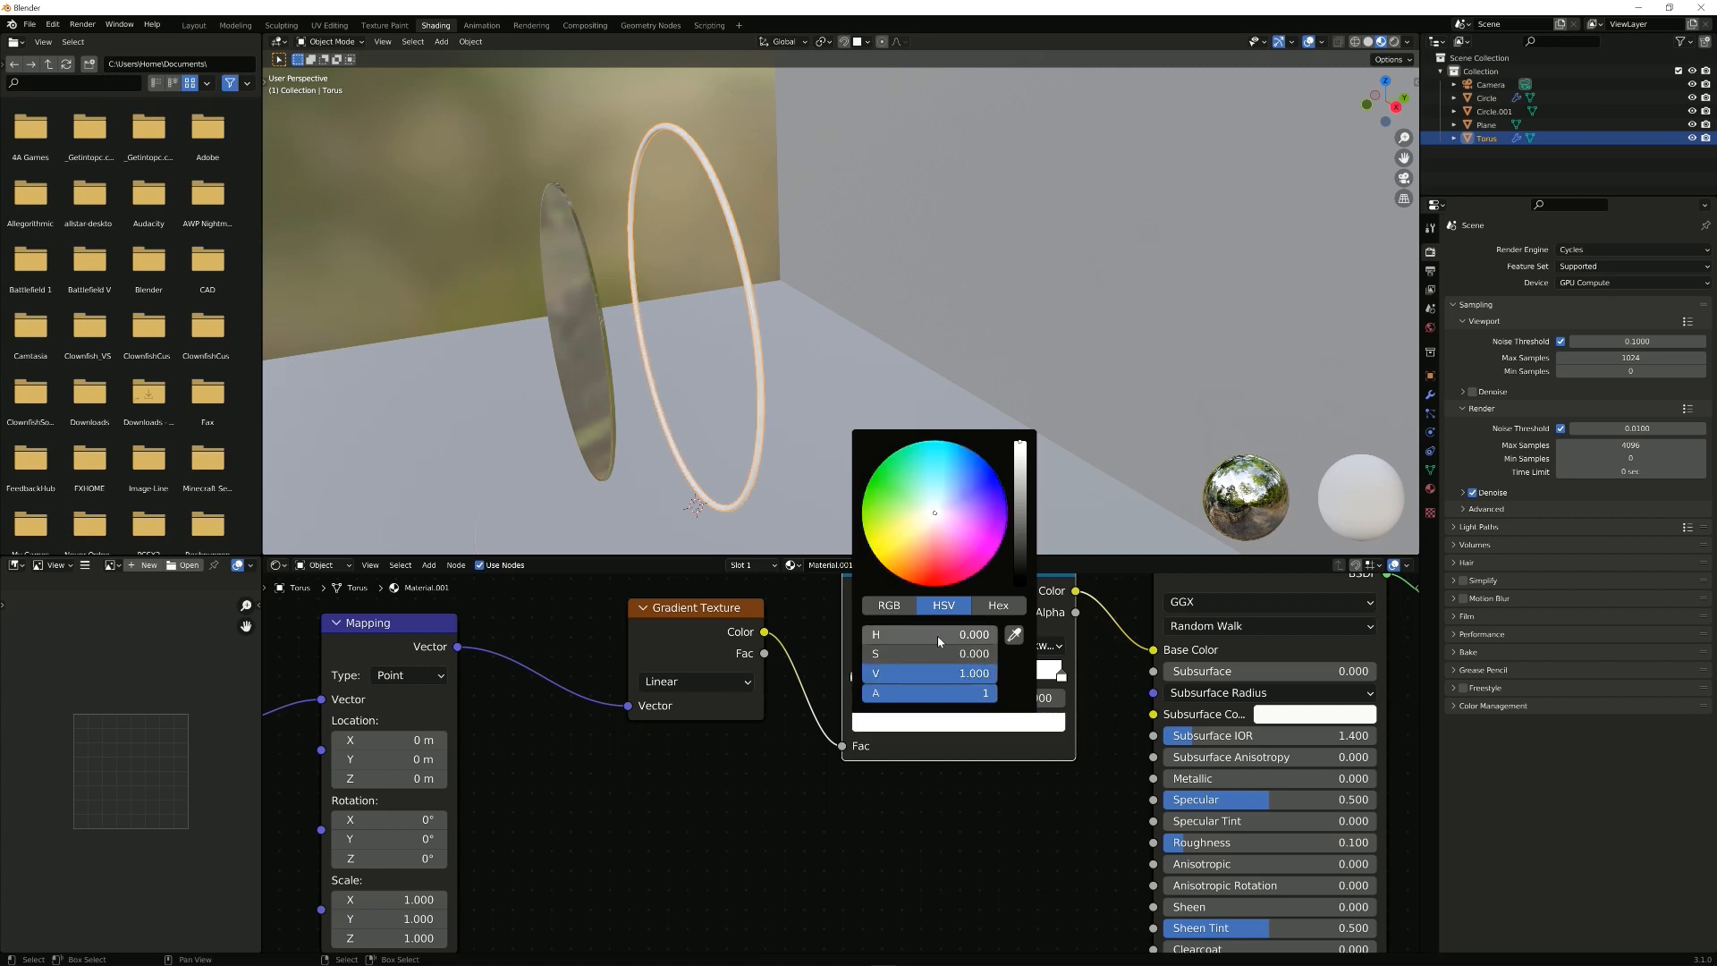
# Step: Set the ramp's first stop to a fully opaque pure red, checking it in RGB and HSV readouts
pyautogui.click(889, 604)
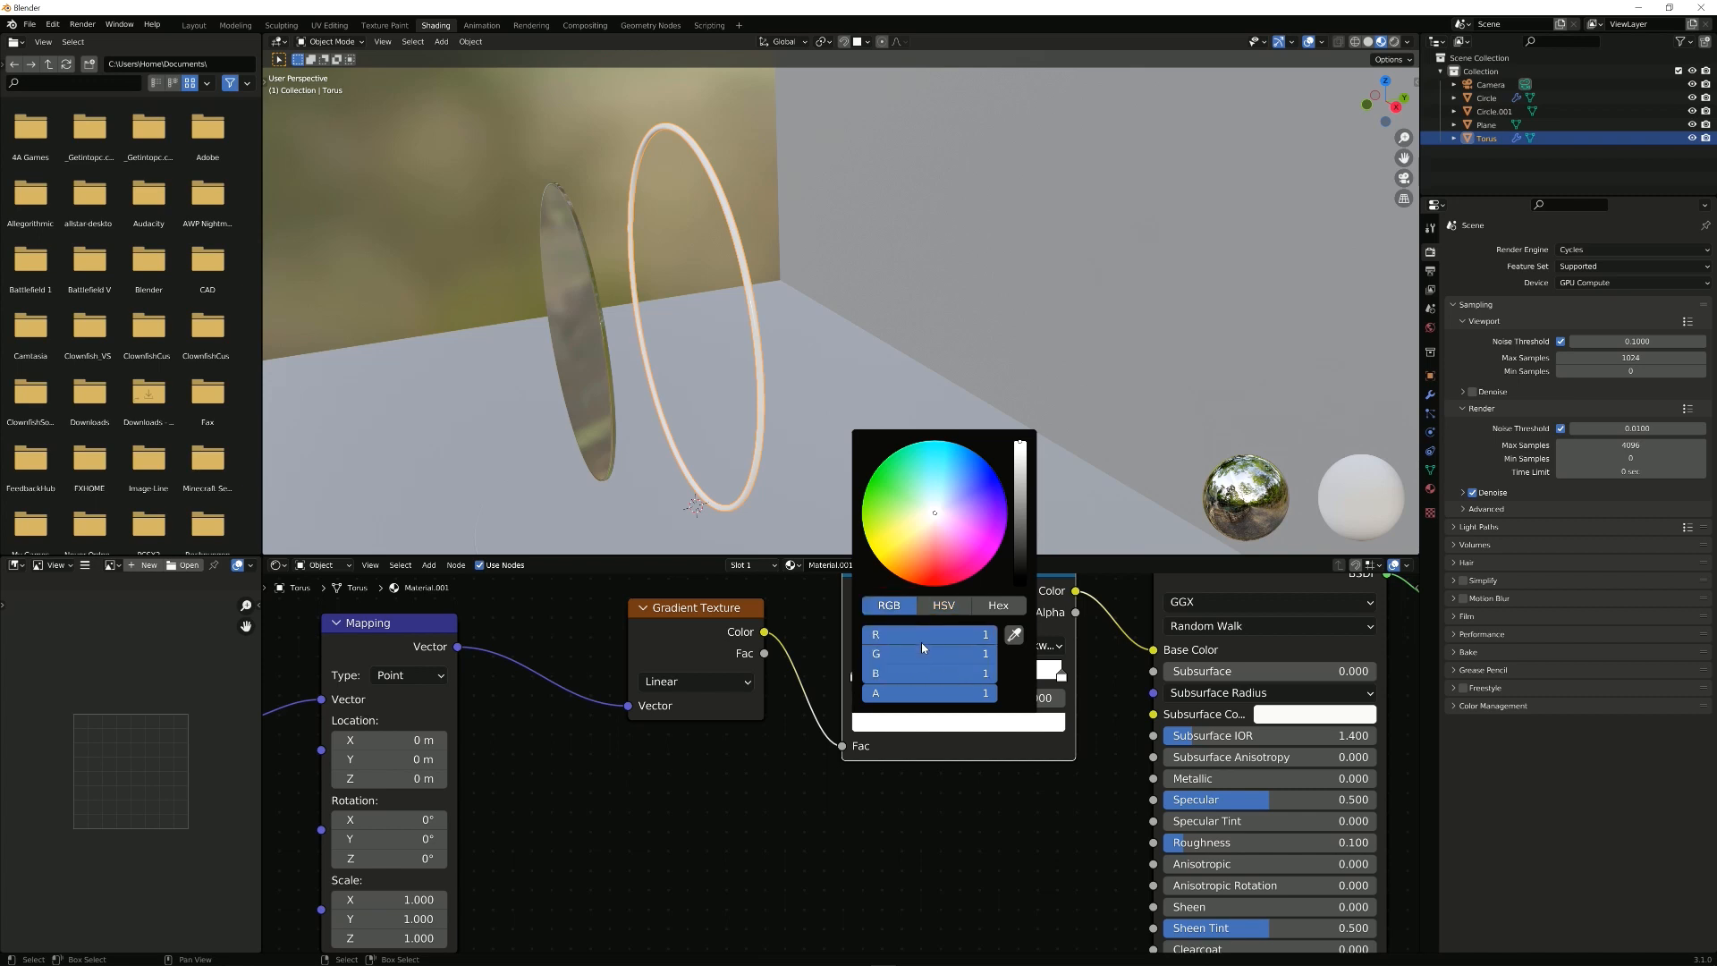
pyautogui.click(945, 604)
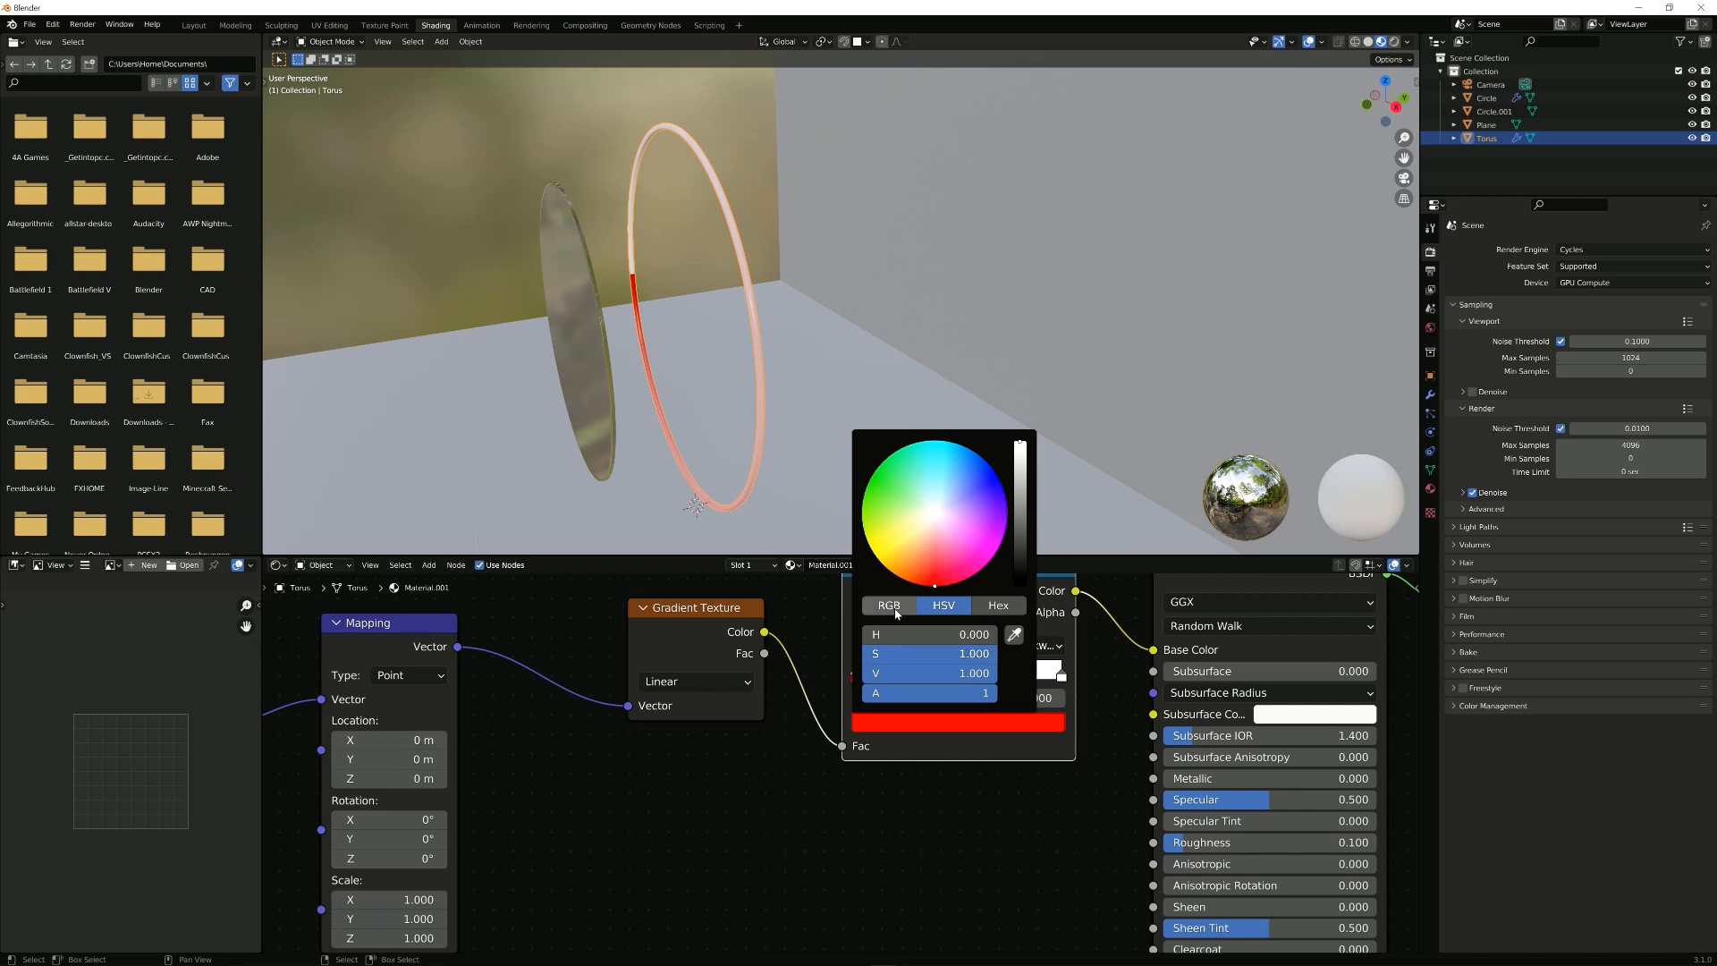
pyautogui.click(887, 605)
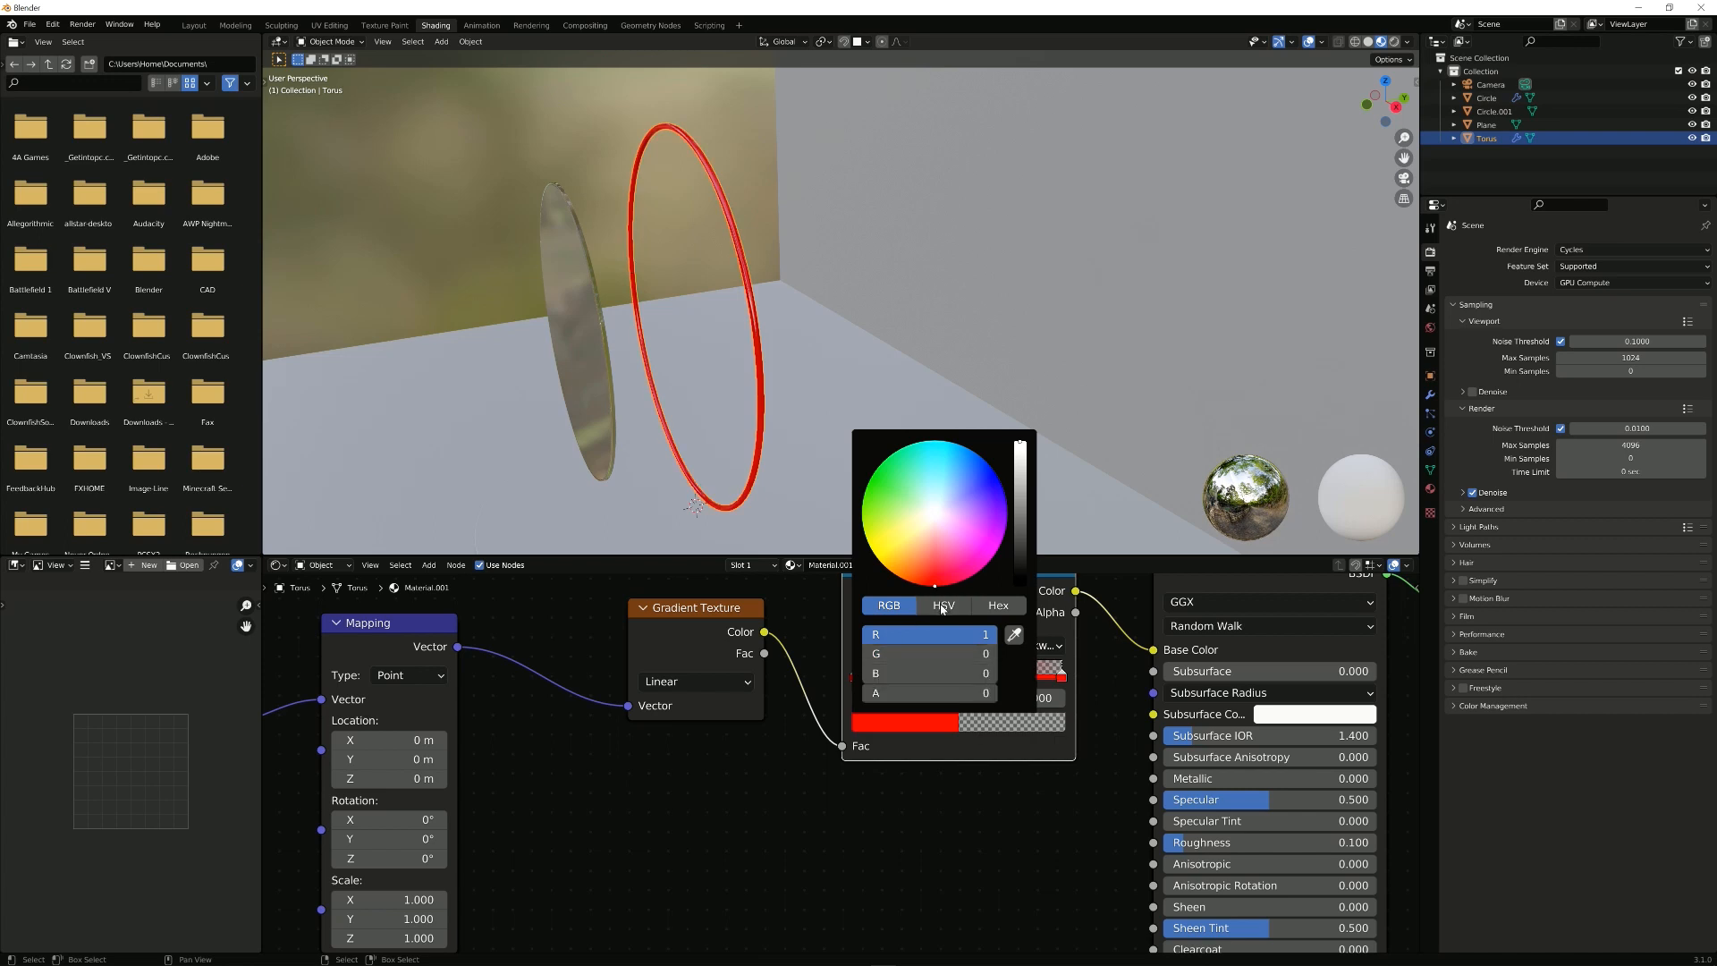
pyautogui.click(930, 692)
pyautogui.write('1')
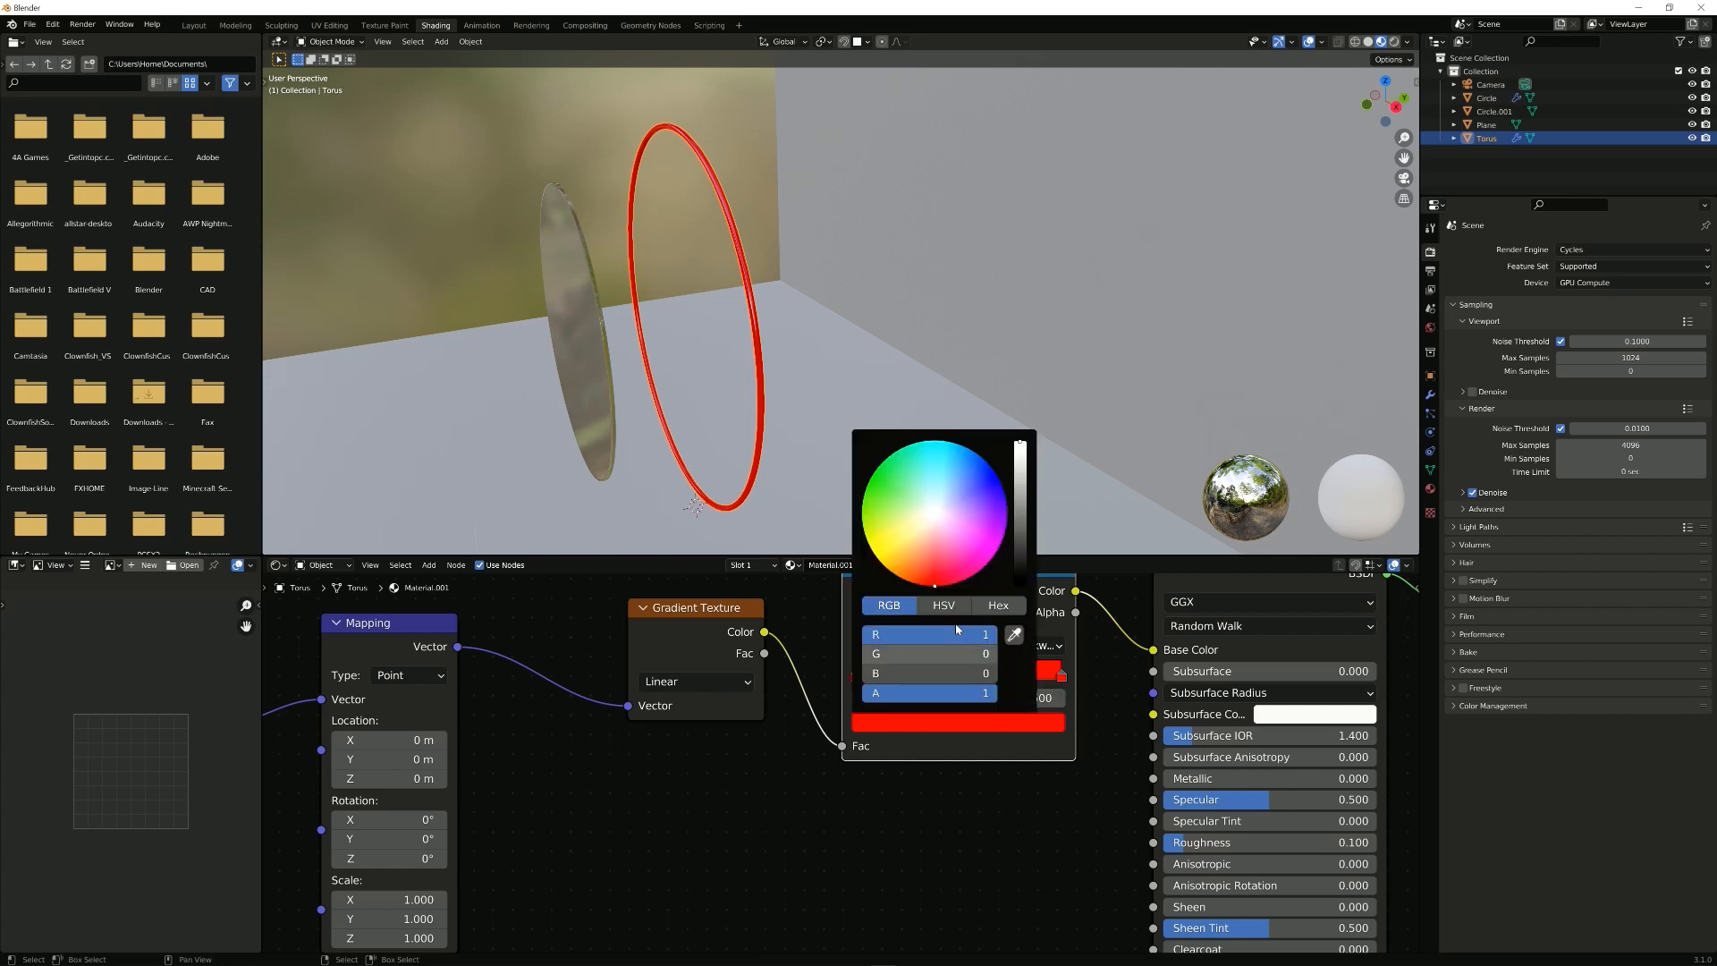
pyautogui.click(944, 604)
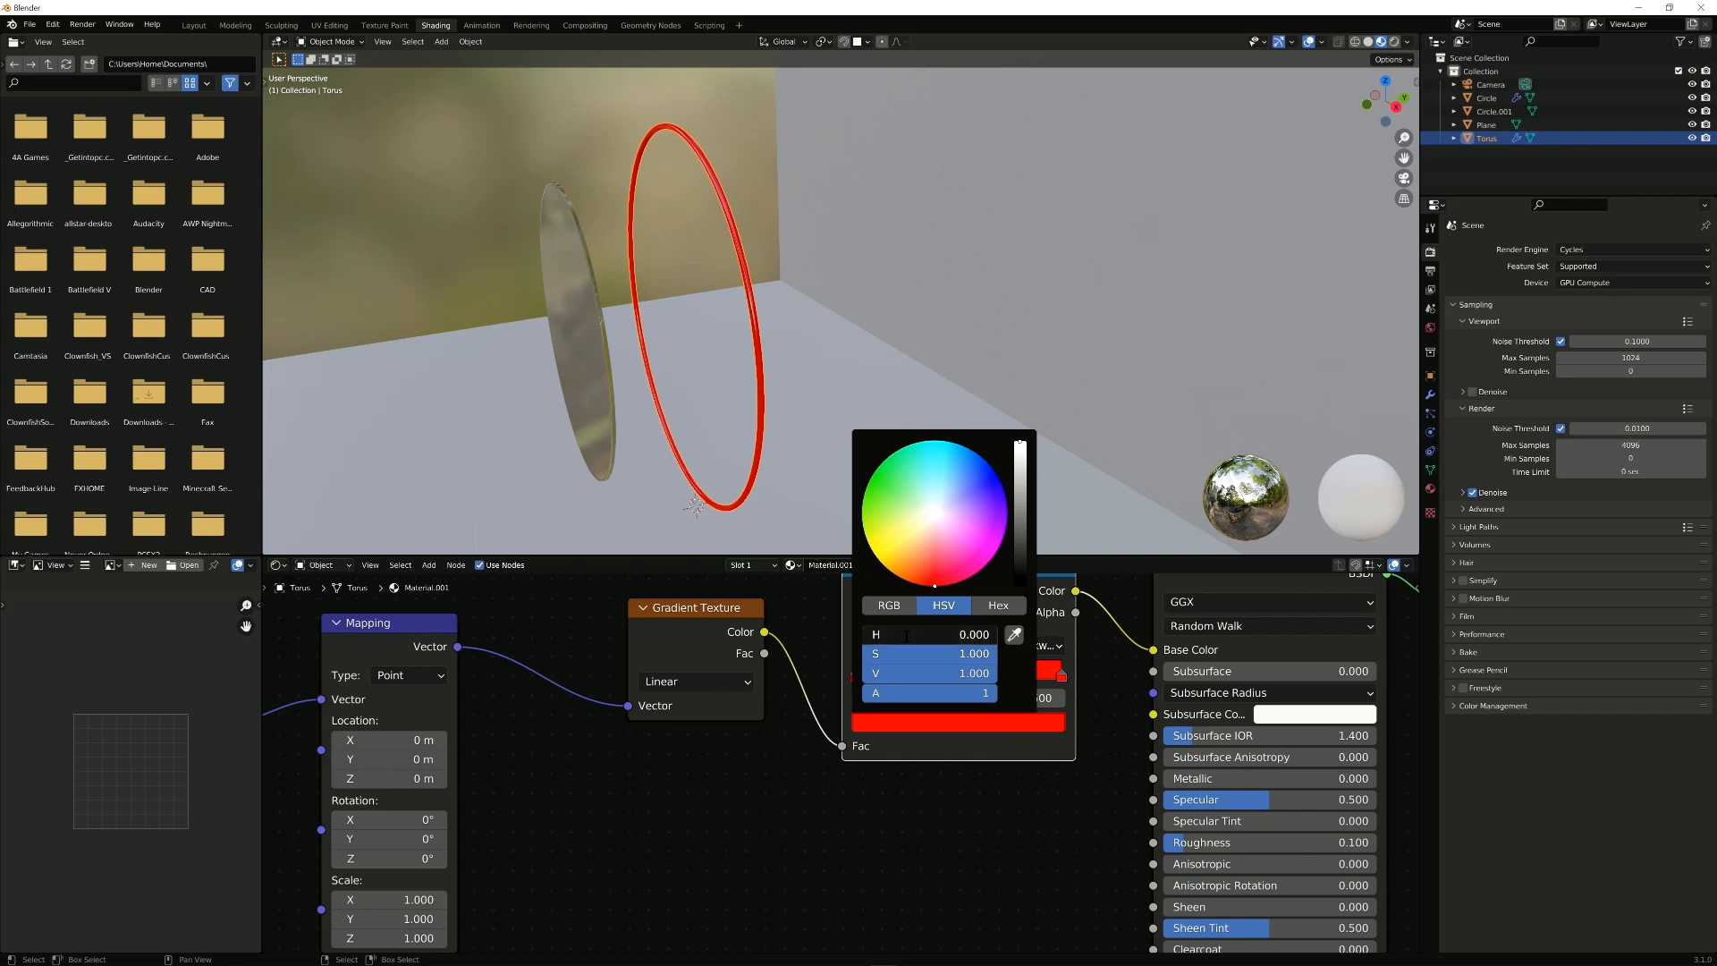
pyautogui.click(928, 633)
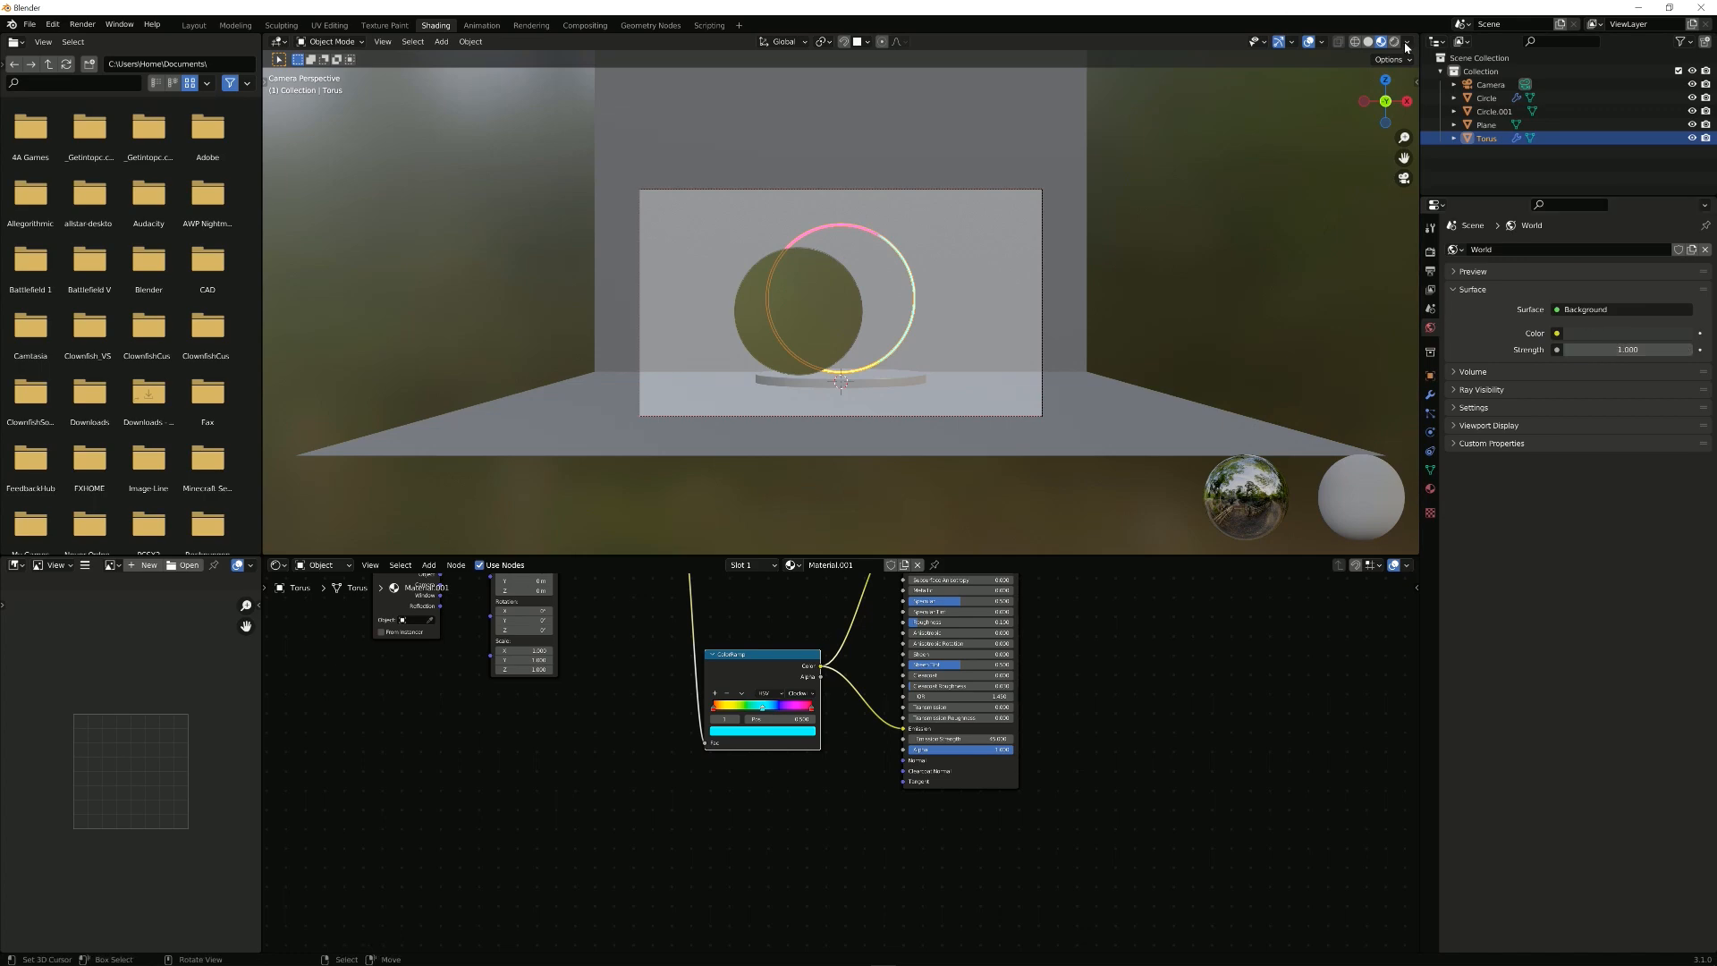
# Step: Set the World background strength to 0 so the environment stops lighting the scene
pyautogui.click(1392, 41)
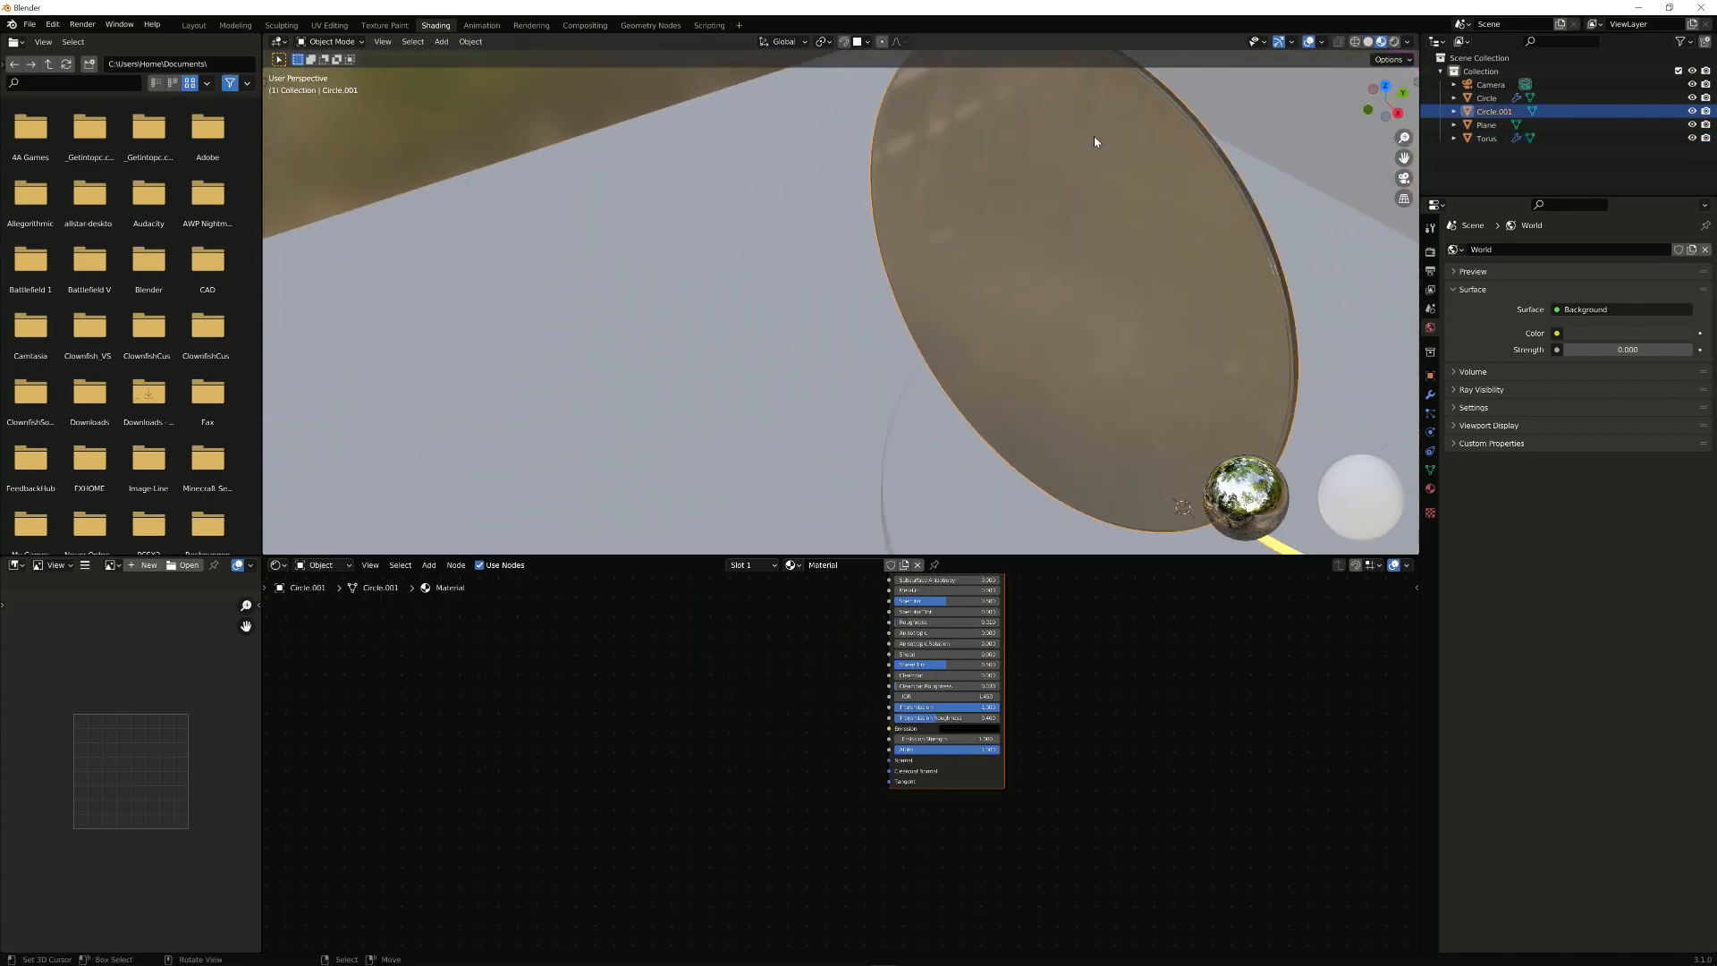
# Step: Add a second material slot assigned to the disc's rim and name it 'gold'
pyautogui.press('Tab')
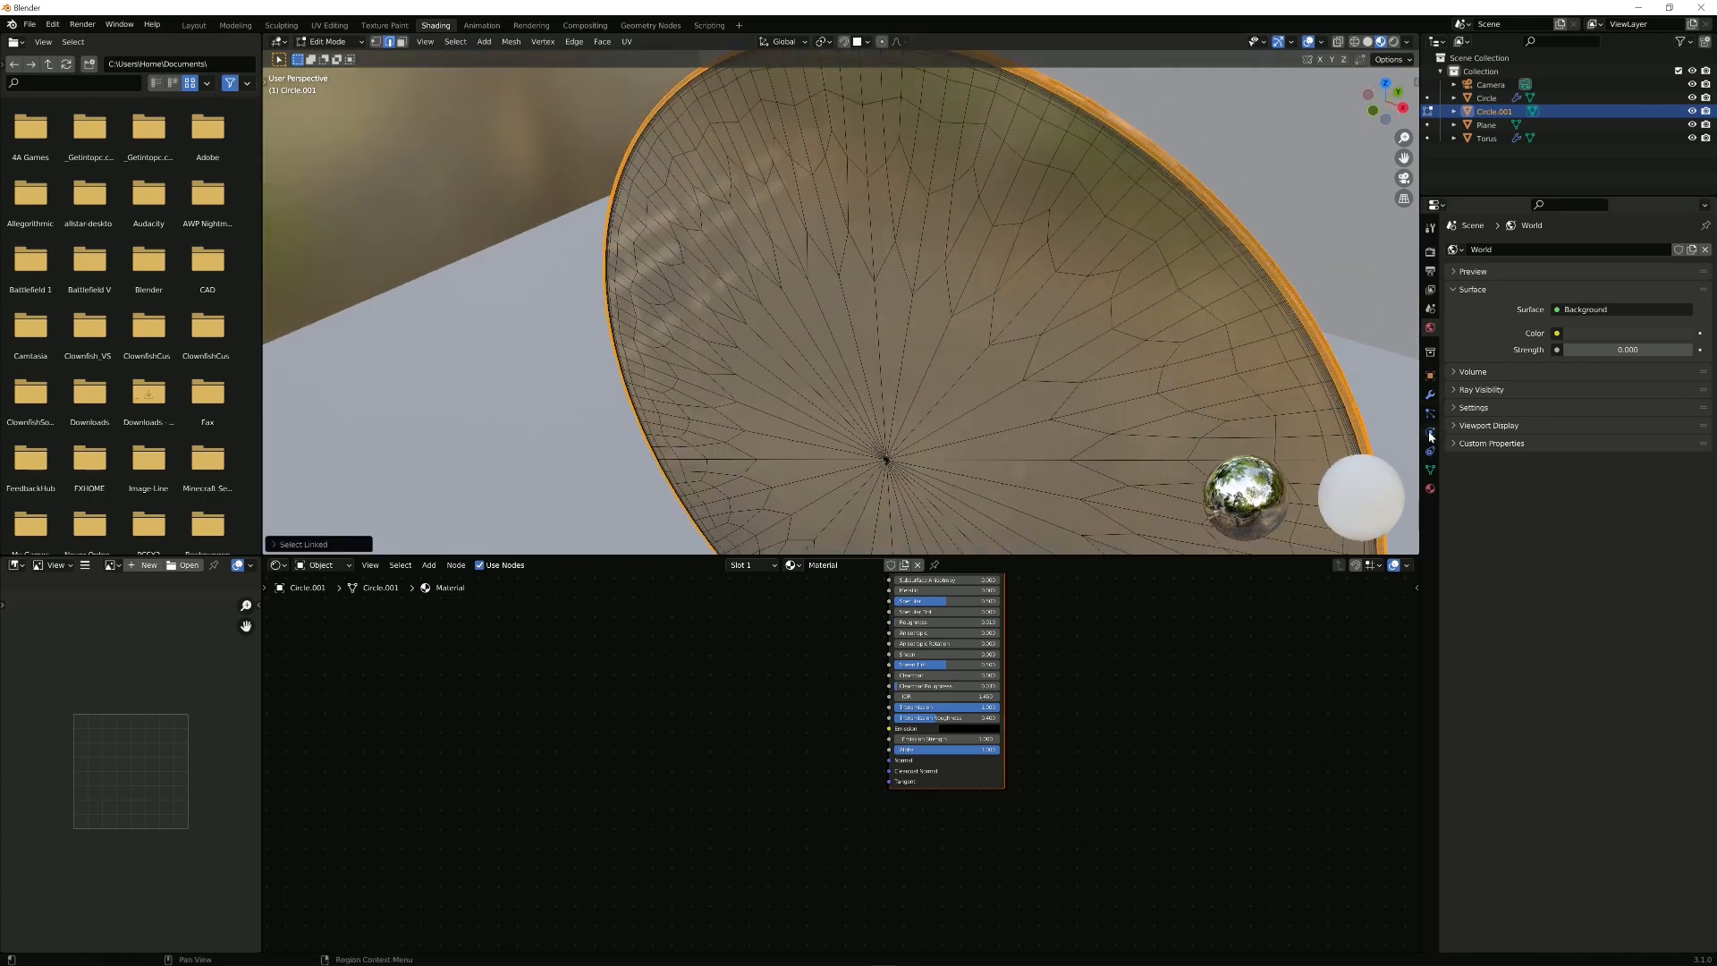
pyautogui.moveTo(1431, 490)
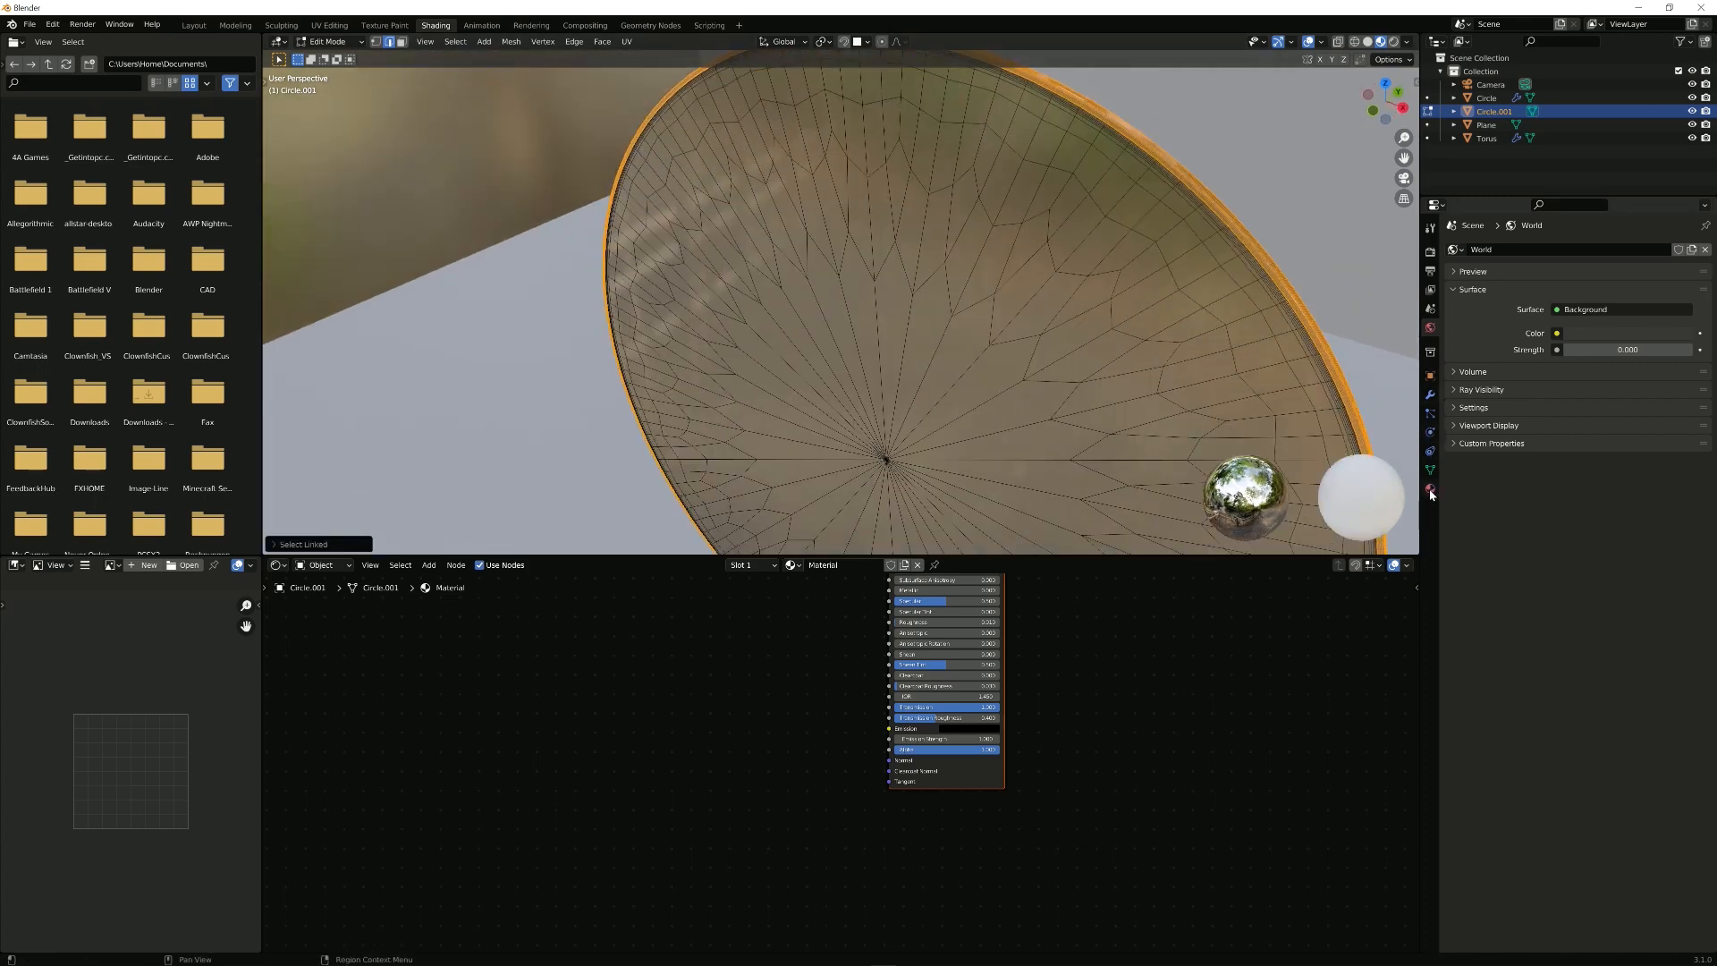
pyautogui.click(1431, 489)
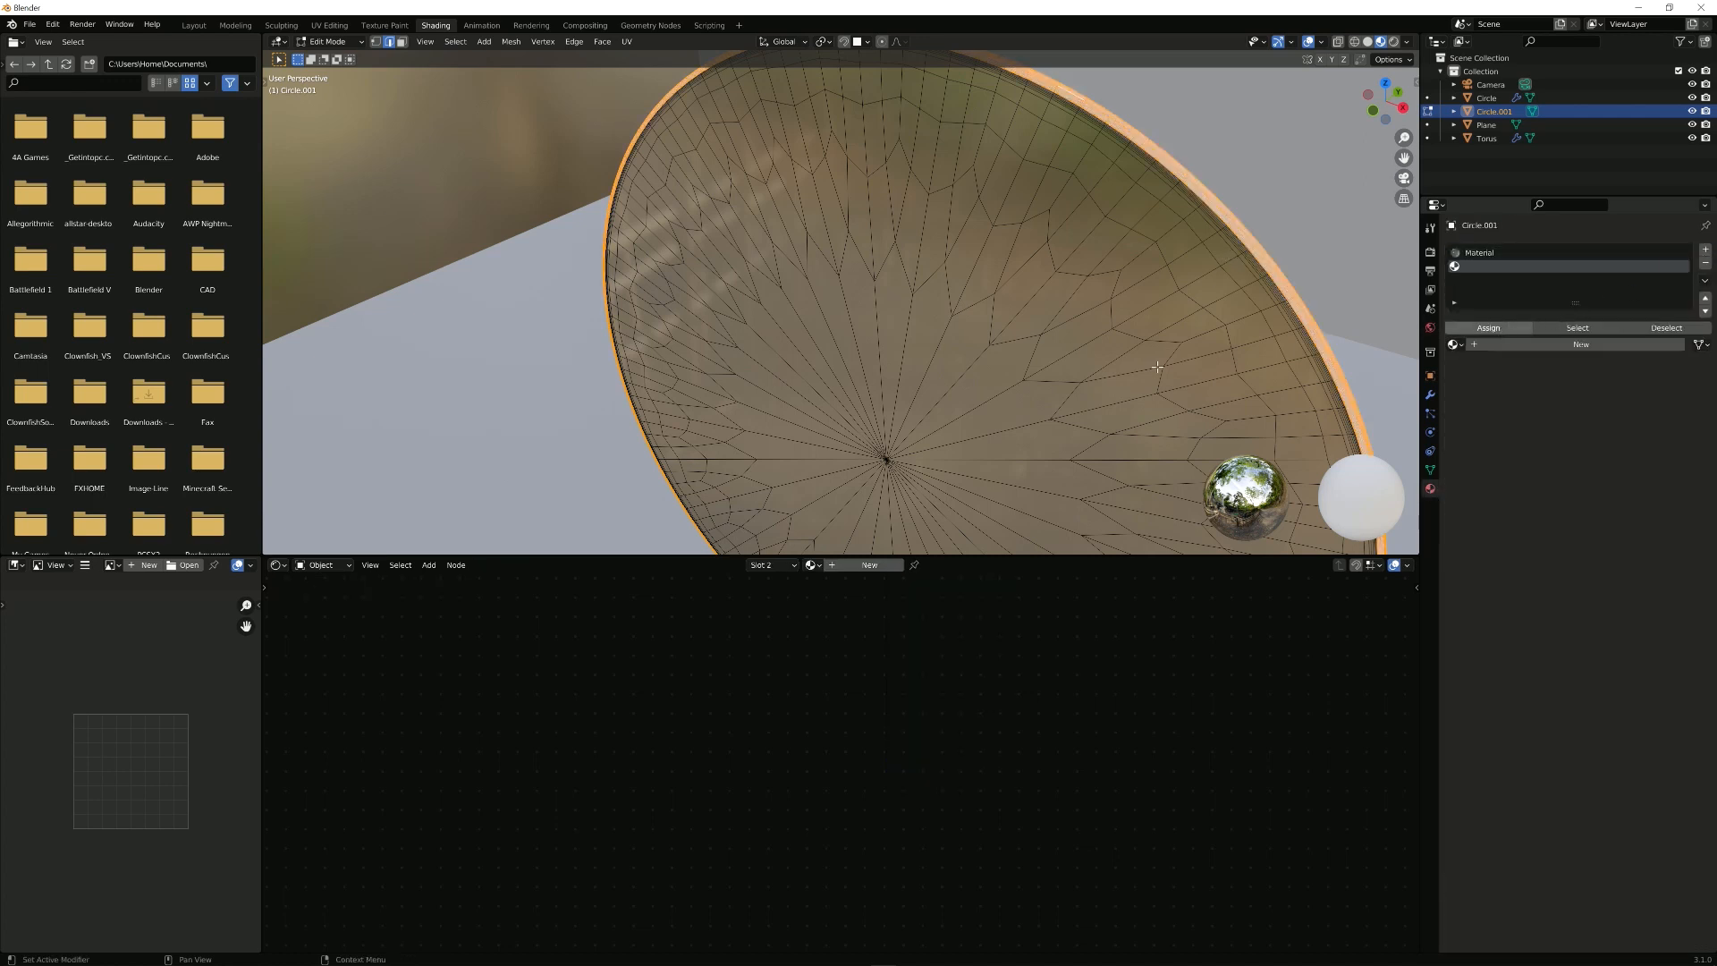
pyautogui.press('Tab')
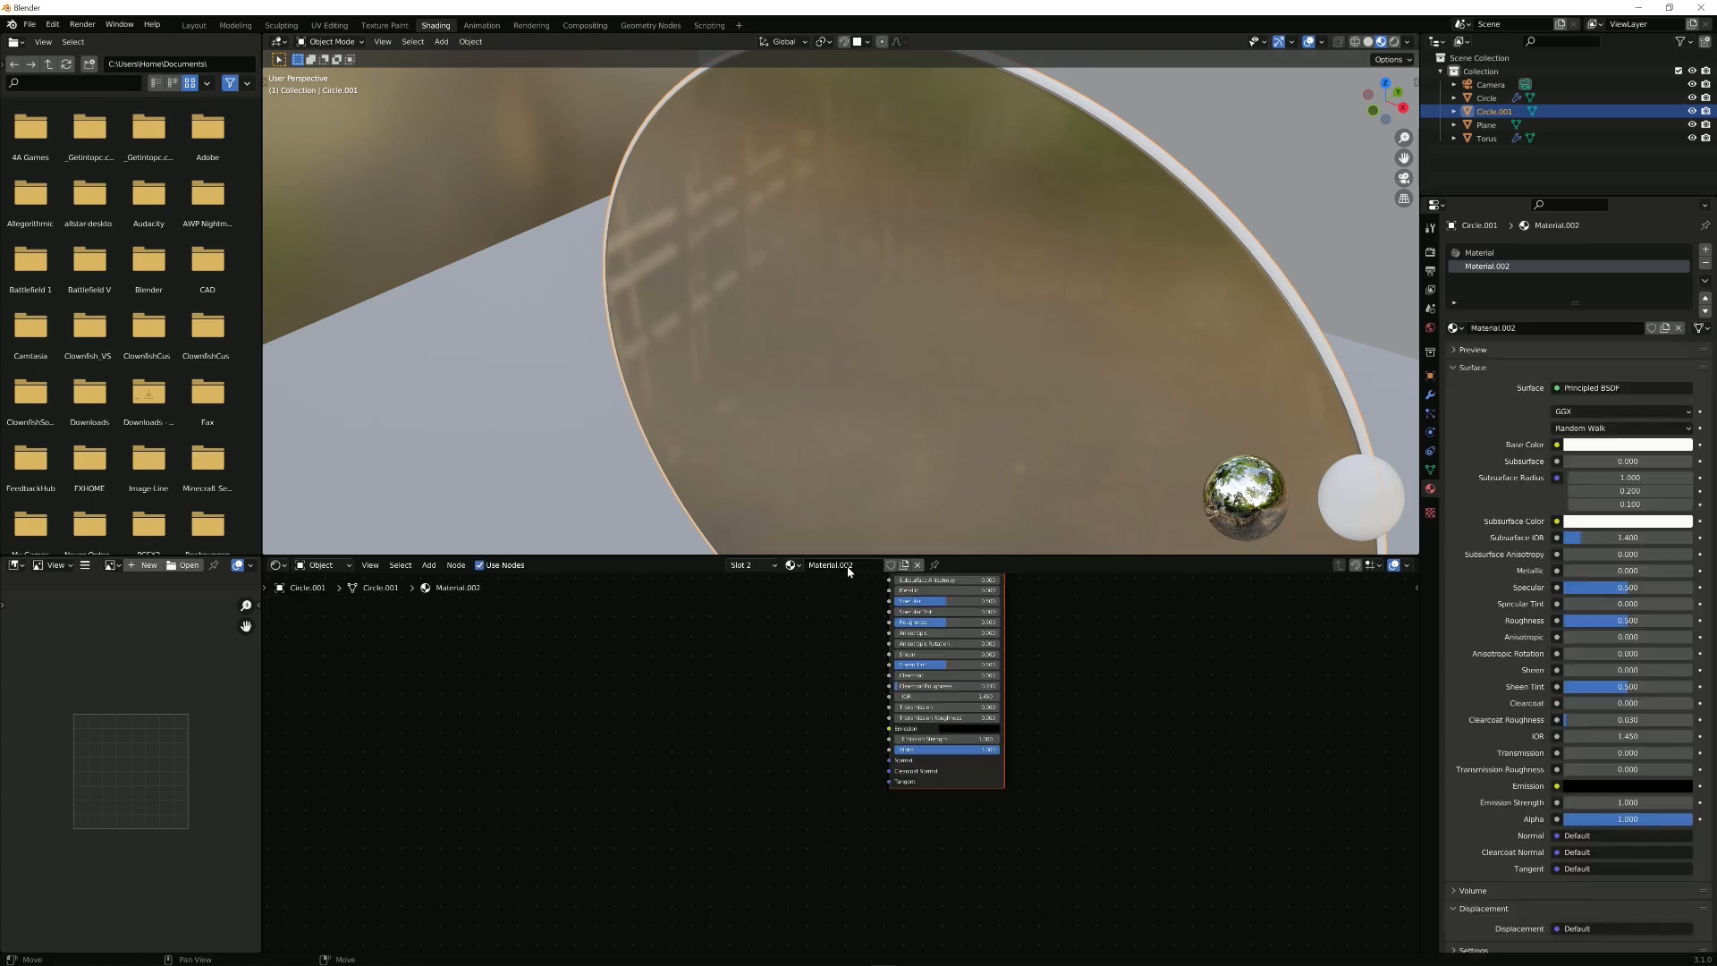
pyautogui.doubleClick(830, 563)
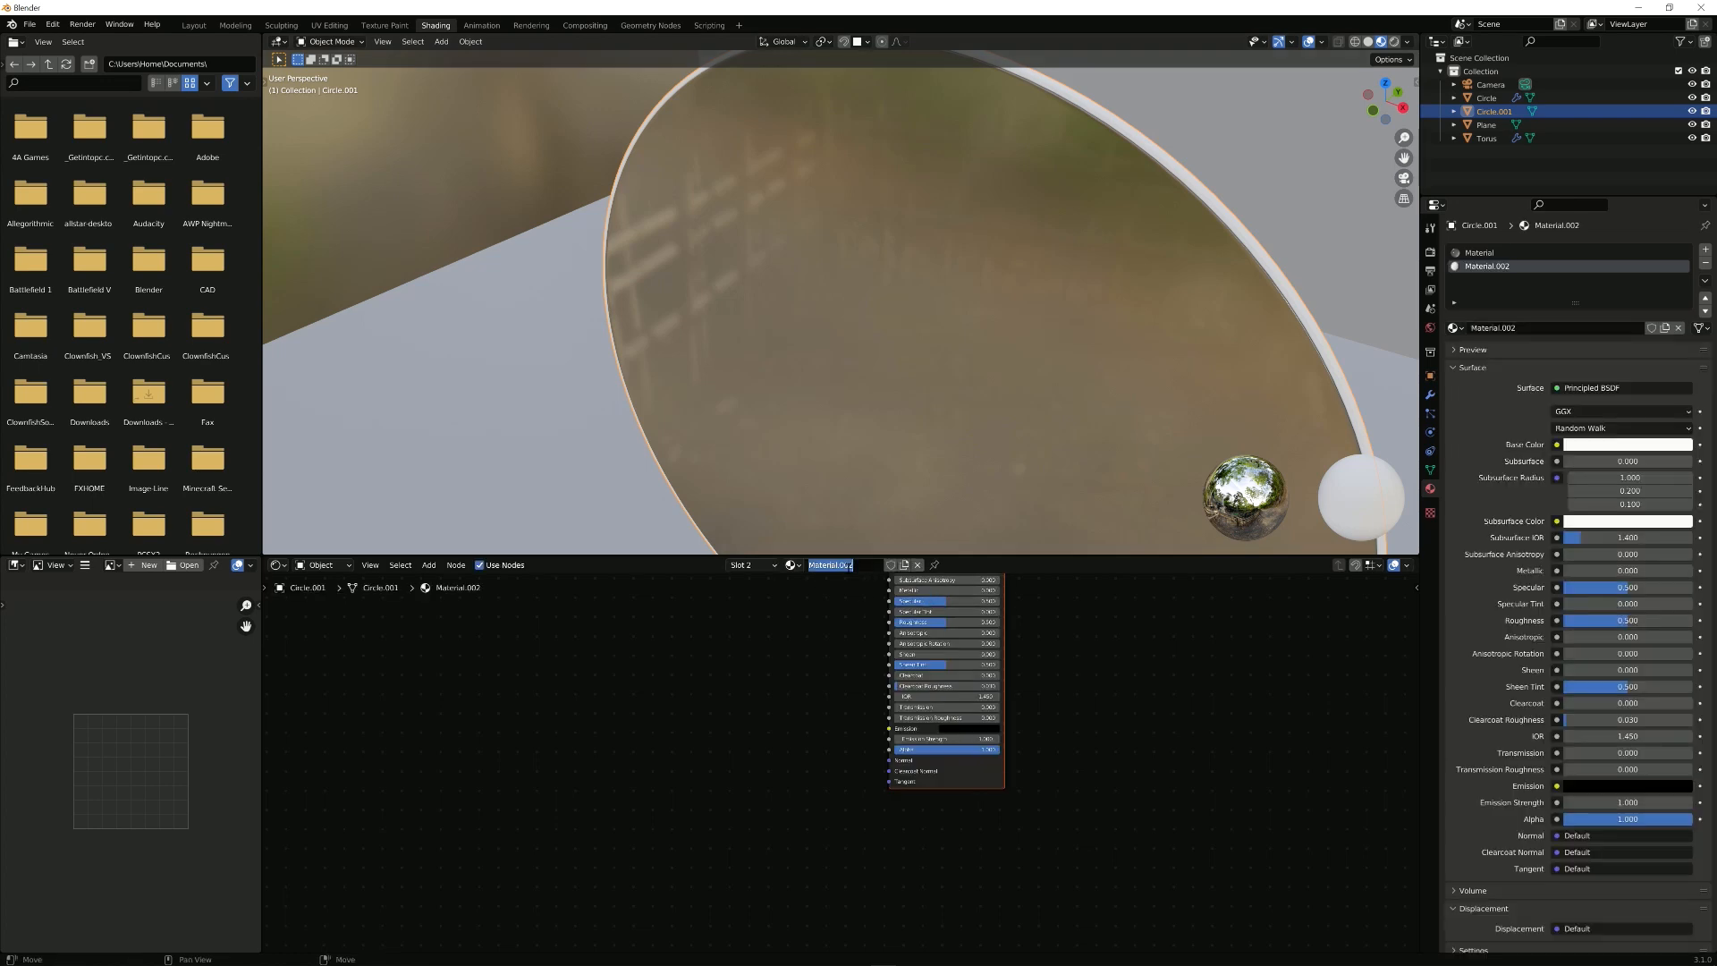
pyautogui.write('gold')
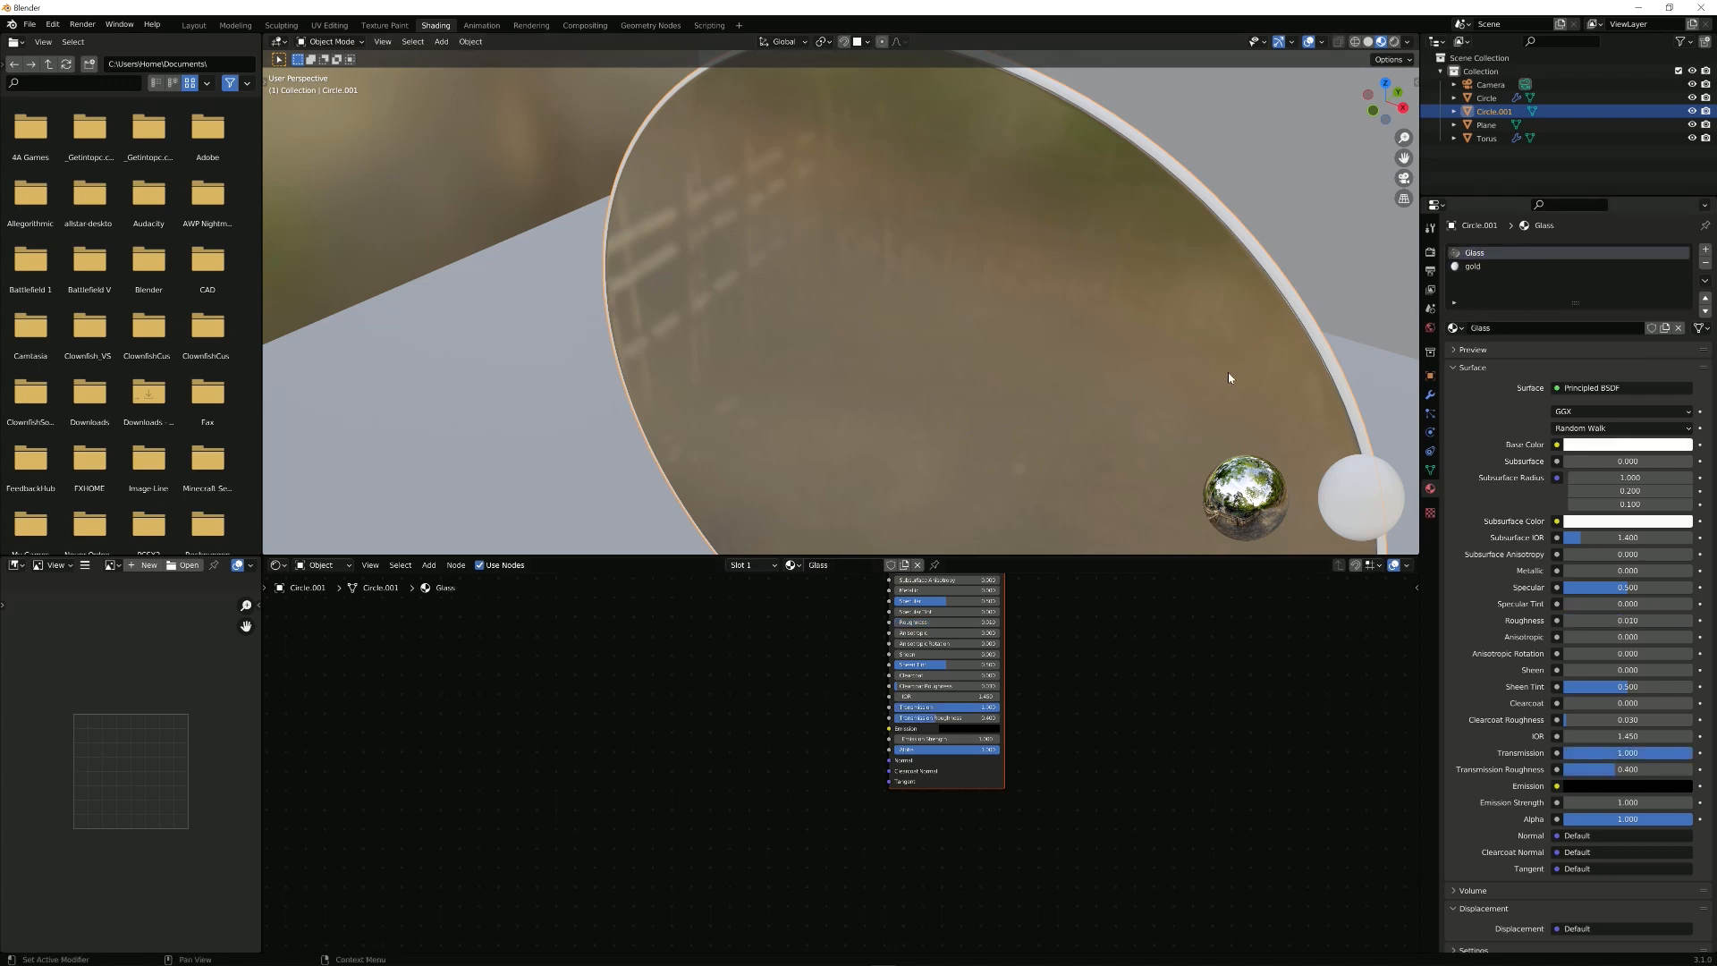
pyautogui.click(1473, 265)
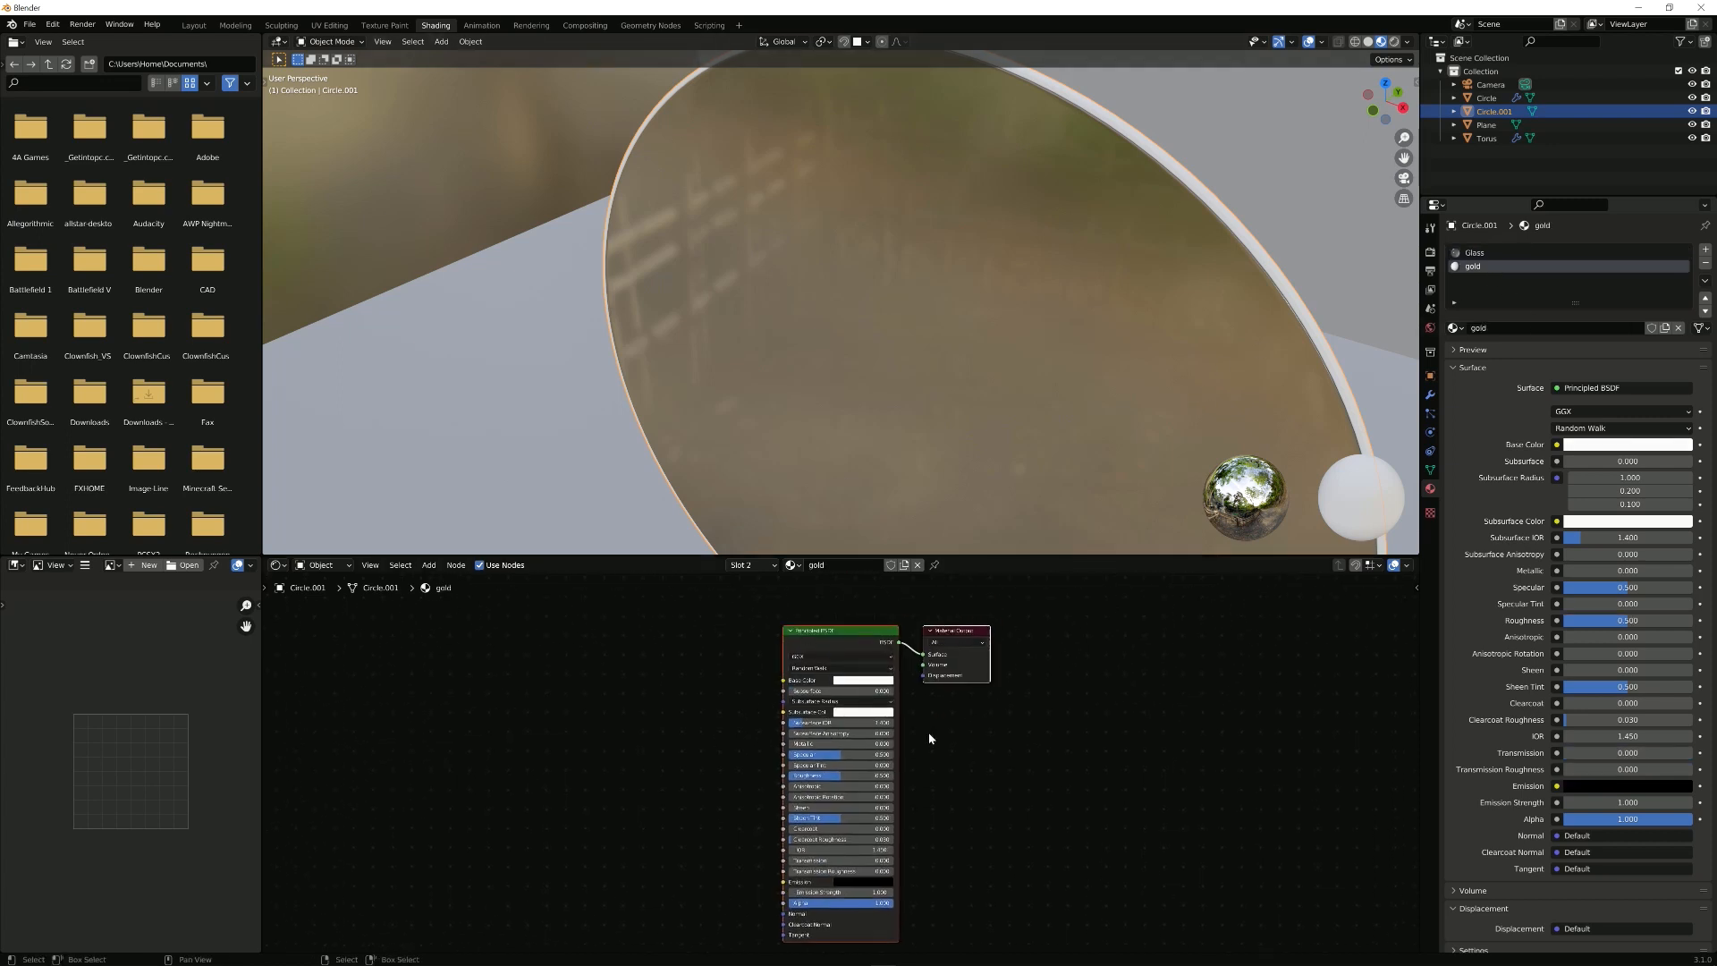
# Step: Make the gold material Metallic 1 with Roughness 0.25 and preview the scene in Rendered shading
pyautogui.click(844, 679)
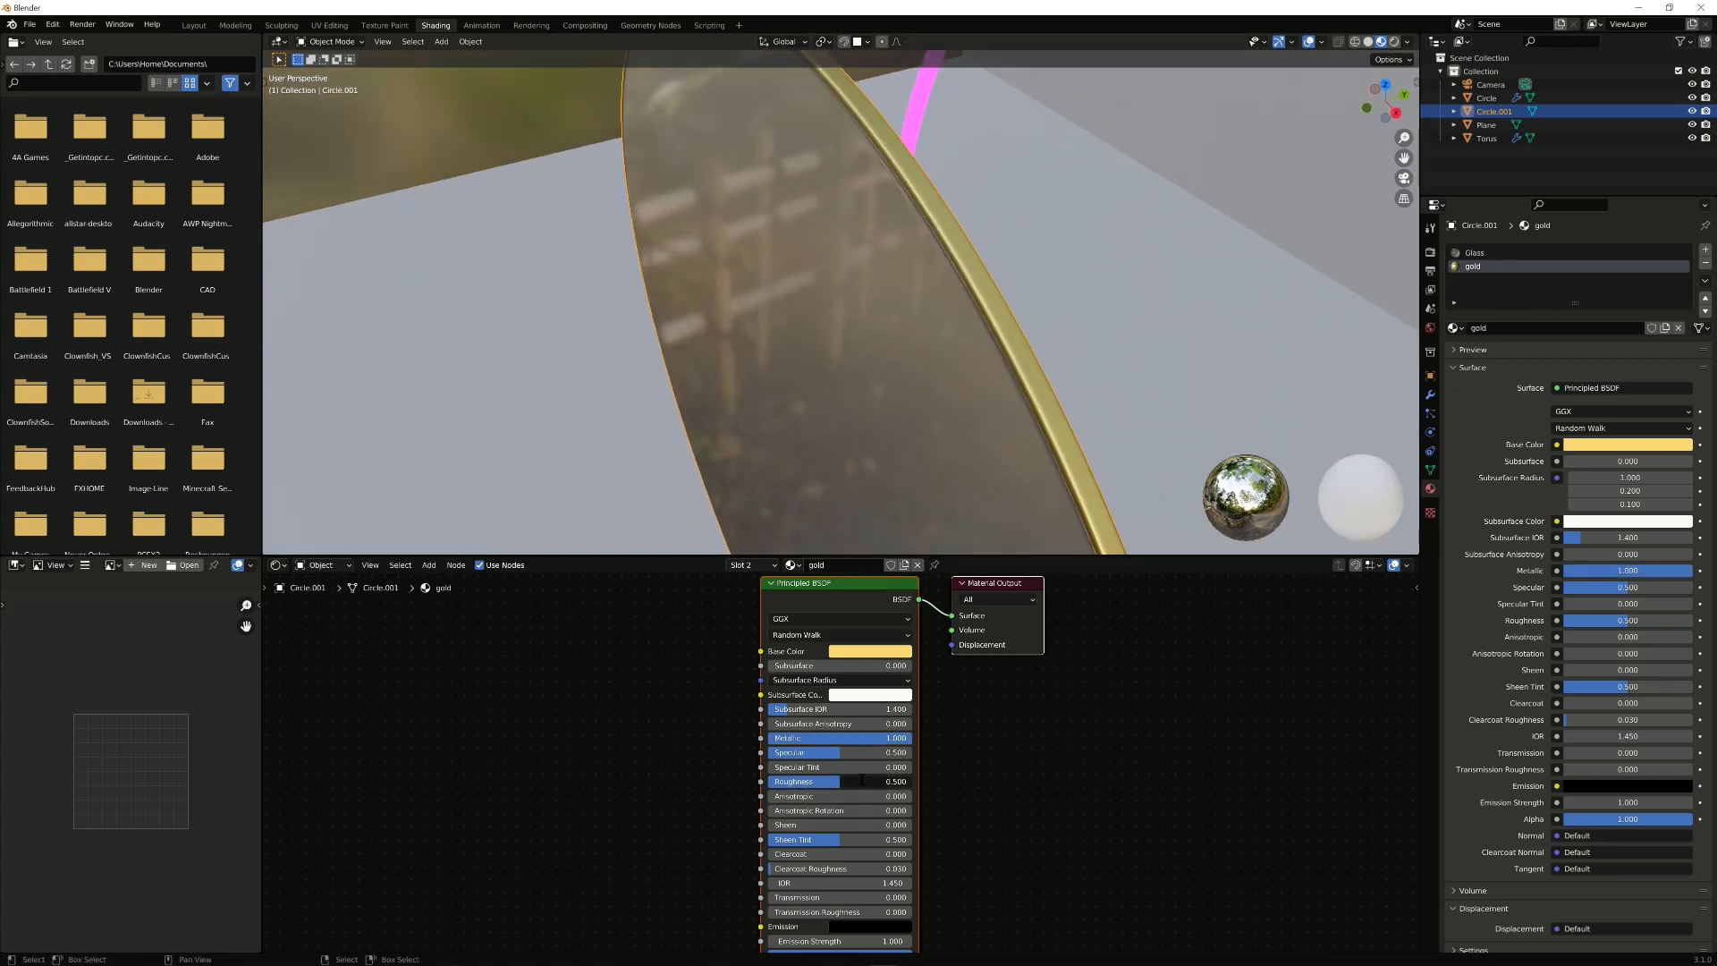
pyautogui.moveTo(861, 782); pyautogui.dragTo(832, 782)
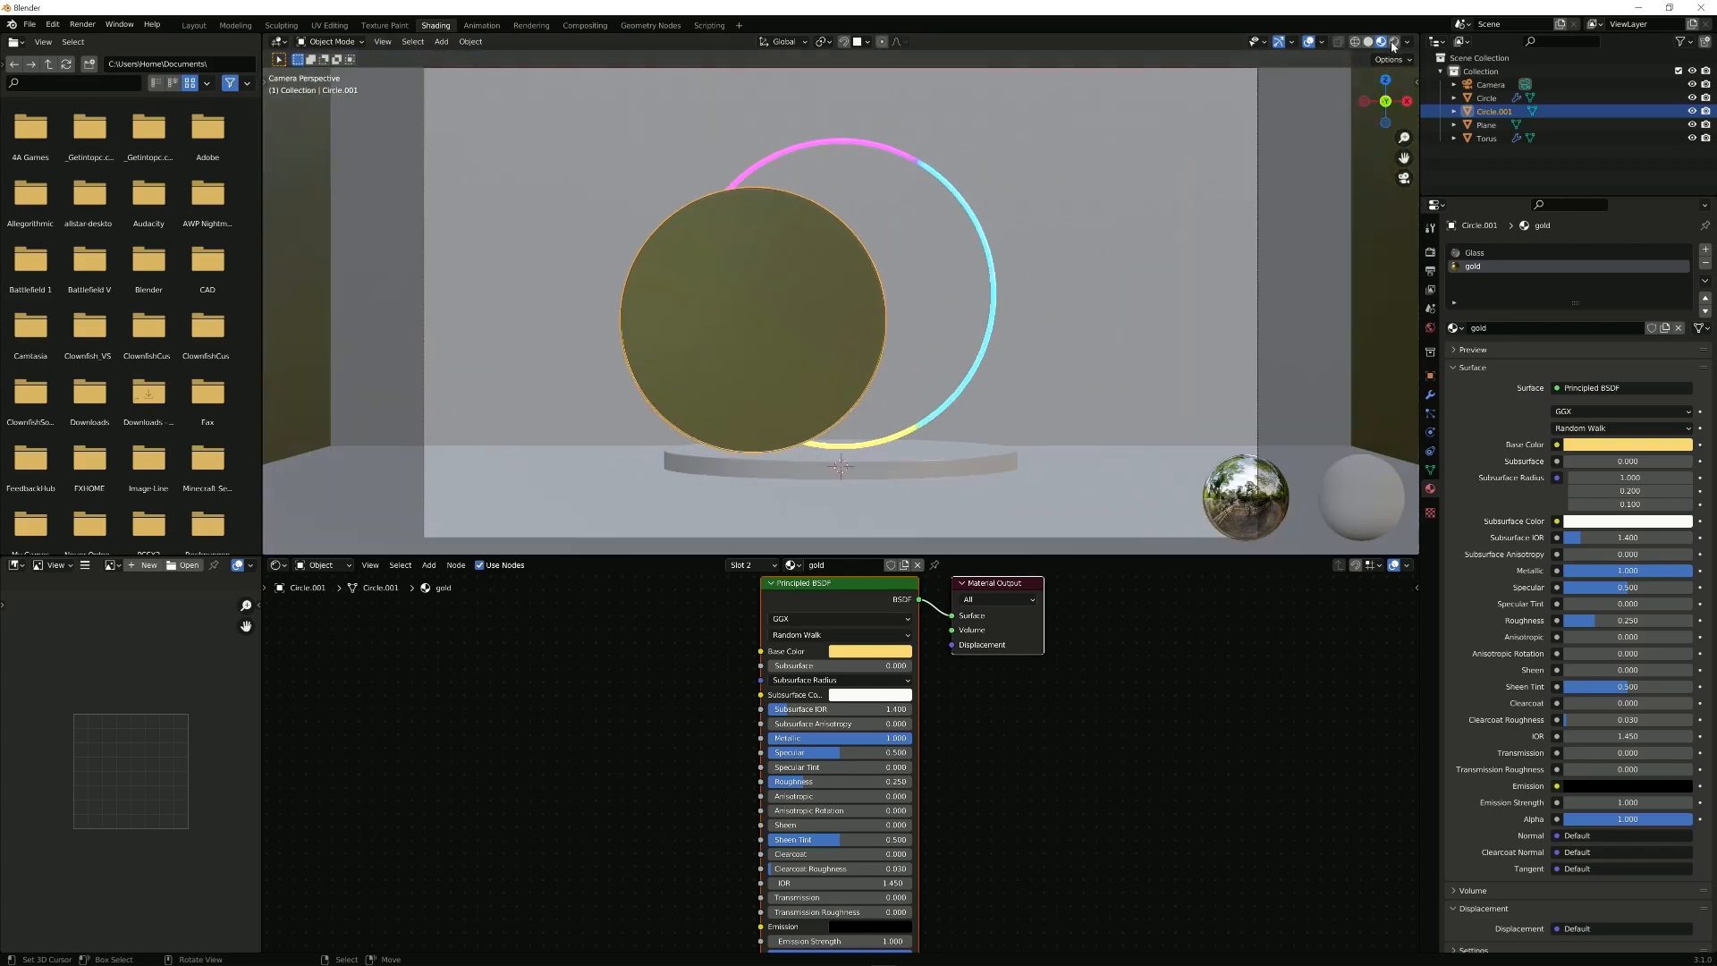
pyautogui.click(1379, 41)
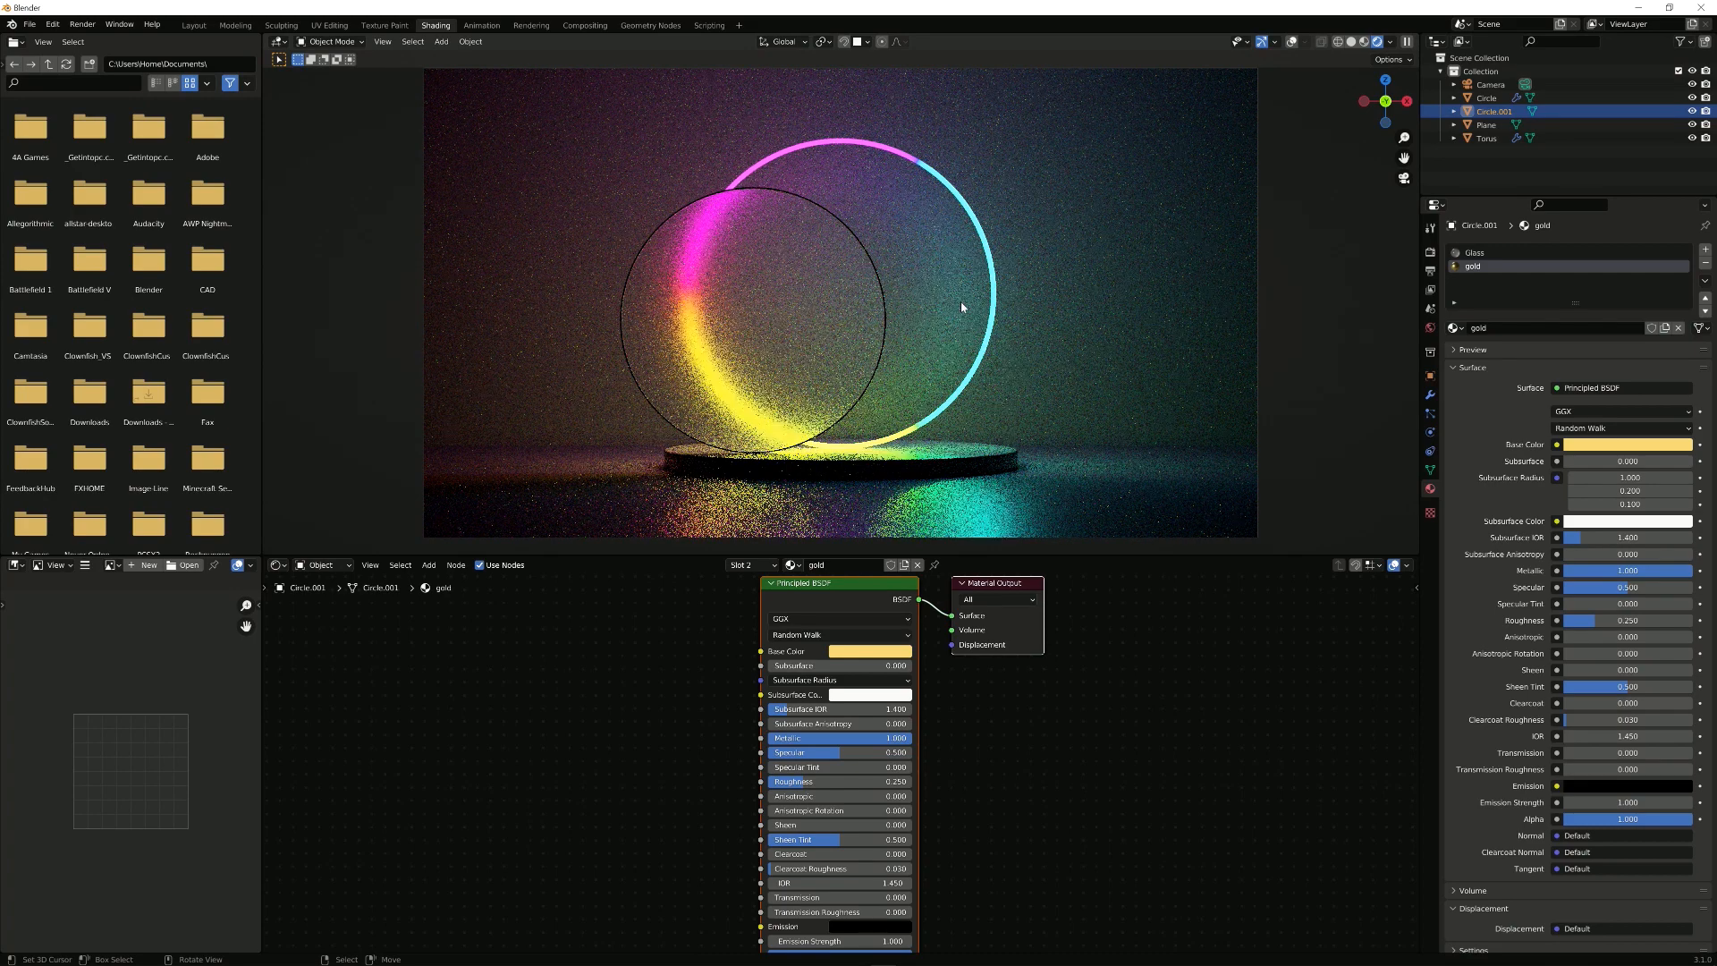
# Step: Feed the colour ramp into Emission at strength 45 and switch the lower editor to a Timeline
pyautogui.click(1484, 125)
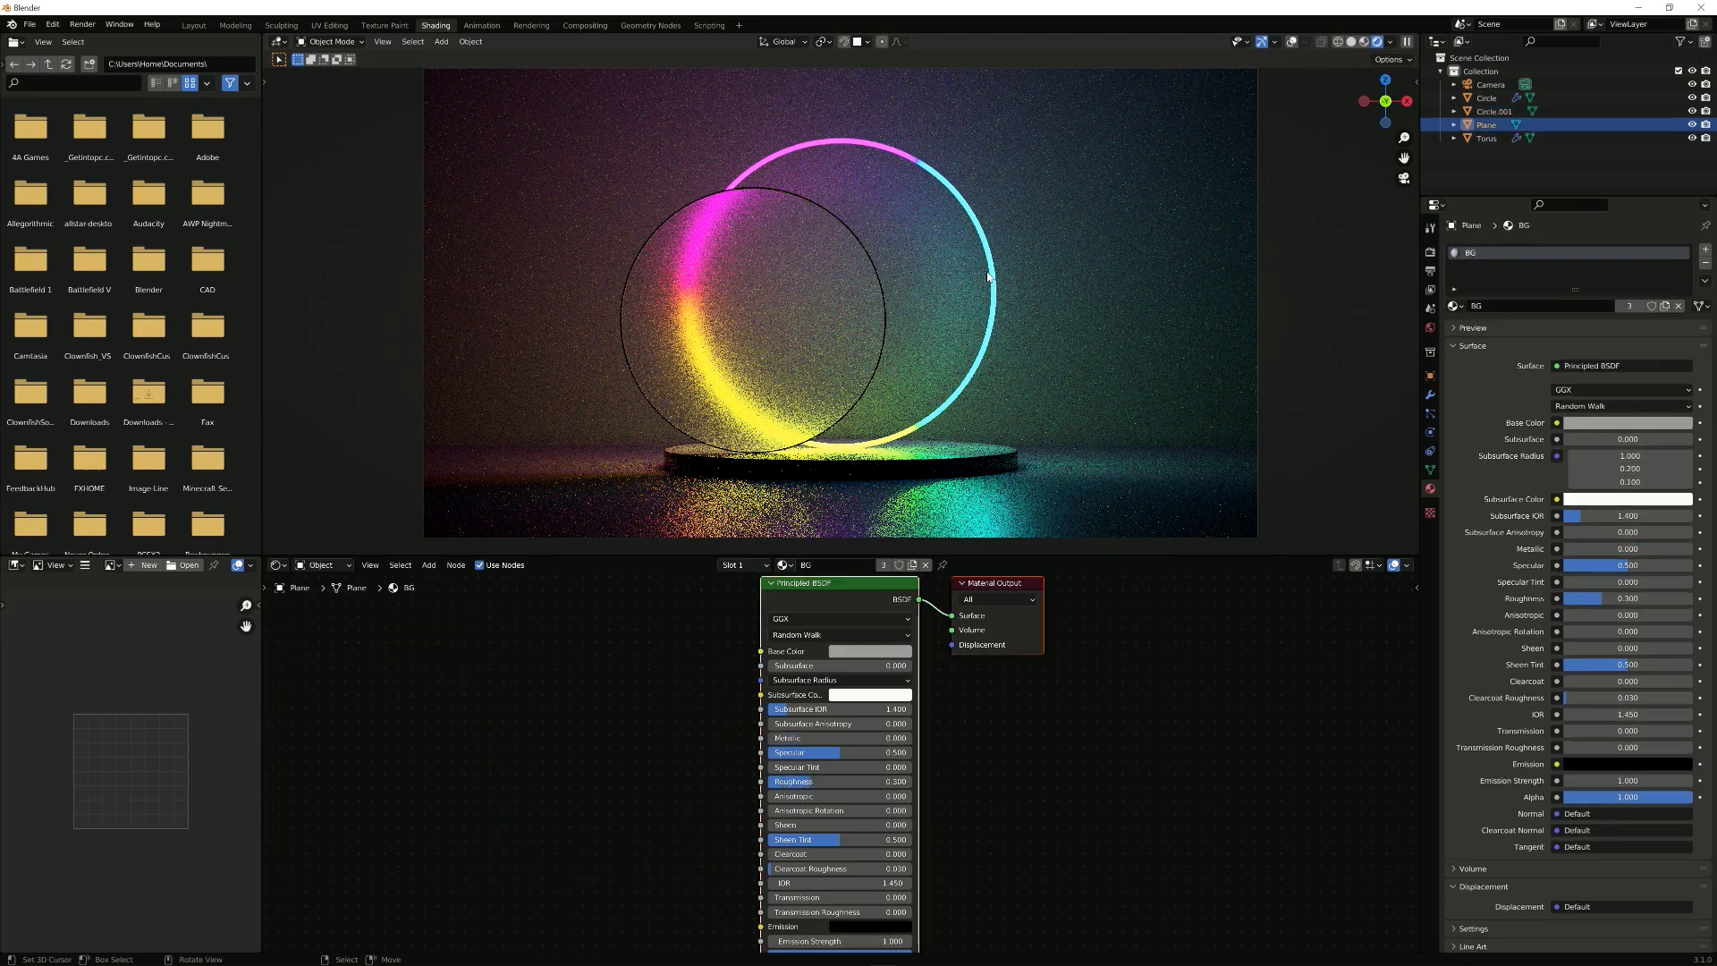
pyautogui.click(1484, 138)
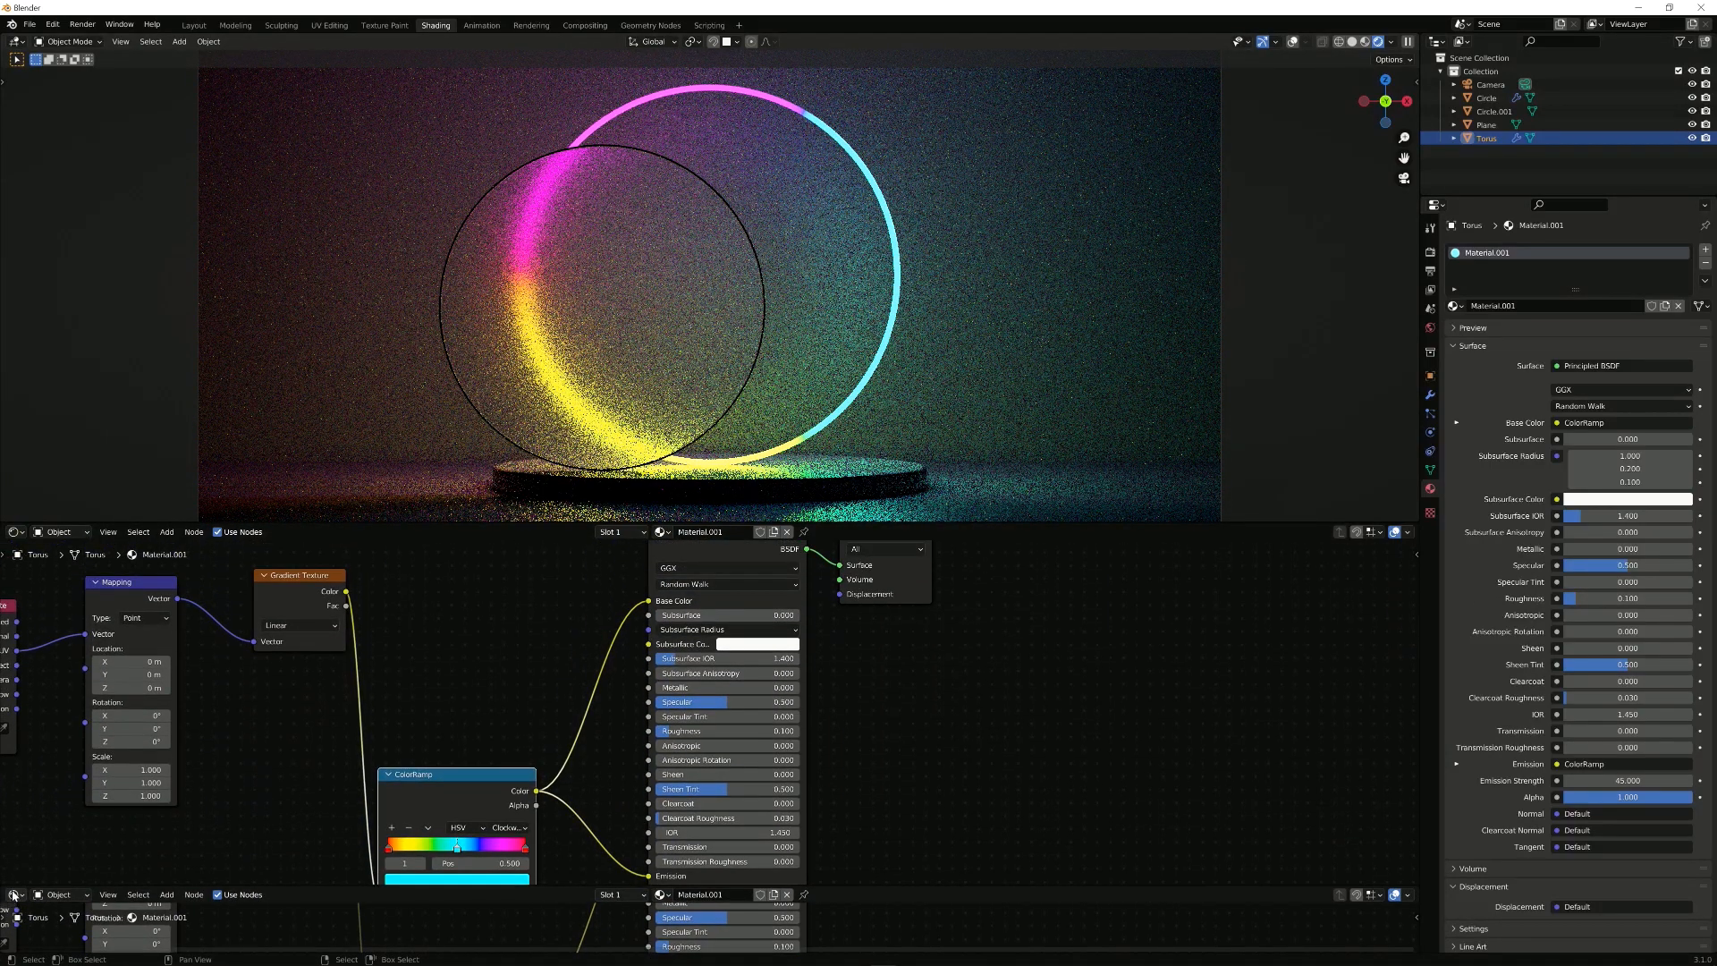
pyautogui.click(11, 895)
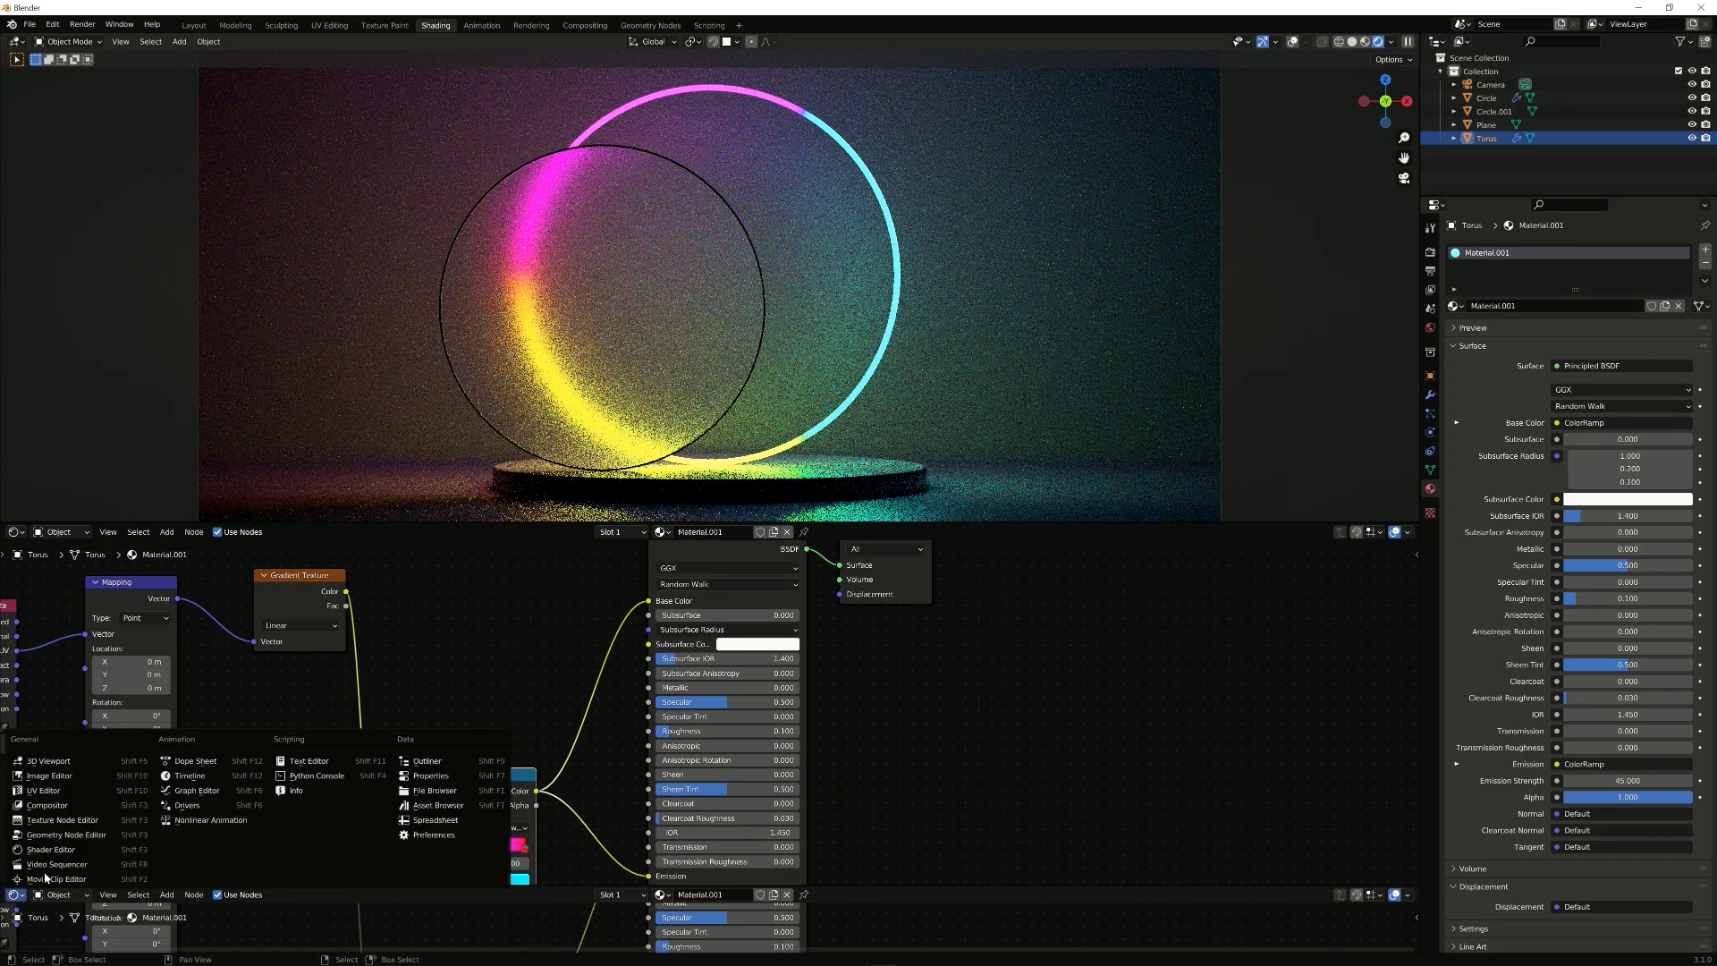
pyautogui.moveTo(190, 774)
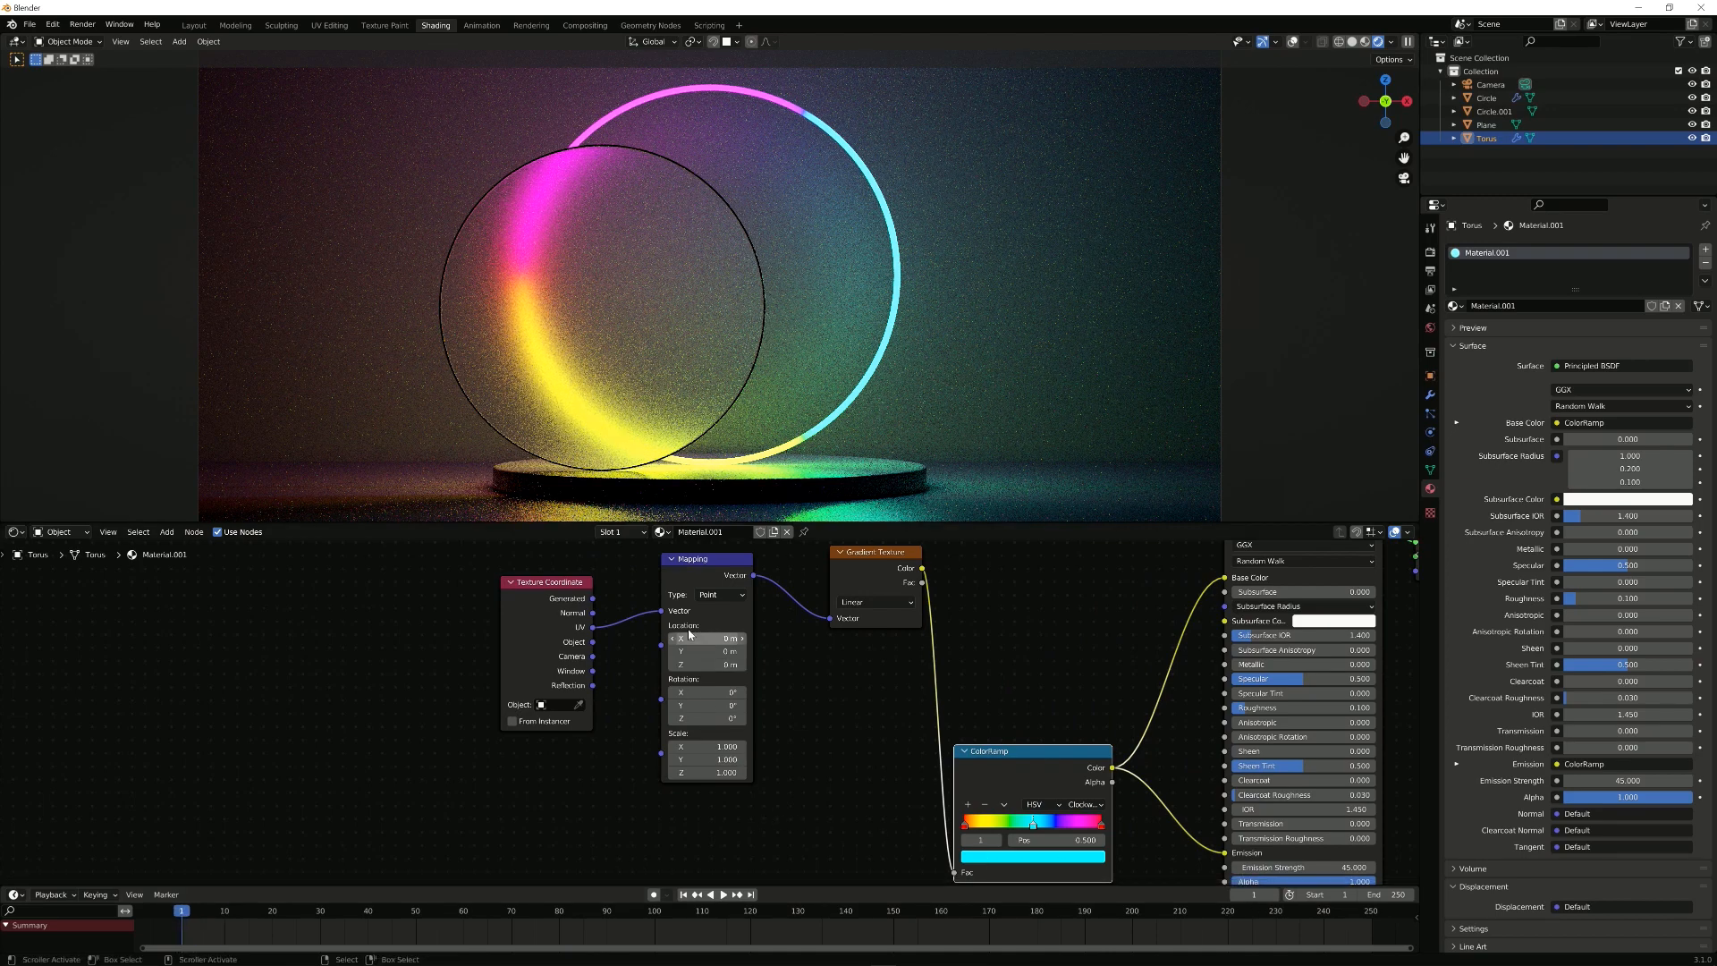
# Step: Keyframe the Mapping node's Location X at frame 1 and frame 45, ending the scene range at 45
pyautogui.moveTo(712, 637); pyautogui.dragTo(694, 636)
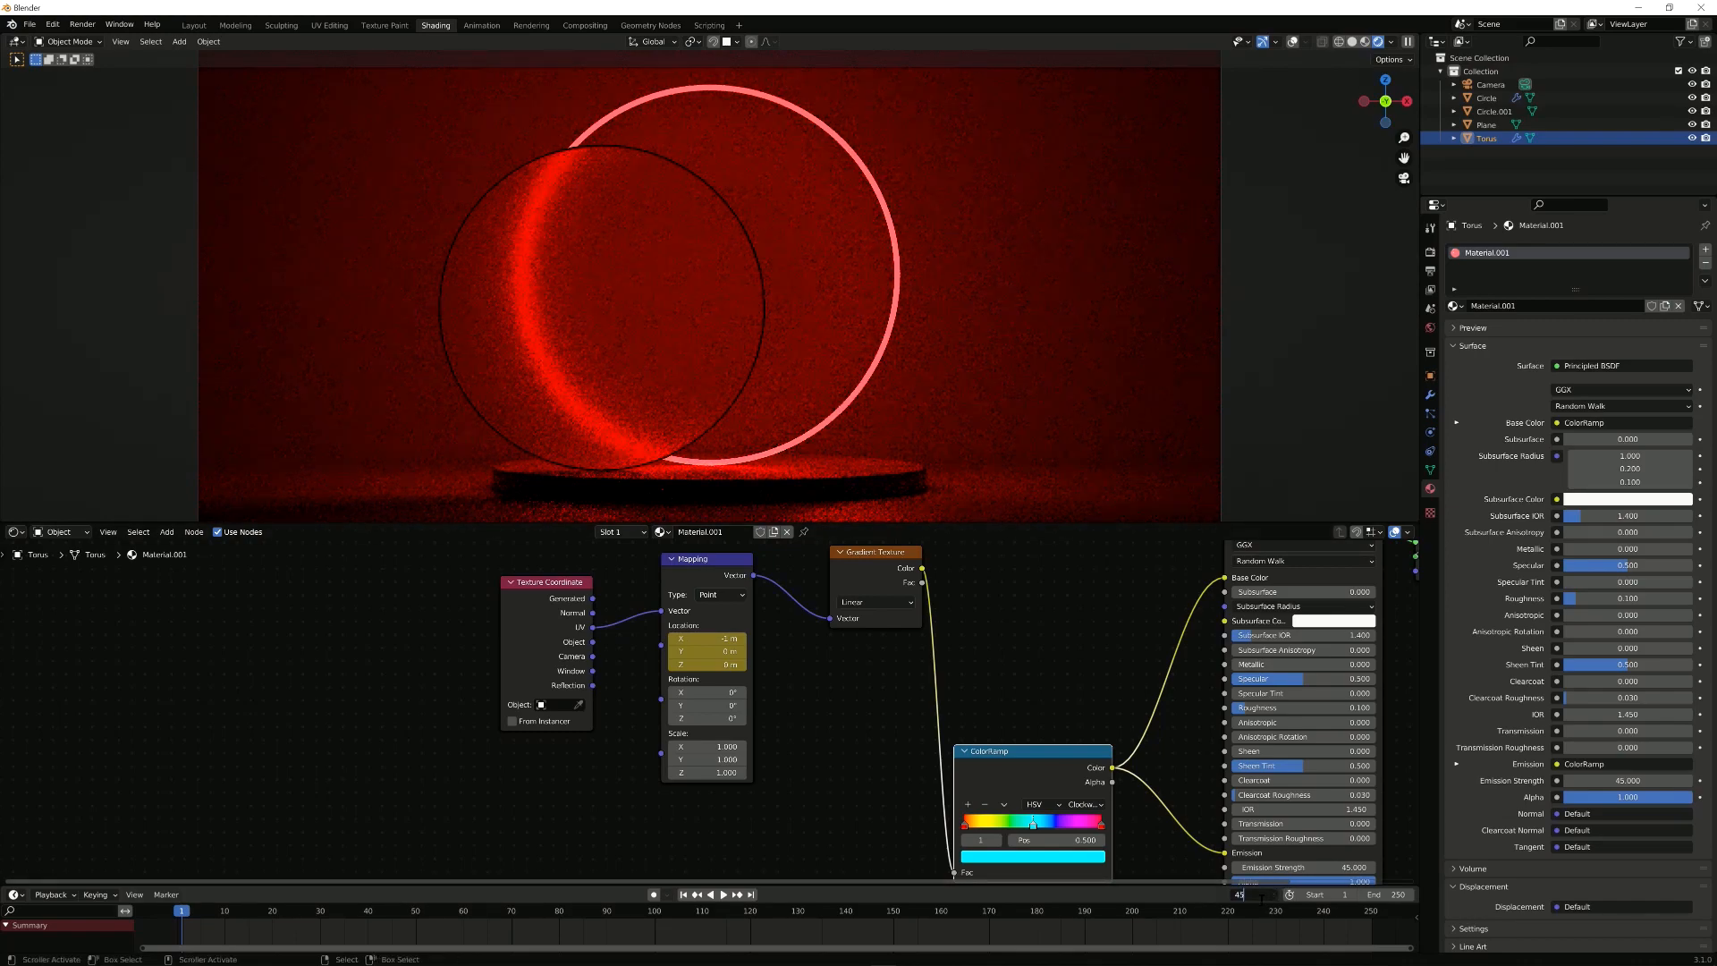
pyautogui.click(390, 936)
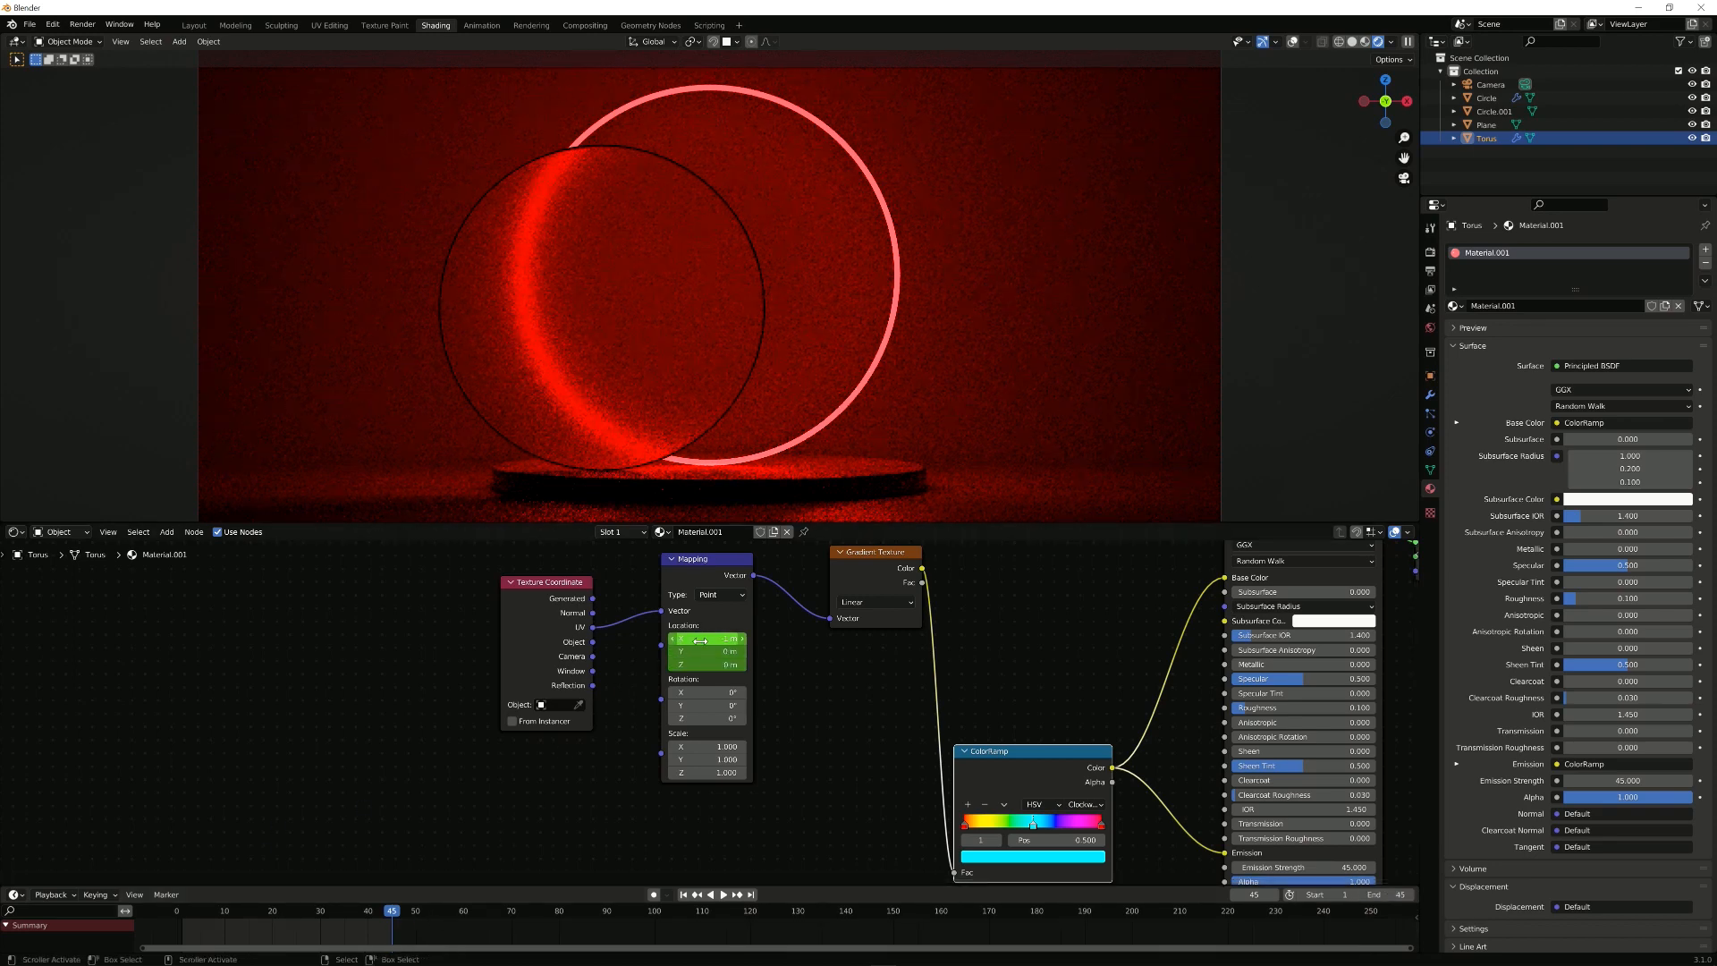
pyautogui.click(704, 639)
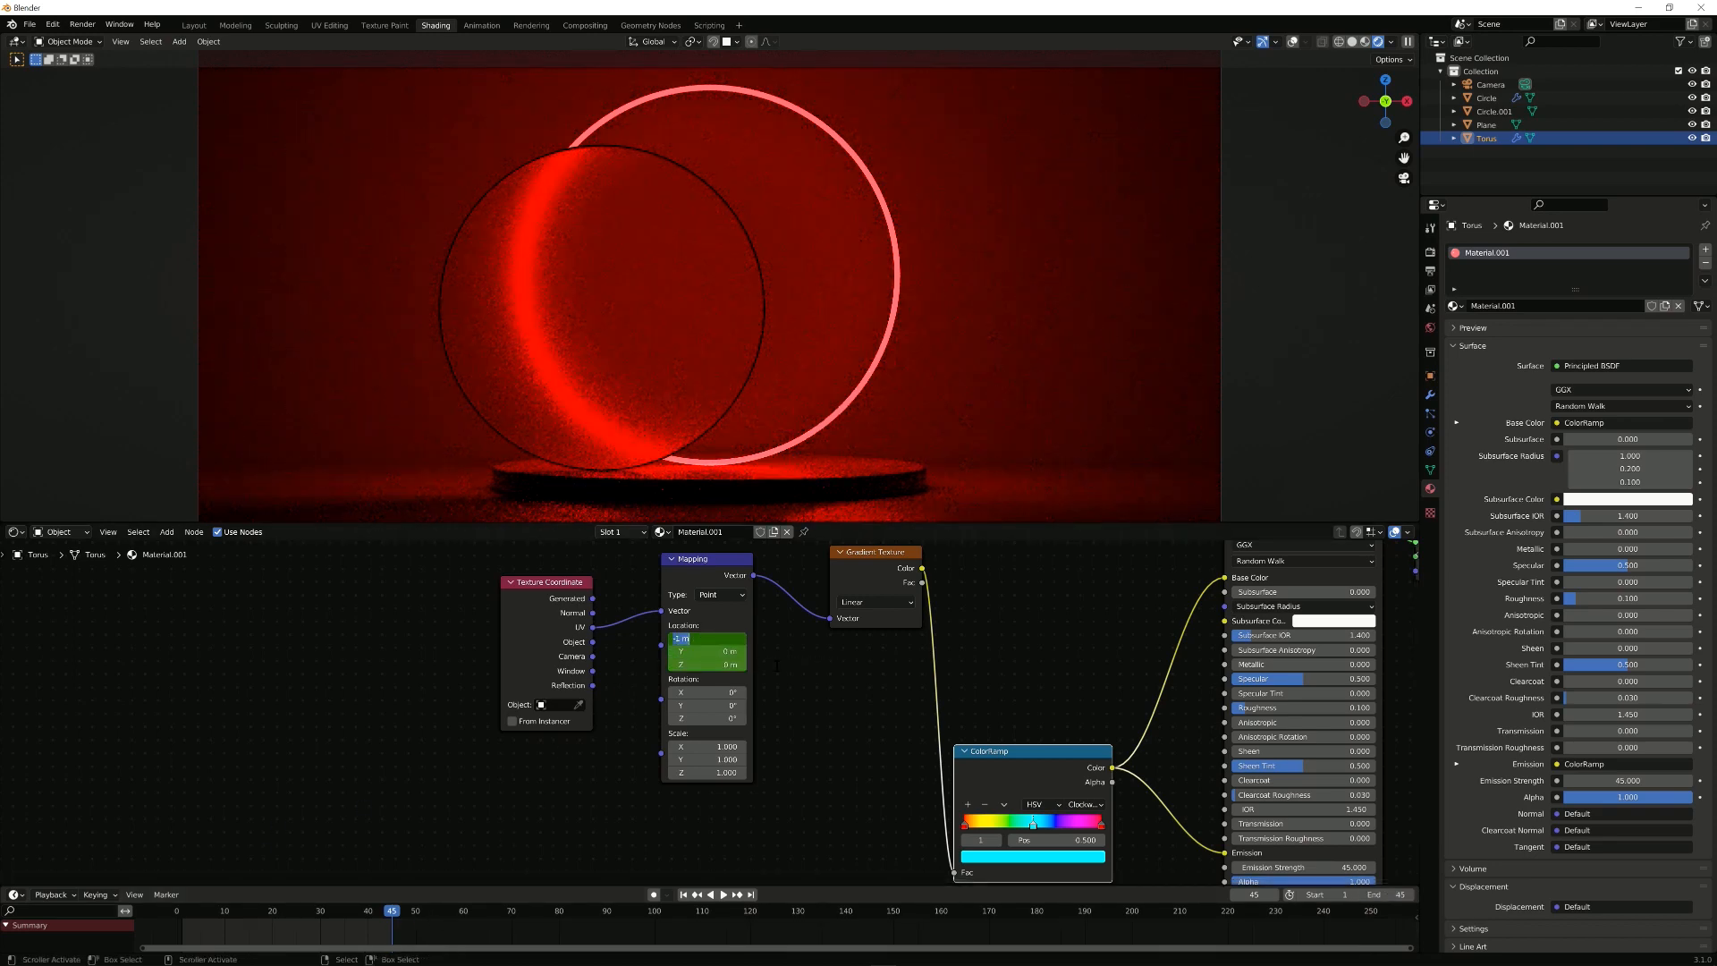
pyautogui.rightClick(687, 638)
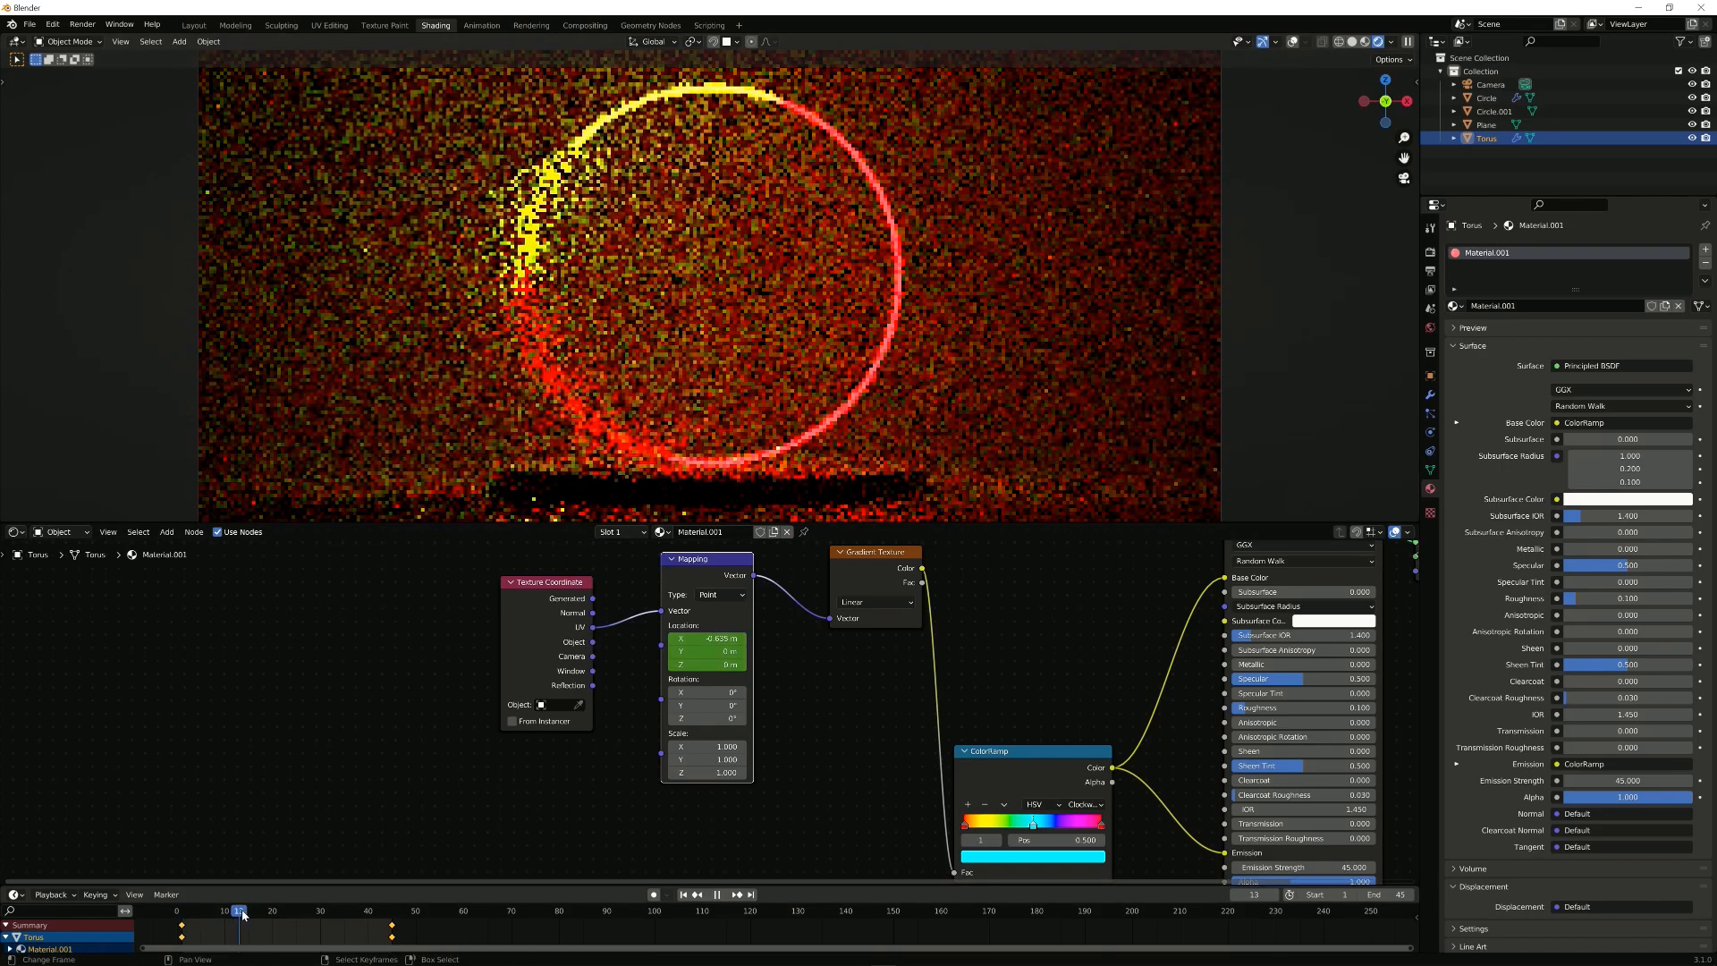
pyautogui.click(277, 933)
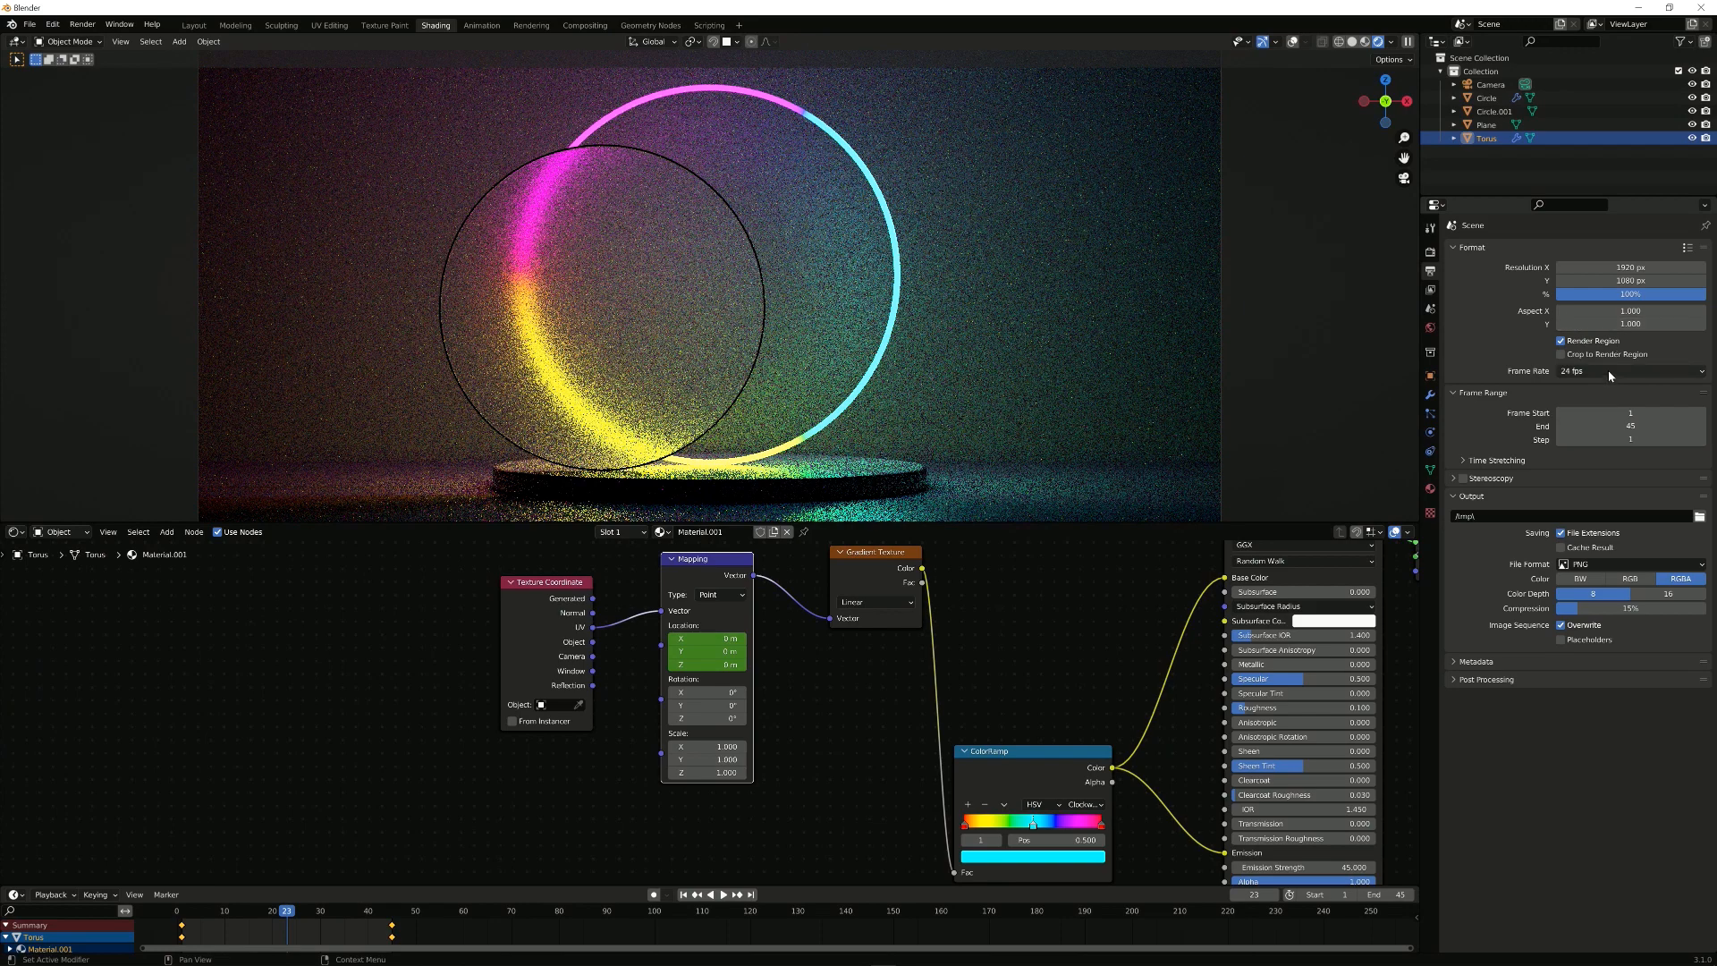
# Step: Set the frame rate to 30 fps and jump to frame 20
pyautogui.click(1631, 372)
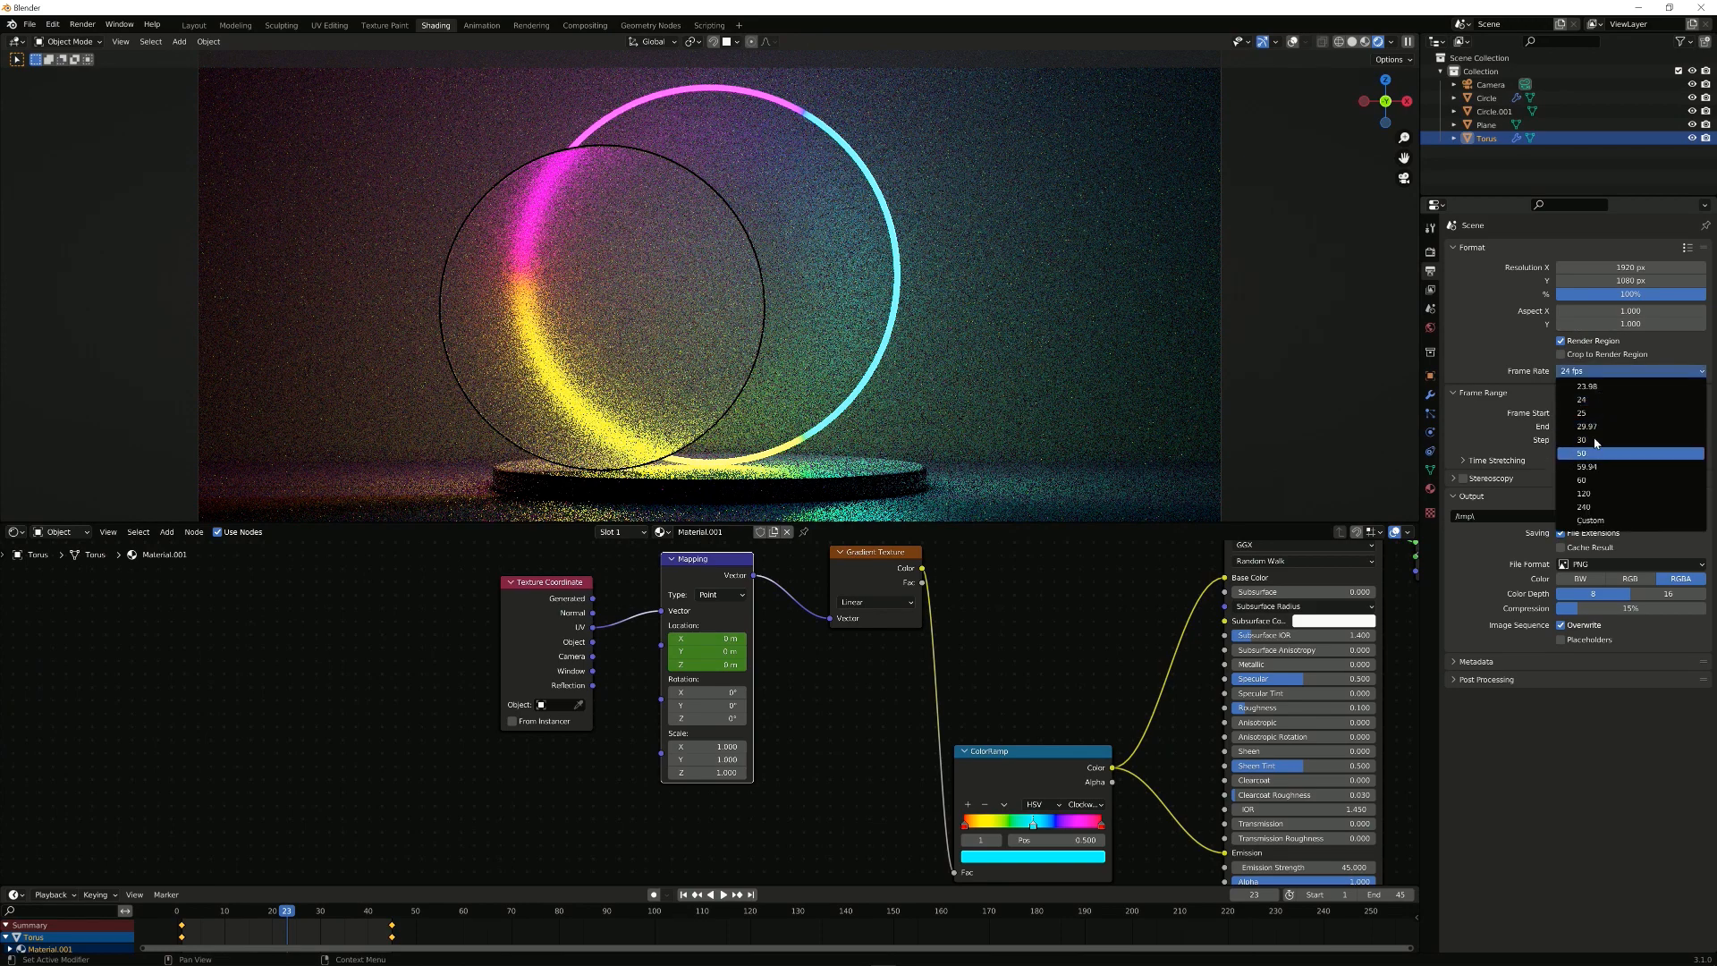
pyautogui.click(1581, 440)
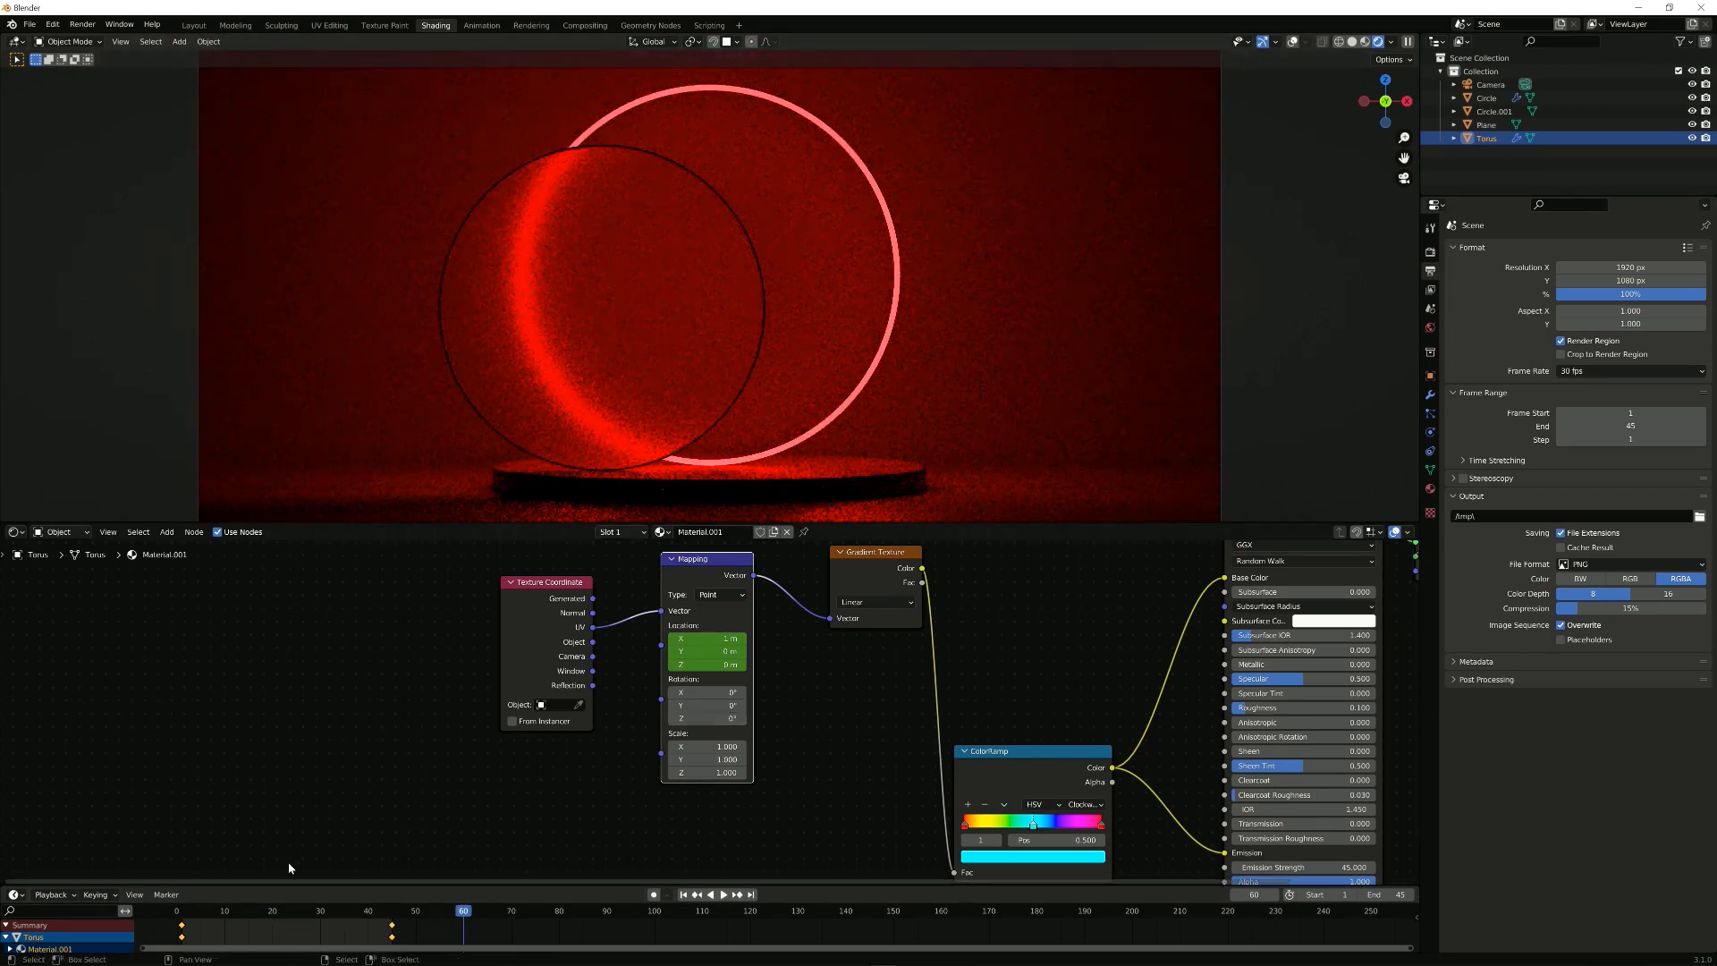
pyautogui.click(275, 929)
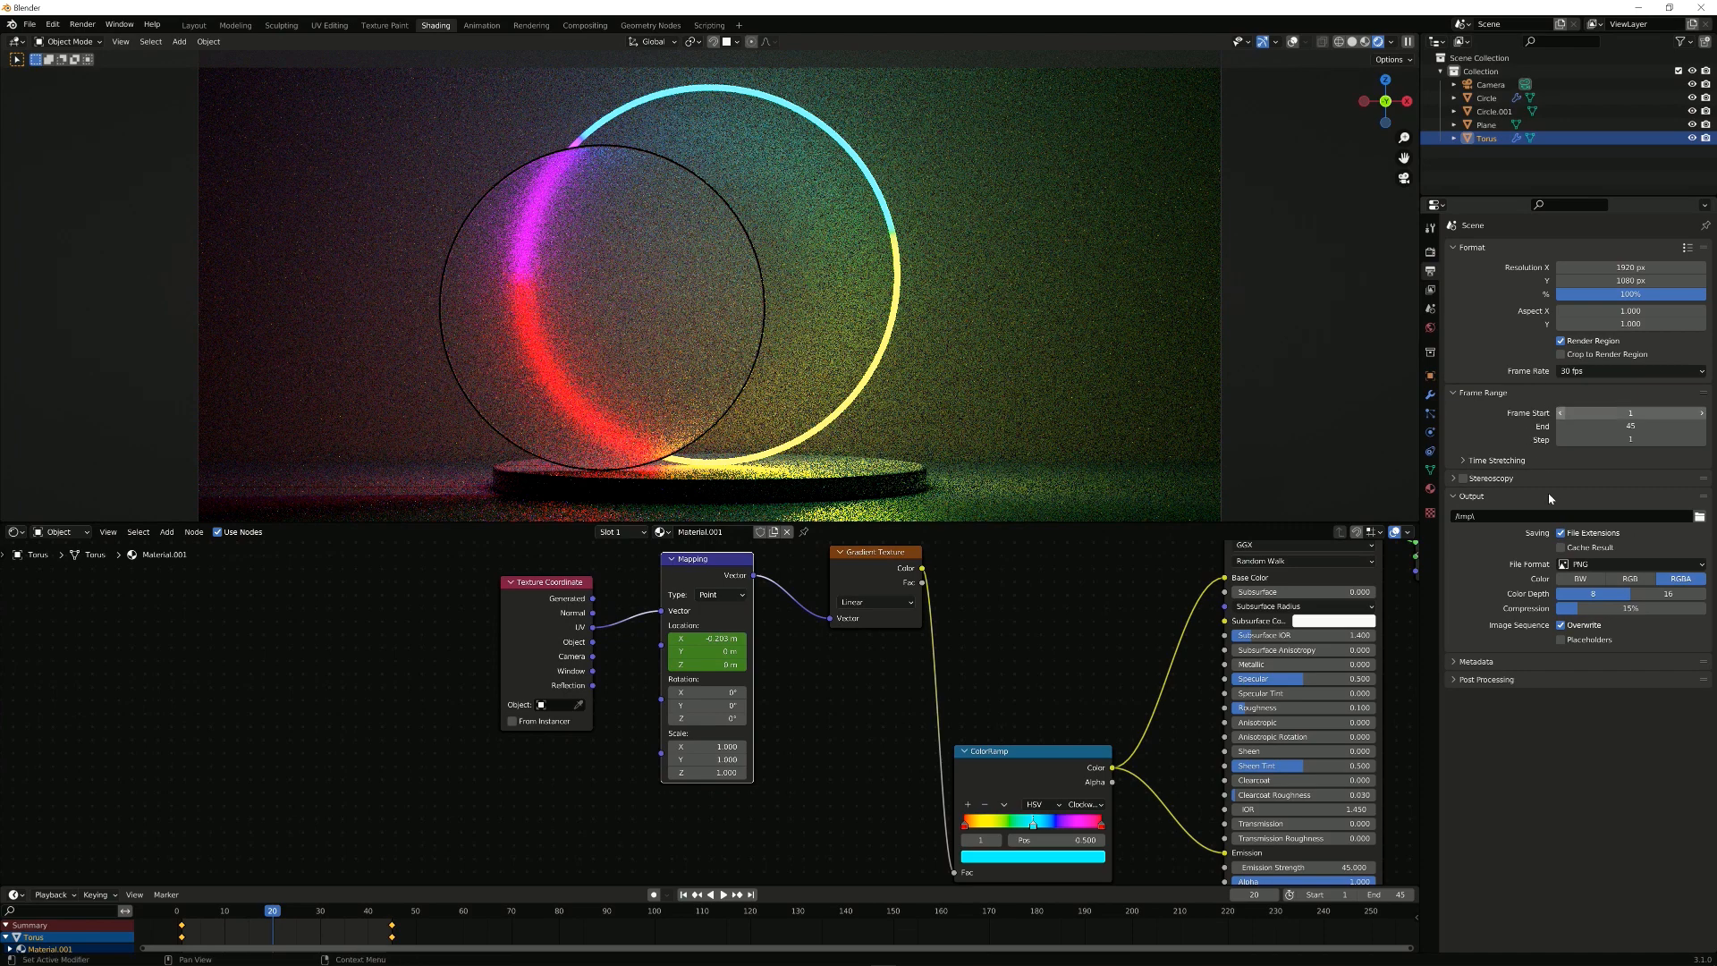
# Step: Try AVI JPEG as the output file format, then return it to PNG in RGB
pyautogui.click(1631, 564)
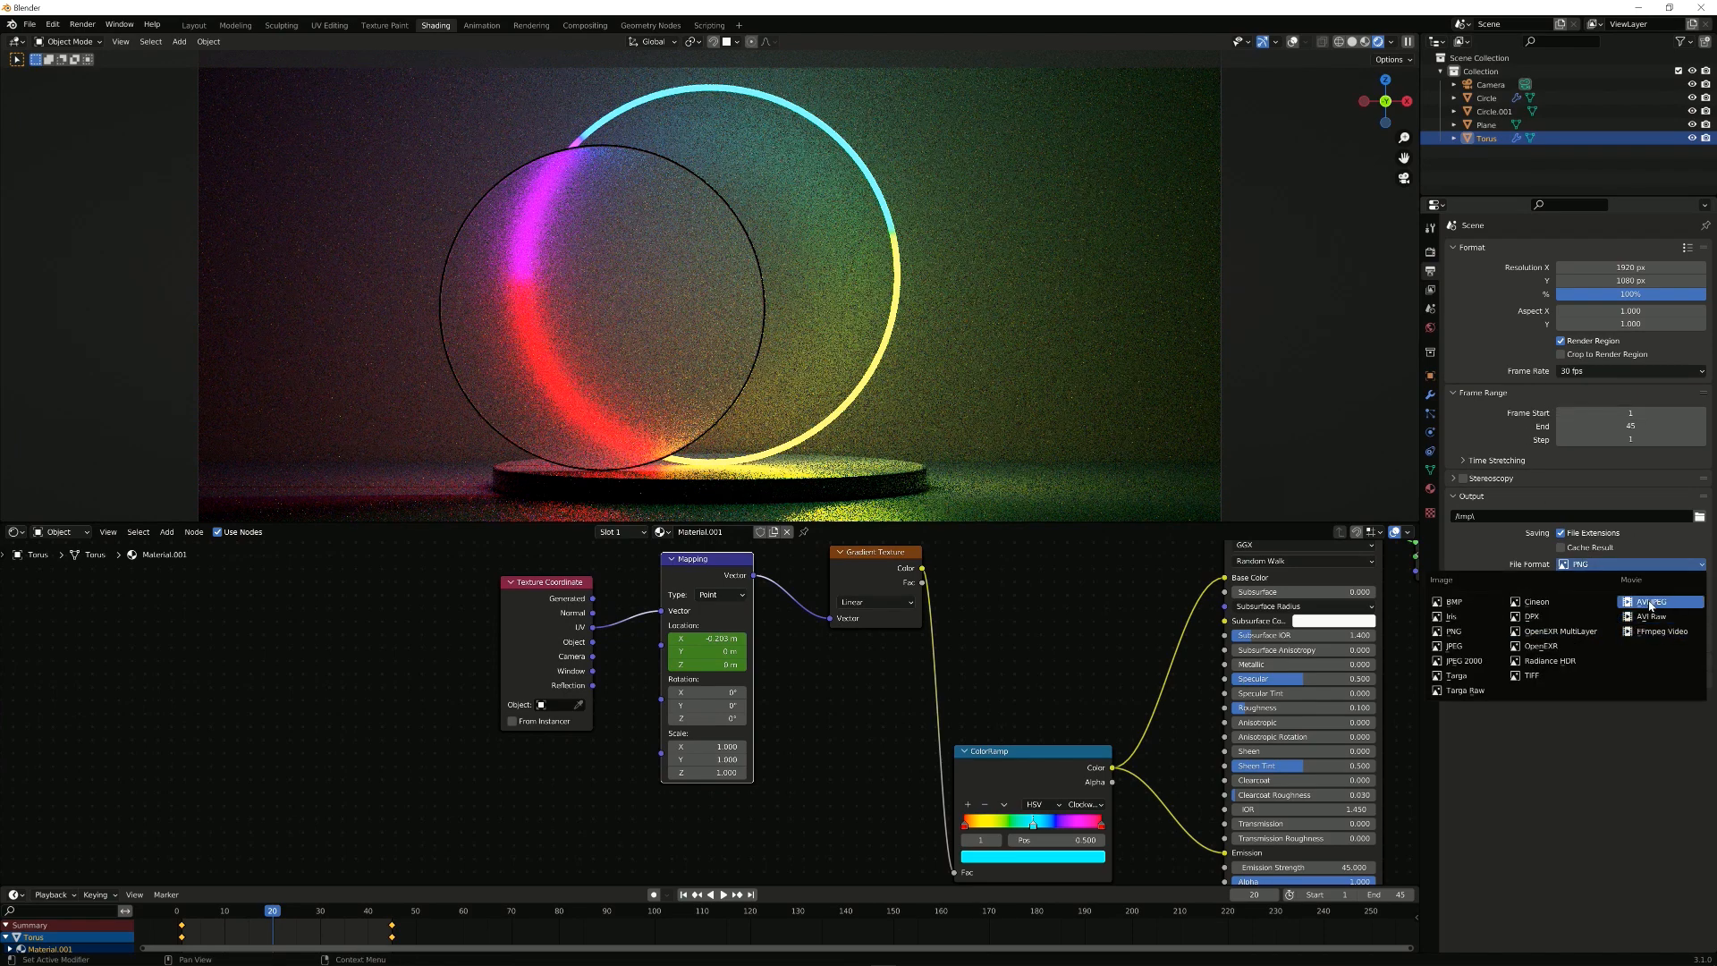
pyautogui.moveTo(1648, 601)
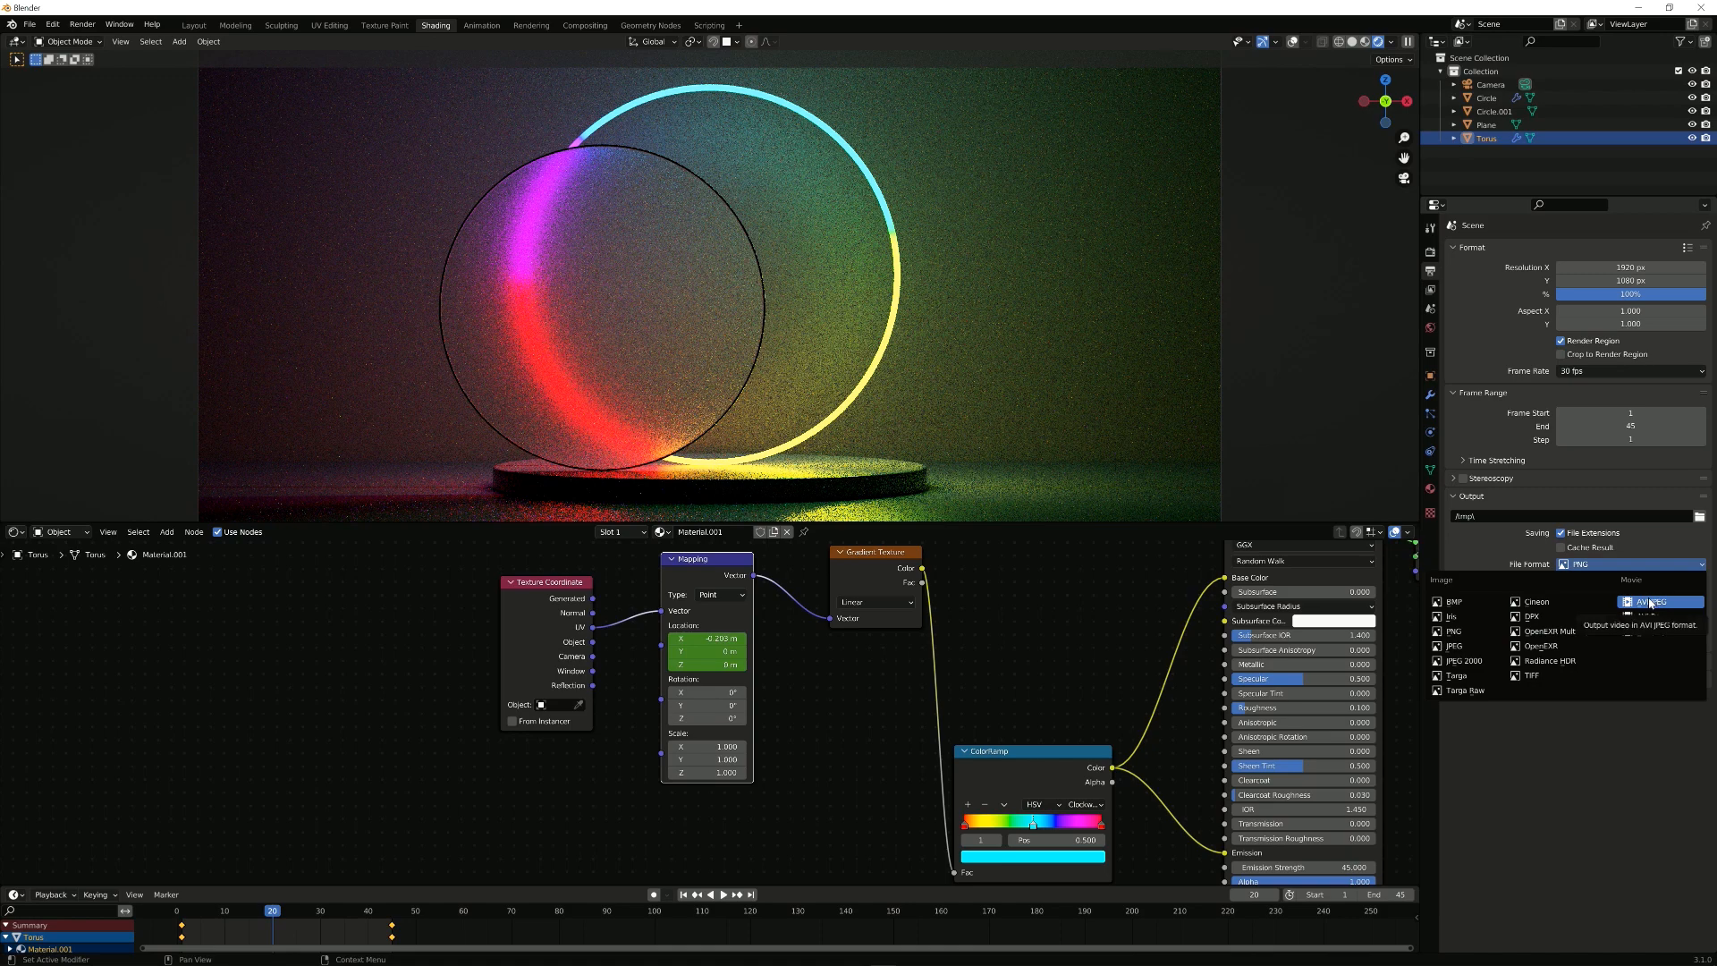
pyautogui.click(1643, 601)
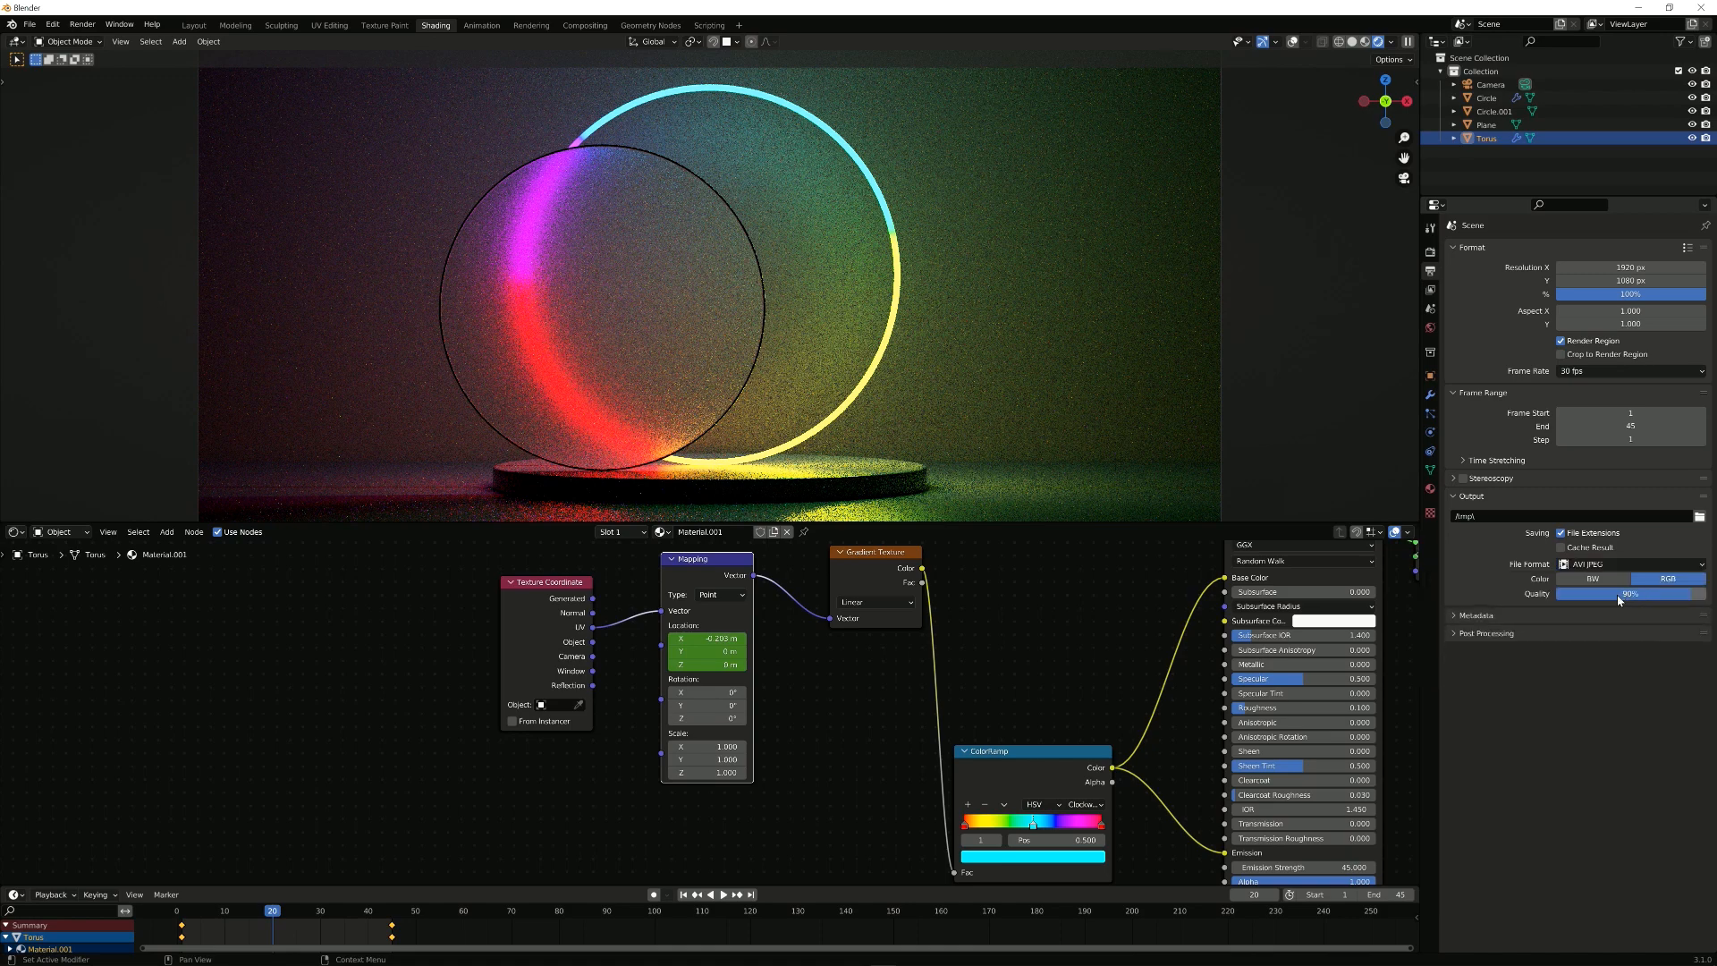
pyautogui.click(1631, 563)
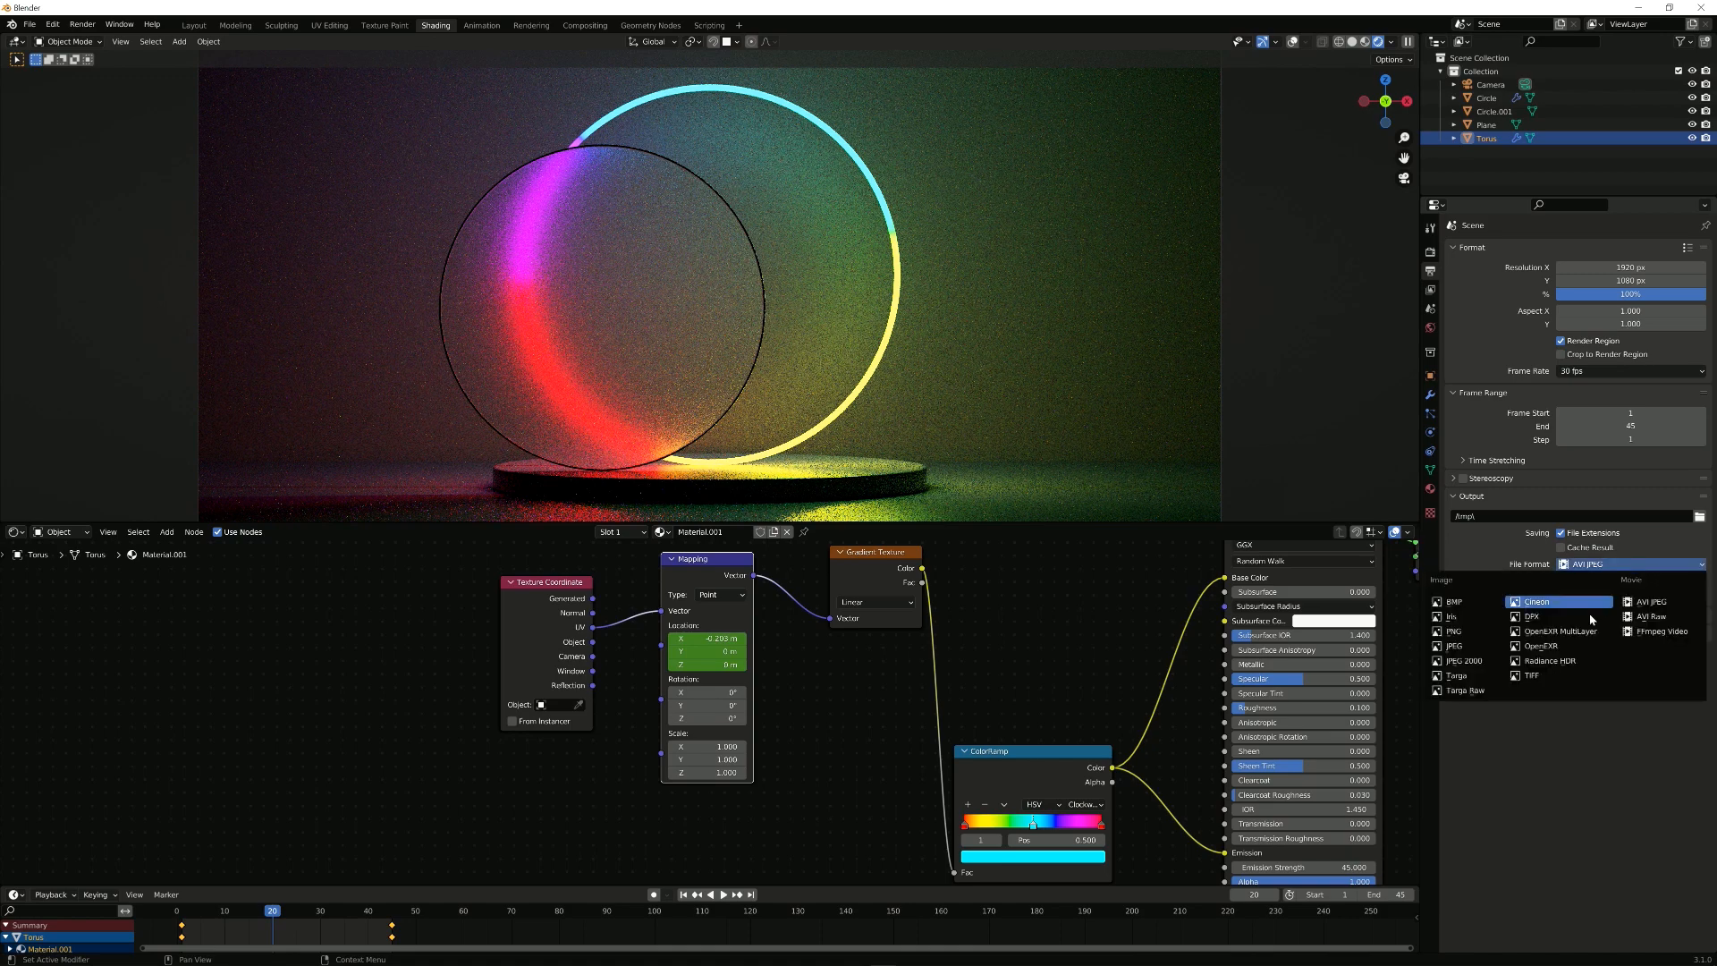
pyautogui.click(1452, 631)
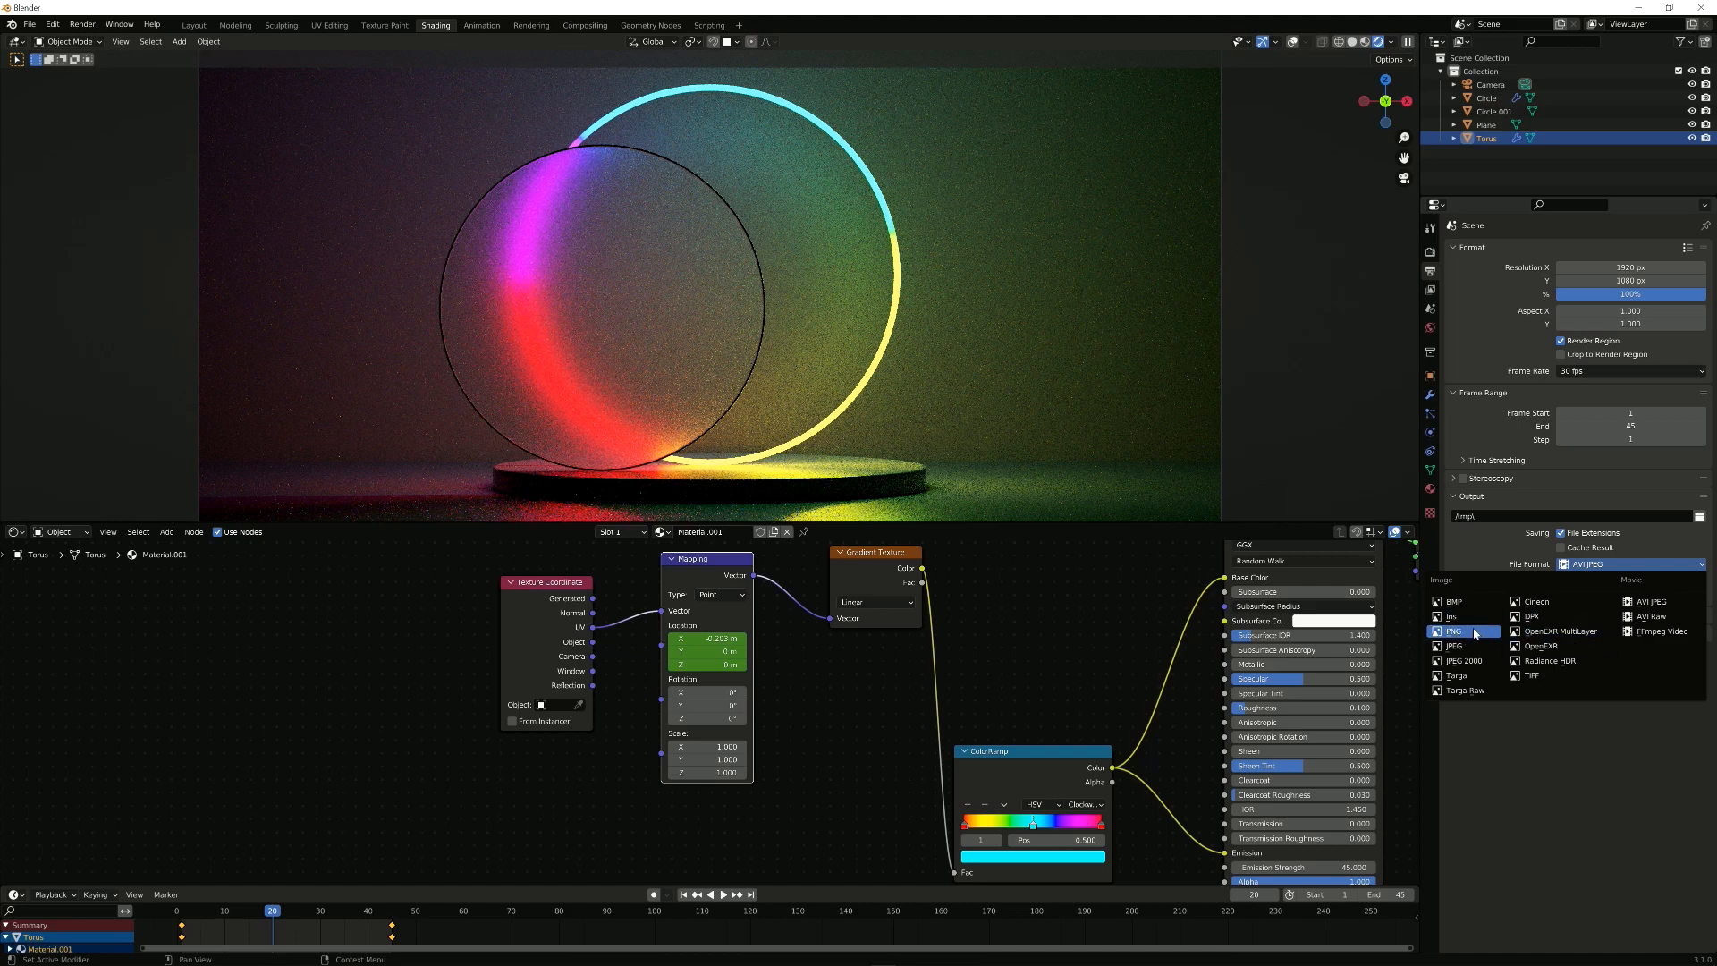
pyautogui.click(1452, 630)
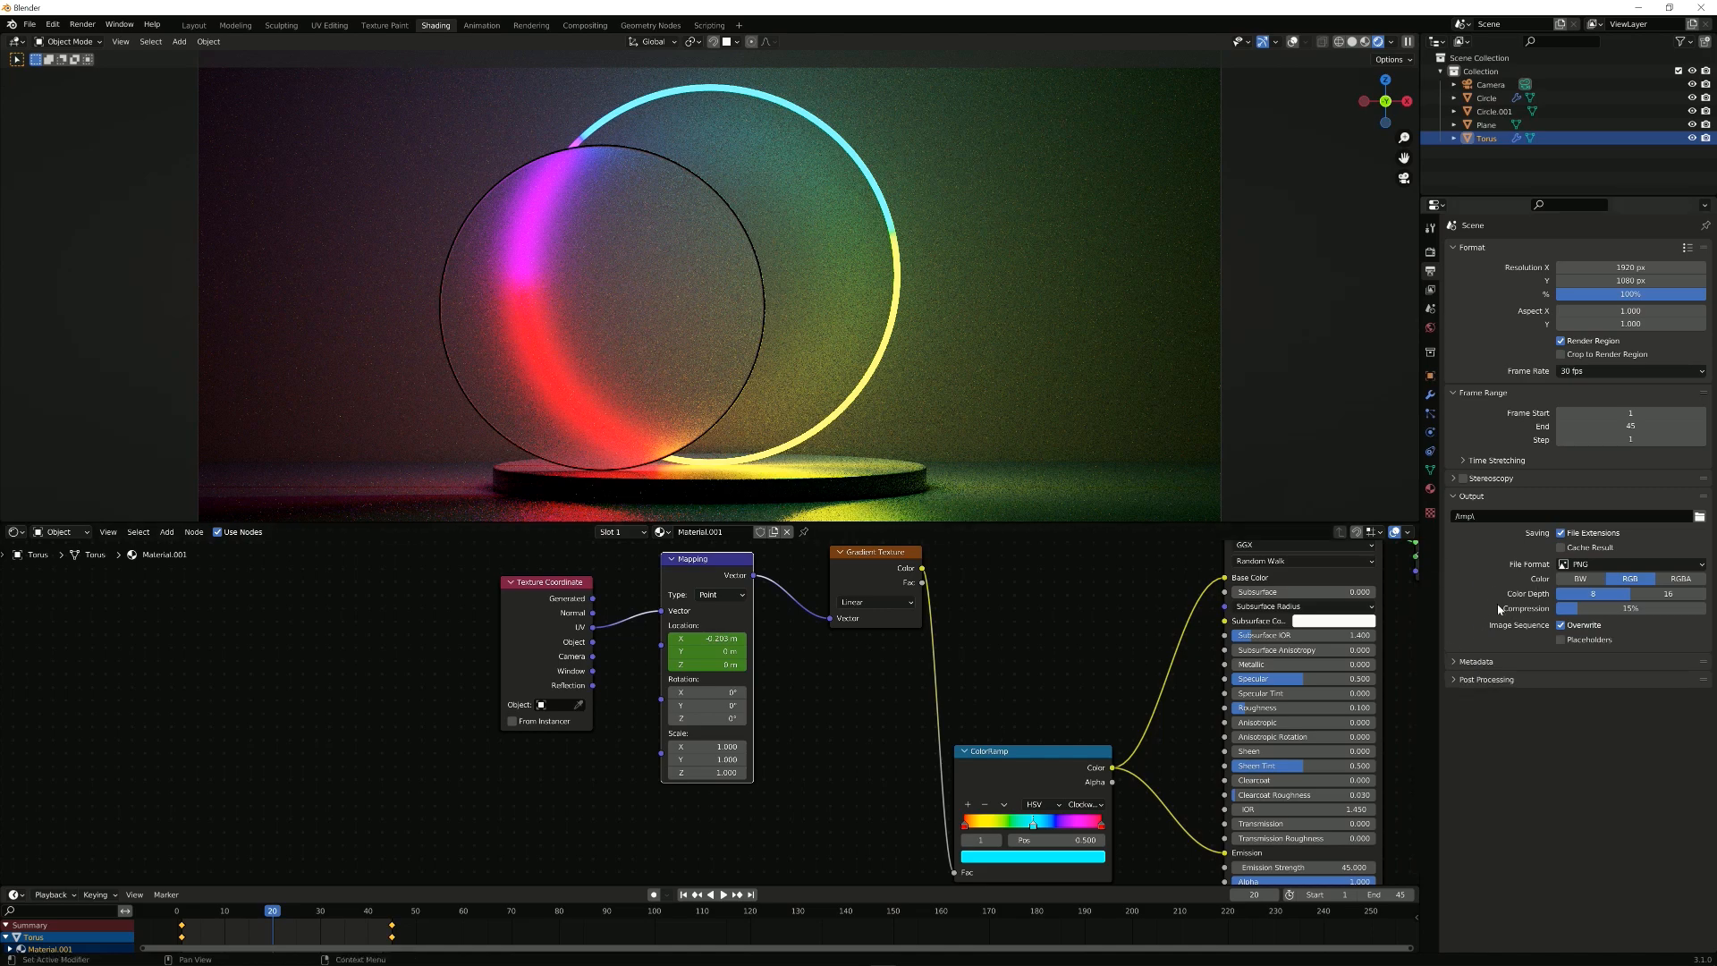
pyautogui.moveTo(705, 746)
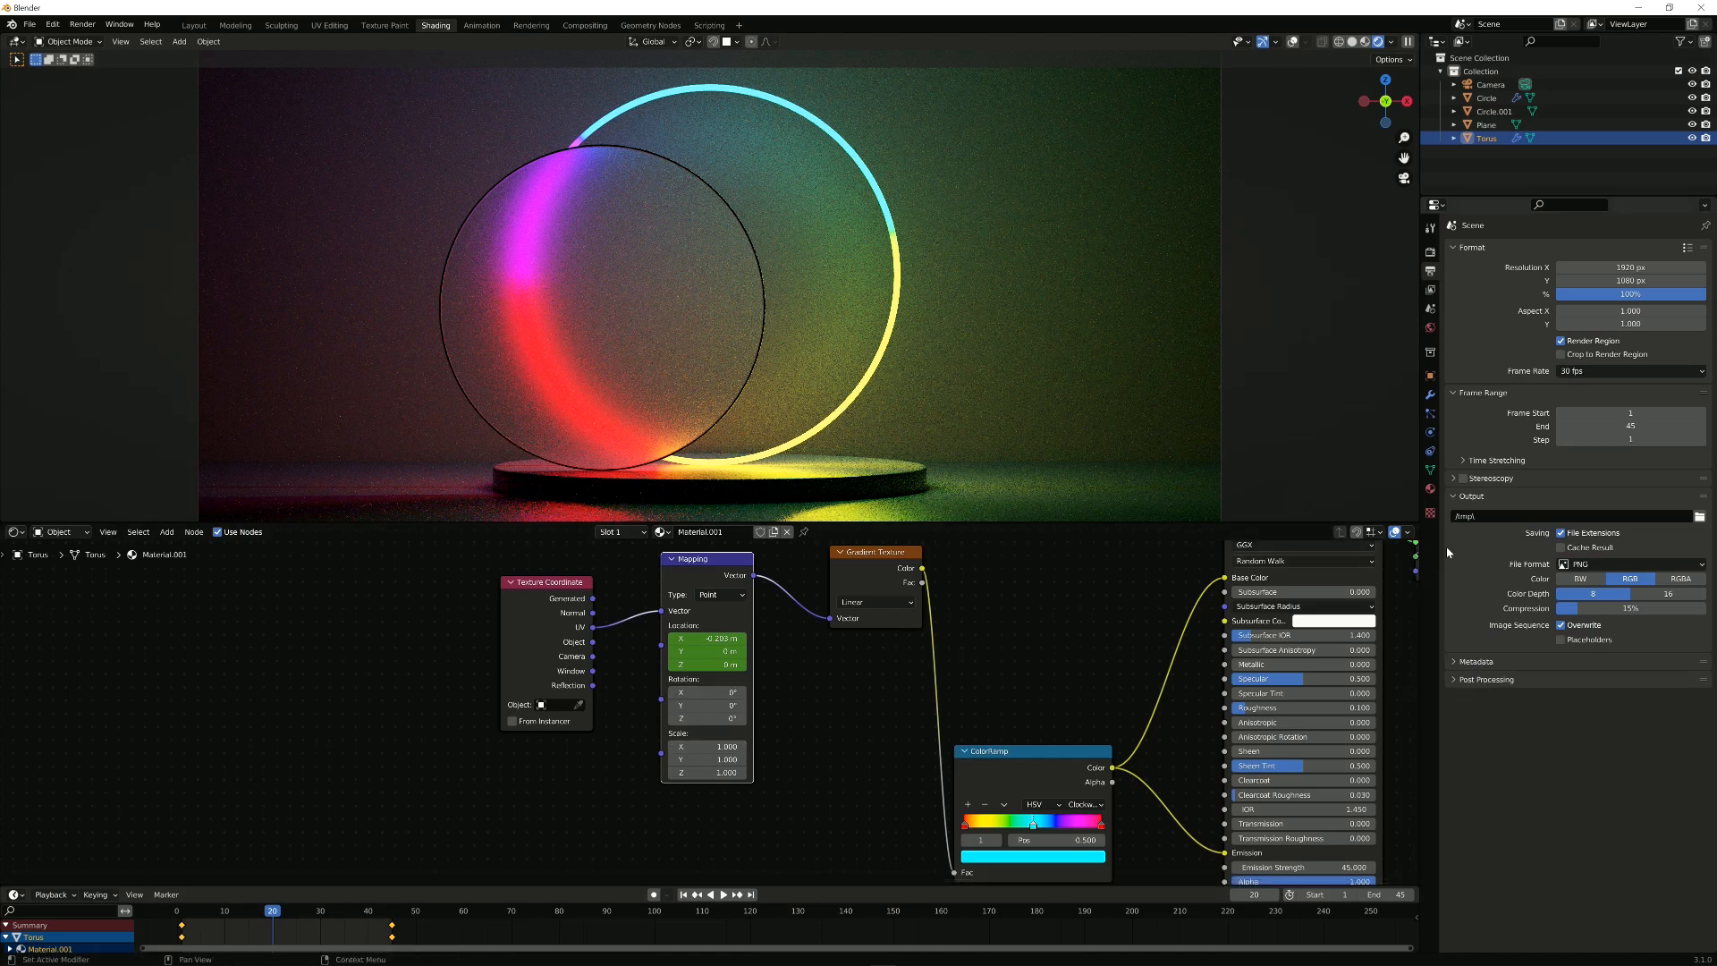
pyautogui.click(1429, 247)
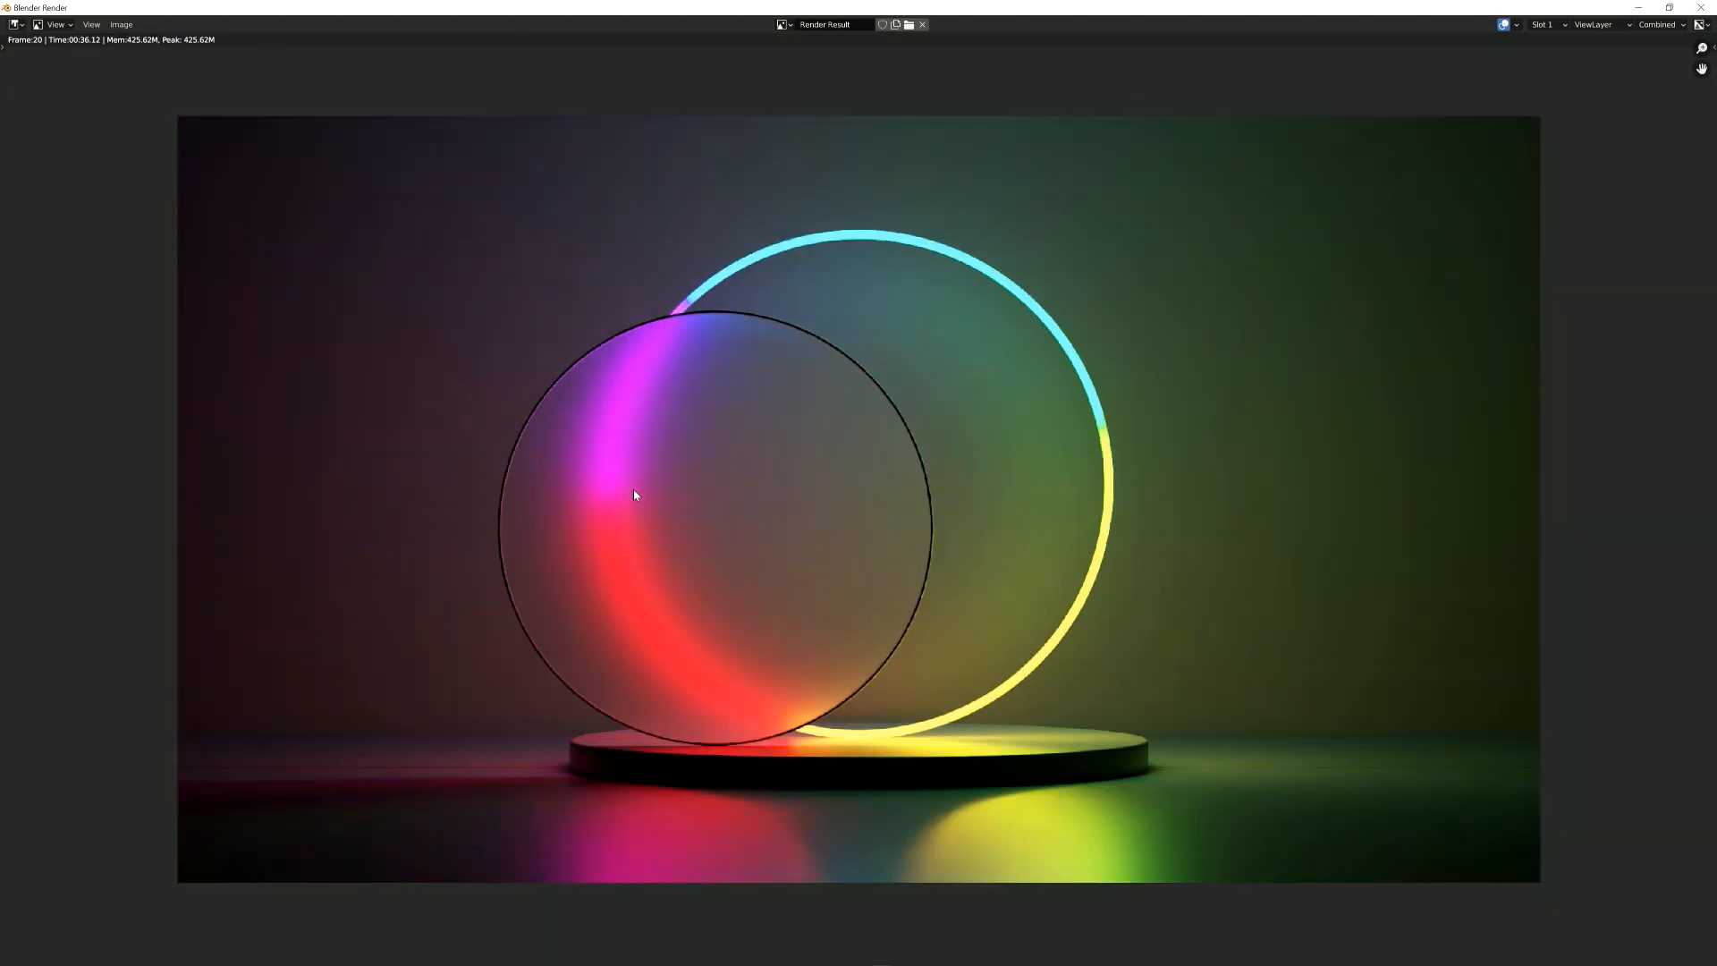
pyautogui.moveTo(1068, 272)
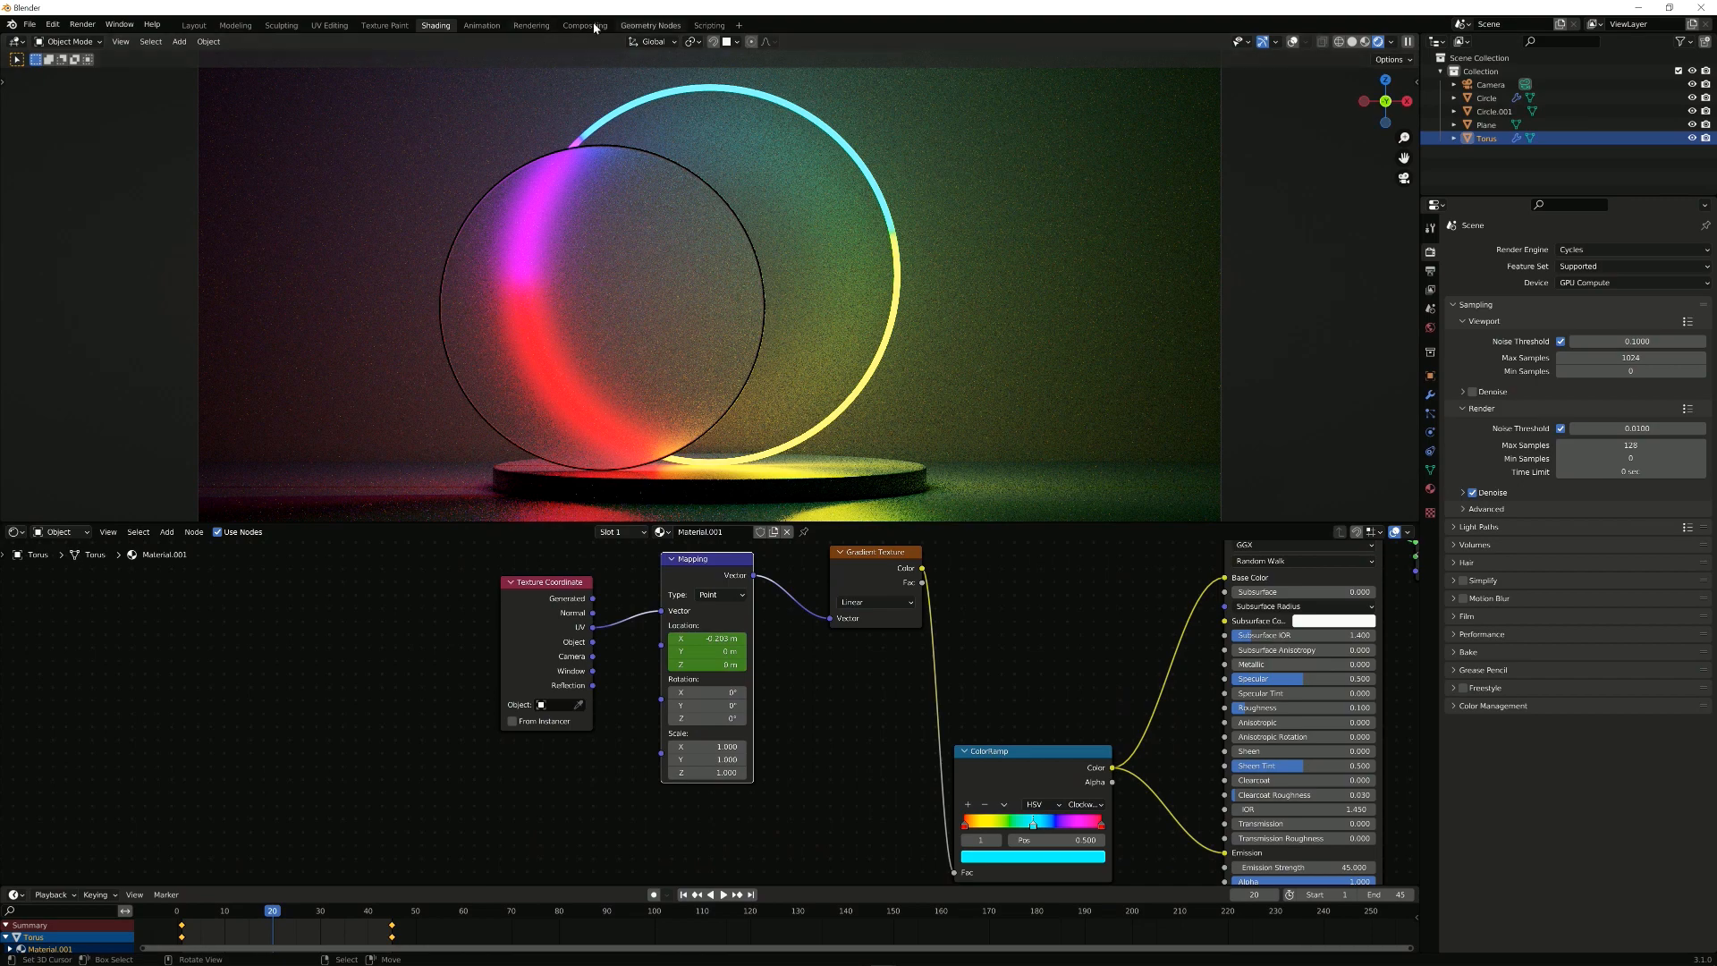
# Step: Switch to the Compositing workspace showing the Lens Distortion and Glare node chain
pyautogui.click(587, 25)
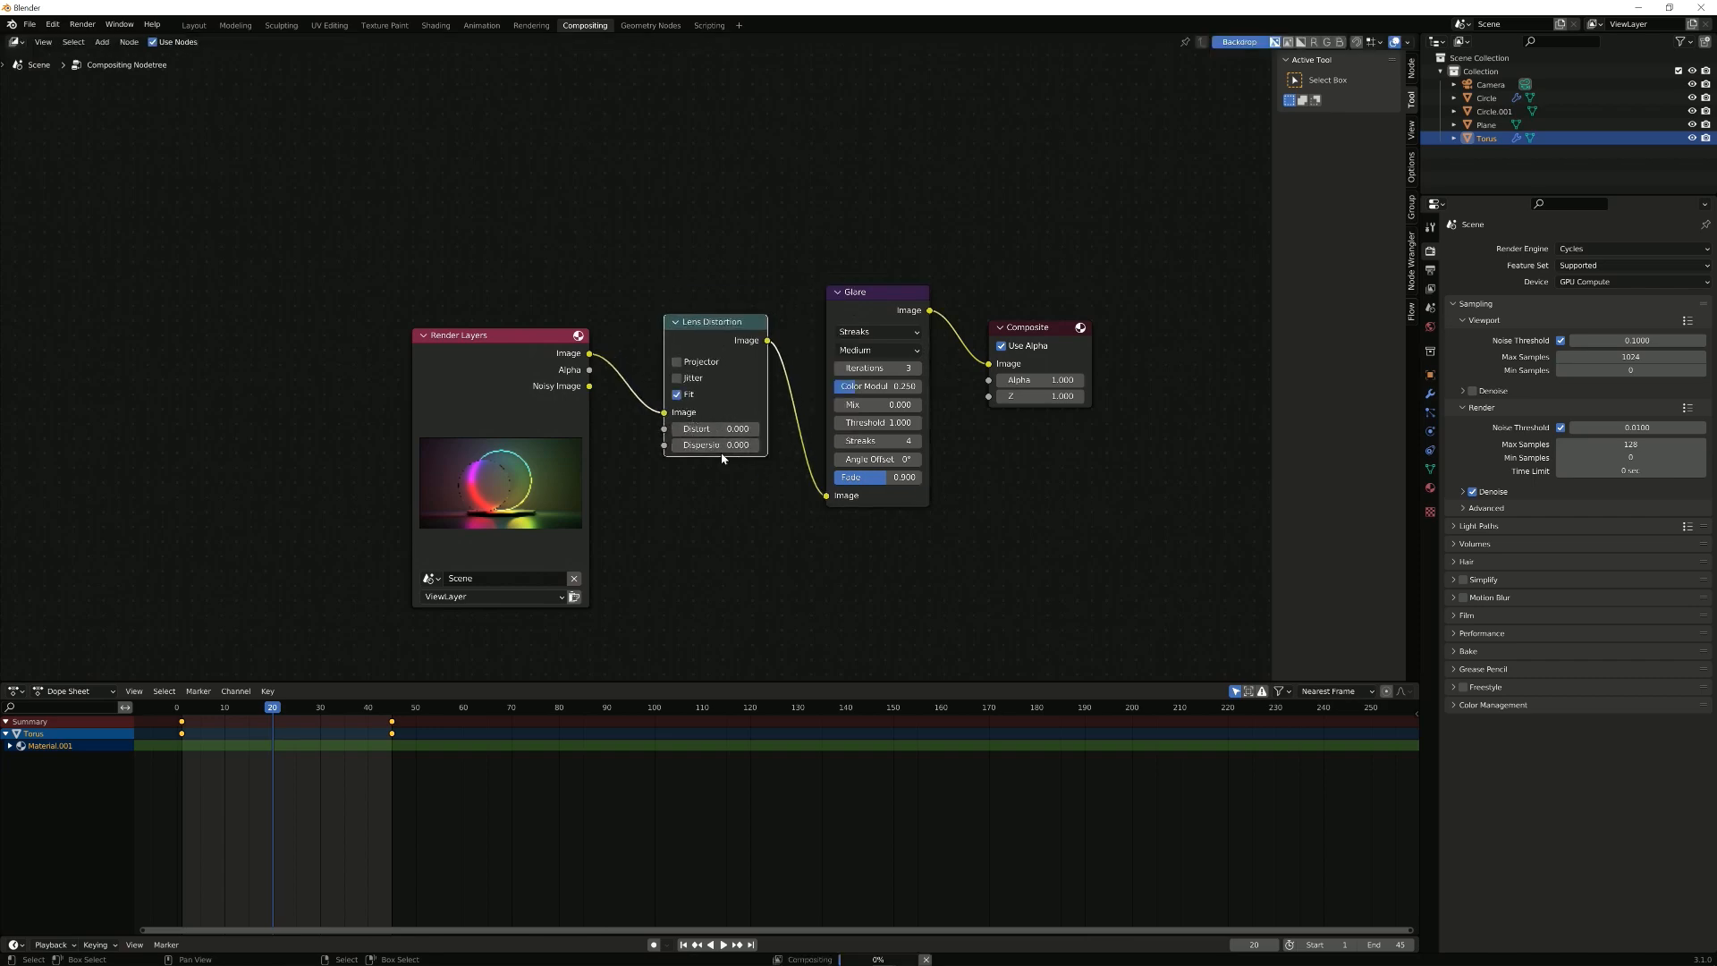
# Step: Raise the Lens Distortion node's Dispersion to 0.050
pyautogui.moveTo(715, 445); pyautogui.dragTo(744, 445)
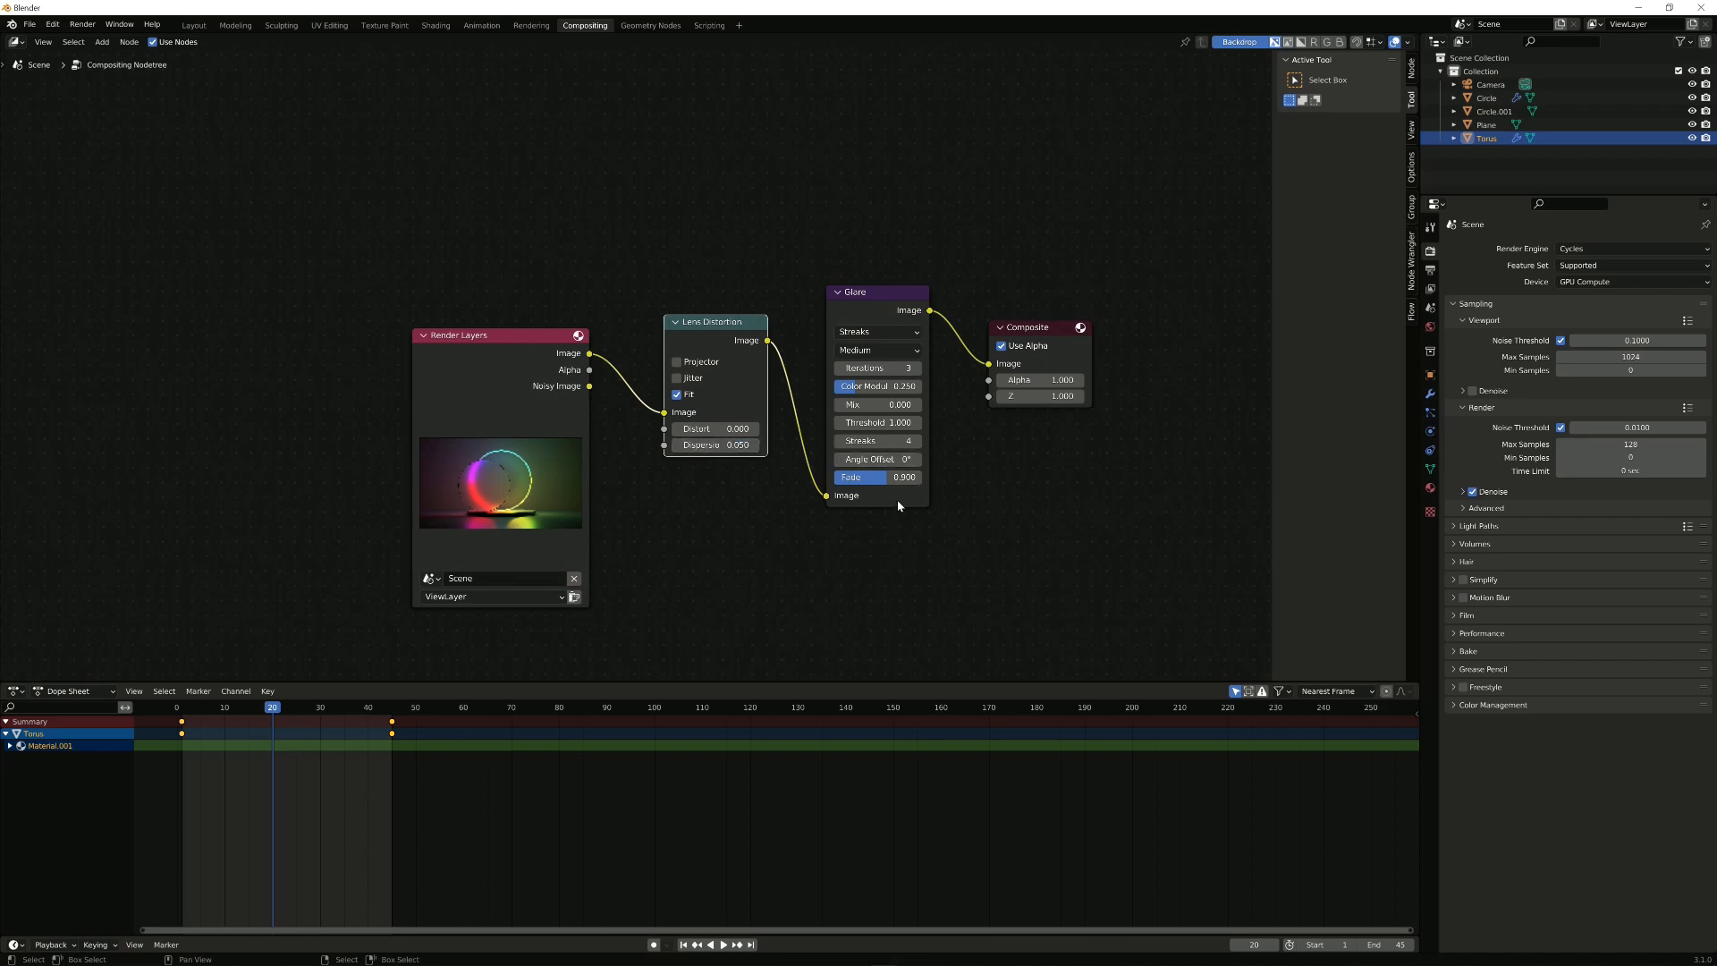
pyautogui.moveTo(887, 351)
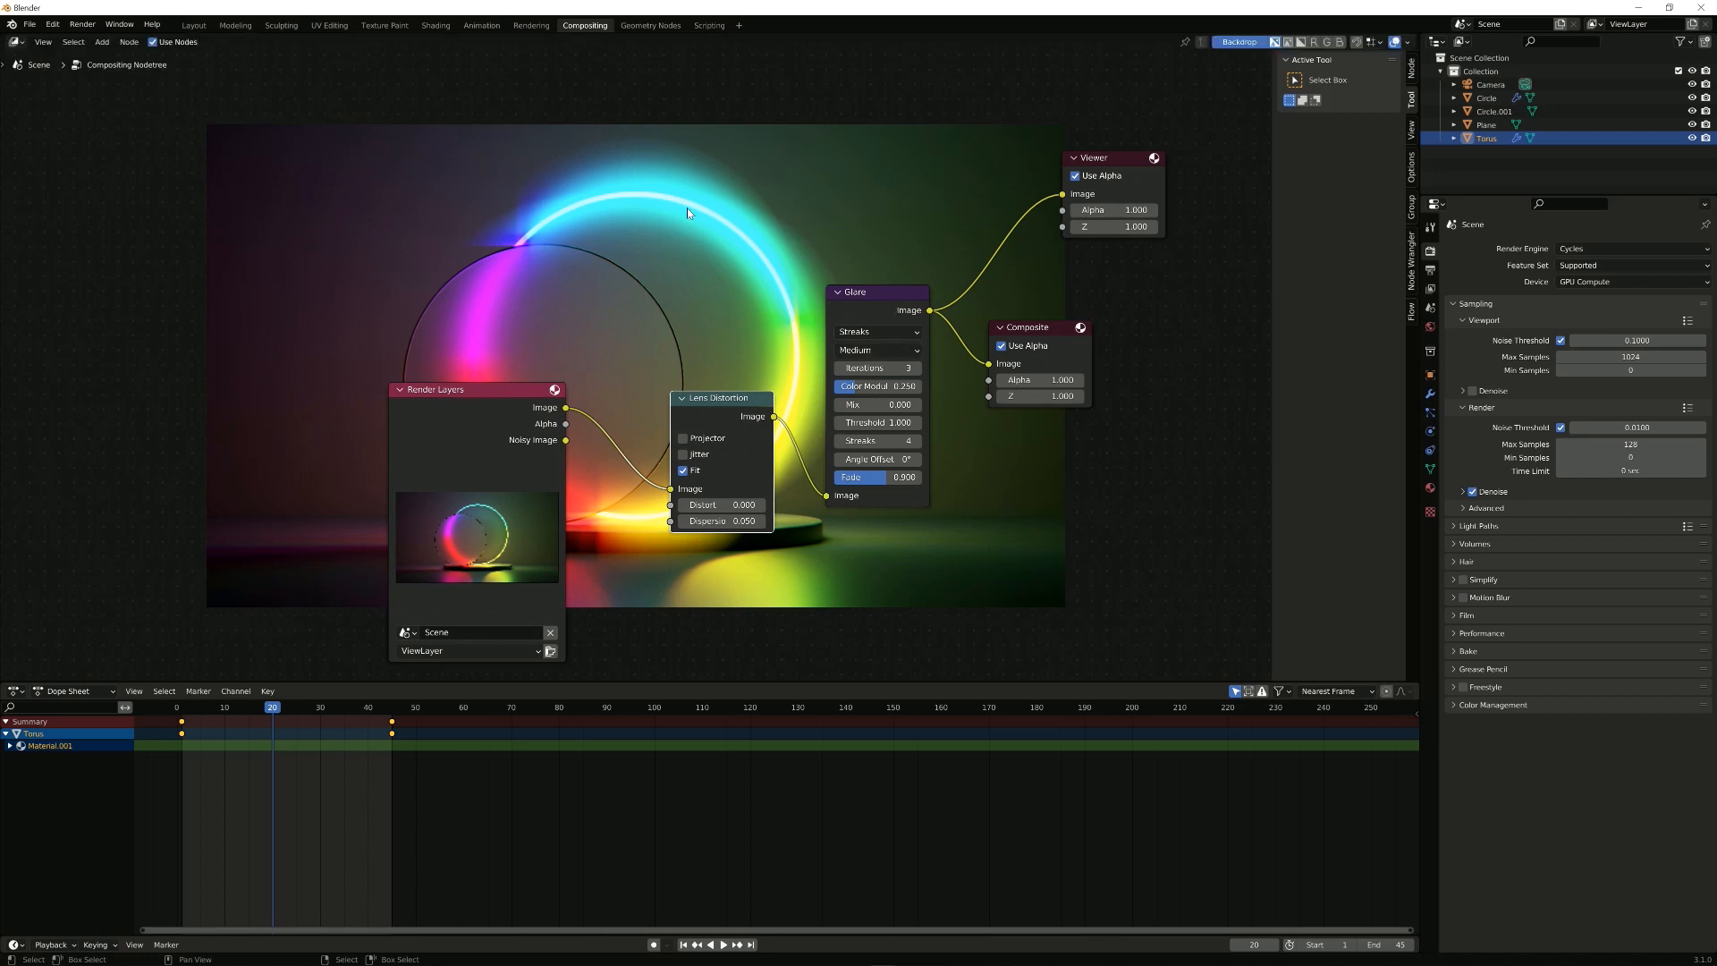
pyautogui.moveTo(894, 334)
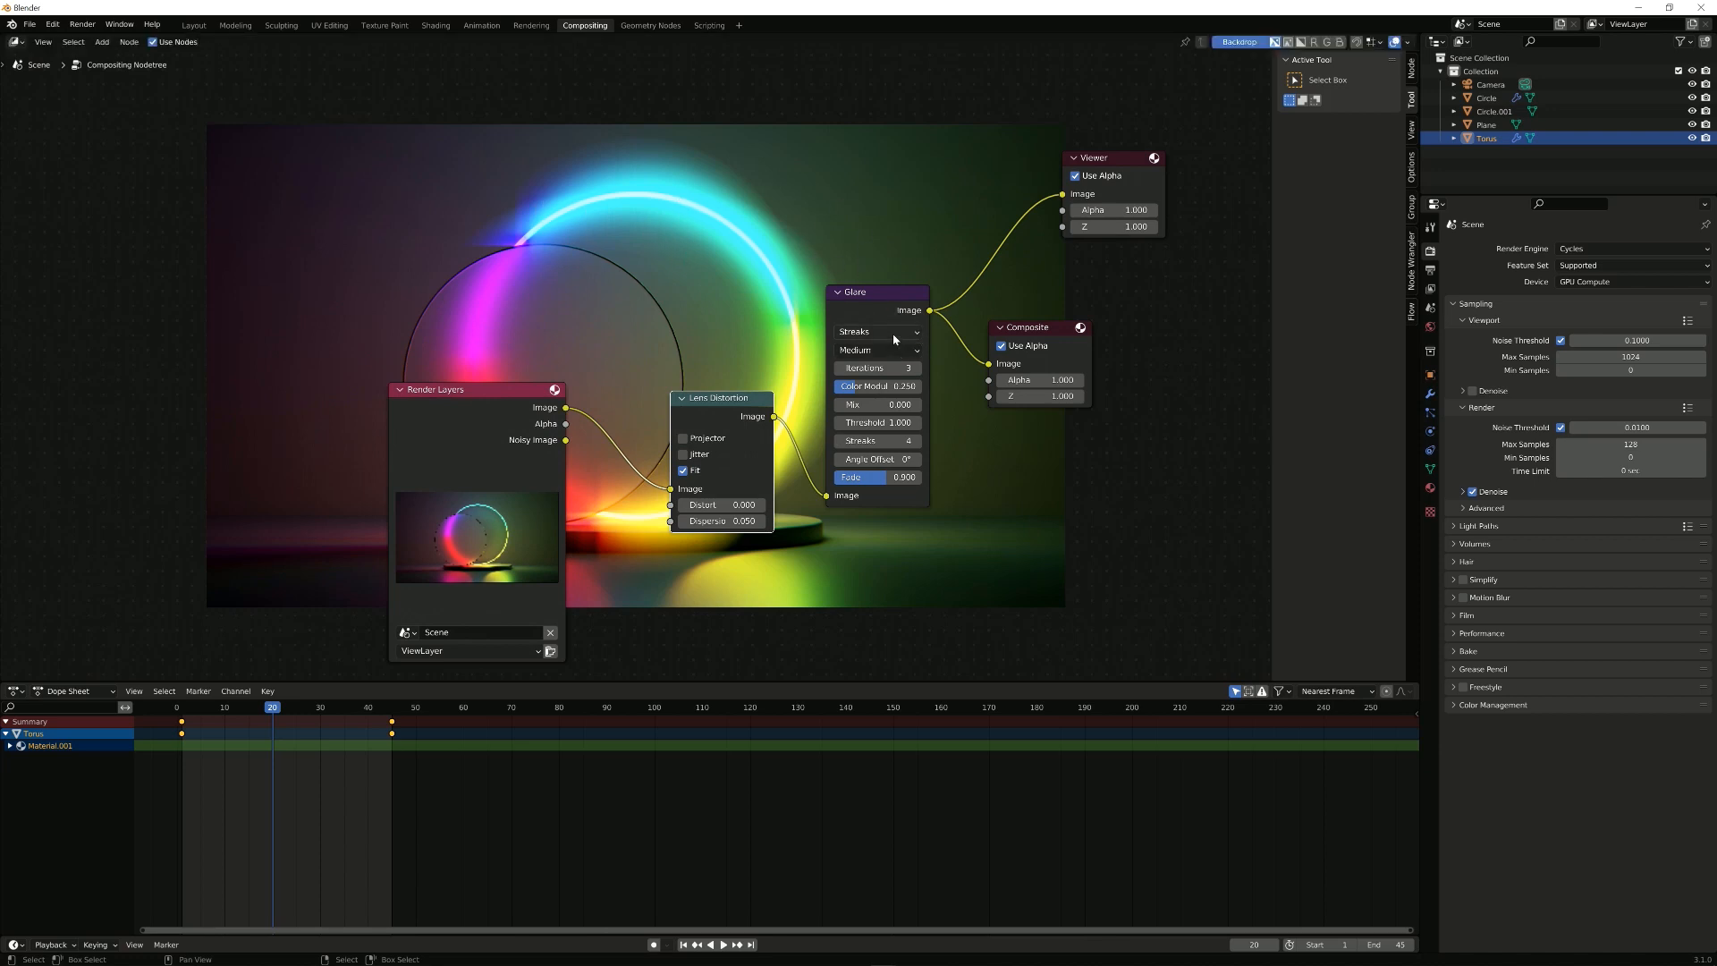
# Step: Change the Glare type to Fog Glow and rearrange the Glare and Lens Distortion nodes
pyautogui.click(876, 333)
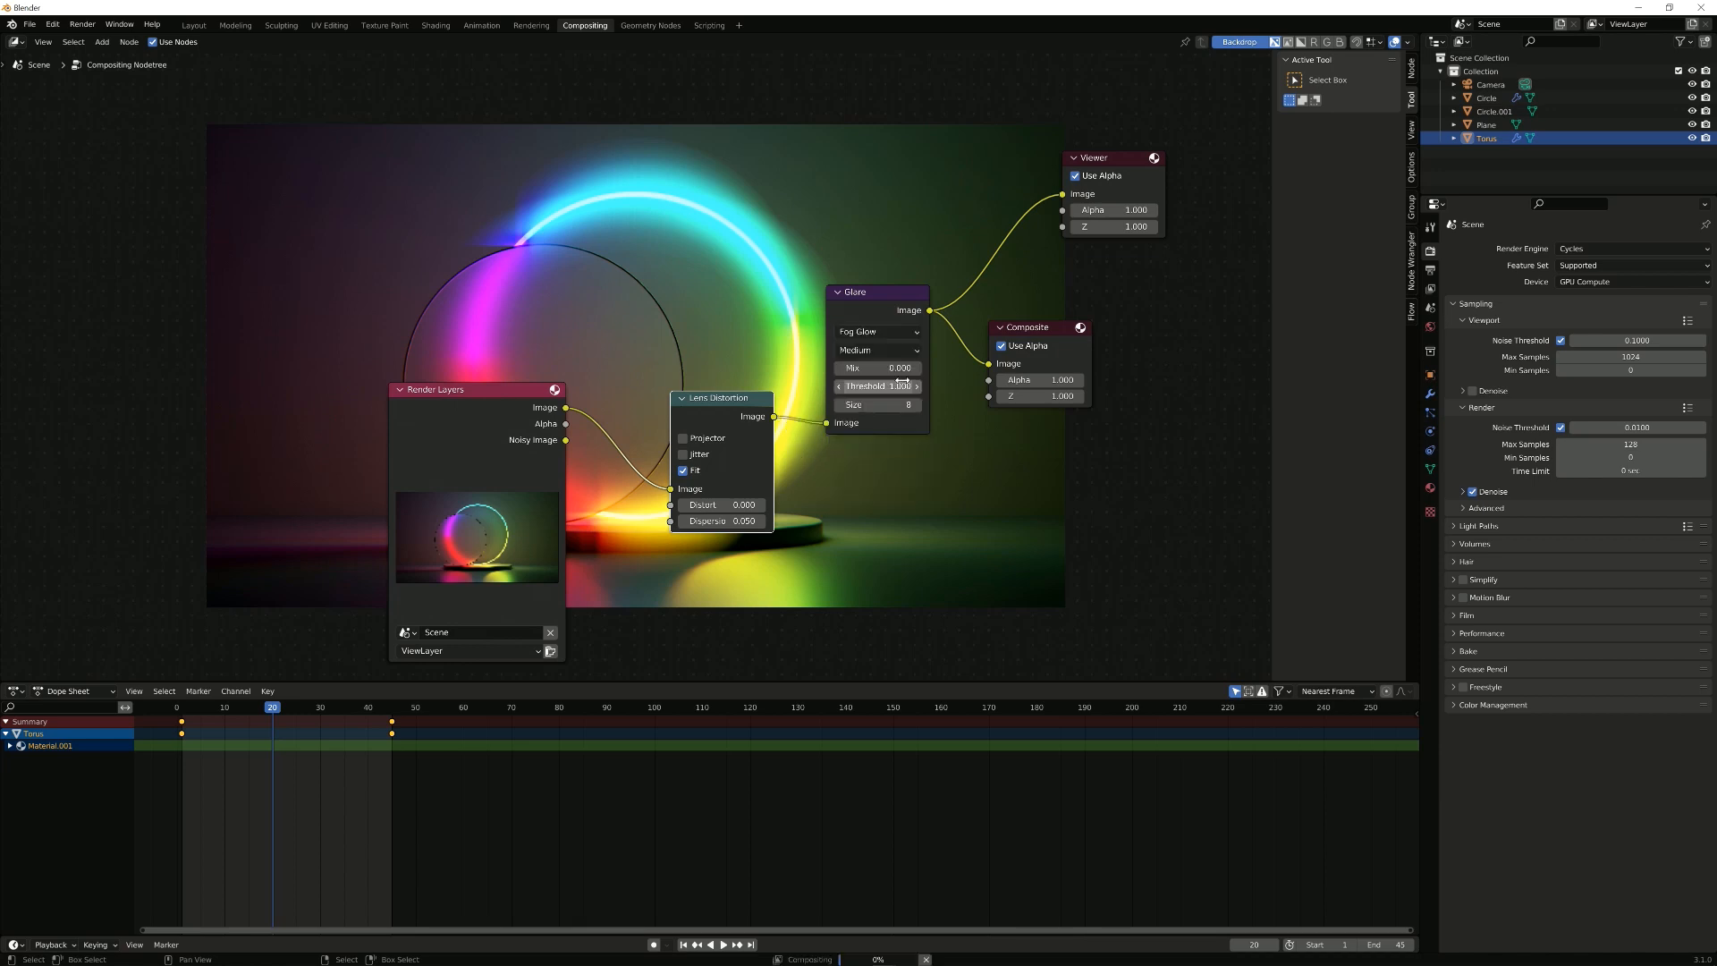
pyautogui.moveTo(877, 291); pyautogui.dragTo(924, 388)
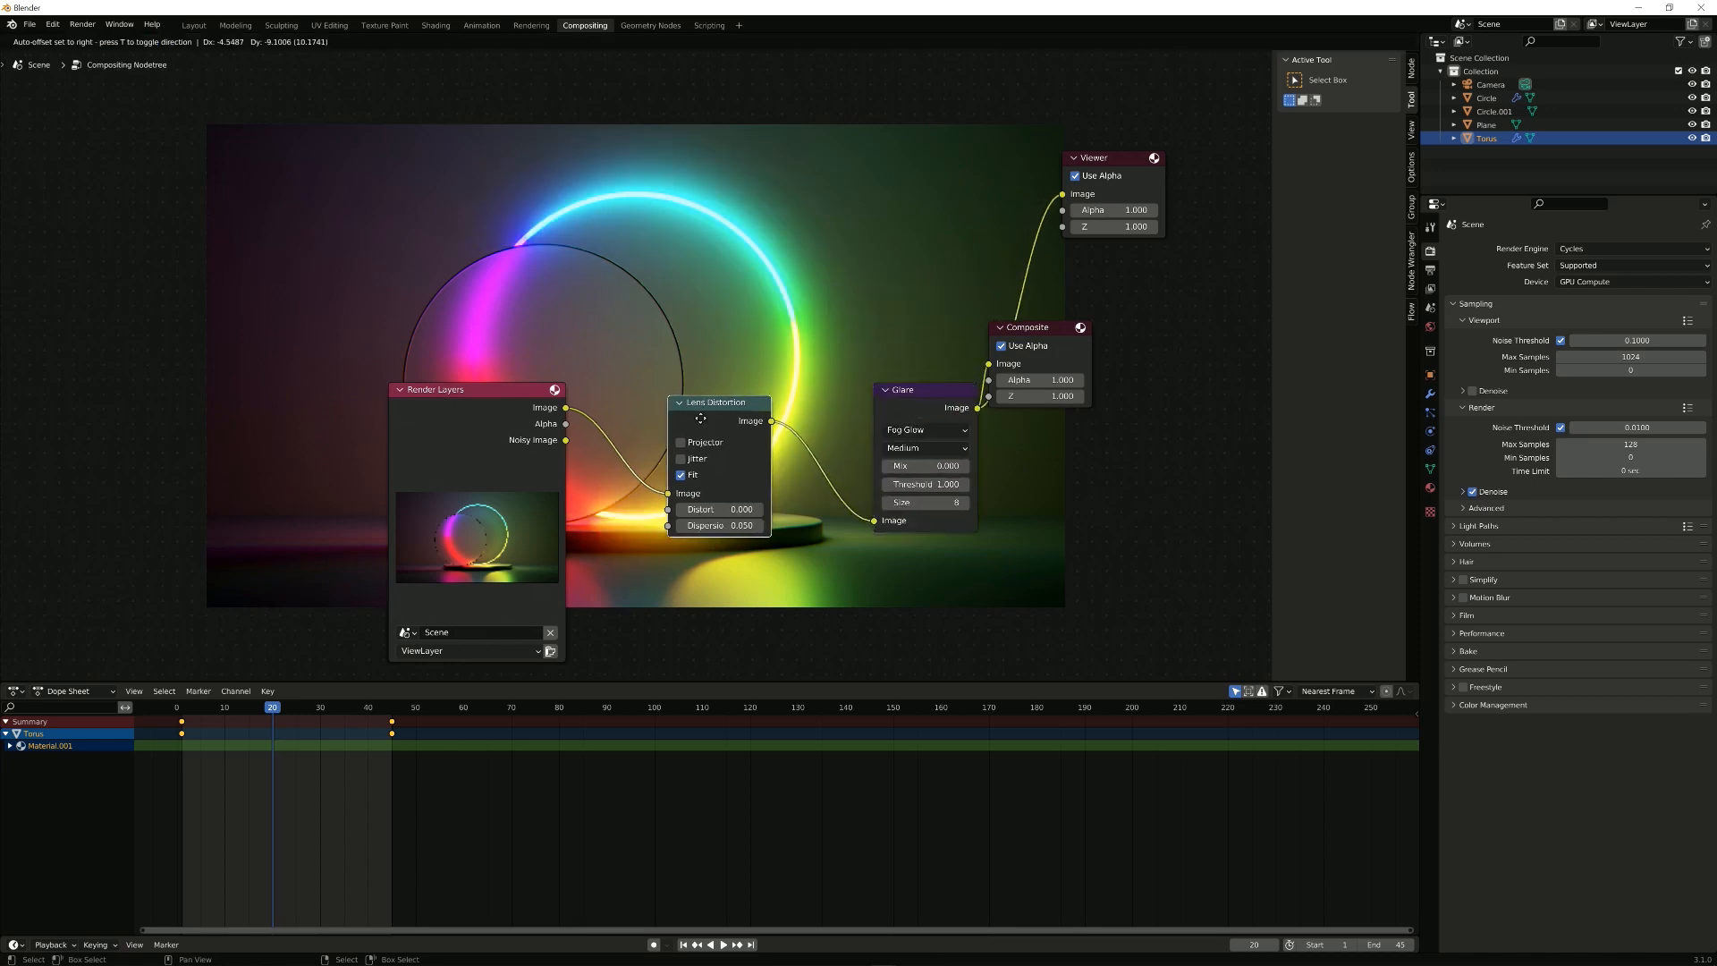
pyautogui.moveTo(712, 403); pyautogui.dragTo(789, 547)
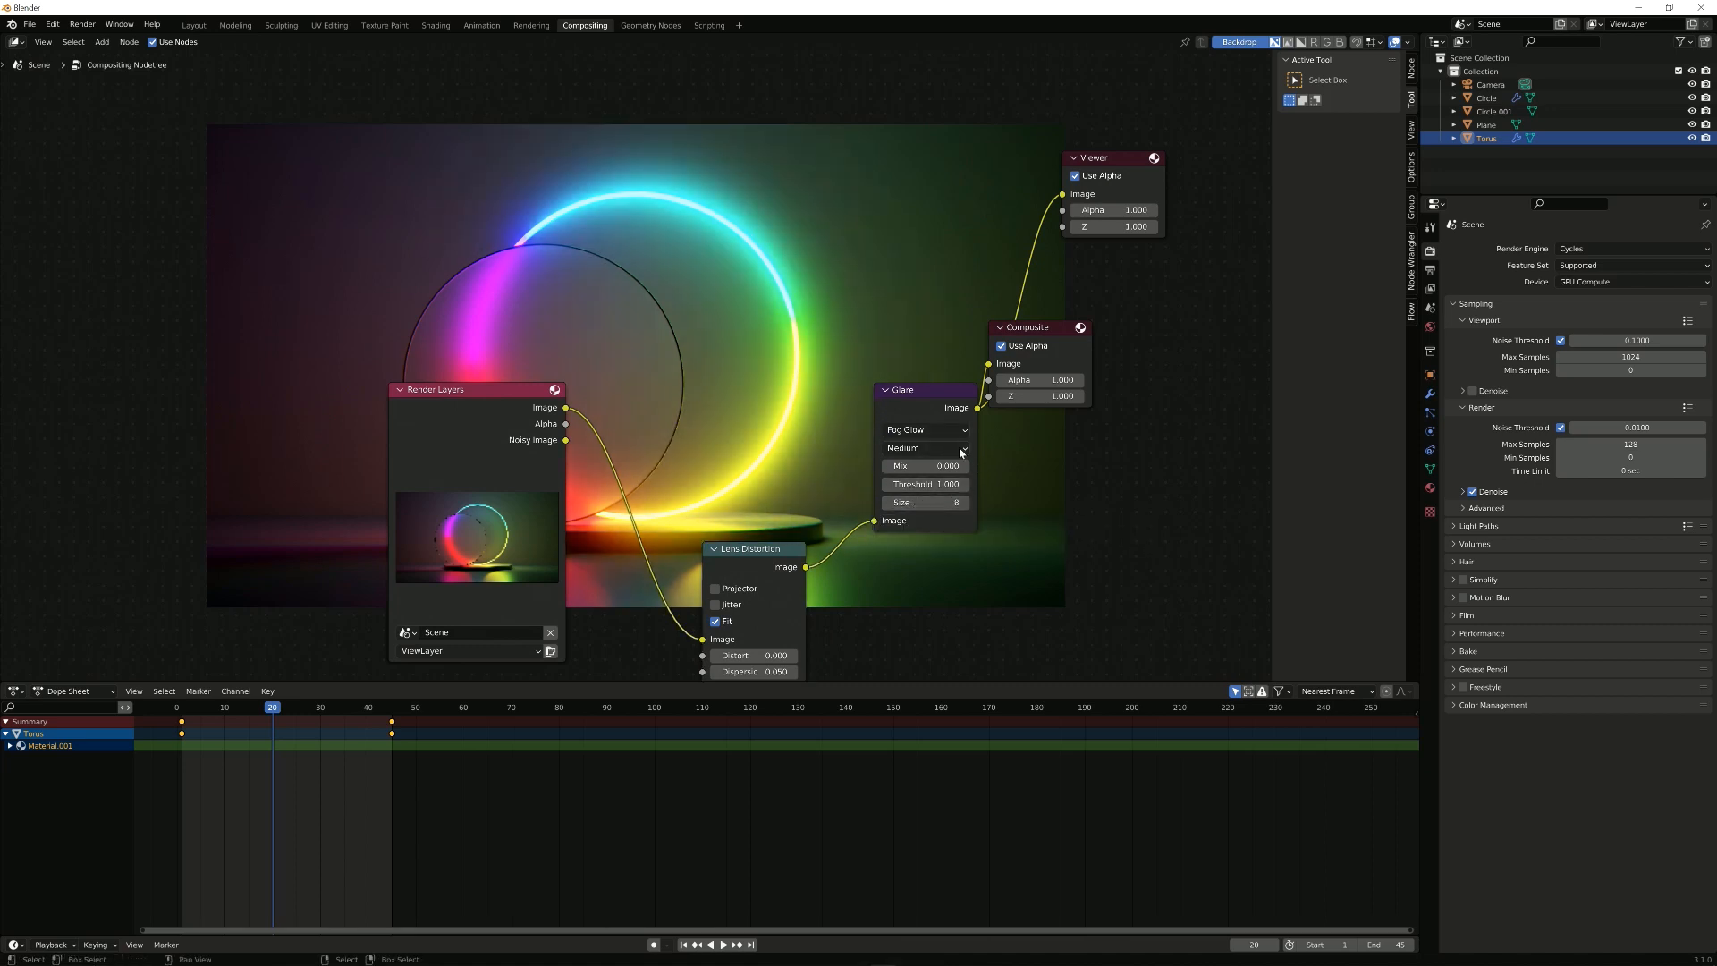
# Step: Try High glare quality, then settle back on Medium
pyautogui.click(924, 447)
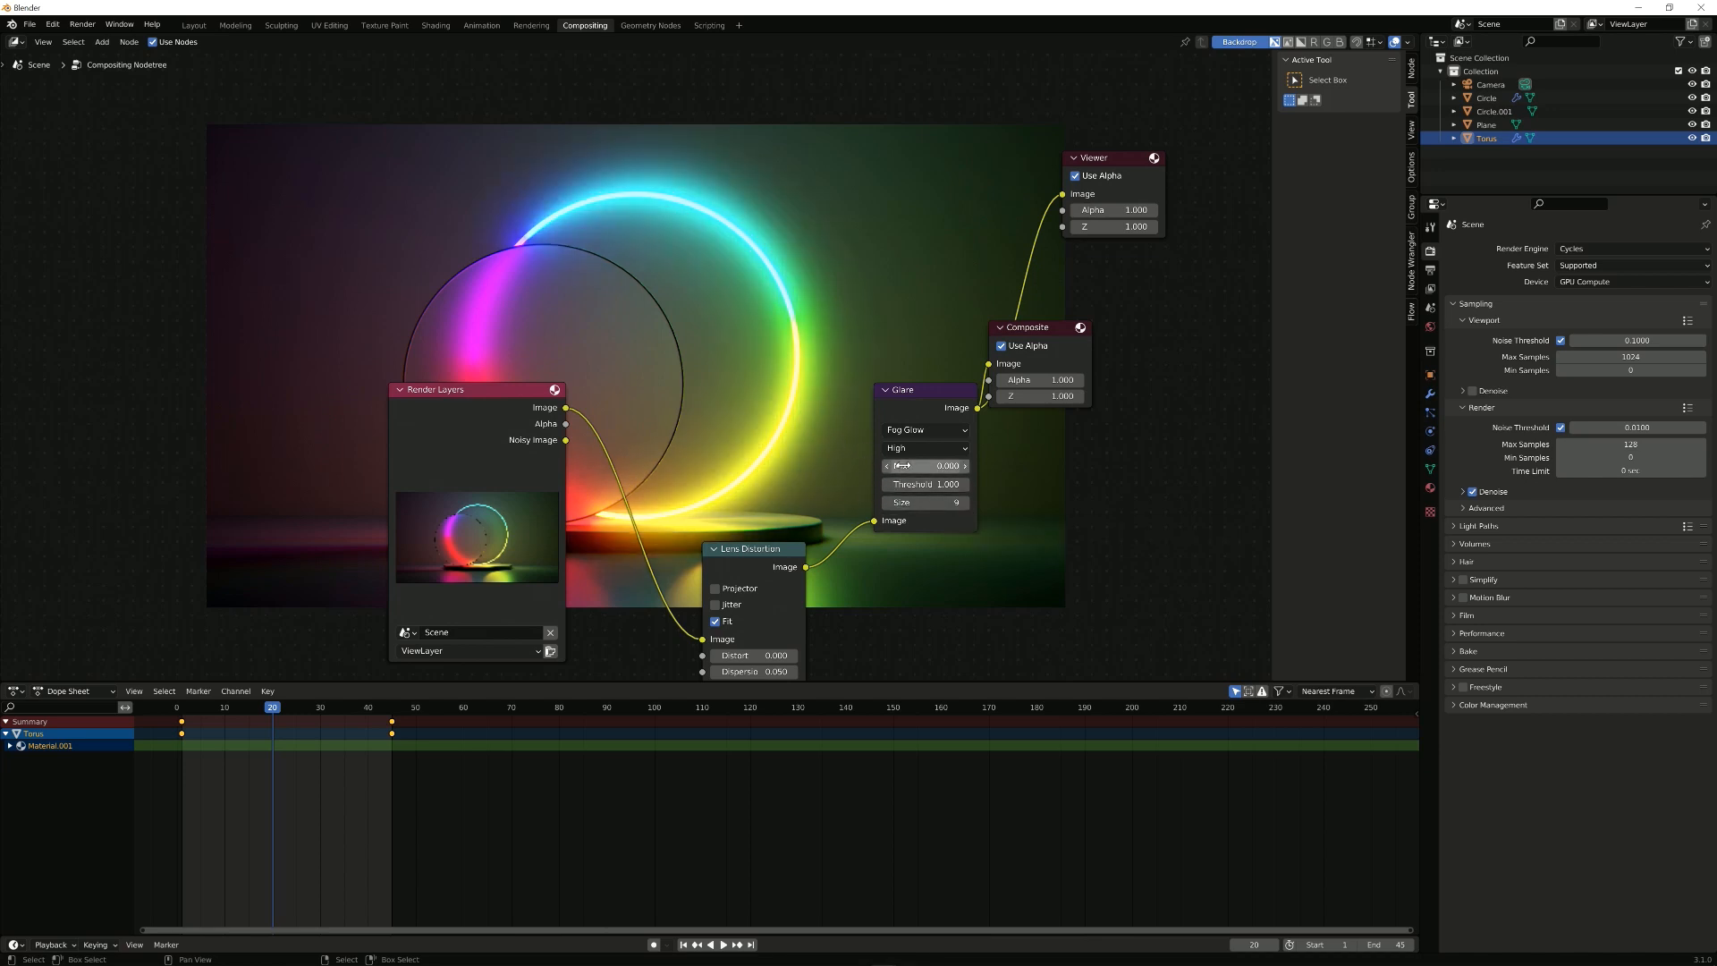
pyautogui.click(925, 447)
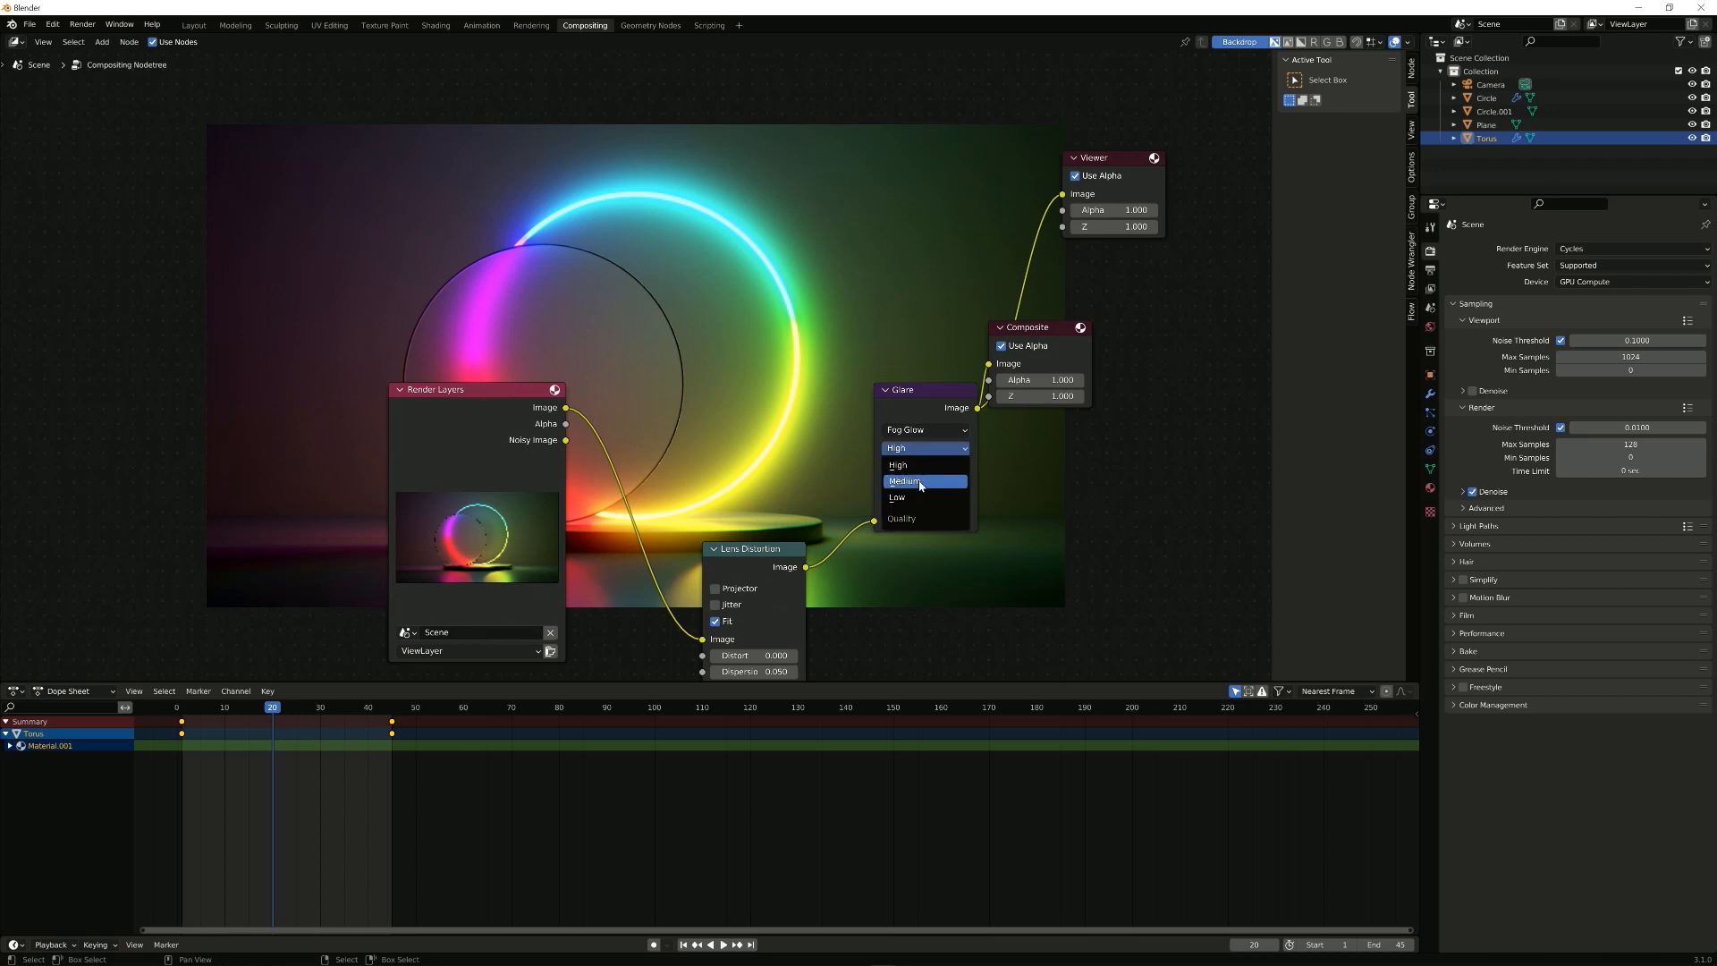
pyautogui.click(905, 481)
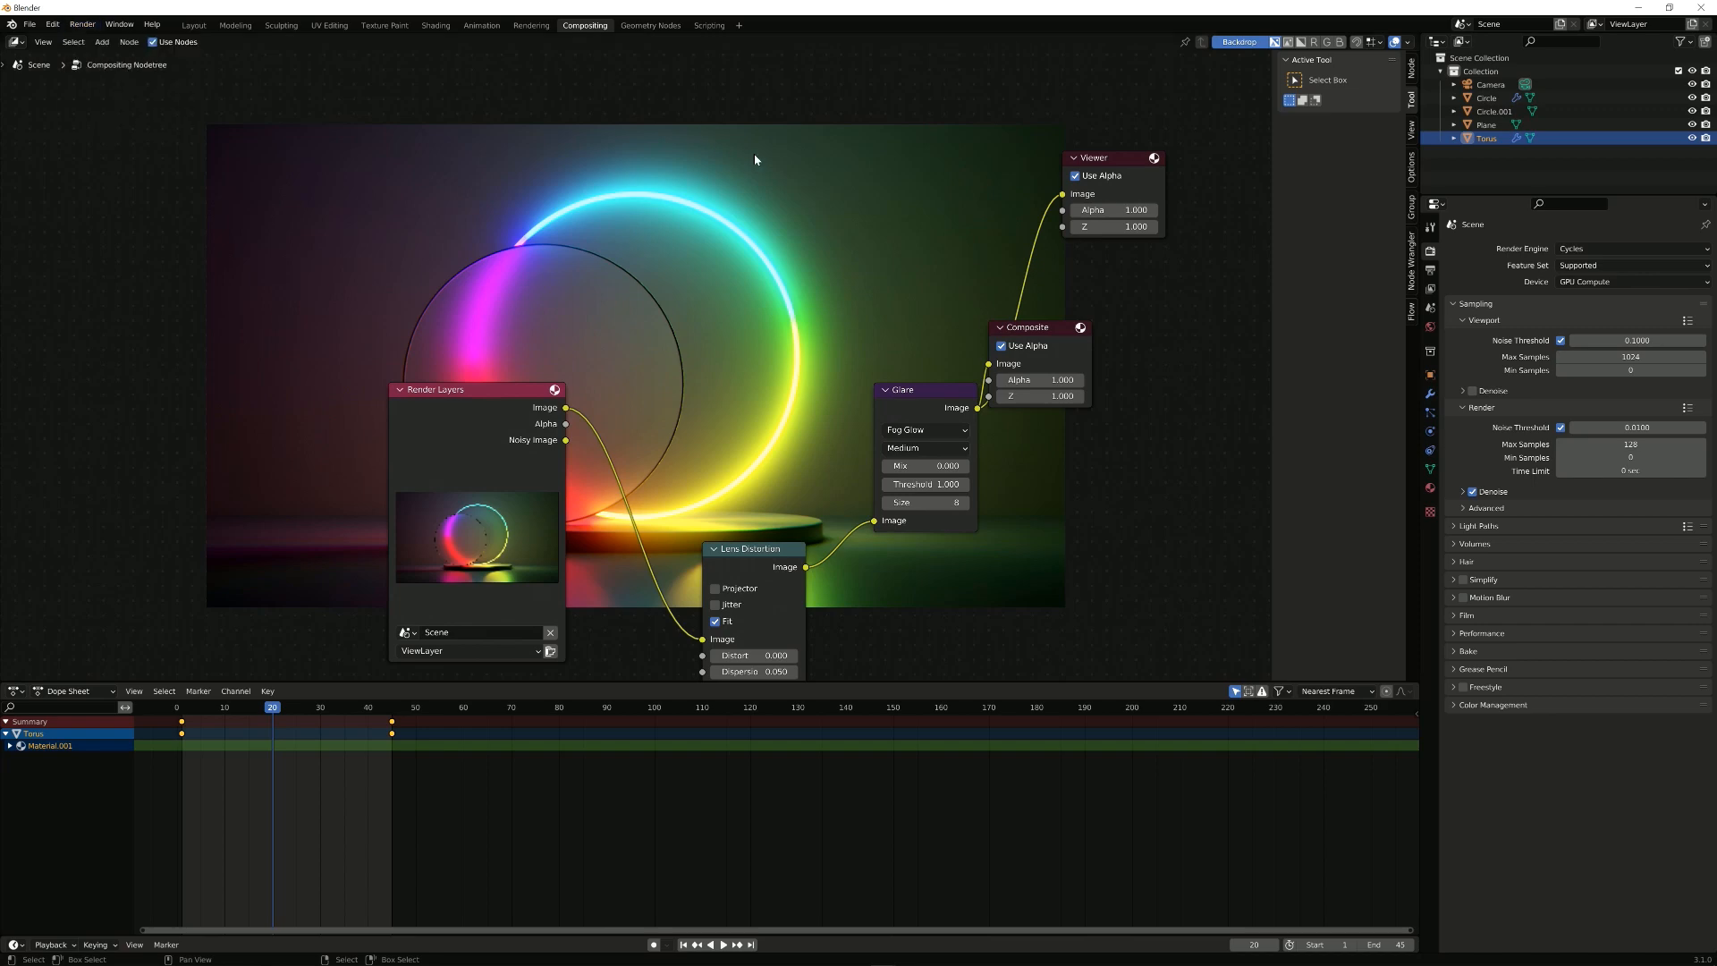
pyautogui.moveTo(531, 27)
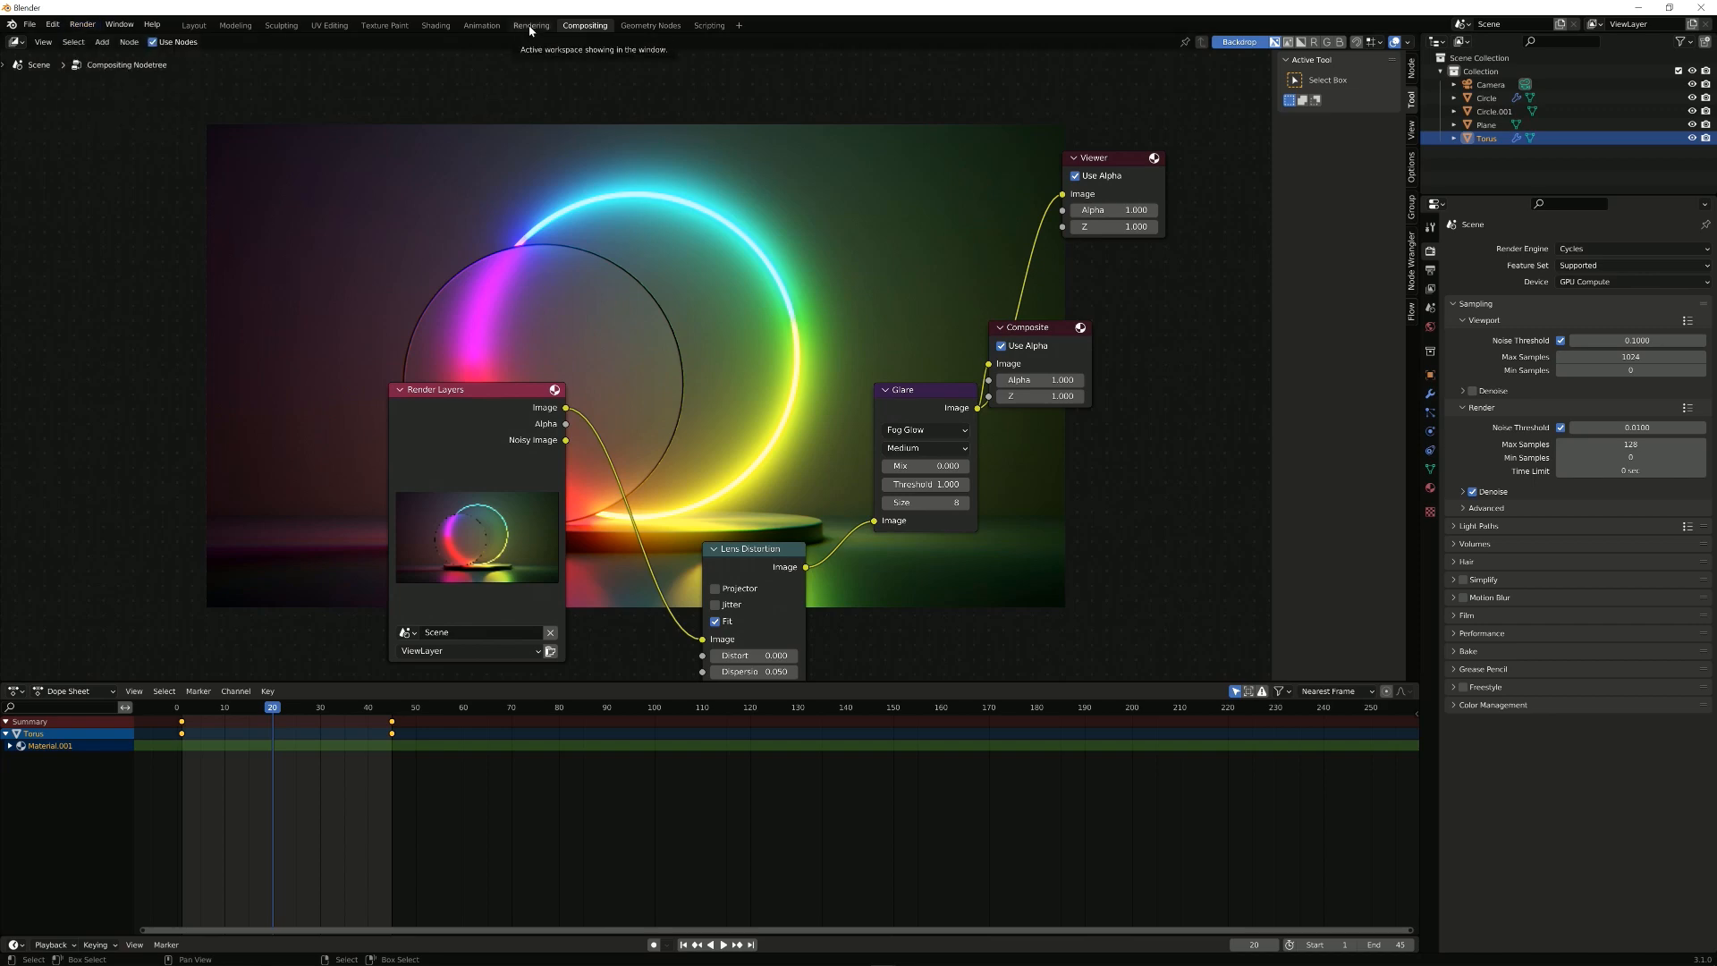
# Step: Show the frame 20 Render Result with the fog-glowing rainbow ring in the Rendering workspace
pyautogui.click(531, 25)
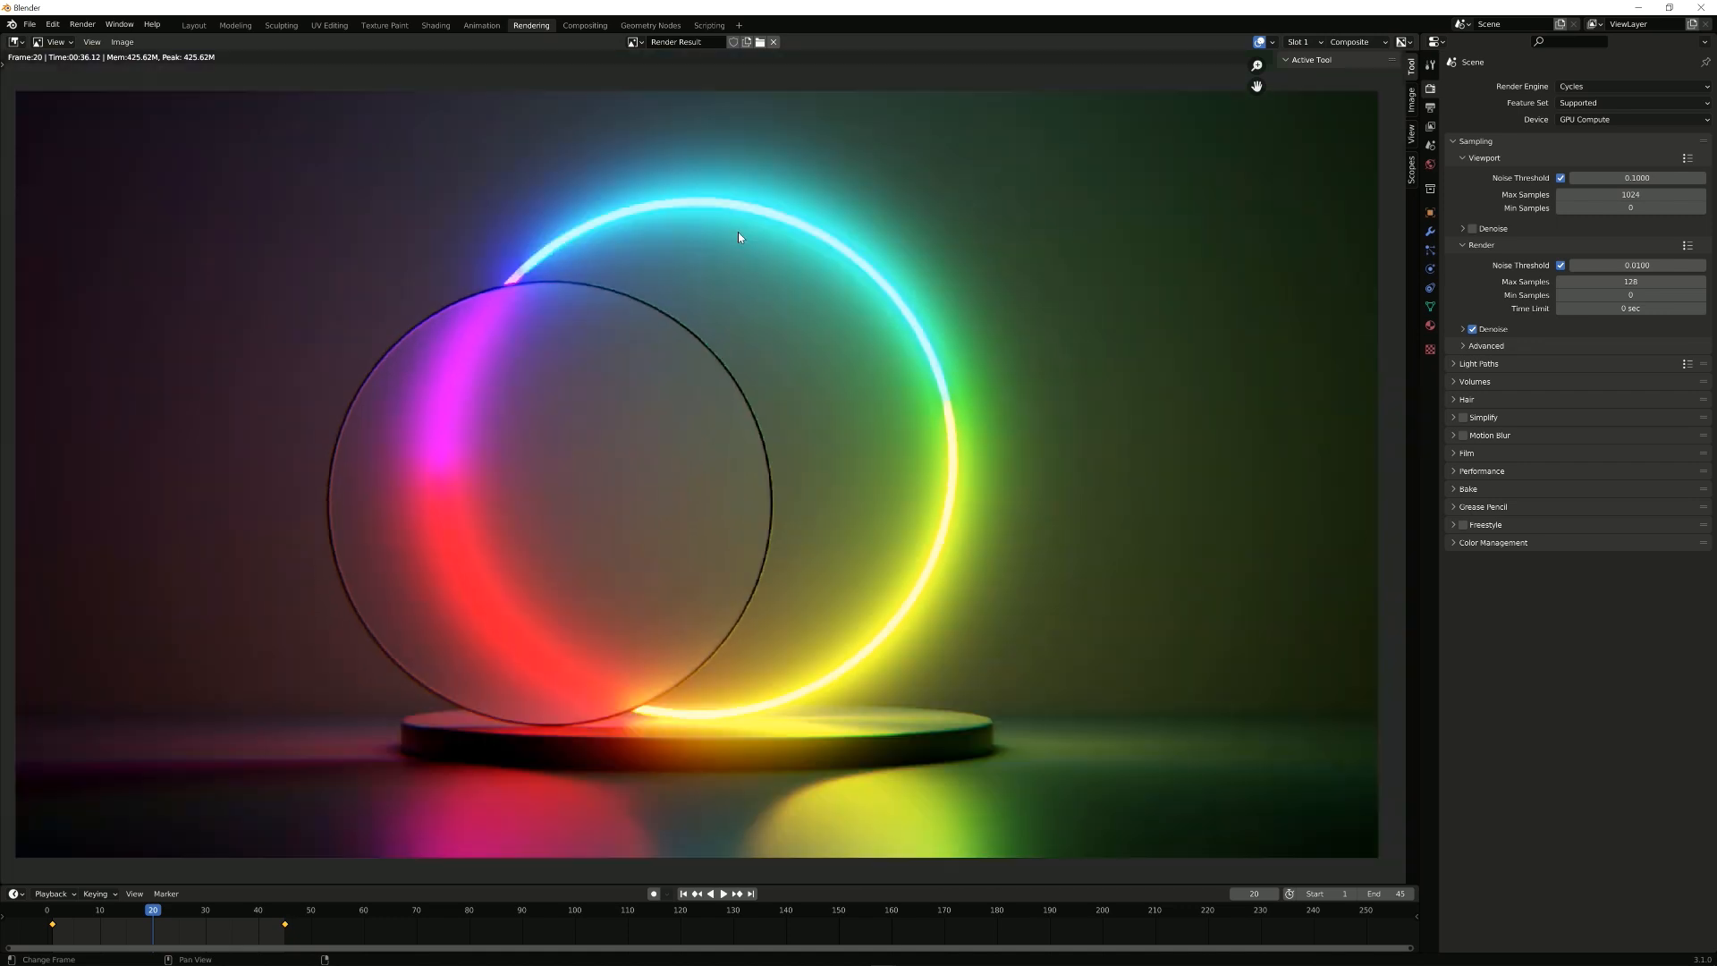
pyautogui.moveTo(740, 313)
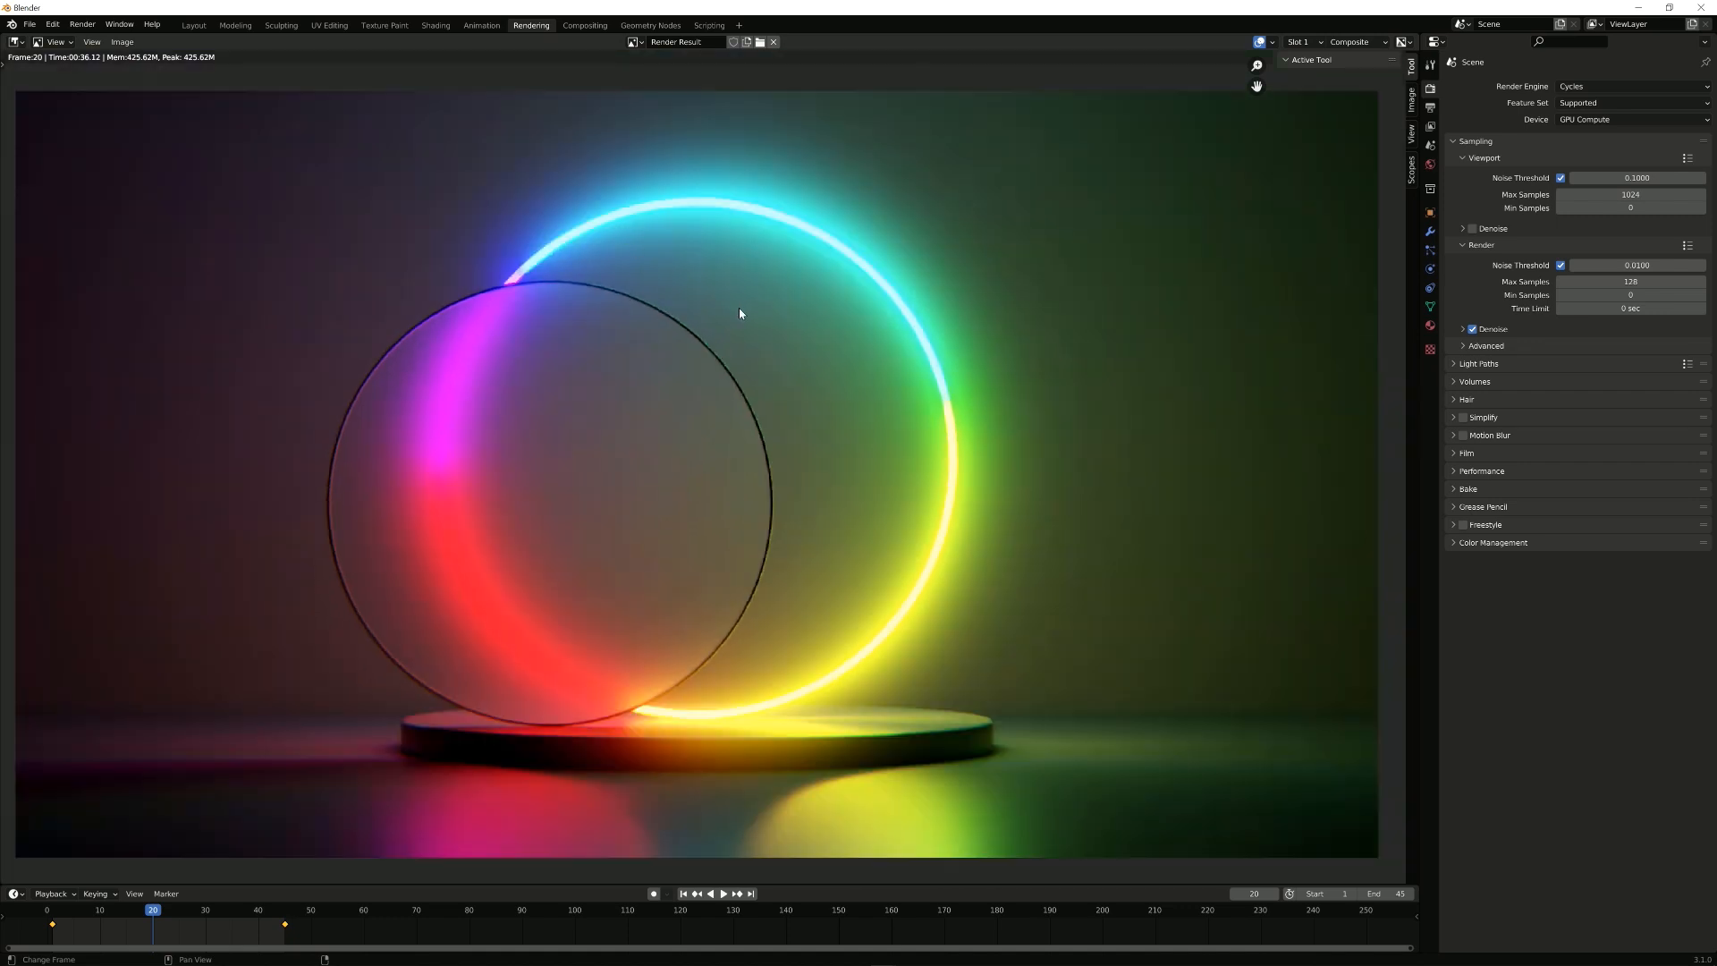
pyautogui.moveTo(744, 454)
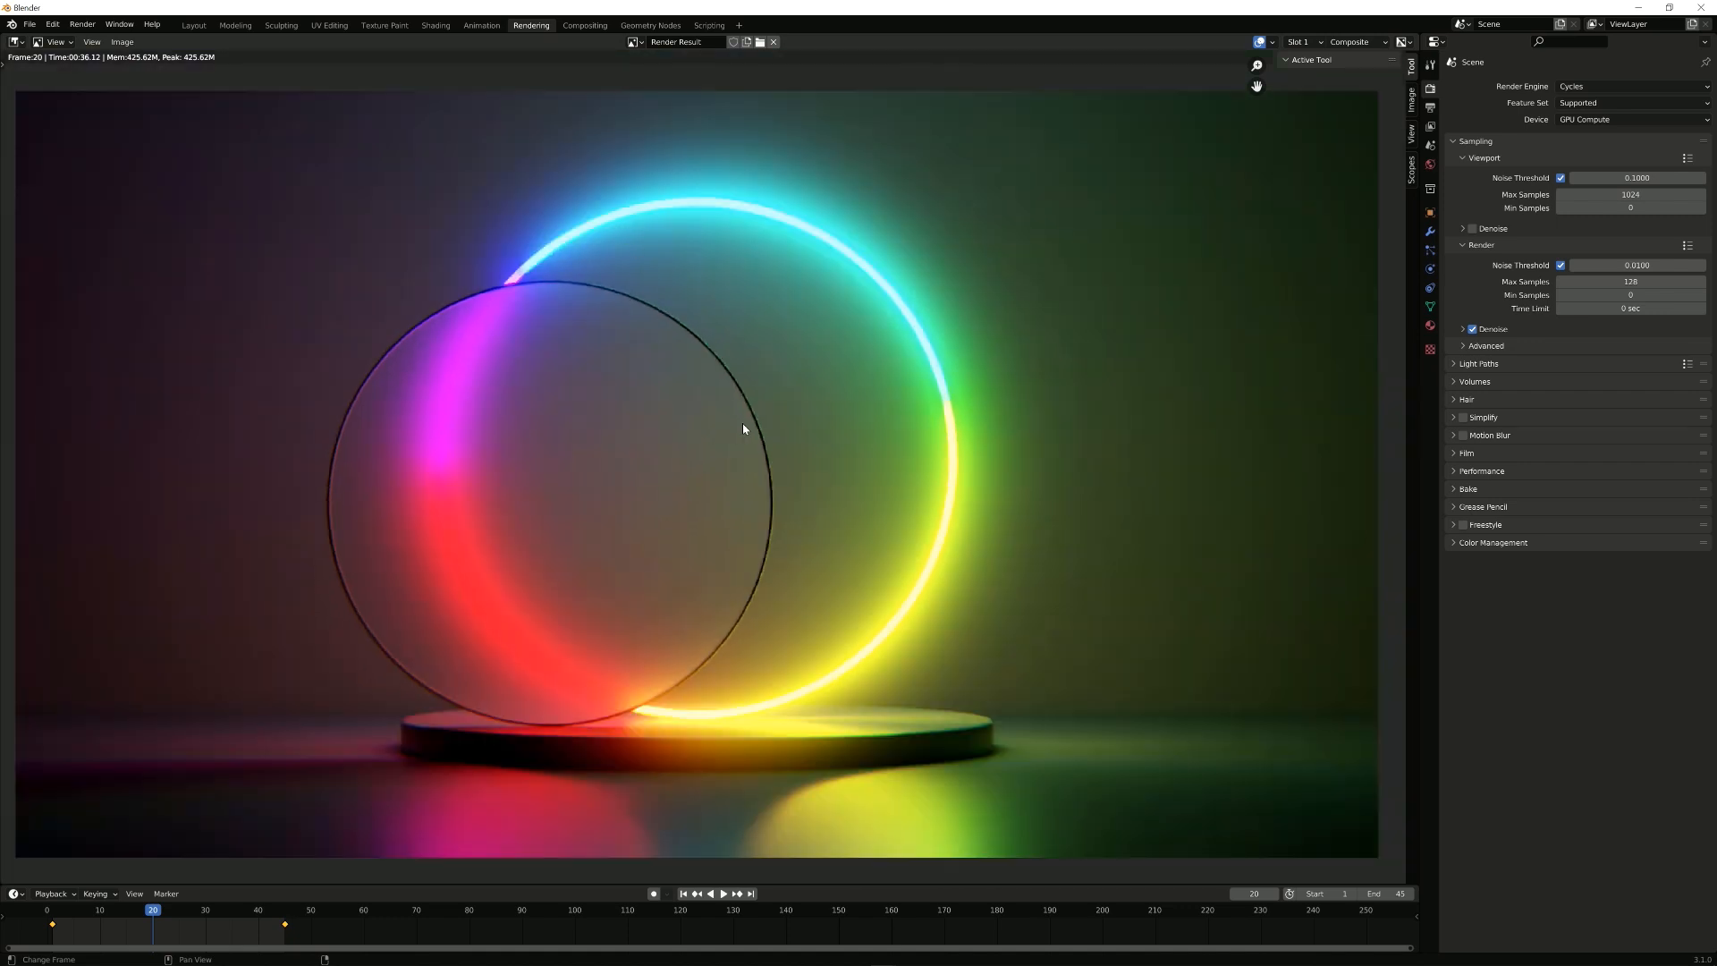